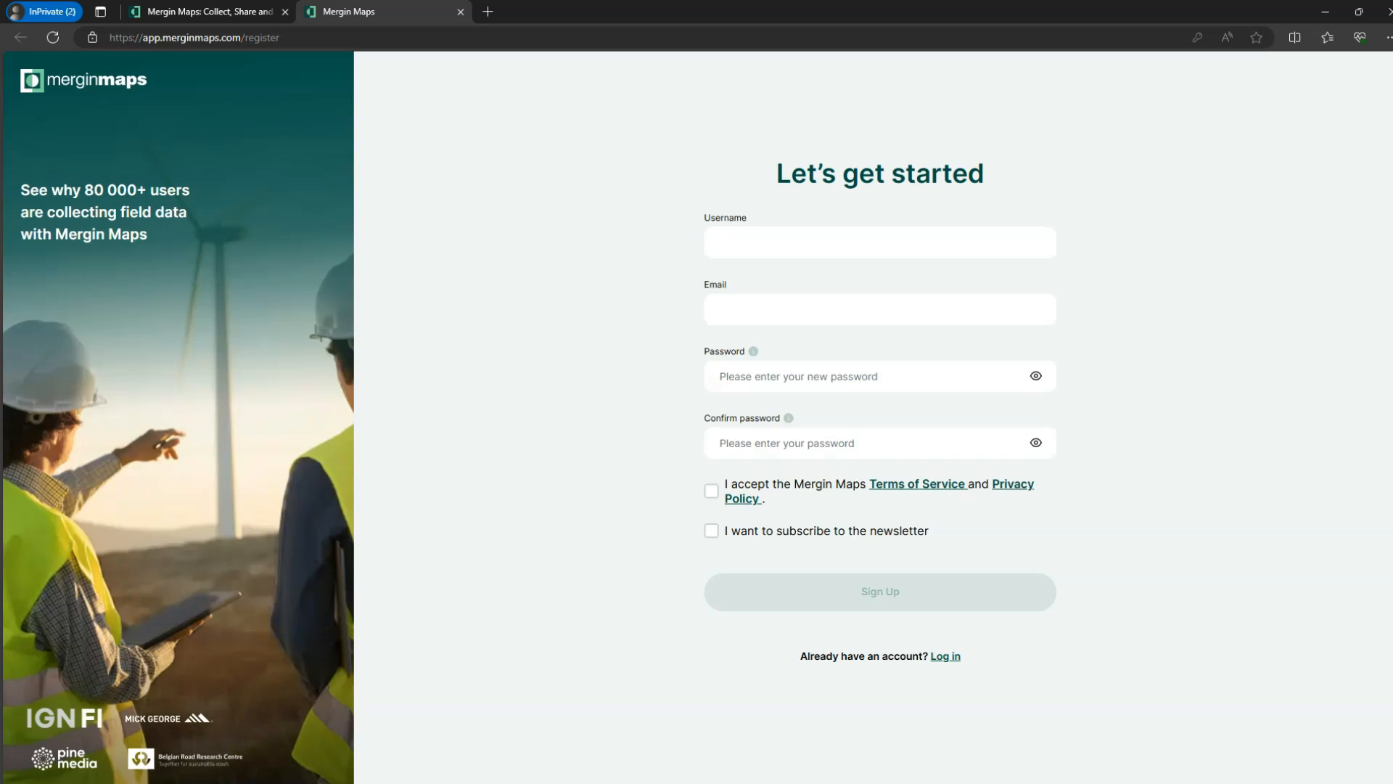
Step: Review the Academic plan page and start applying via 'Get academic plan'
left_click(879, 590)
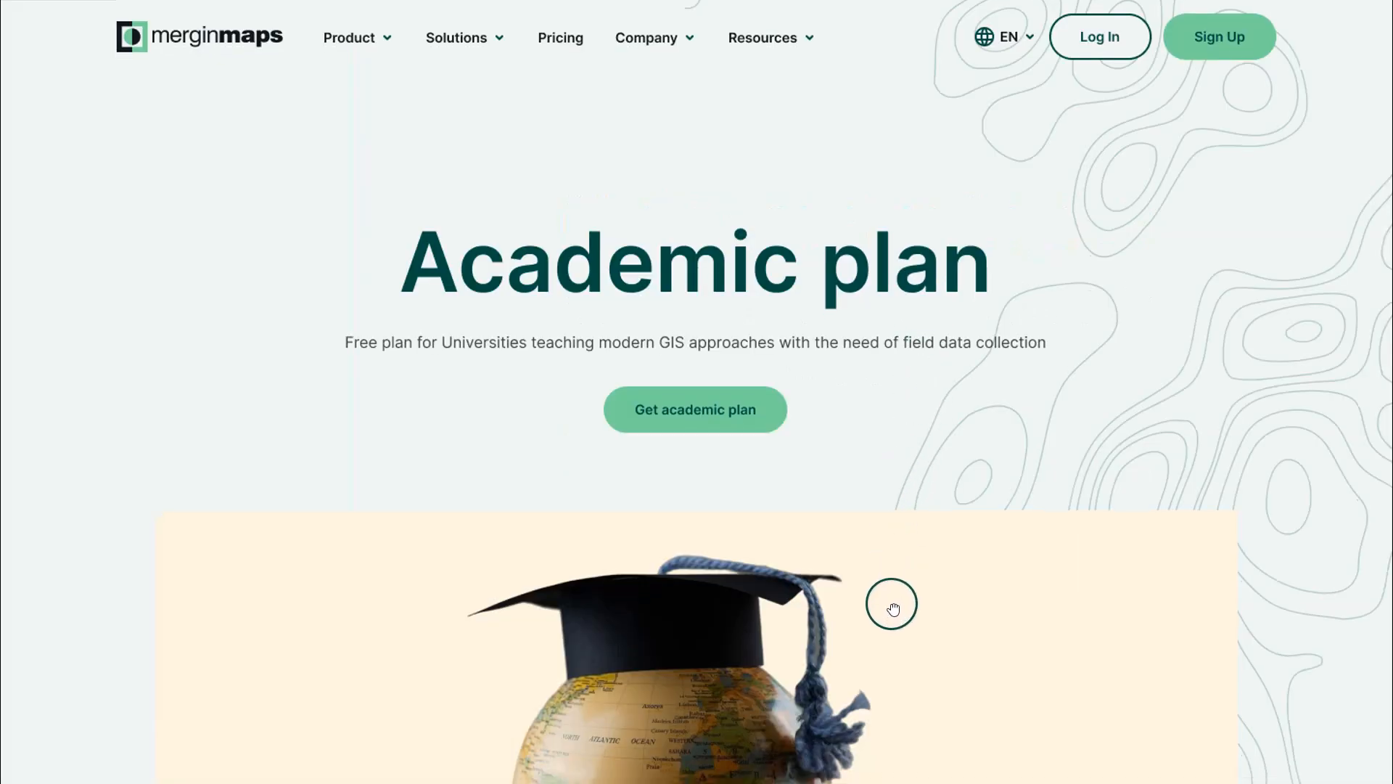
scroll("down", 3)
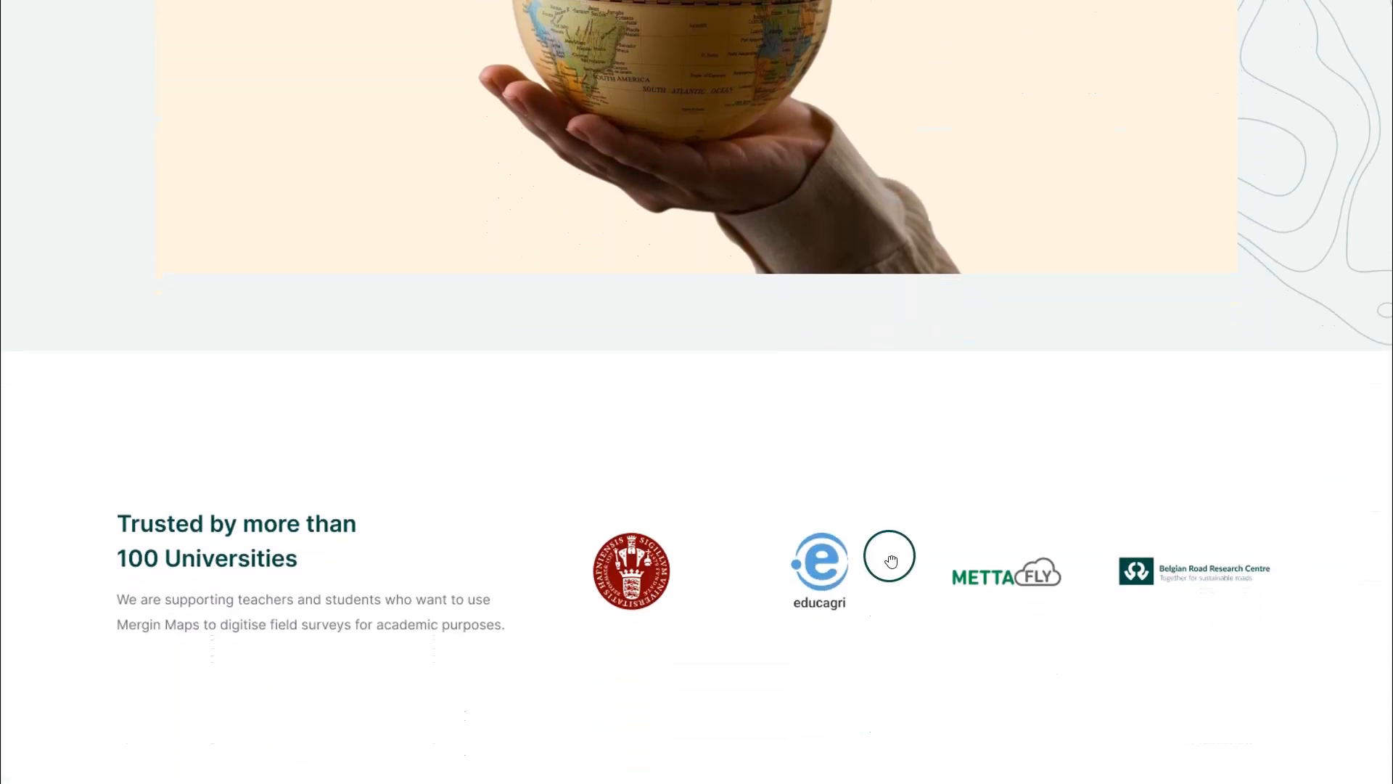
scroll("down", 3)
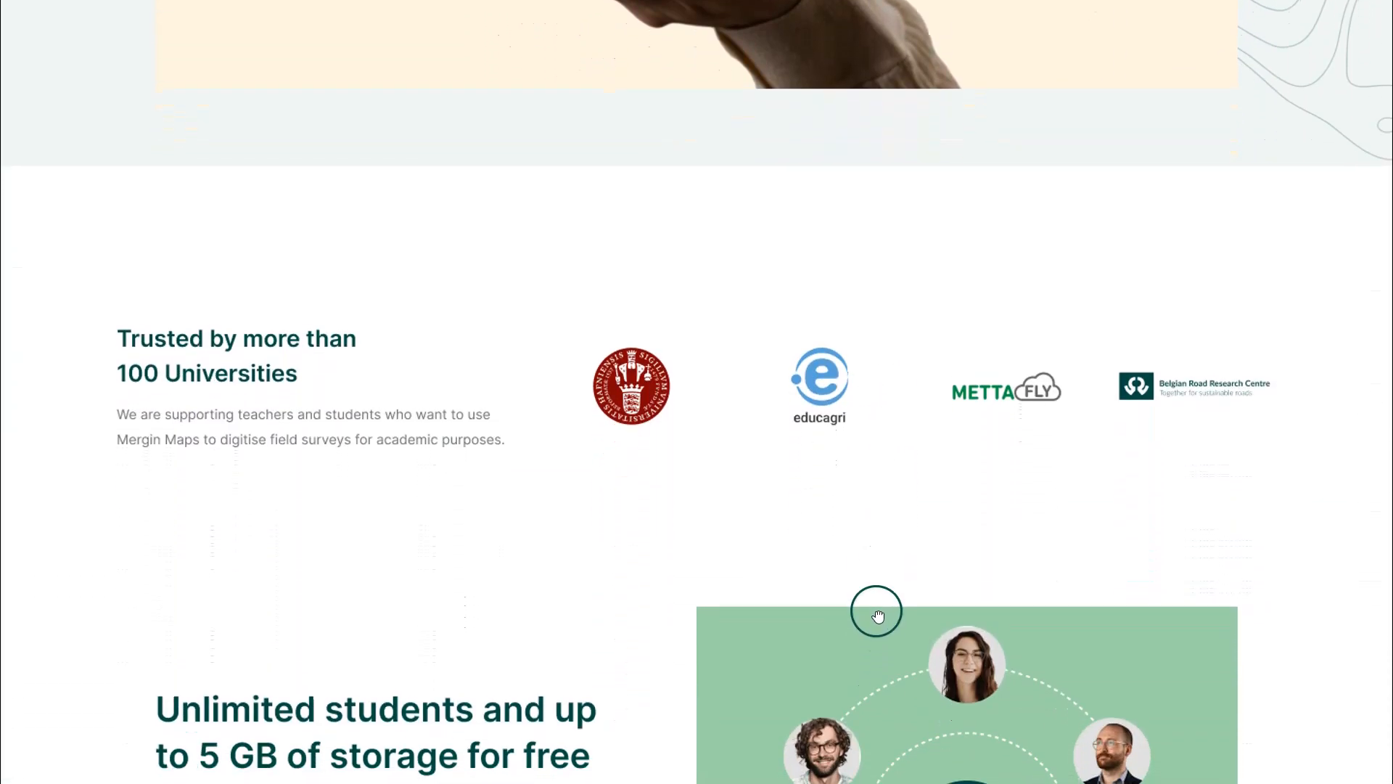
scroll("up", 3)
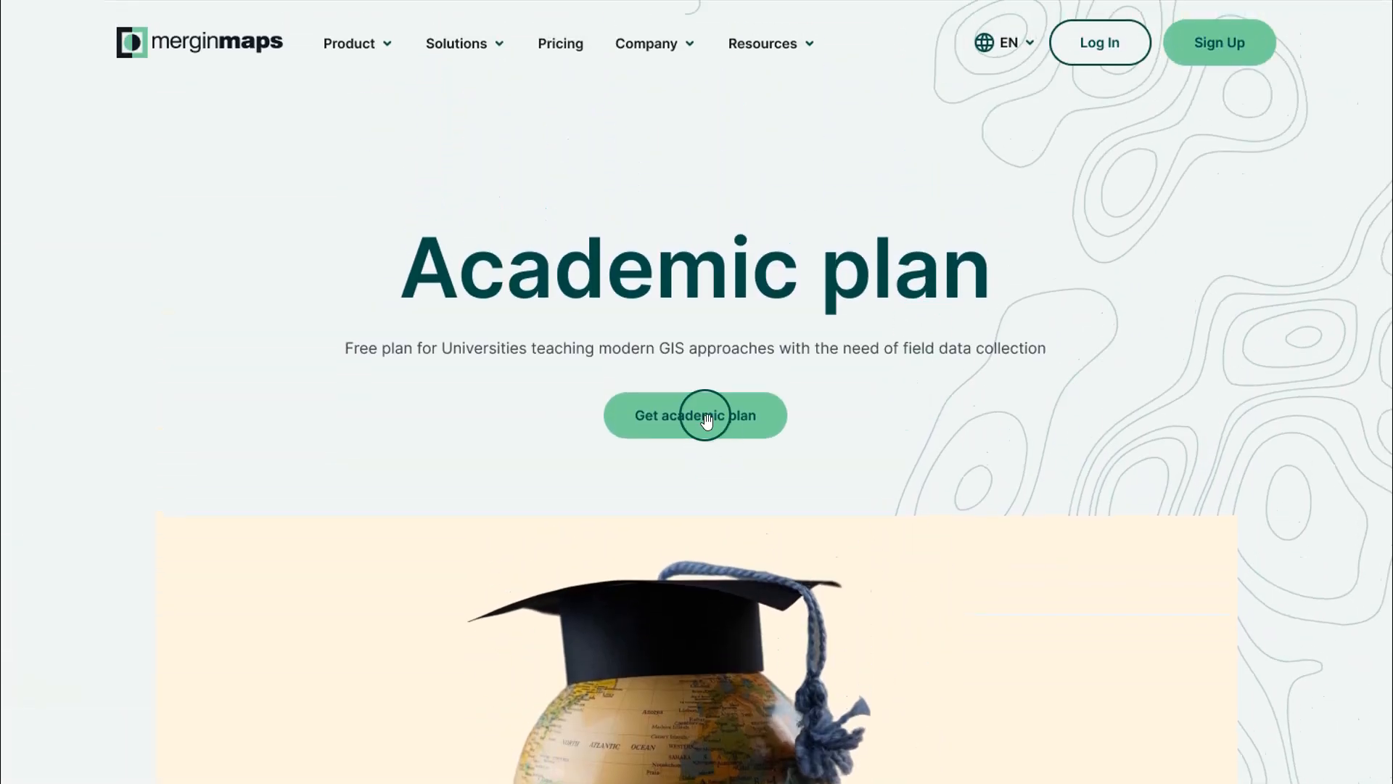
left_click(695, 415)
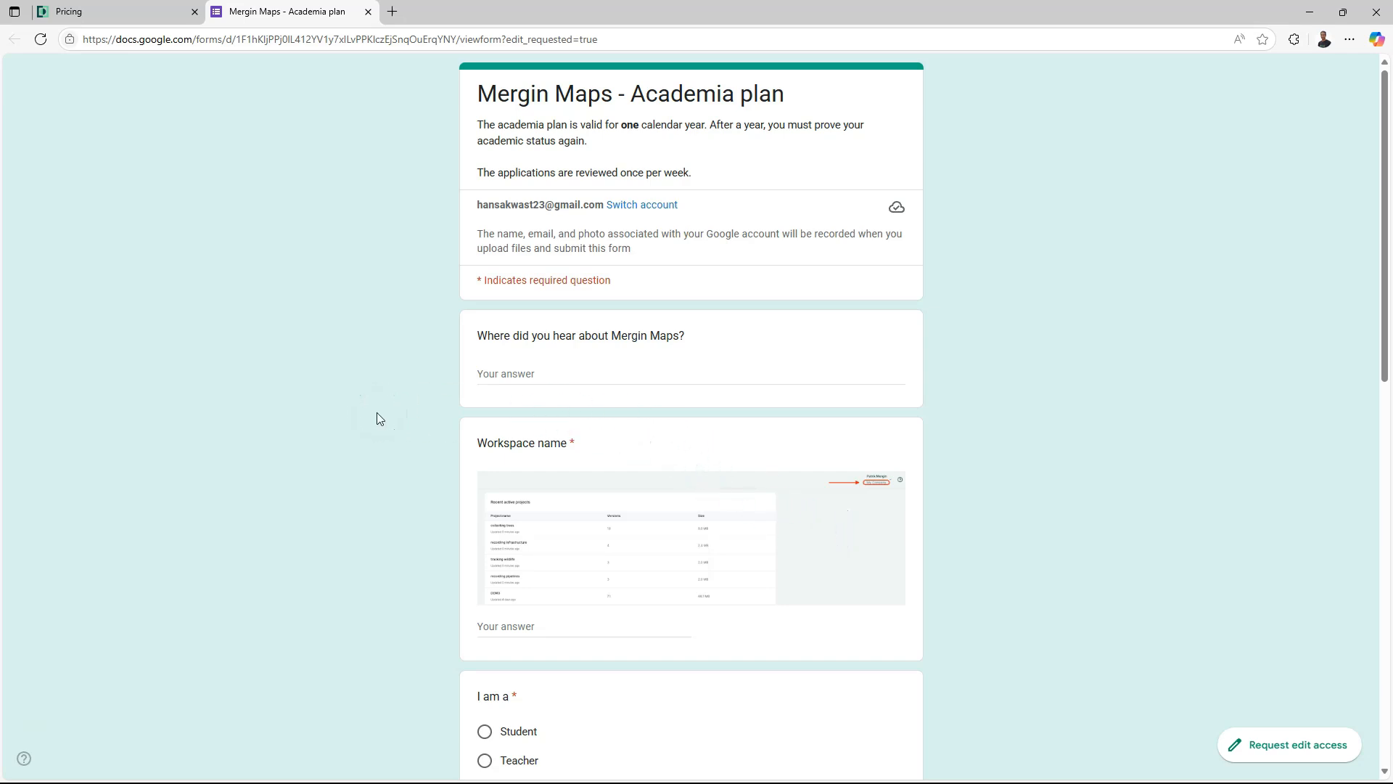
Step: Scroll through the Academia plan form's required fields down to the proof-of-status file upload
scroll("down", 3)
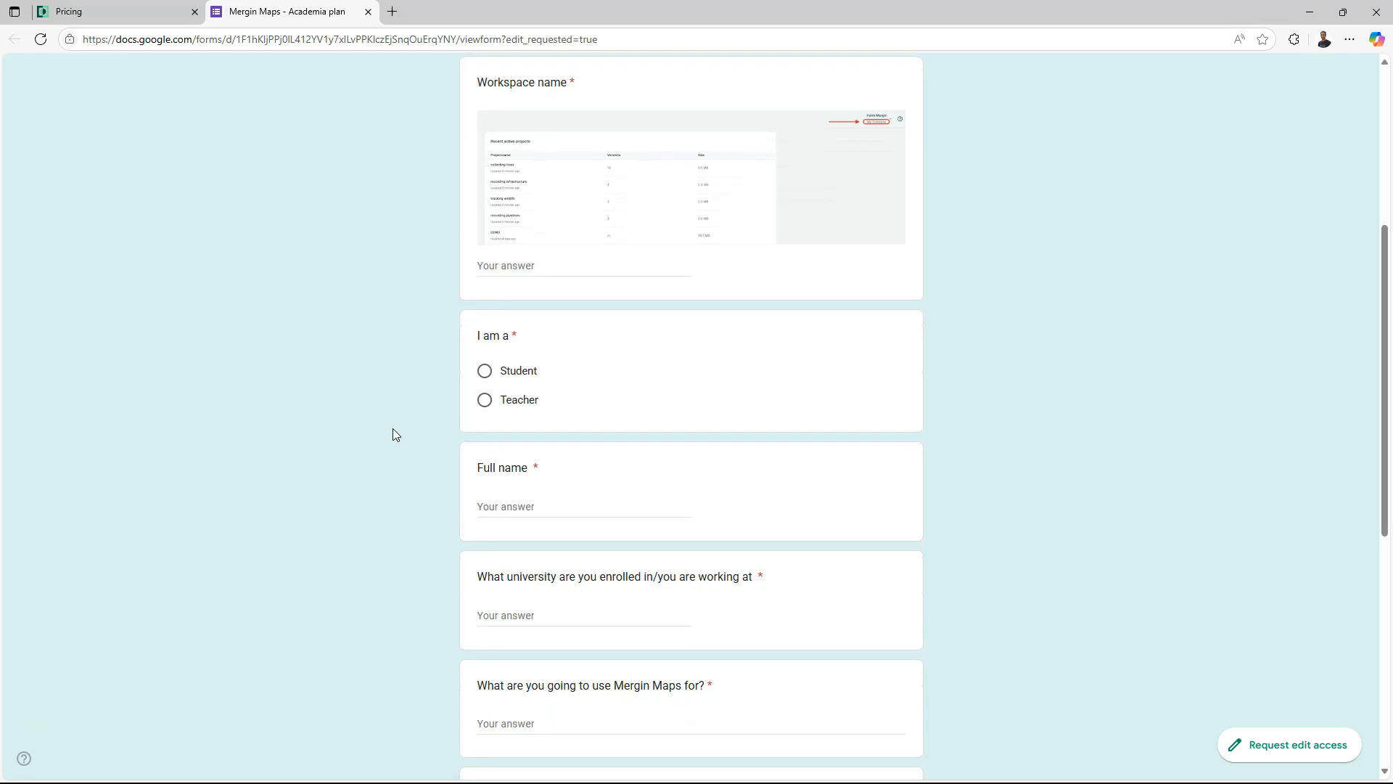
scroll("down", 3)
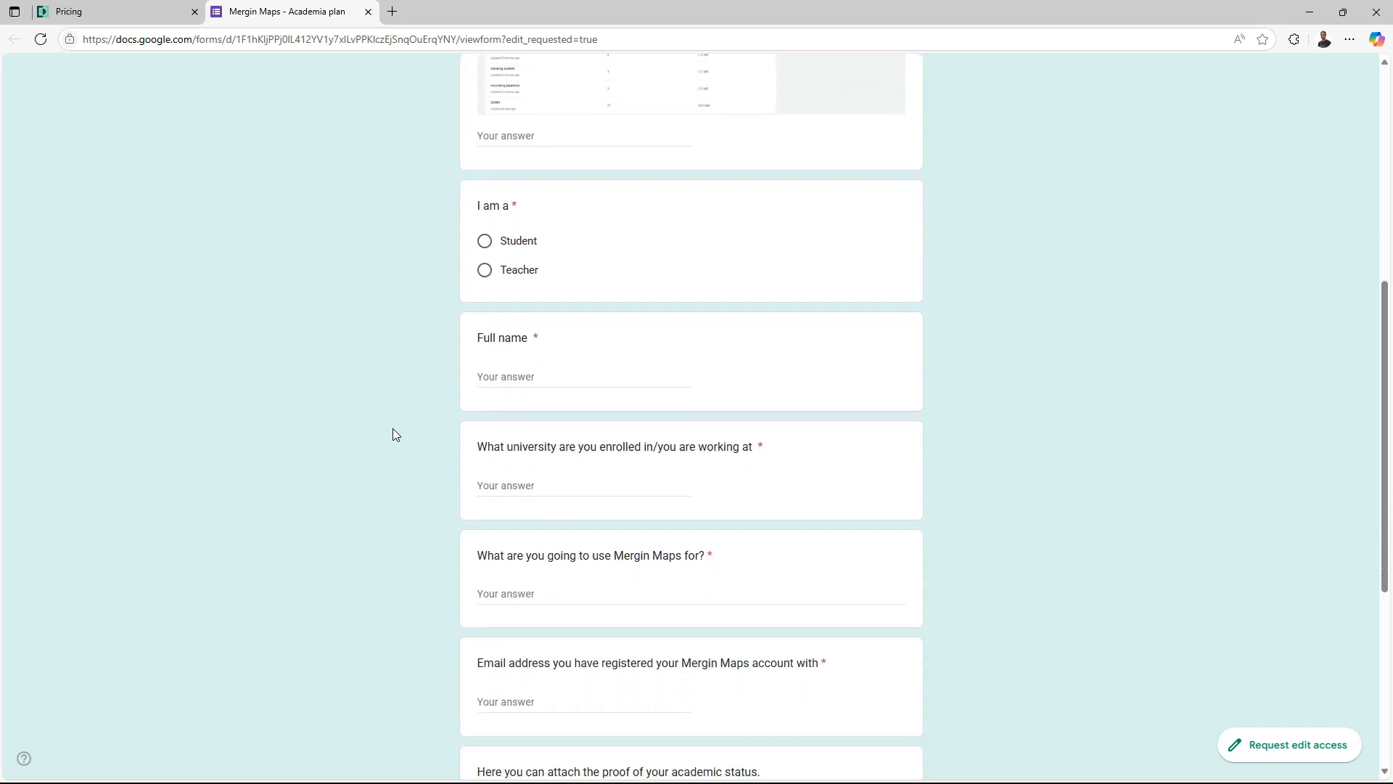
scroll("down", 3)
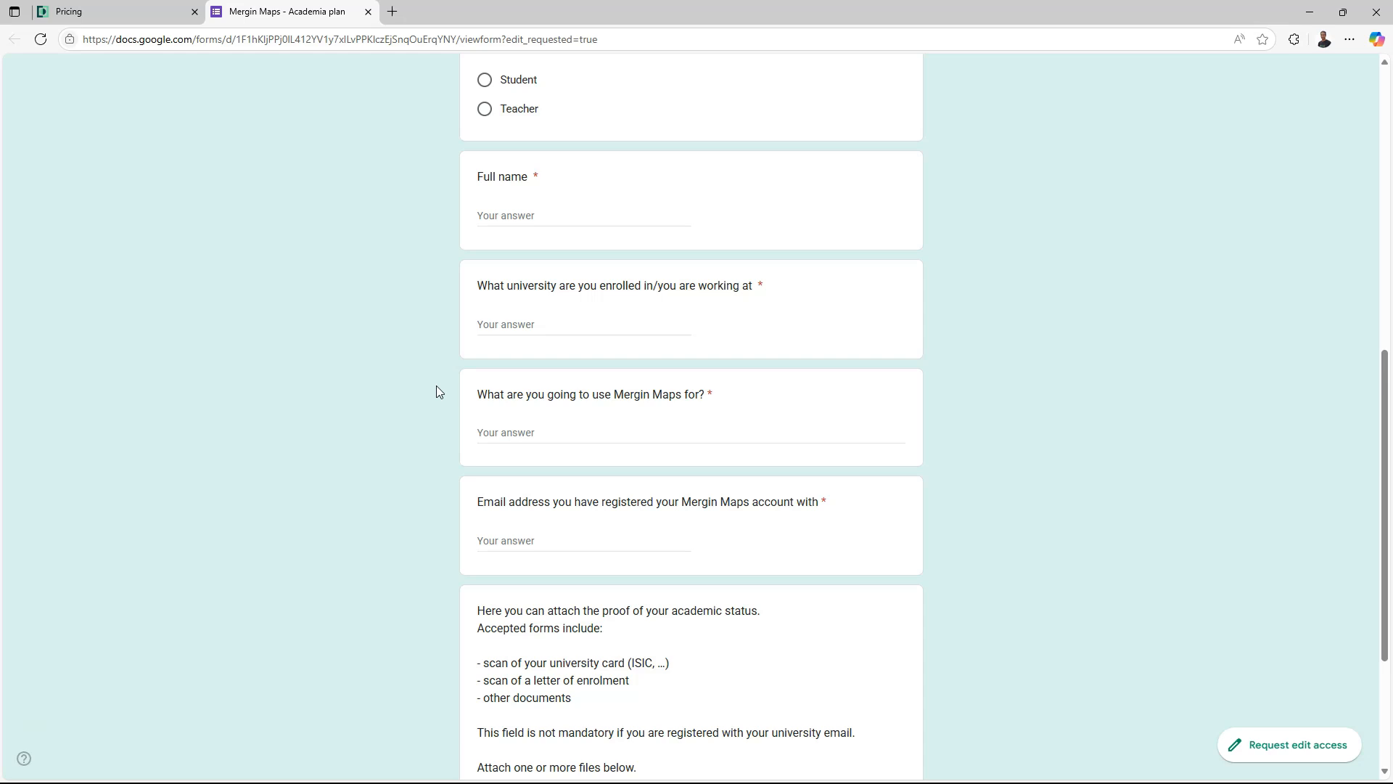
scroll("down", 3)
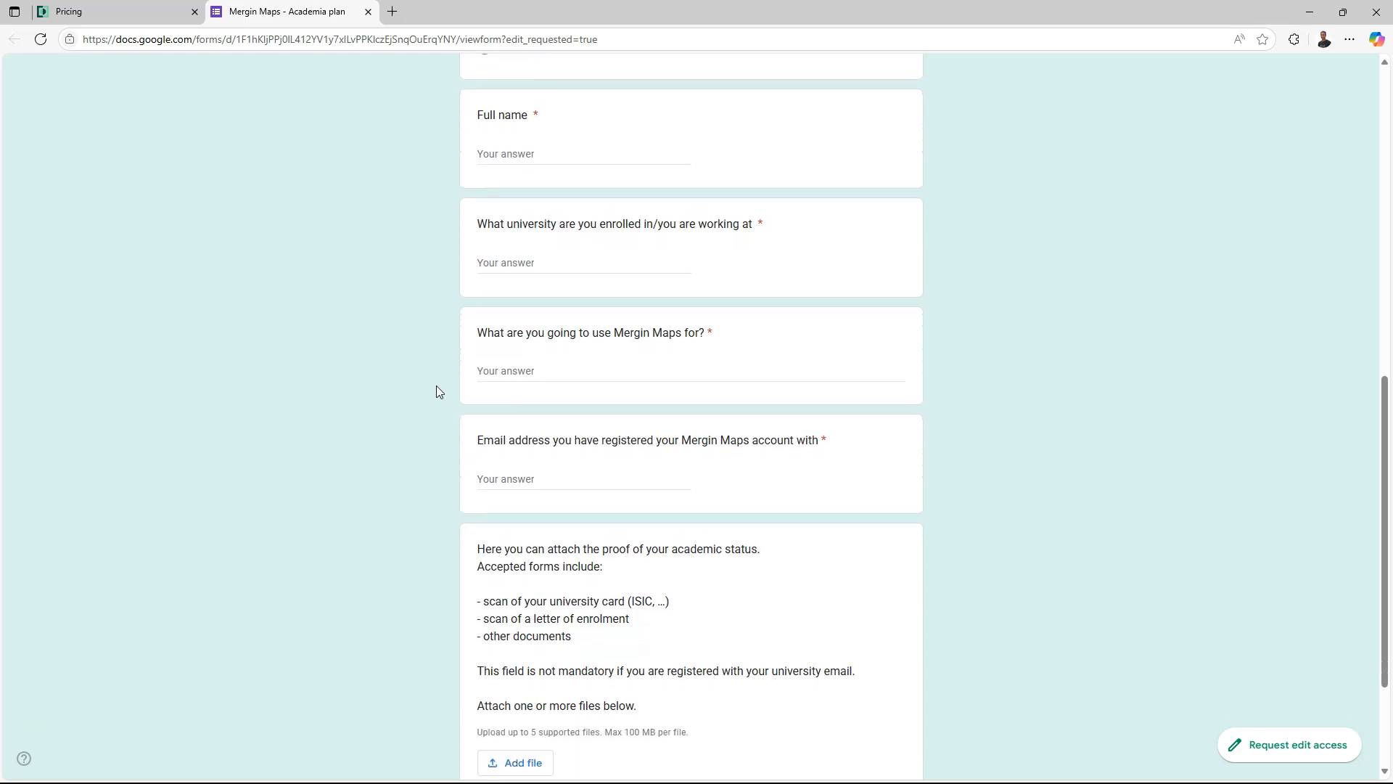
scroll("down", 3)
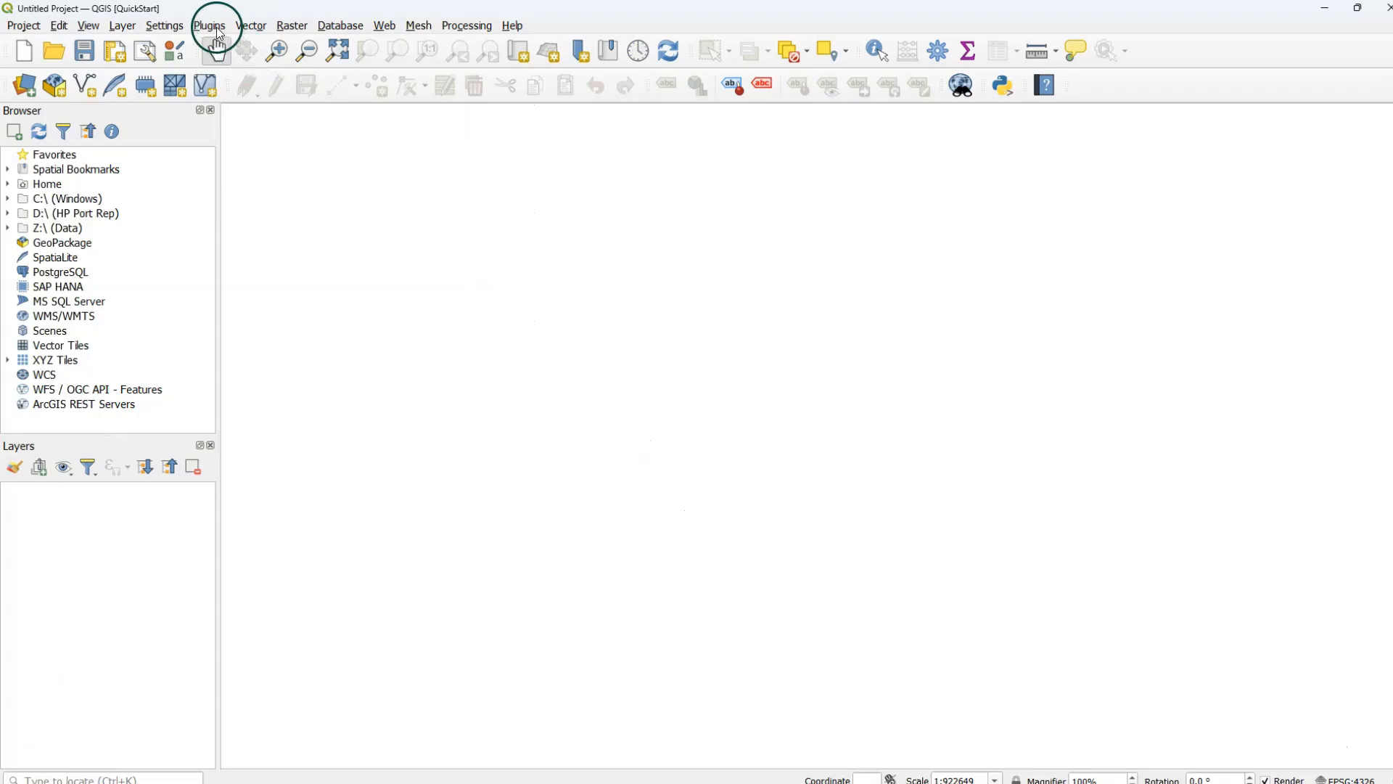
Step: Install the Mergin Maps plugin from the plugin manager and close it
left_click(209, 24)
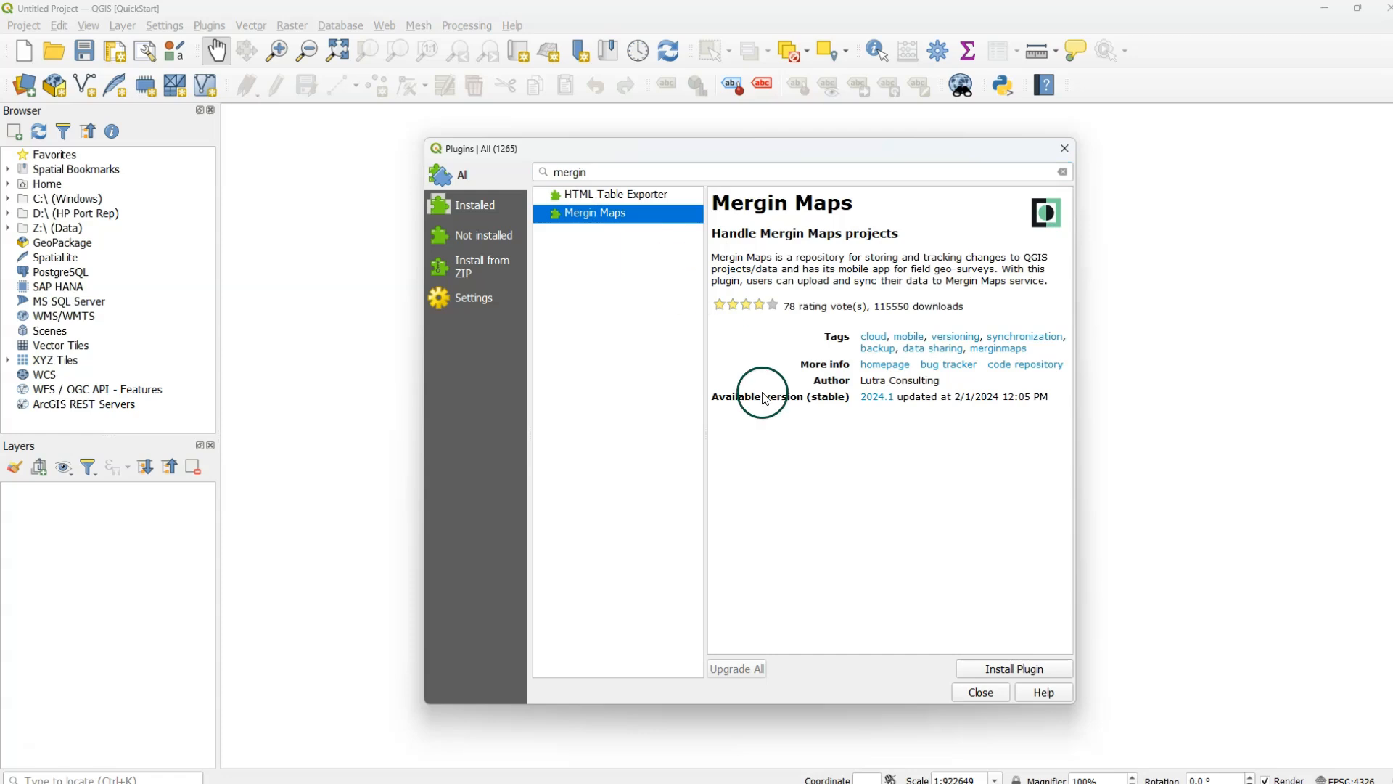
left_click(1013, 668)
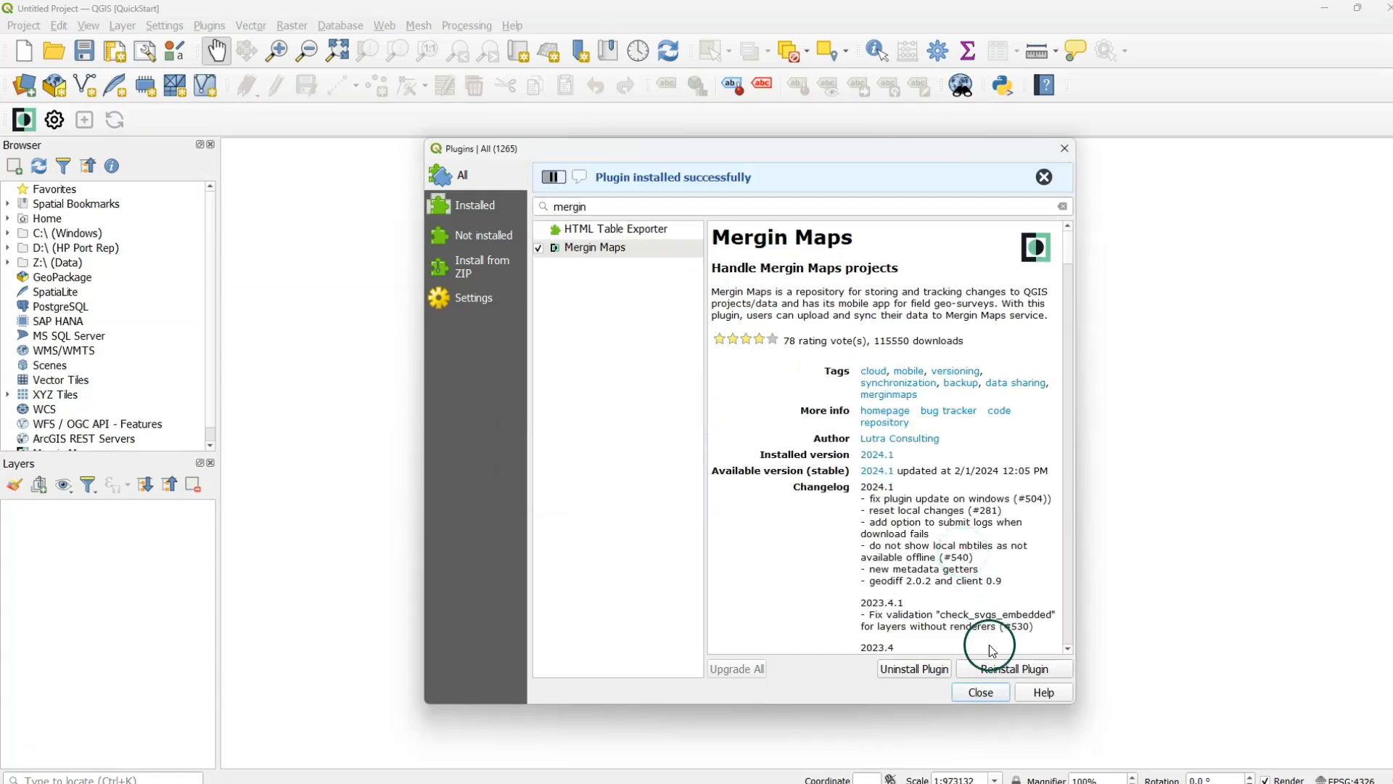
left_click(979, 692)
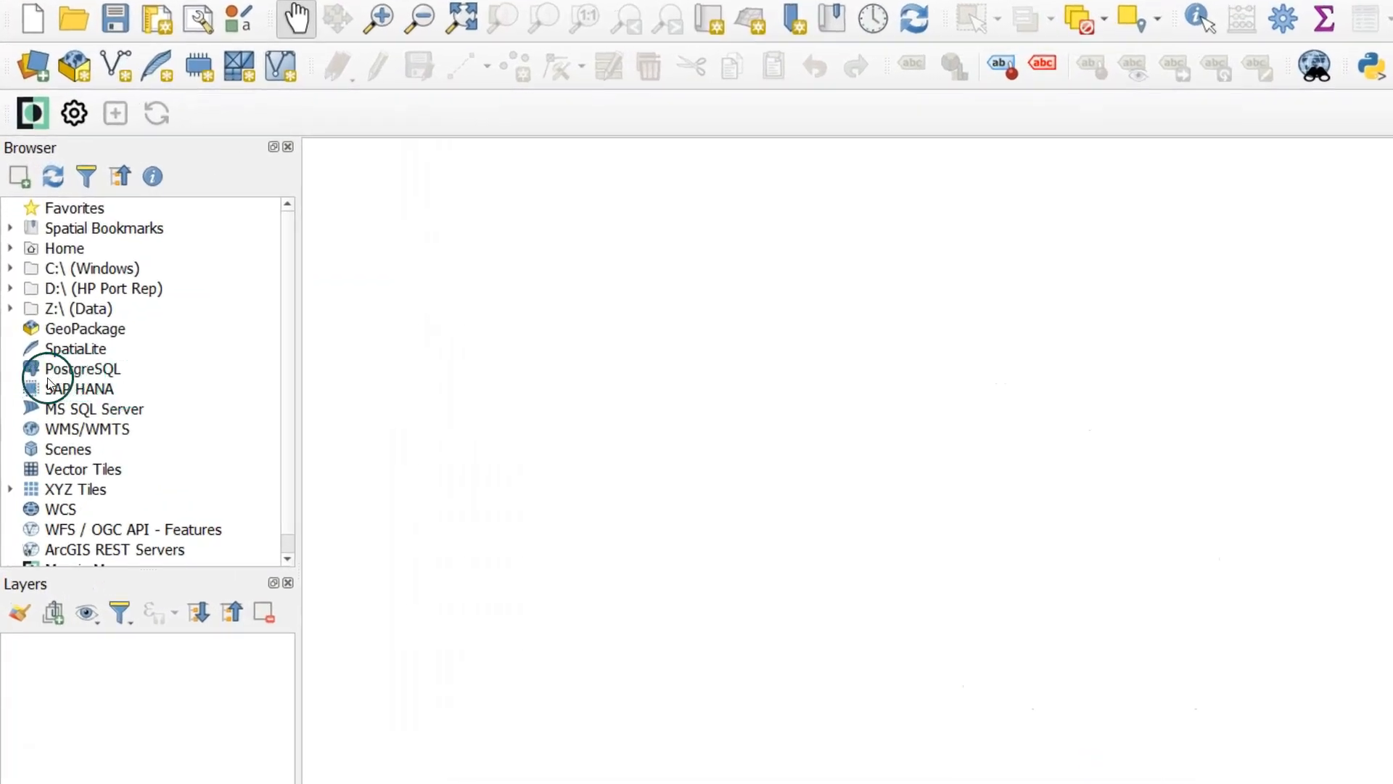
scroll("down", 3)
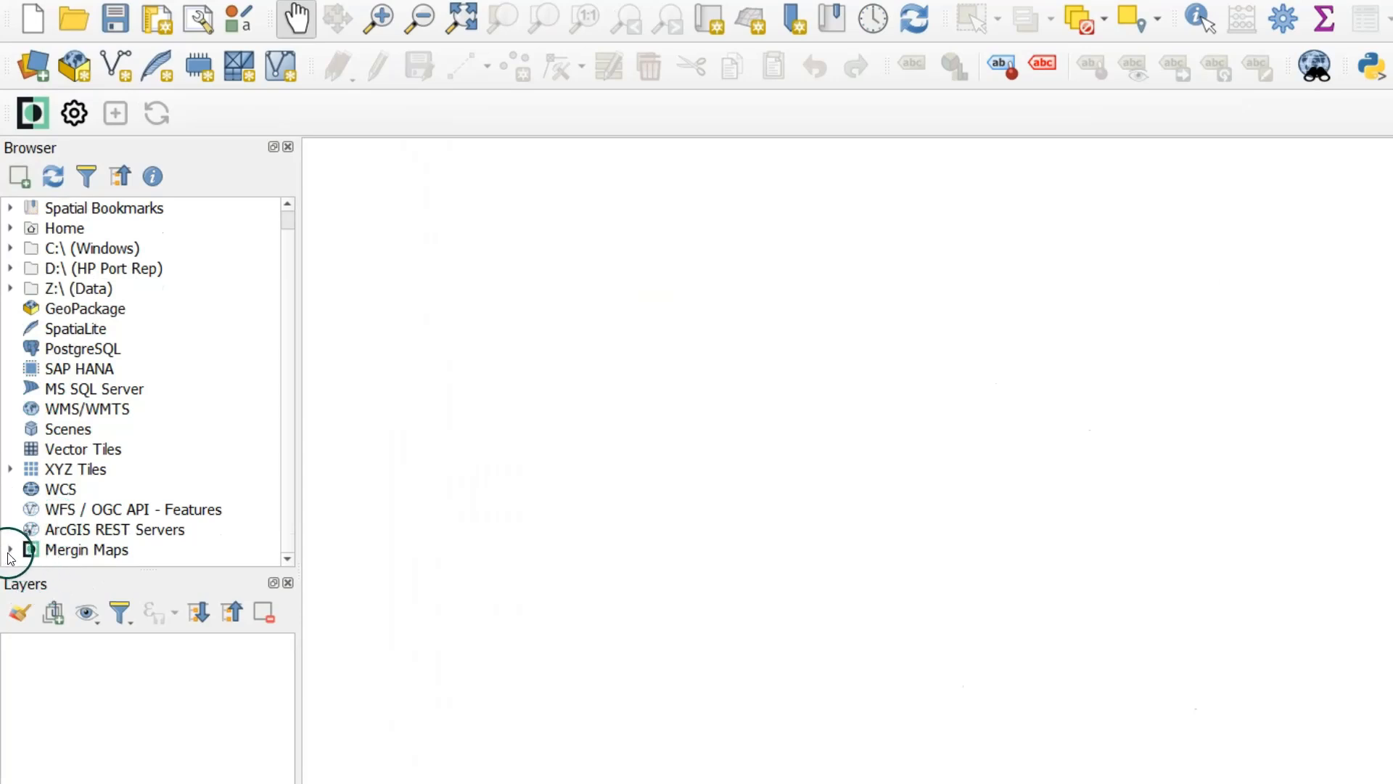
left_click(10, 528)
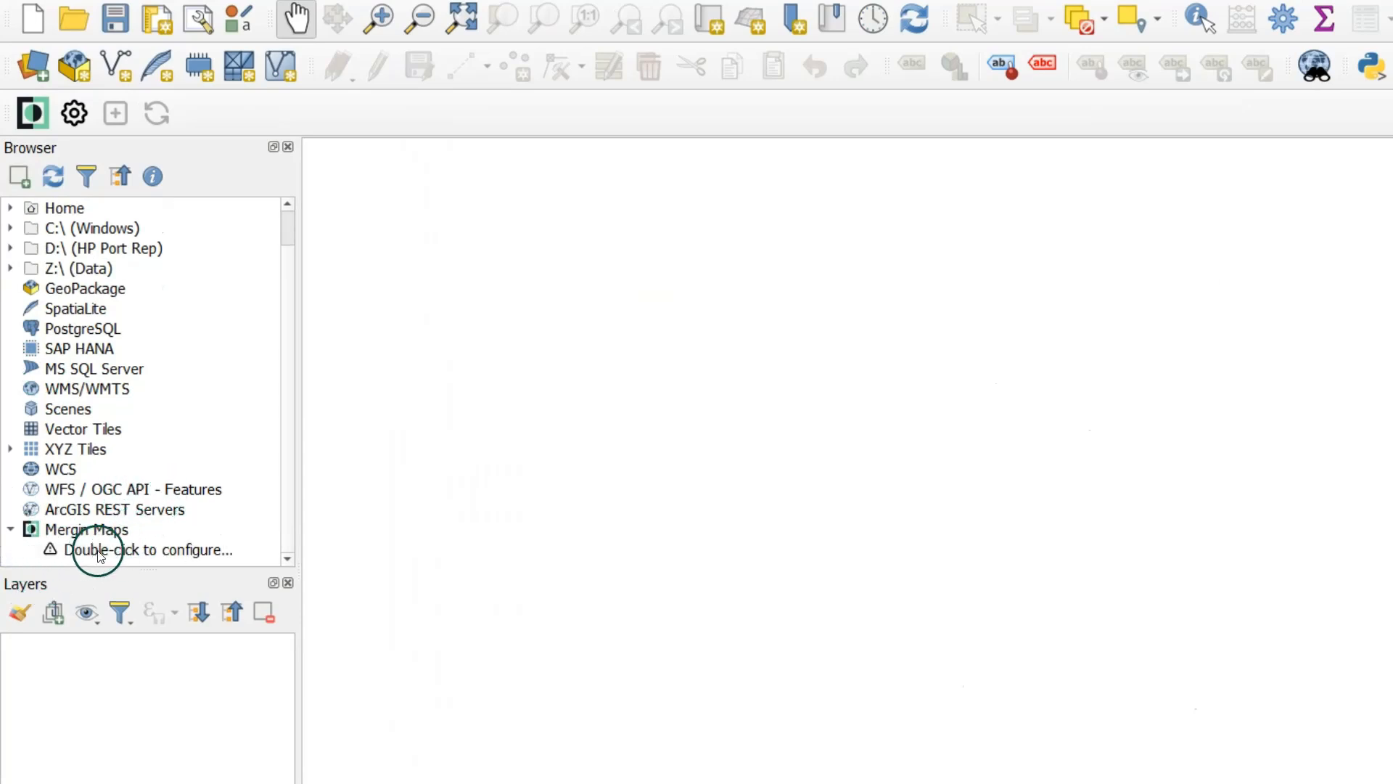
double_click(142, 549)
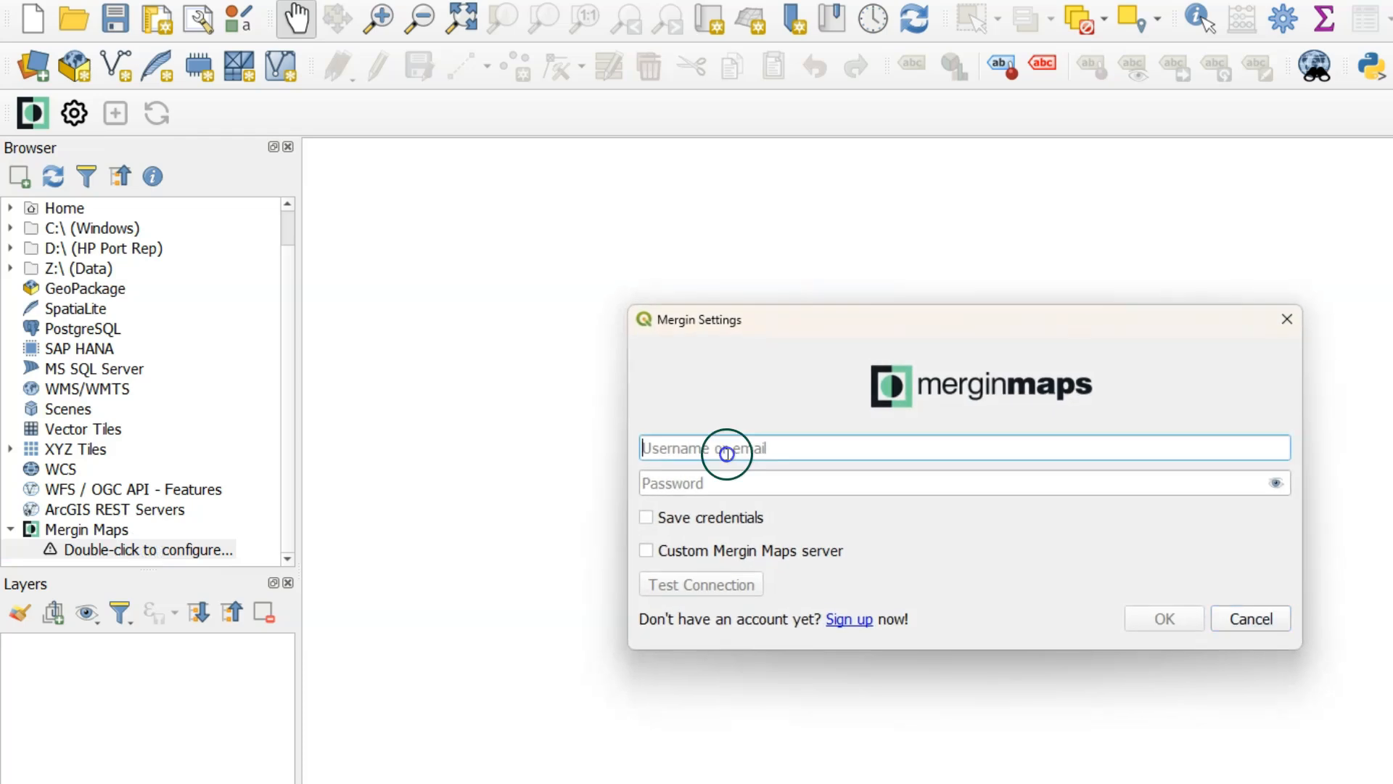
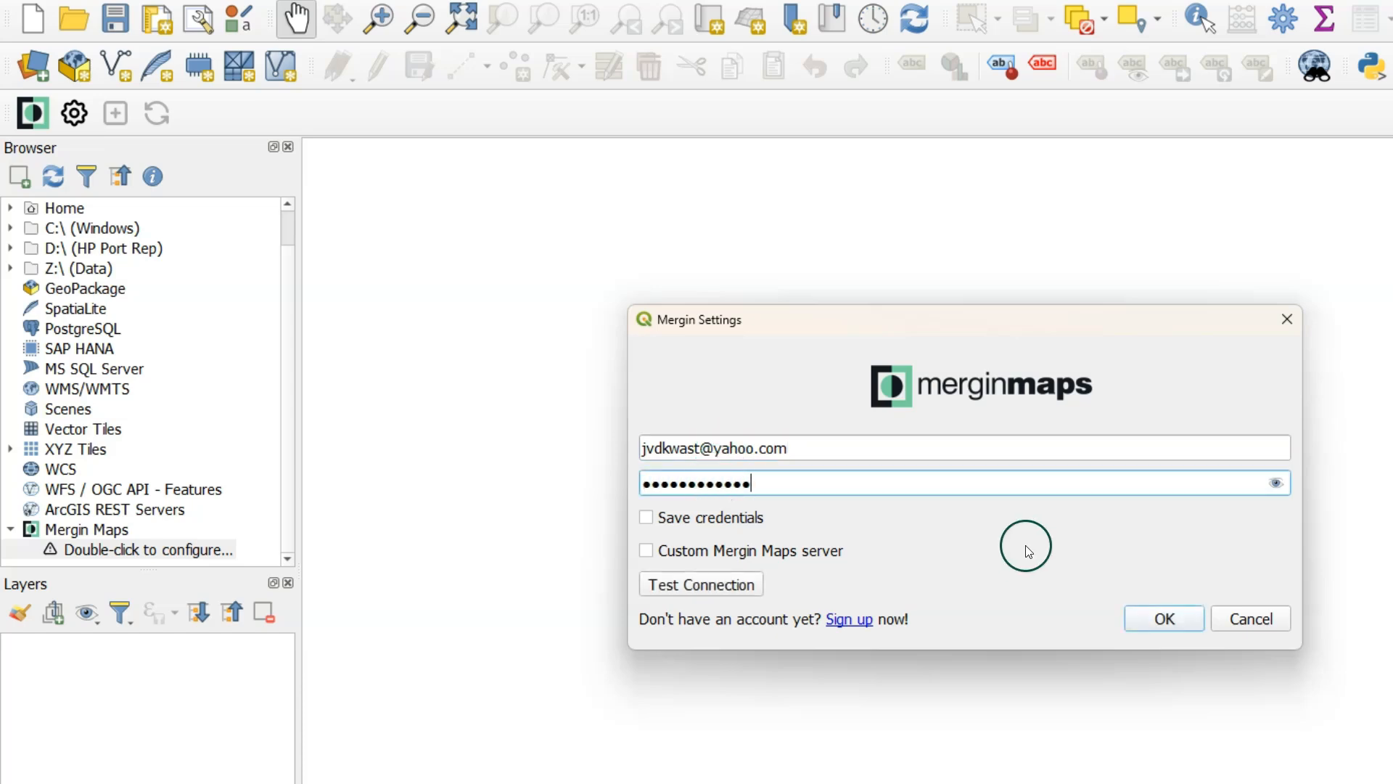
Step: Save the credentials, test the connection successfully and confirm the login settings
left_click(646, 516)
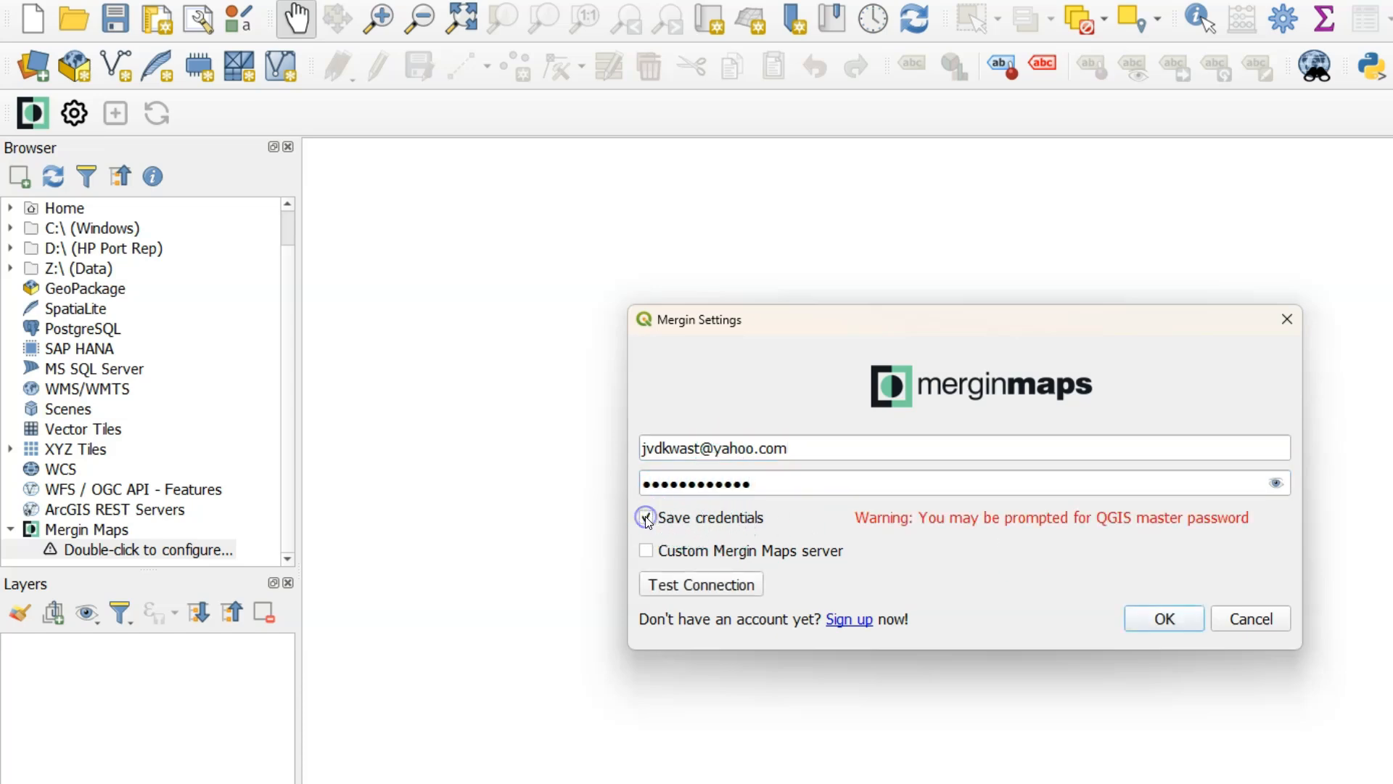
left_click(646, 517)
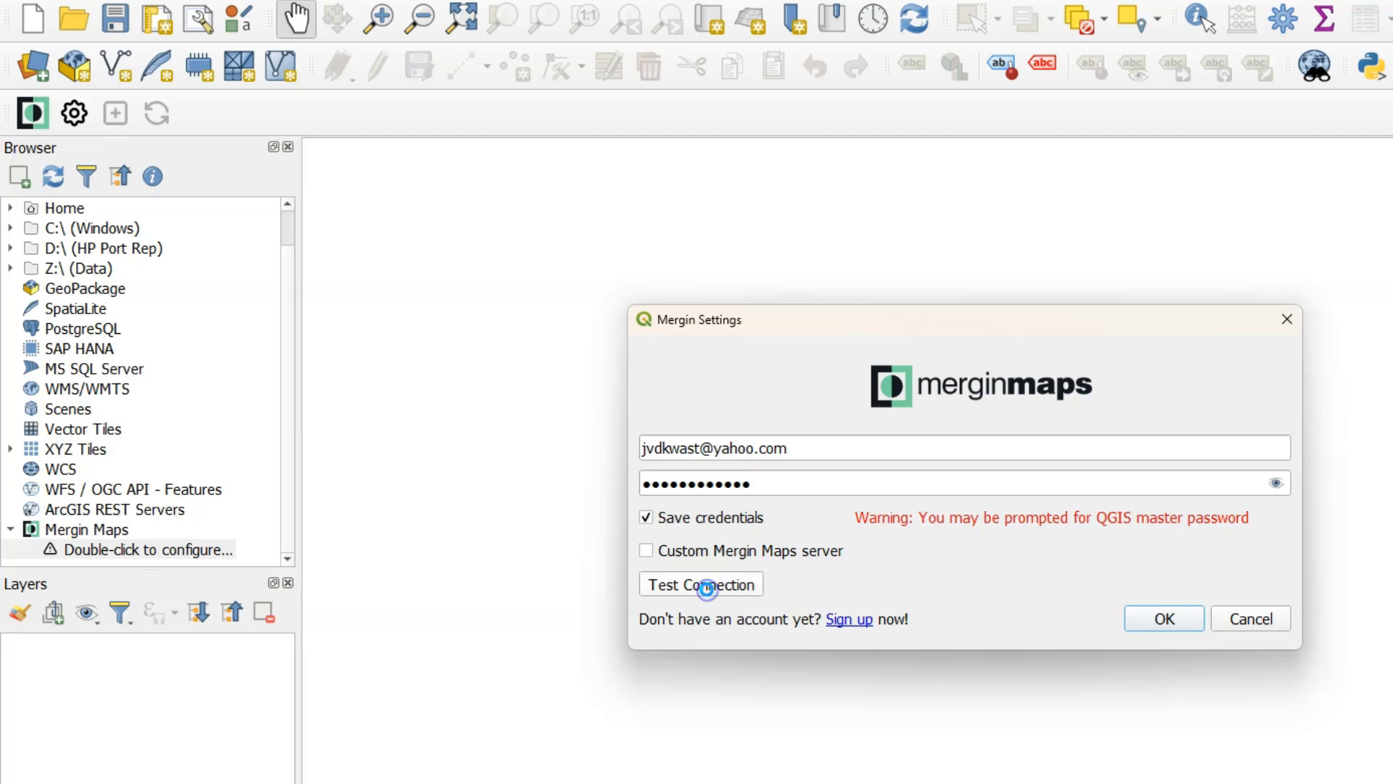
left_click(700, 583)
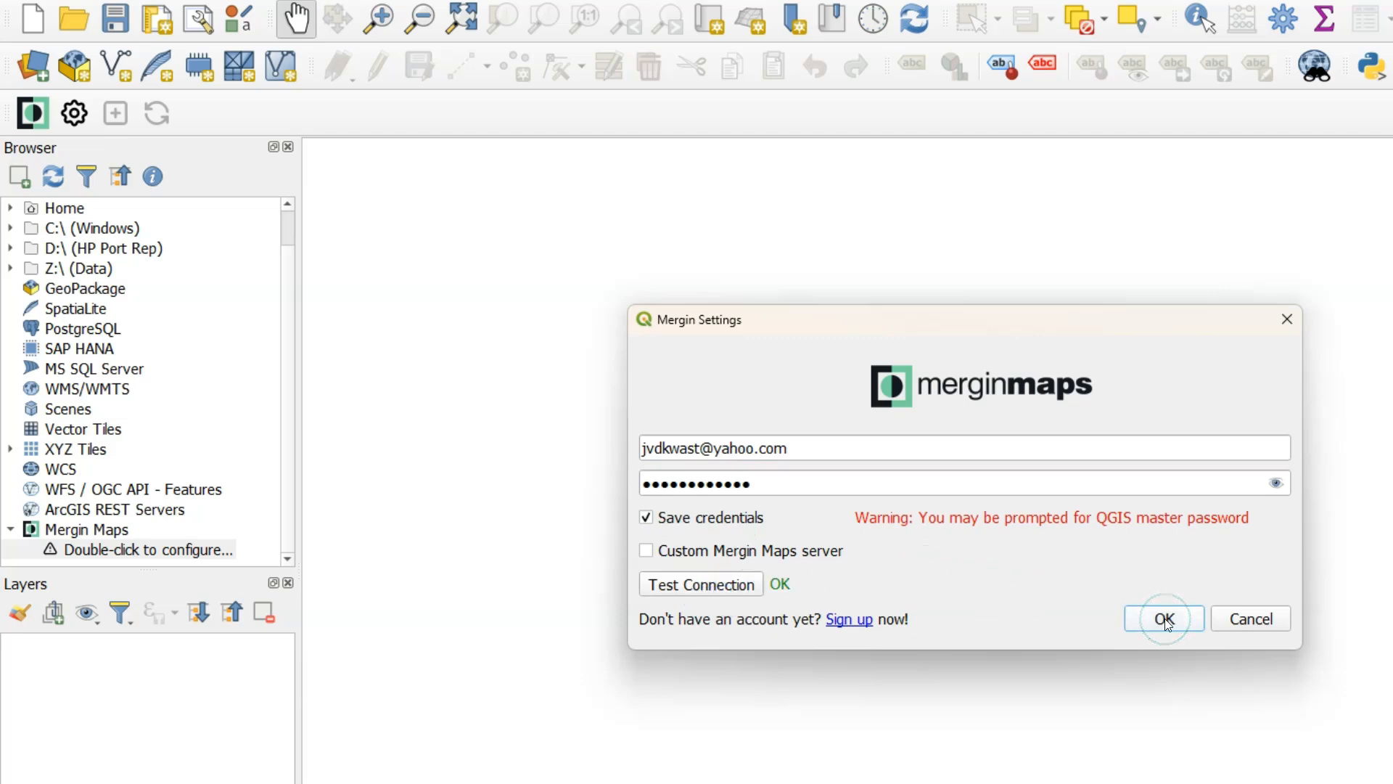
left_click(1162, 618)
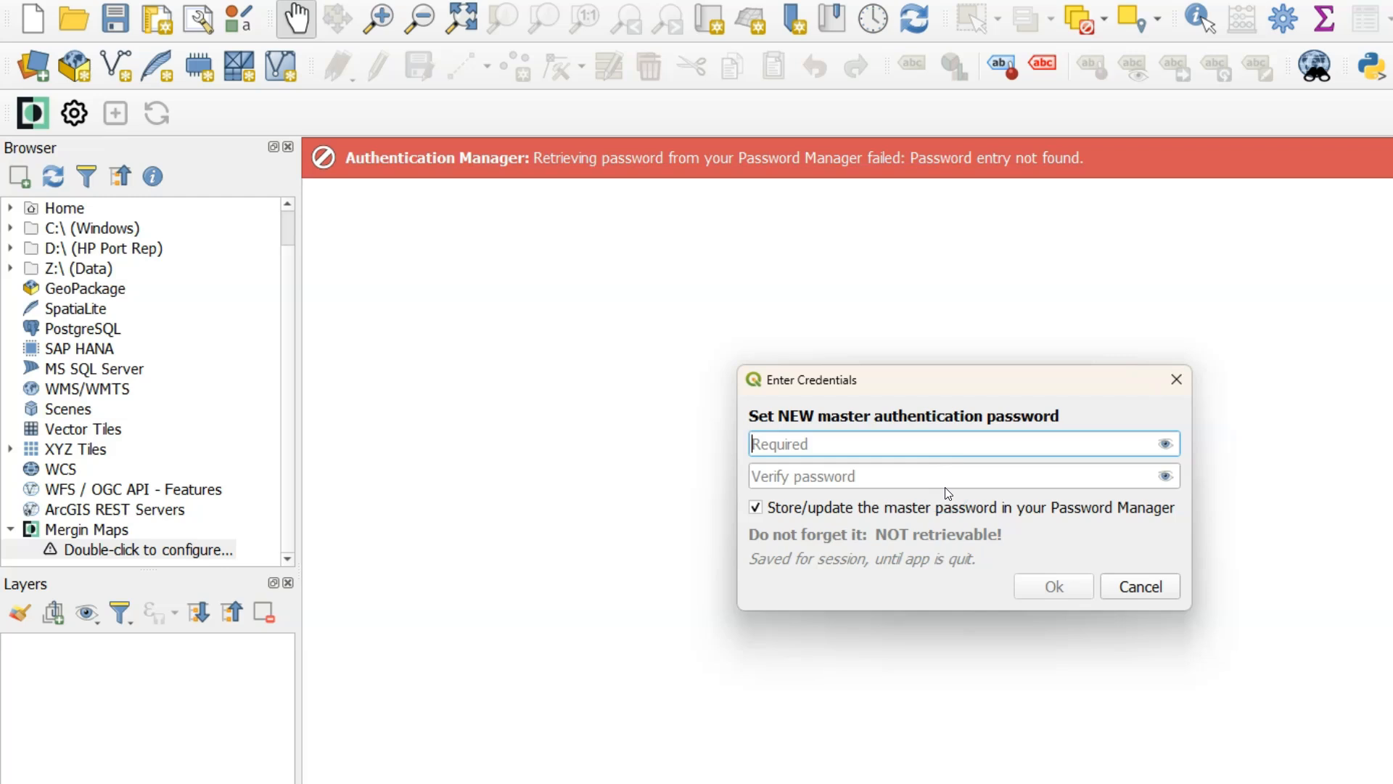
Step: Set and verify a new master authentication password so the account's projects are listed
type("password")
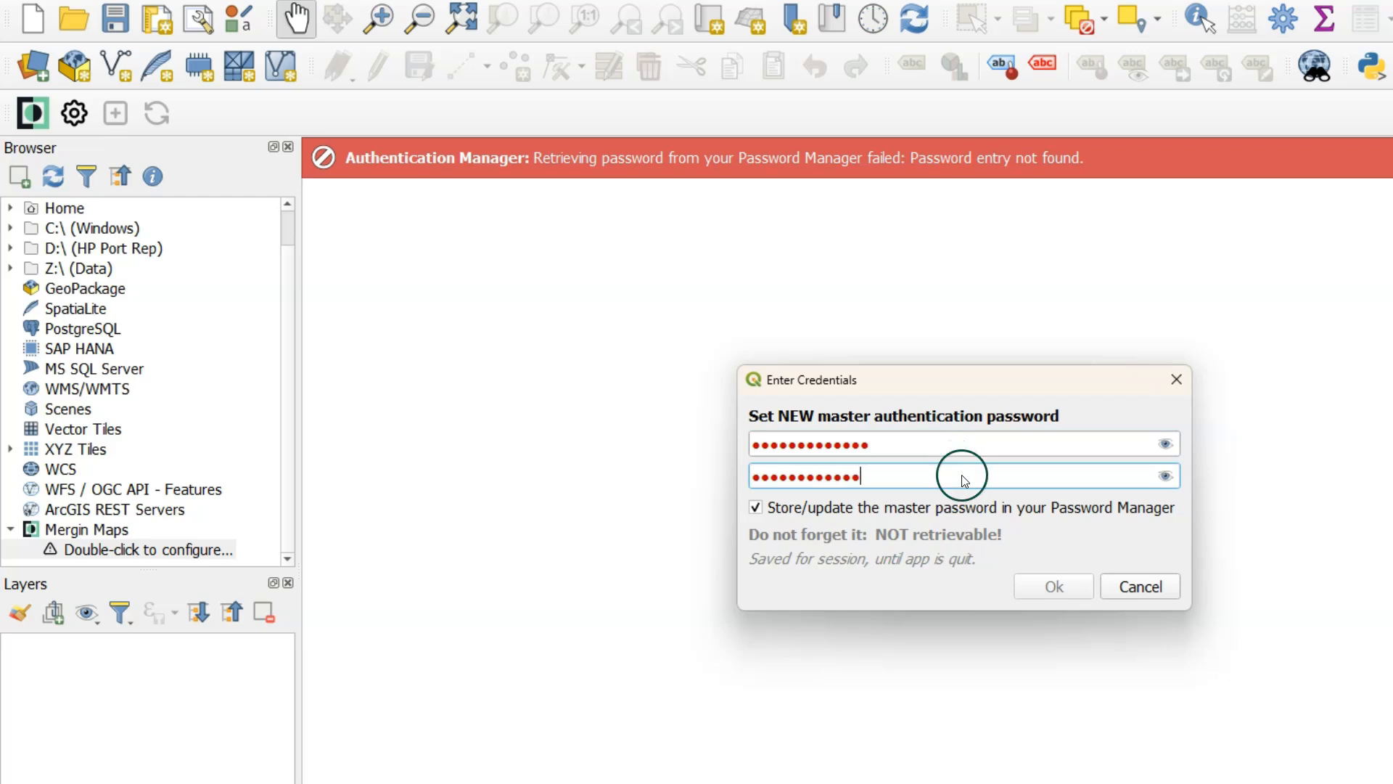
left_click(1052, 584)
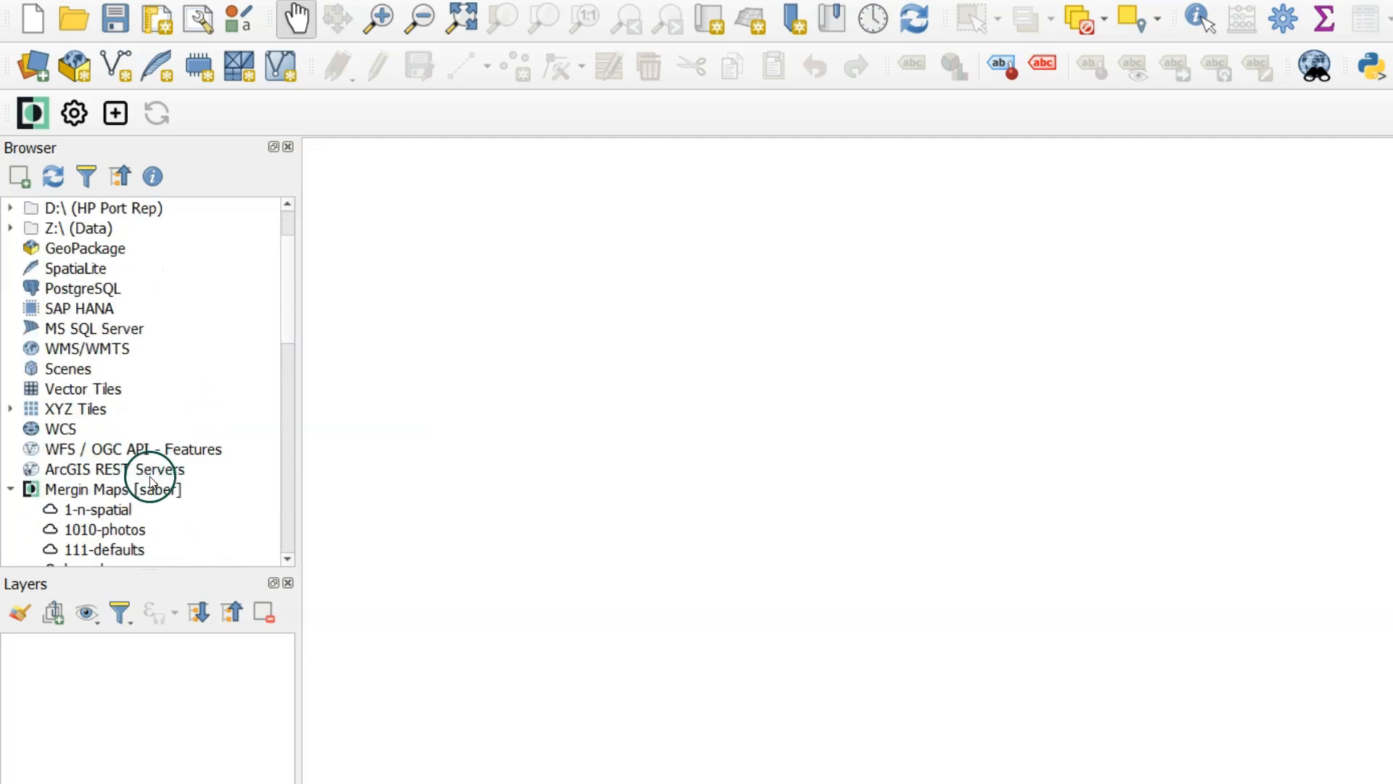
Step: Switch the Mergin Maps connection to the QWAST-GIS workspace and start a new project
right_click(87, 489)
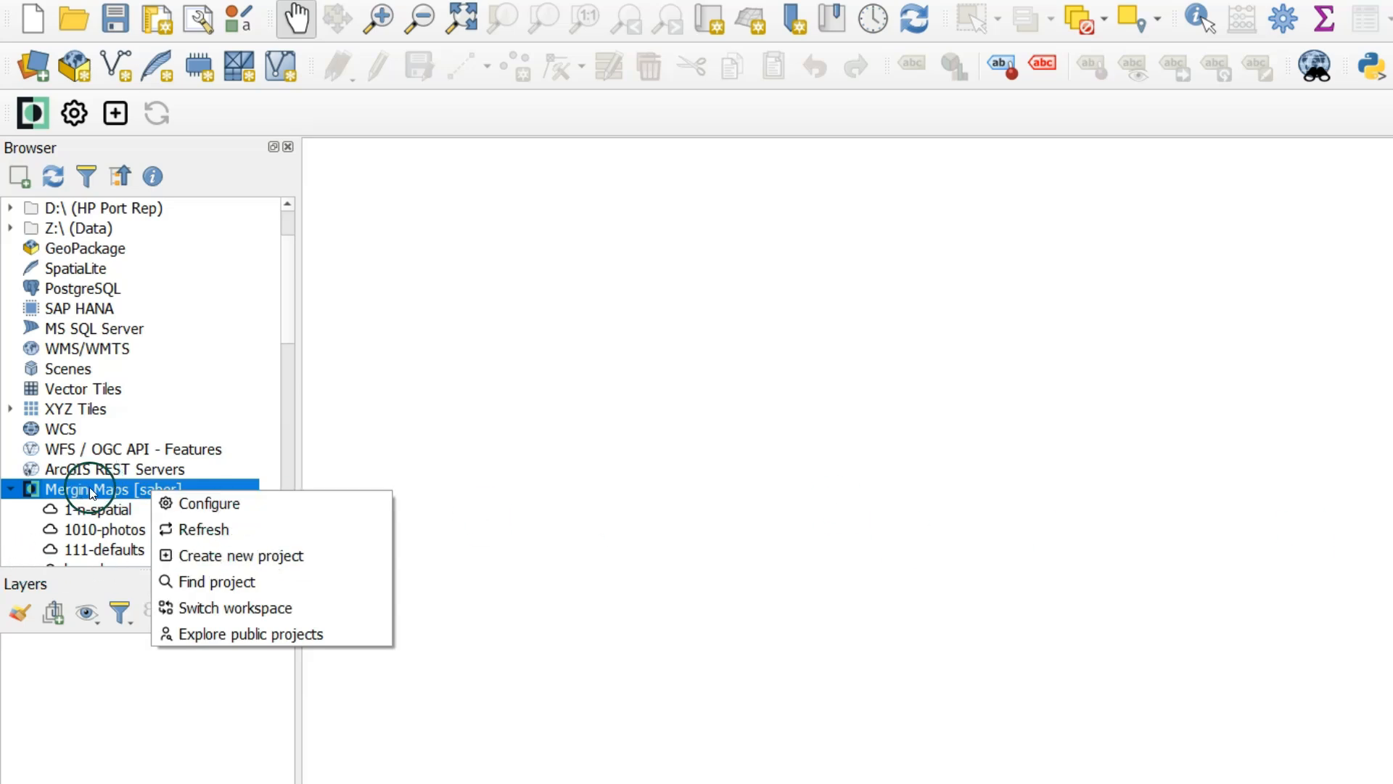
mouse_move(252, 608)
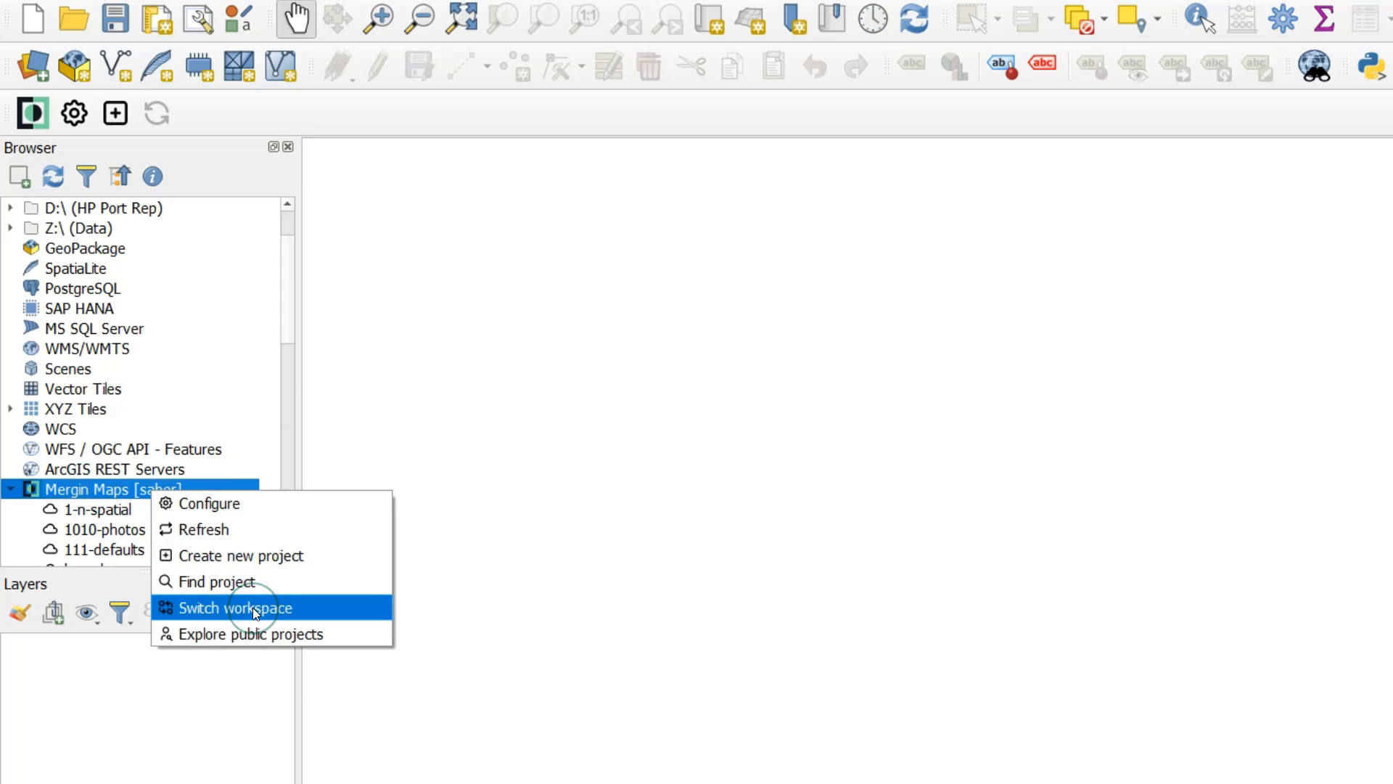
left_click(235, 607)
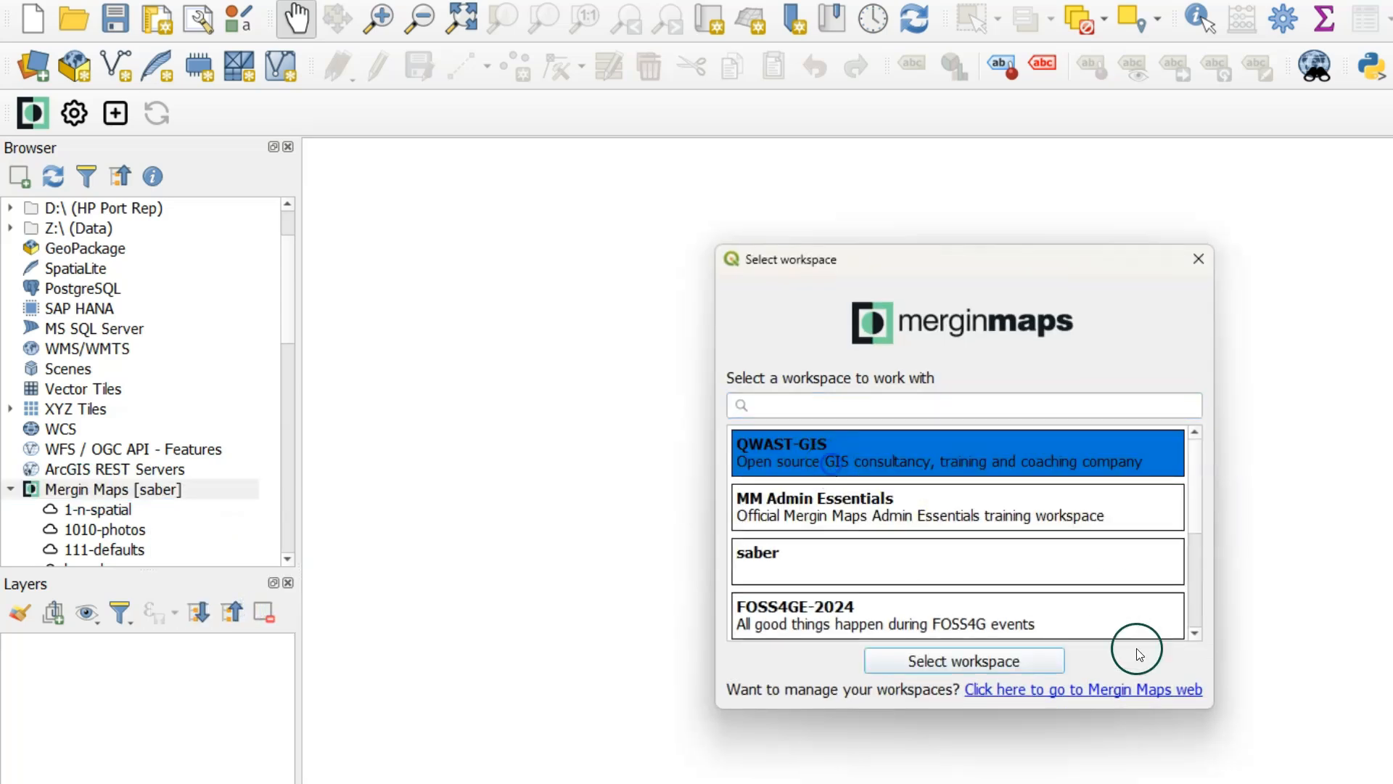
left_click(962, 661)
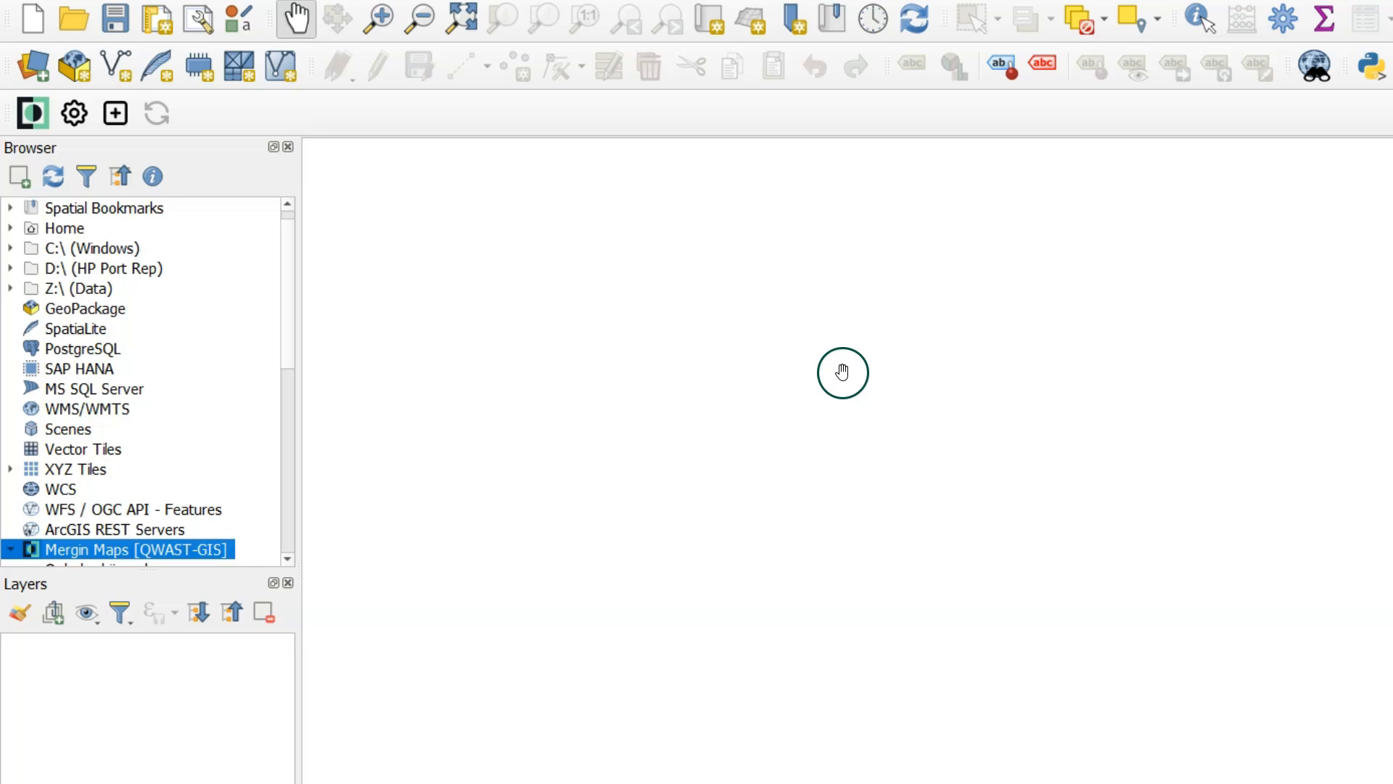
left_click(115, 113)
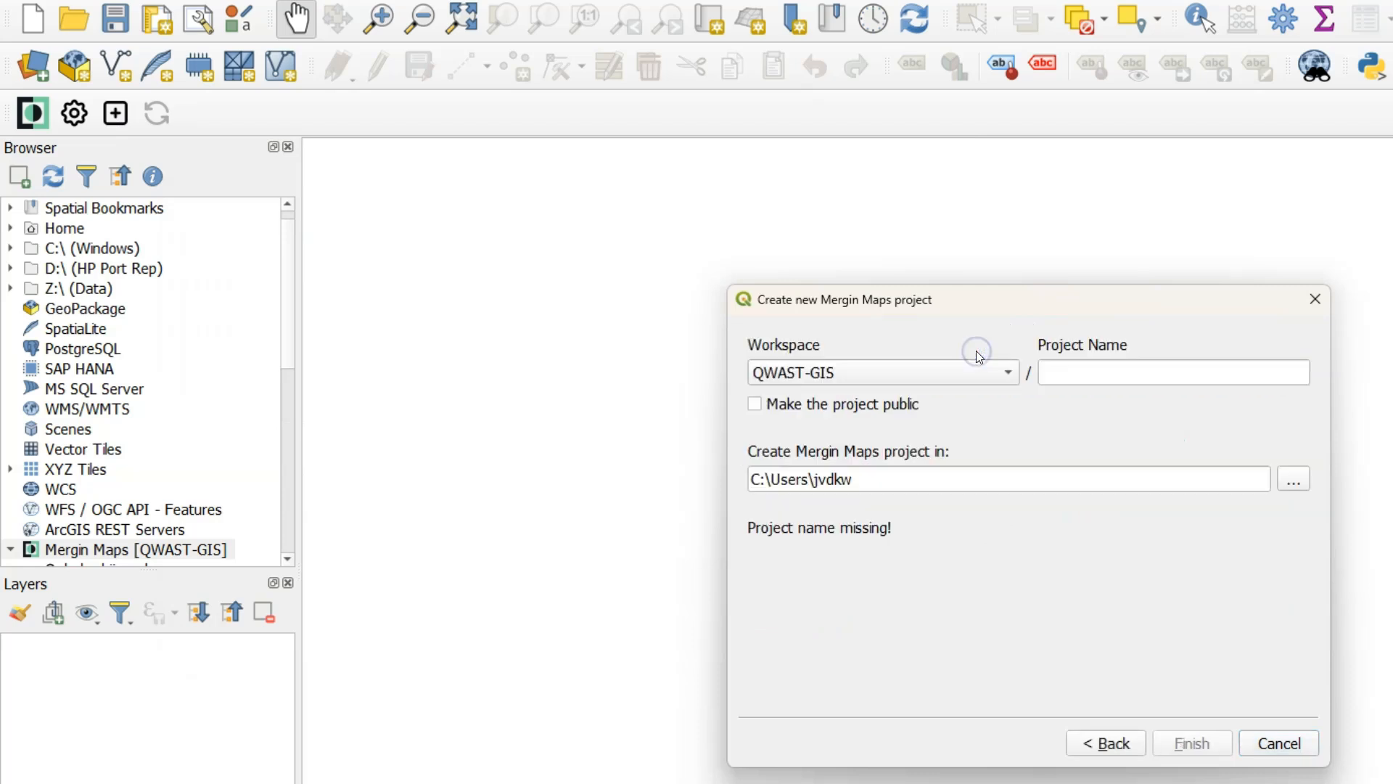
Step: Keep workspace QWAST-GIS and name the new project trees-and-hedges
left_click(1007, 371)
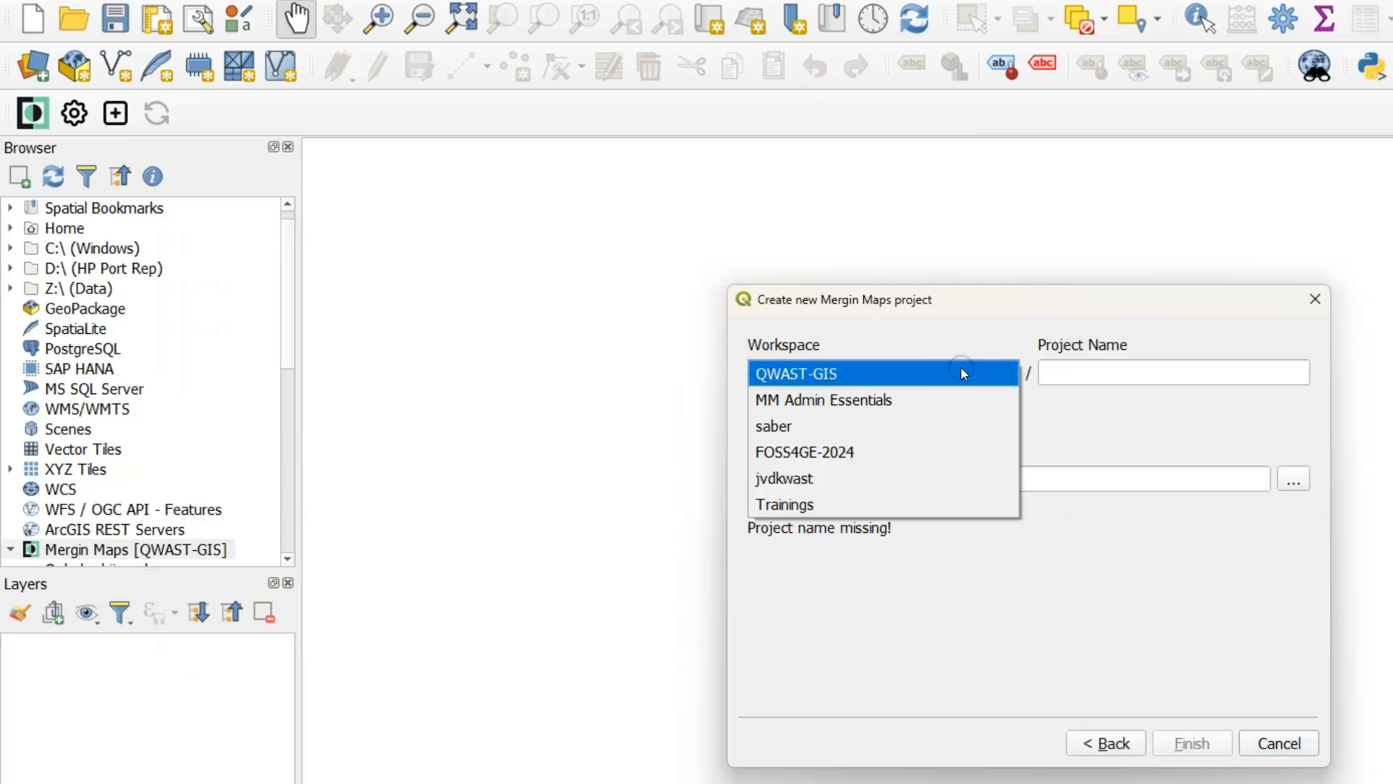
left_click(795, 373)
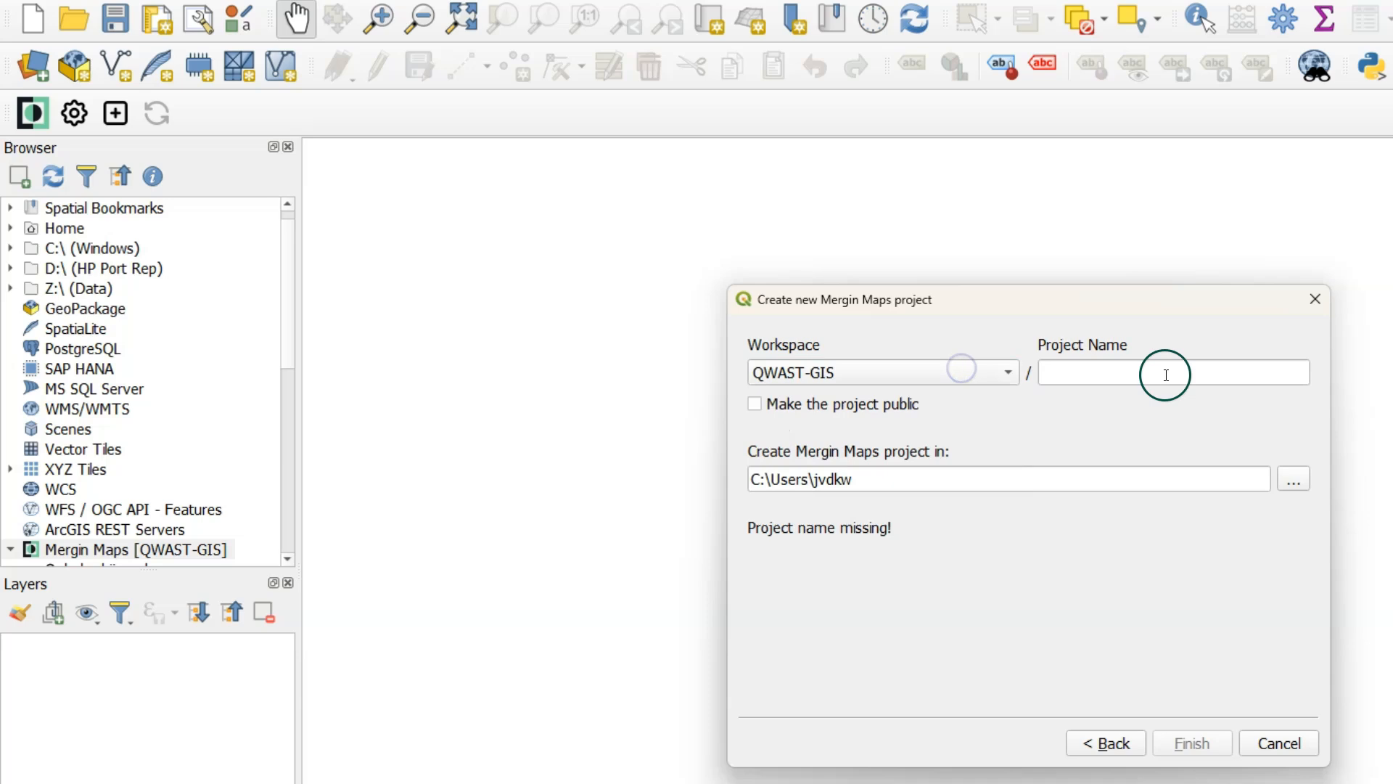
type("trees-a")
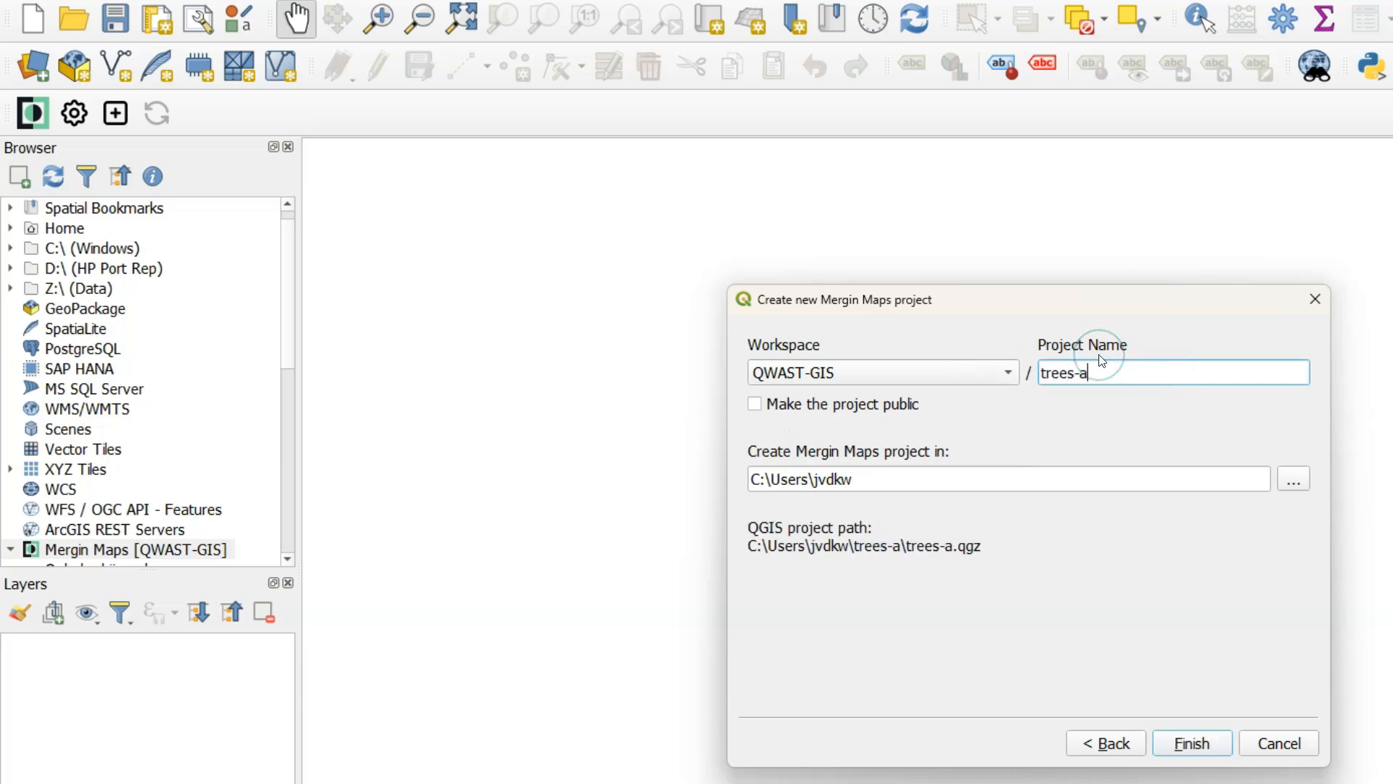
type("nd-hedges")
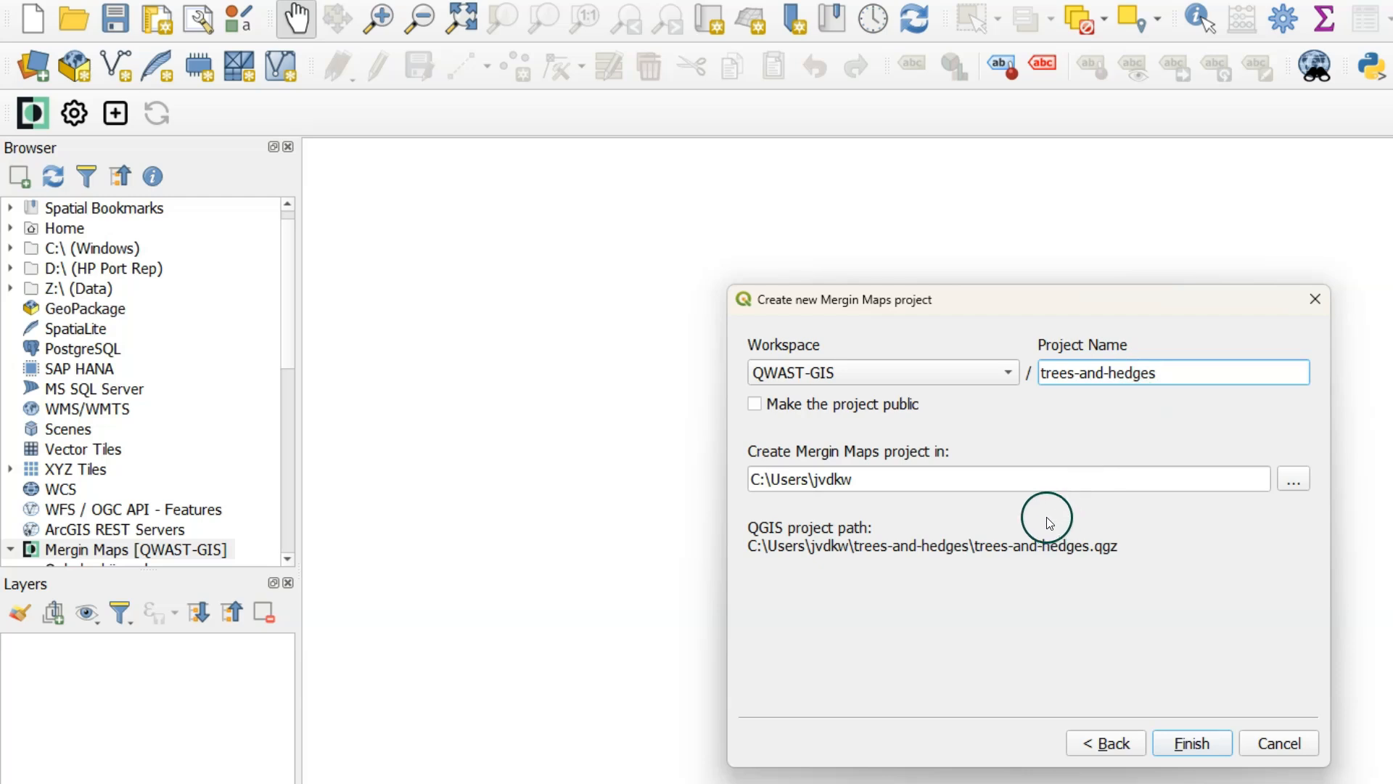
mouse_move(899, 572)
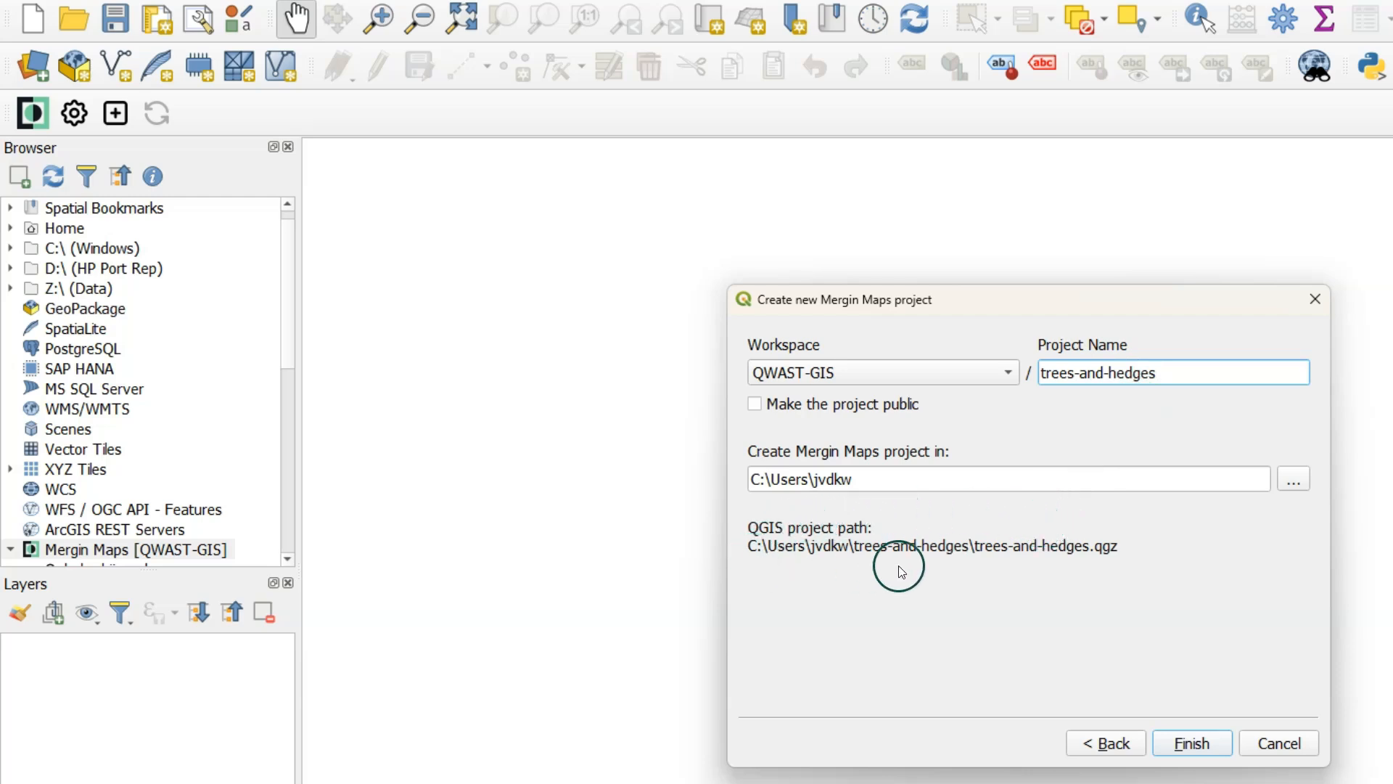
mouse_move(1182, 559)
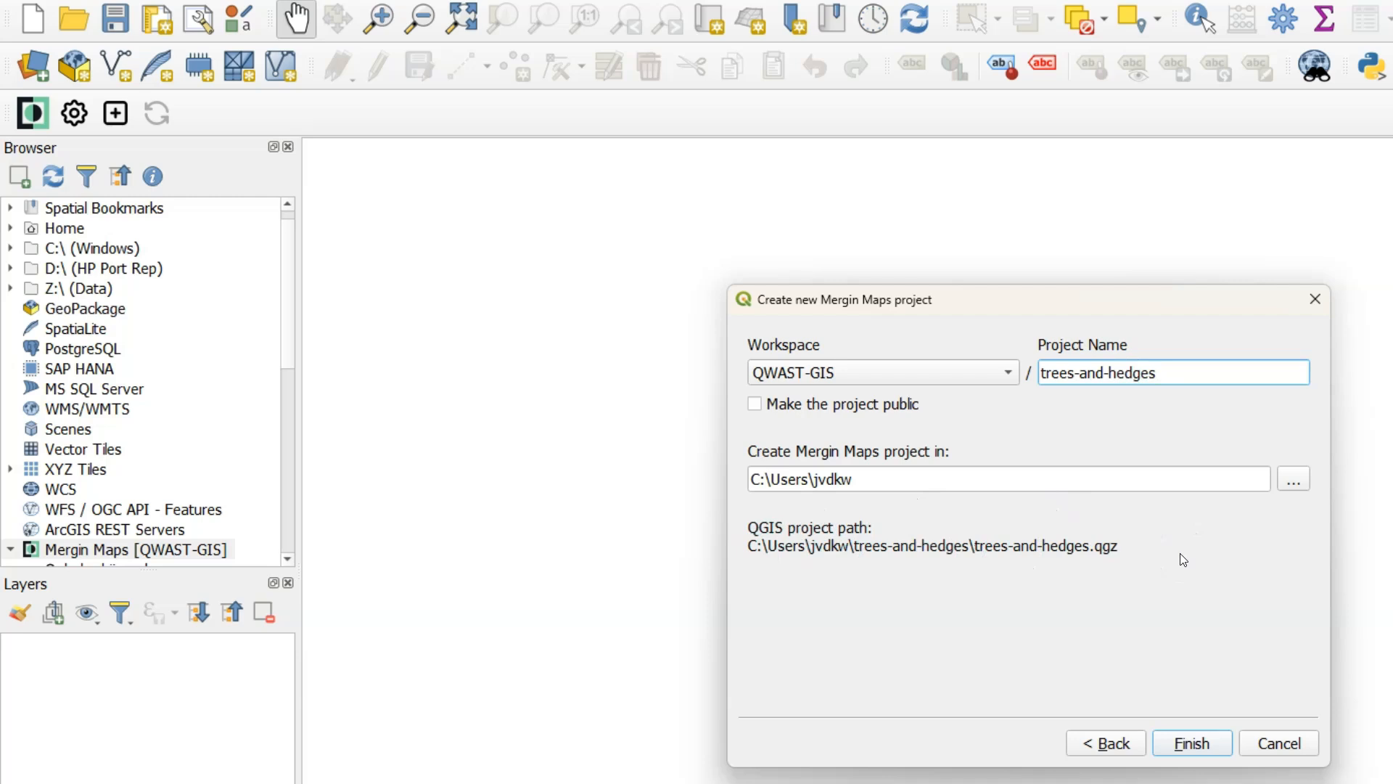
Step: Finish creating and uploading the trees-and-hedges project under C:\Users\jvdkw
left_click(1172, 373)
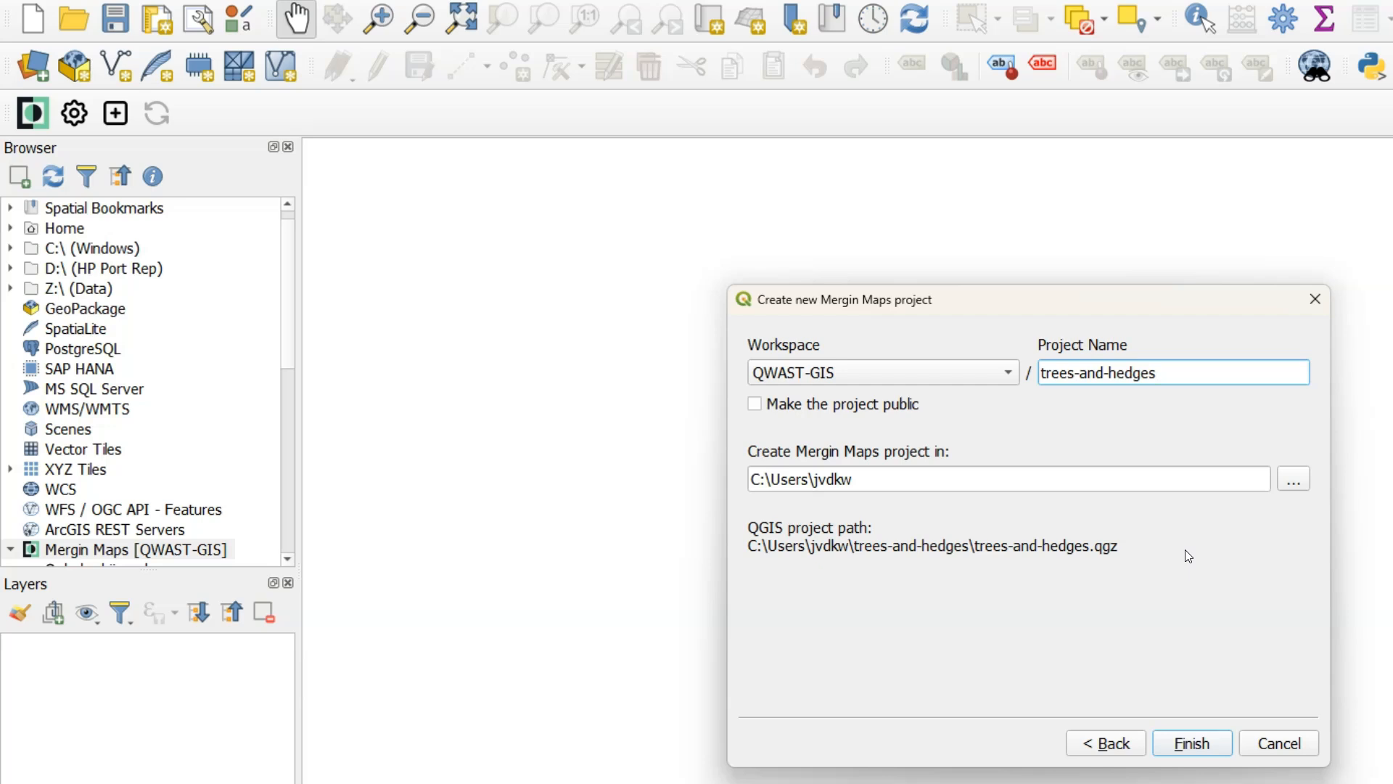
left_click(1192, 743)
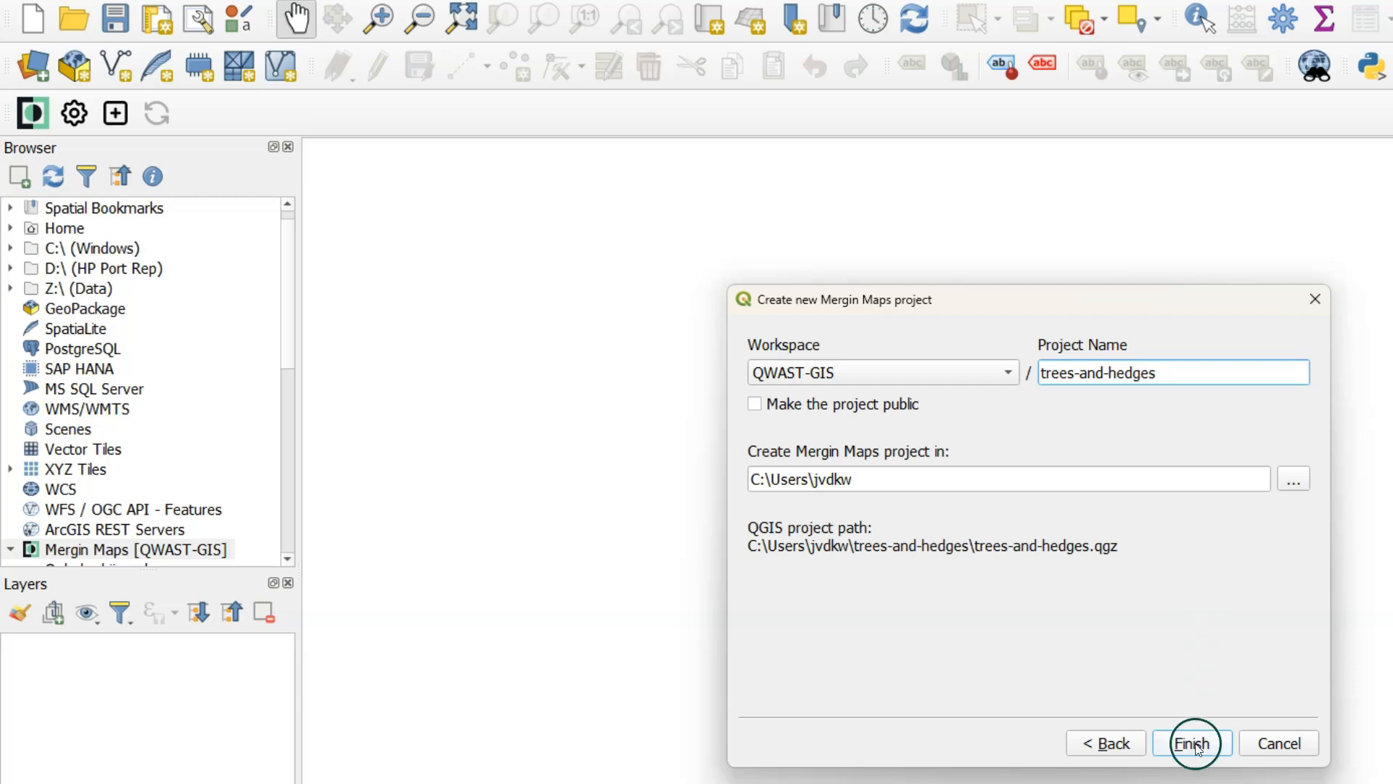
left_click(1192, 743)
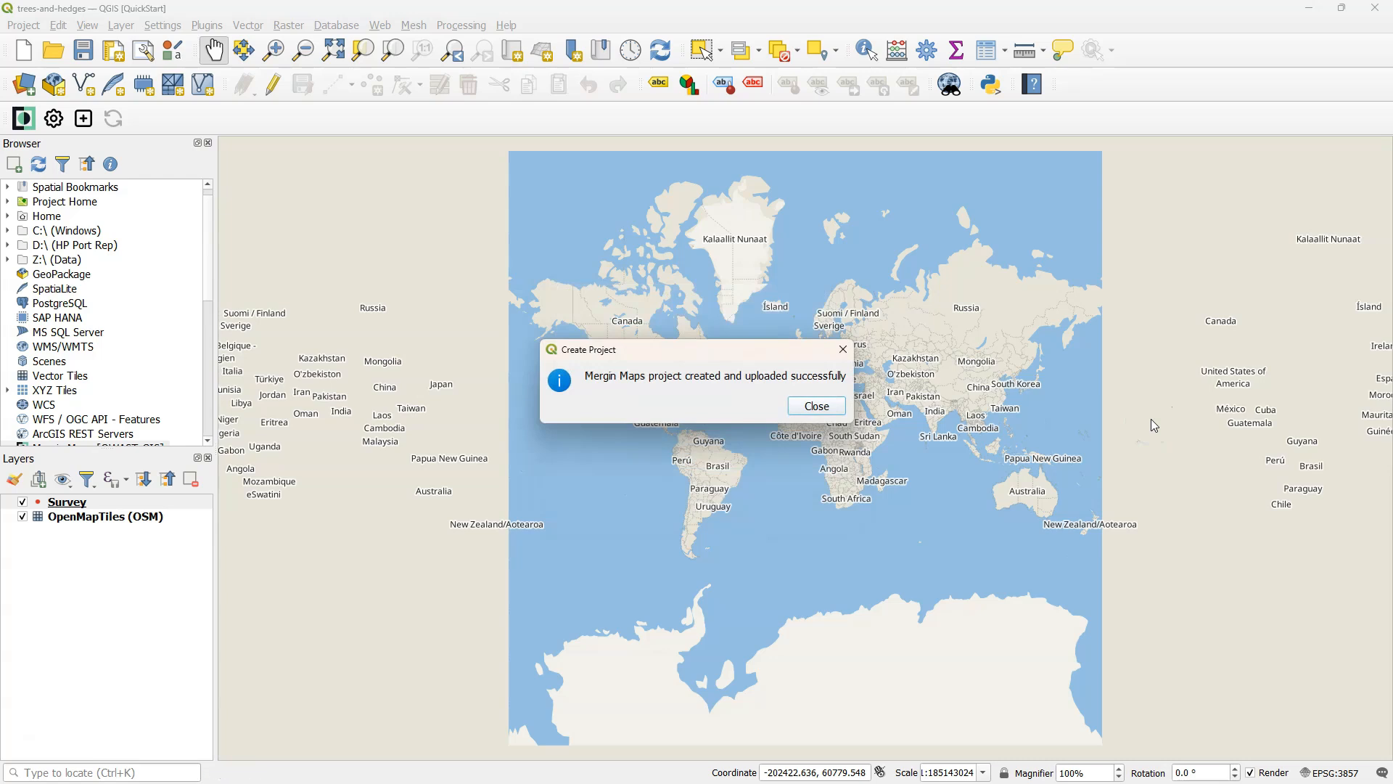
Step: Dismiss the 'project created and uploaded successfully' message to show the Survey and OpenMapTiles layers
left_click(814, 405)
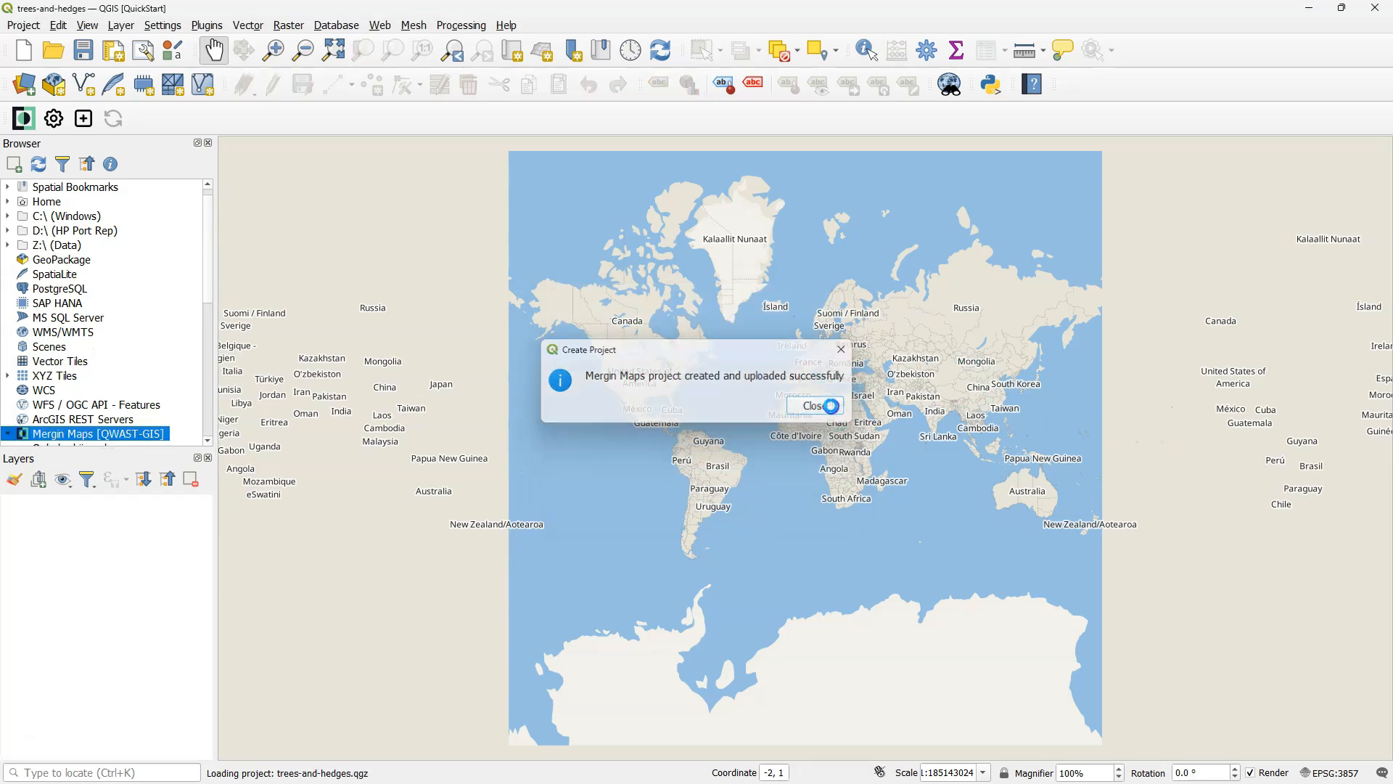
left_click(809, 405)
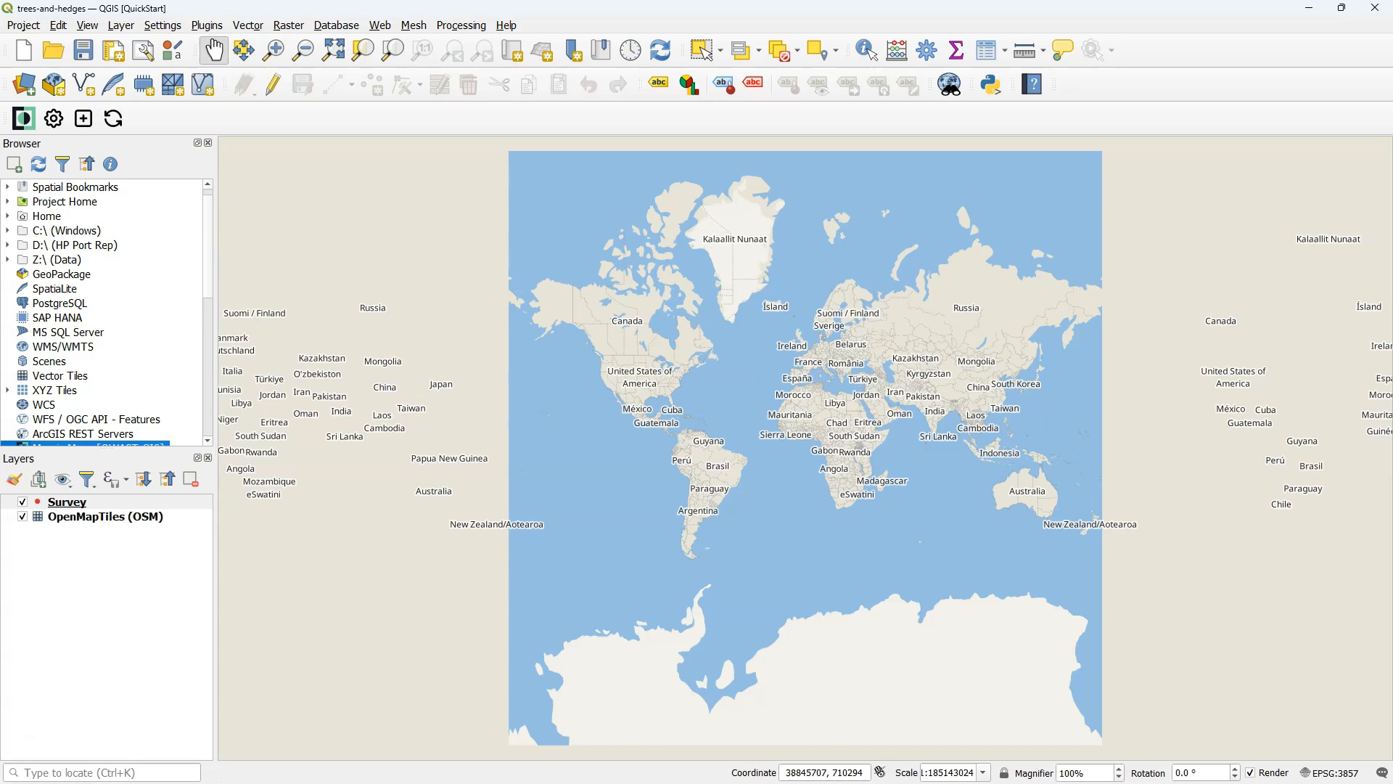
mouse_move(322, 128)
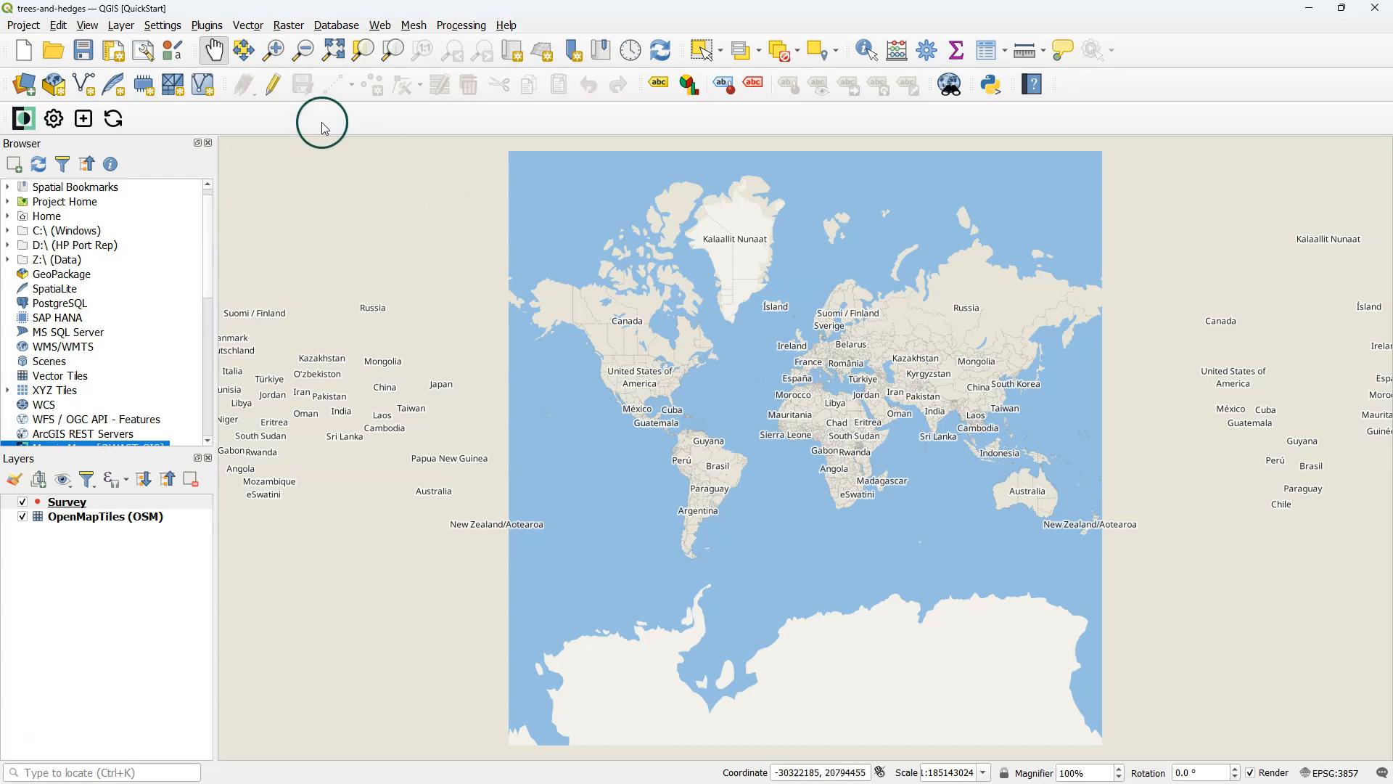
Step: Start a new GeoPackage layer saved as trees.gpkg in the project folder with Point geometry
left_click(121, 25)
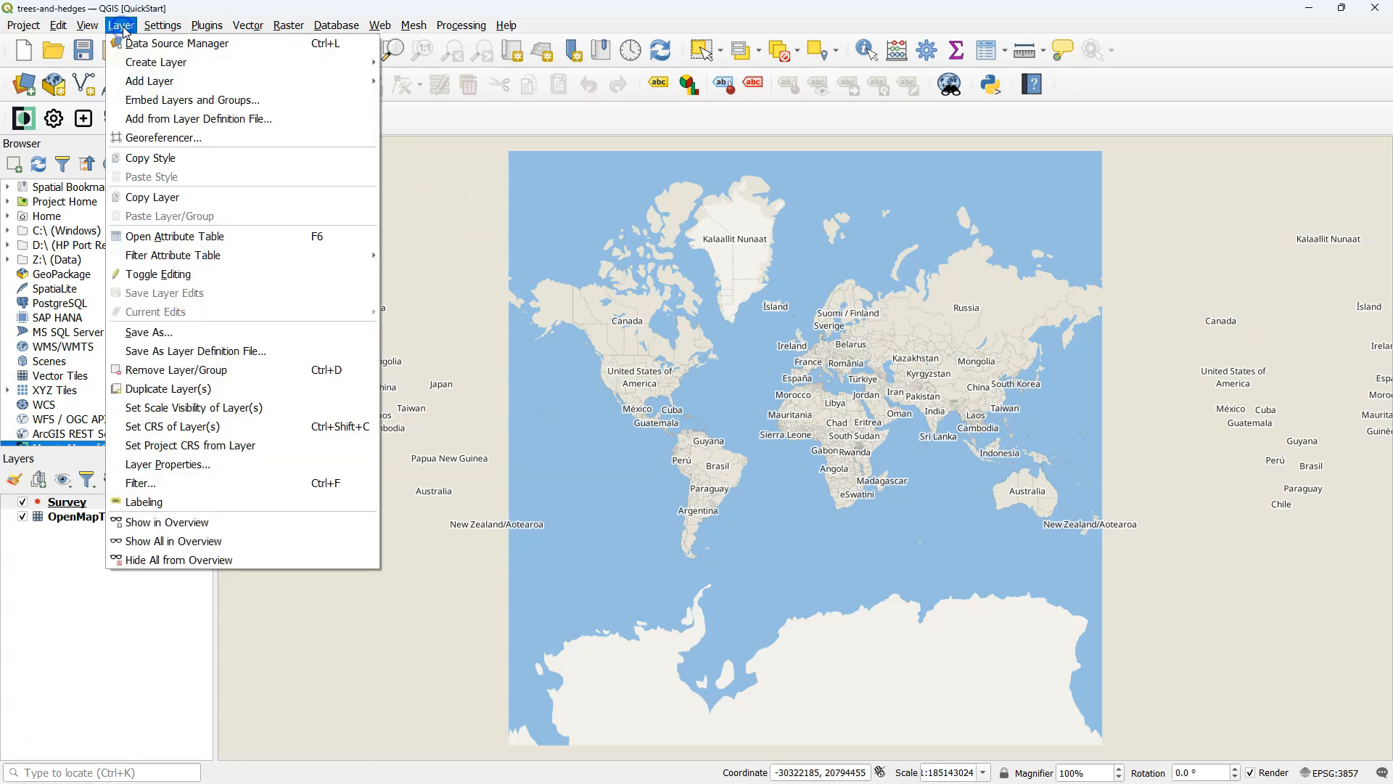
left_click(156, 61)
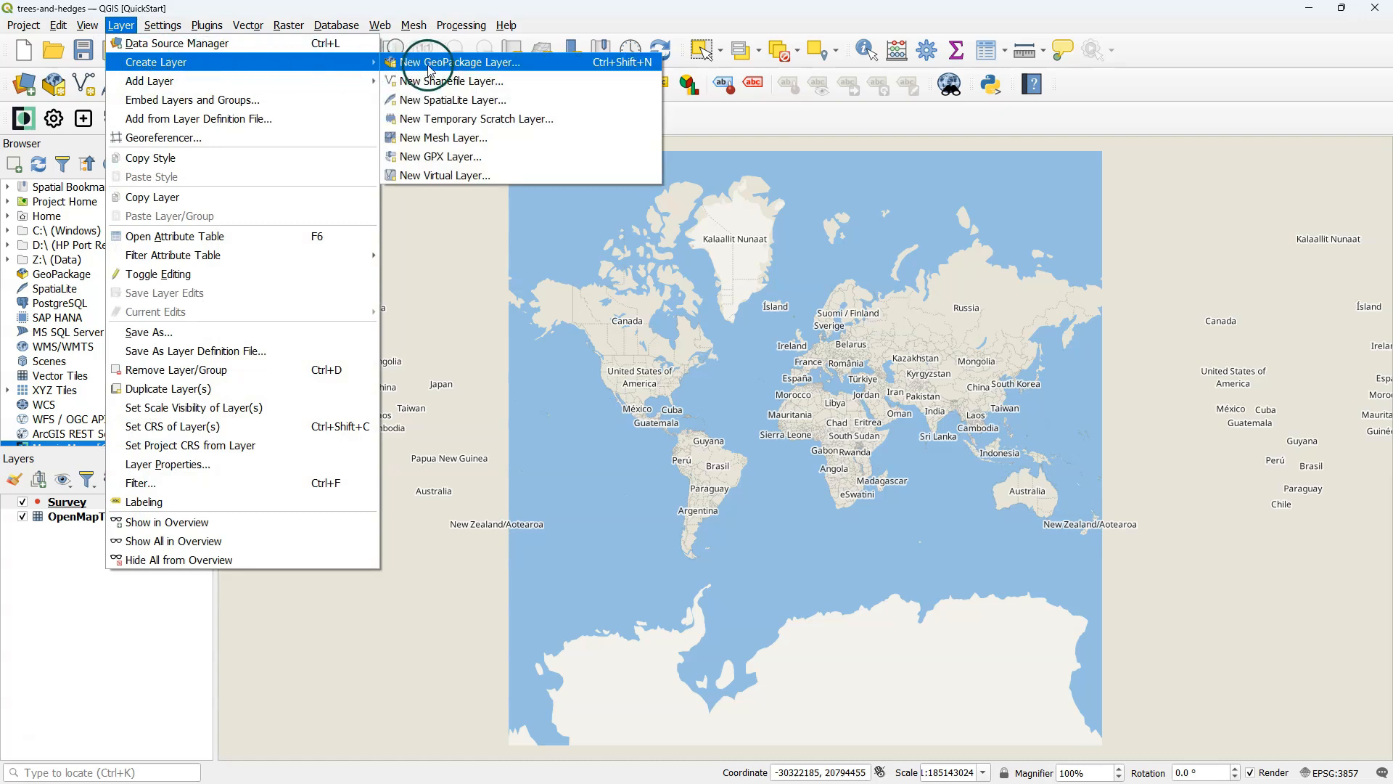
left_click(462, 63)
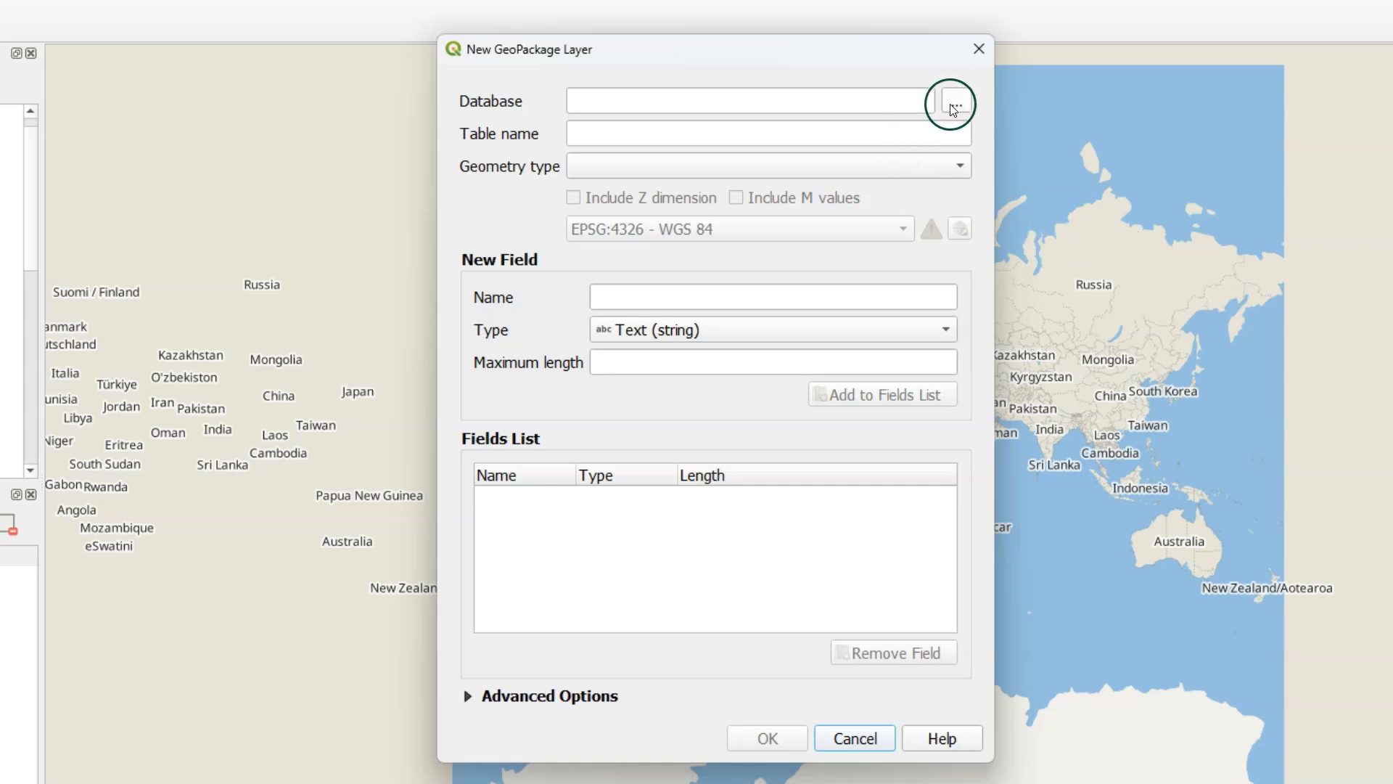
left_click(949, 103)
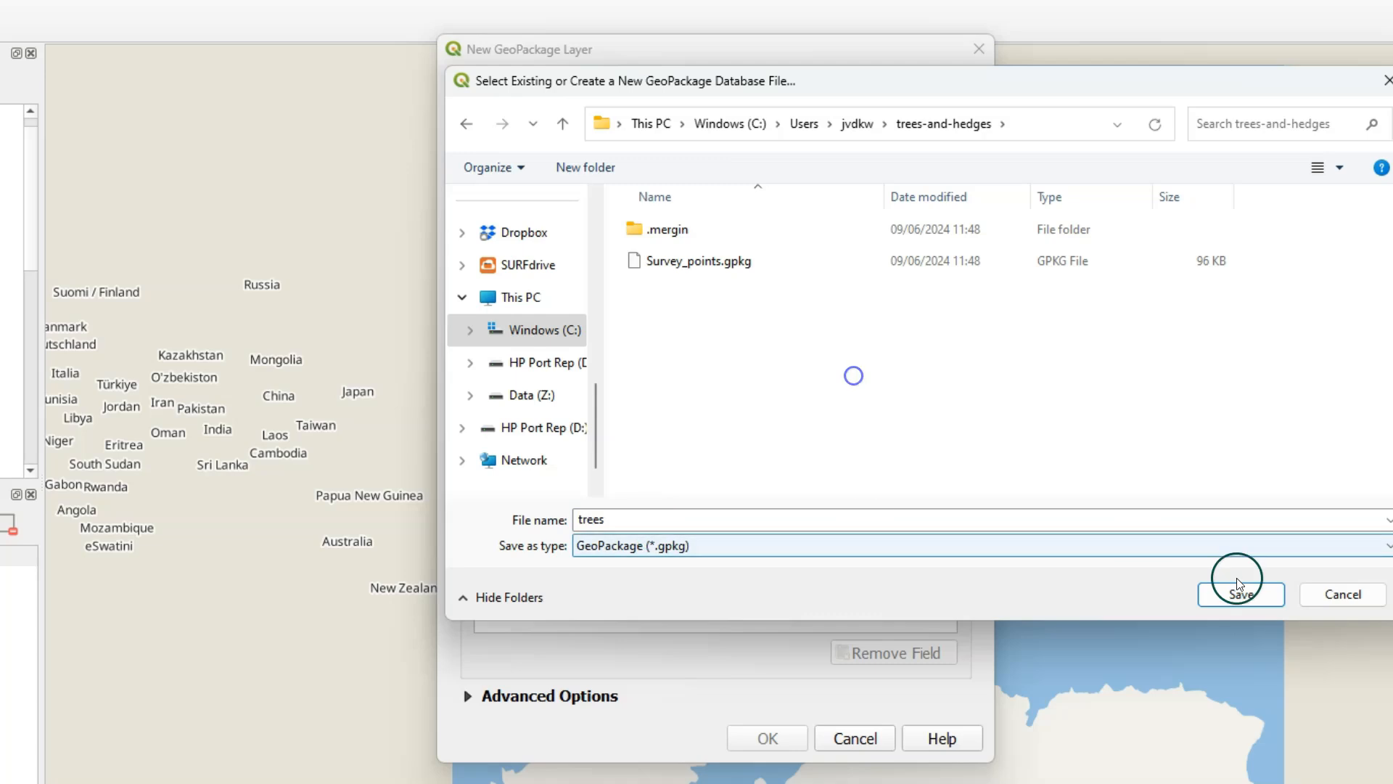
left_click(1241, 593)
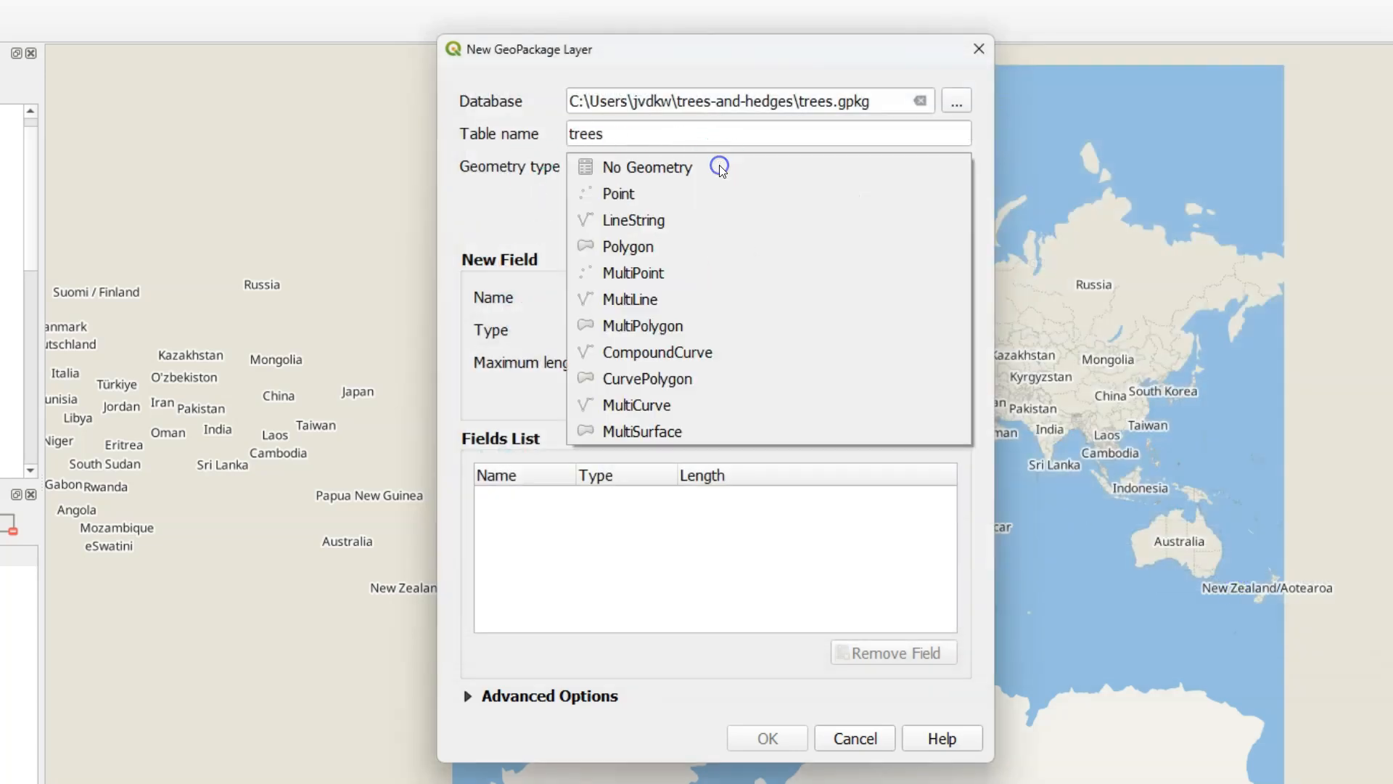
left_click(618, 193)
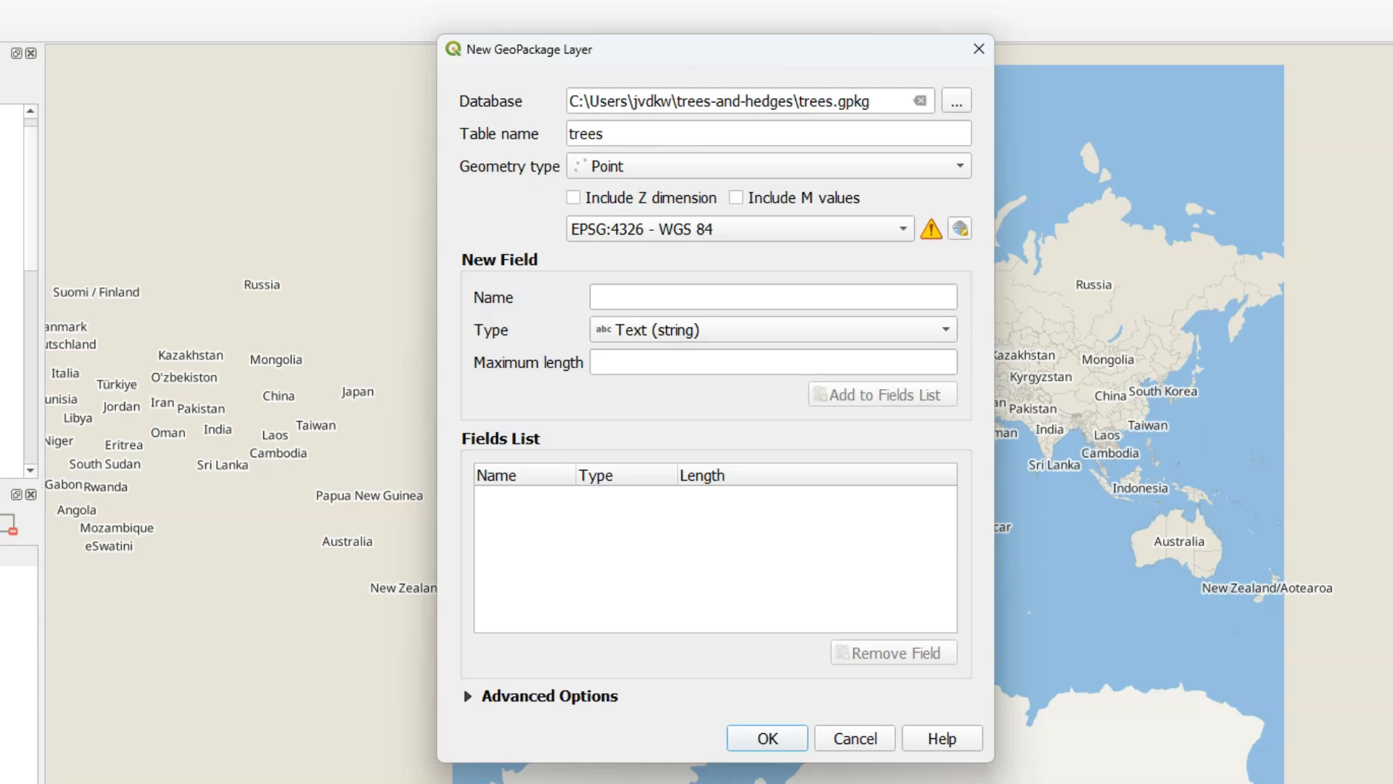
Step: Add a date field of Date type and a species field of text type
left_click(771, 296)
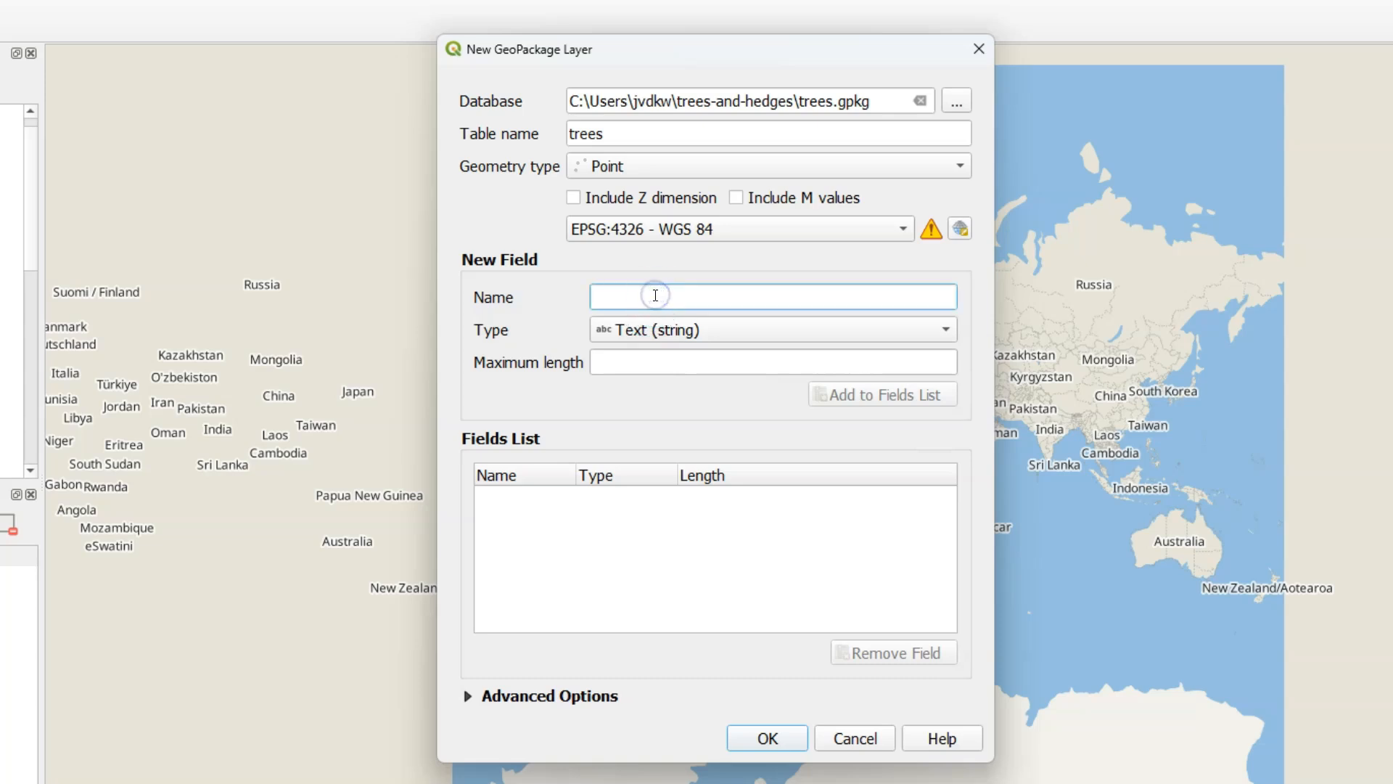
type("date")
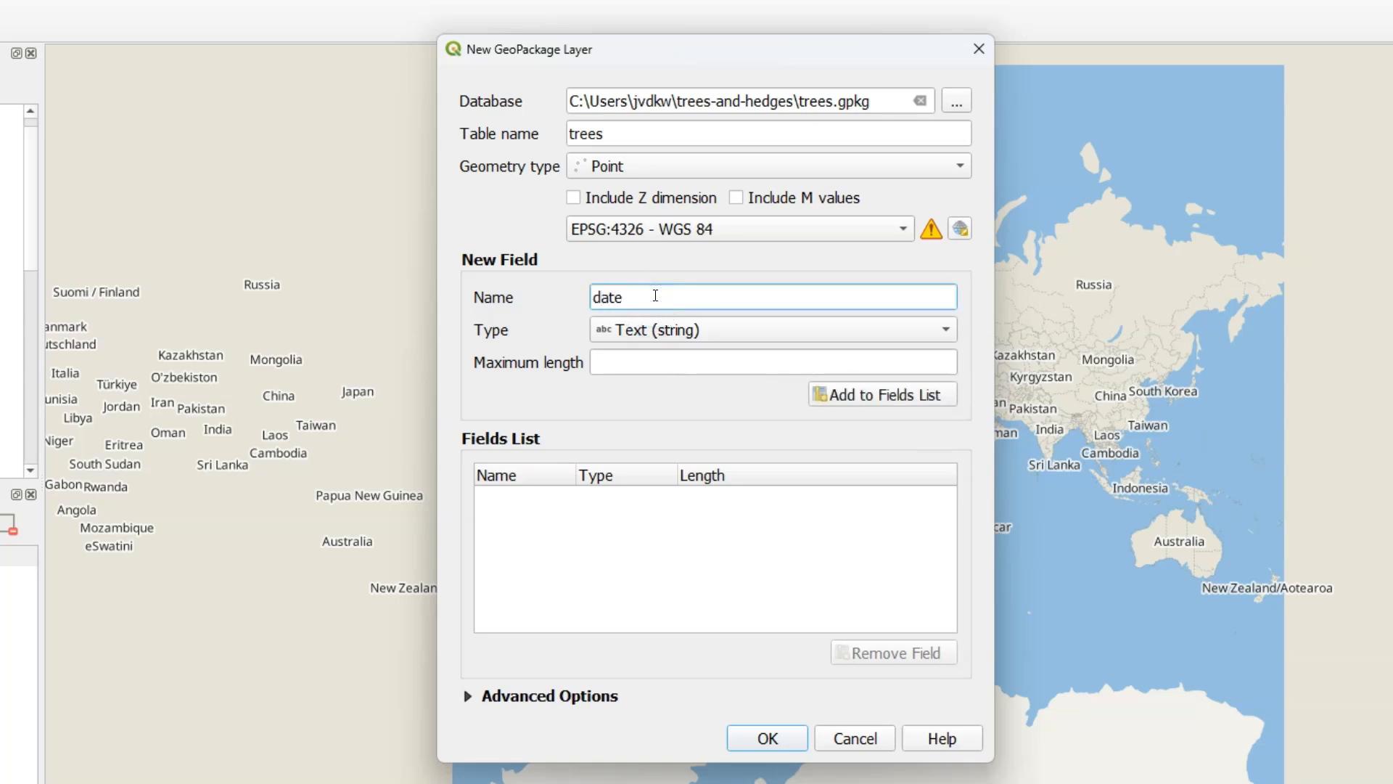
left_click(771, 329)
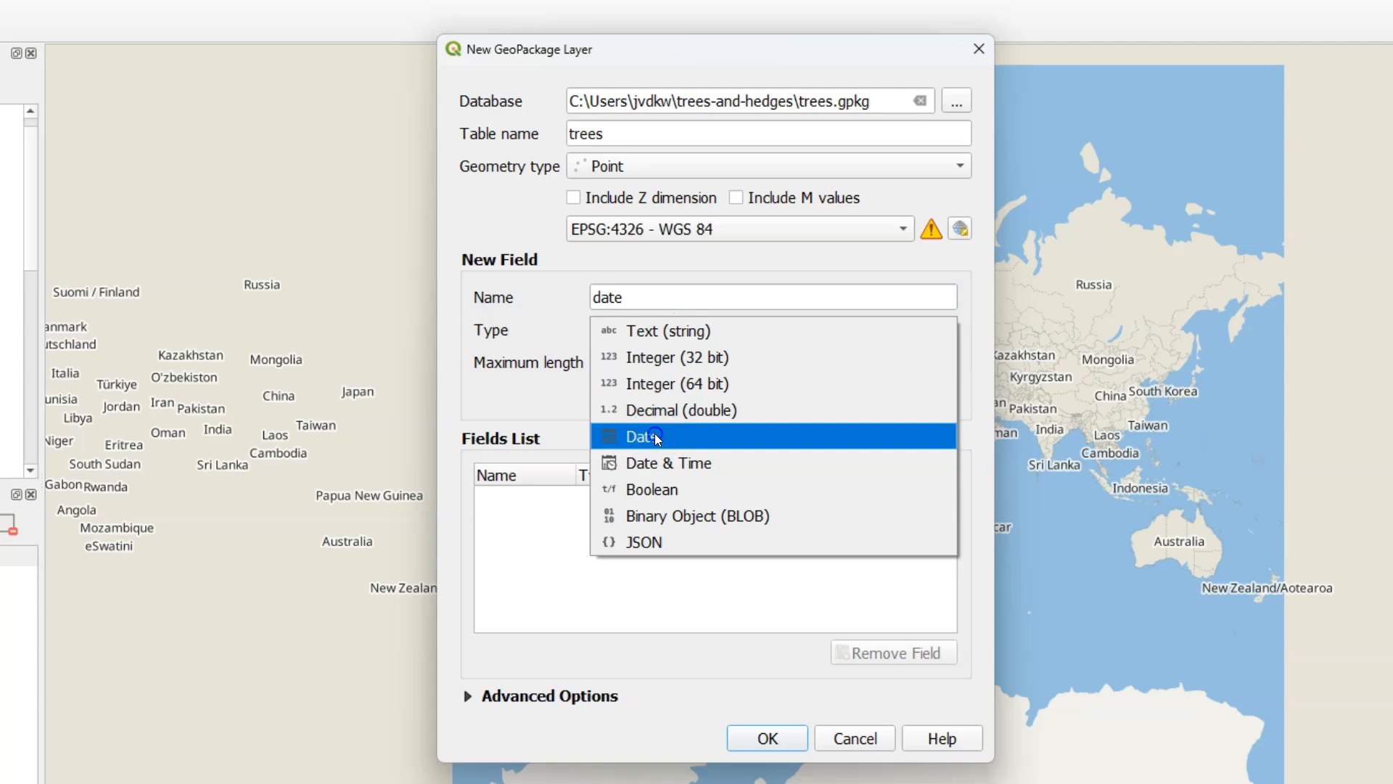
left_click(641, 435)
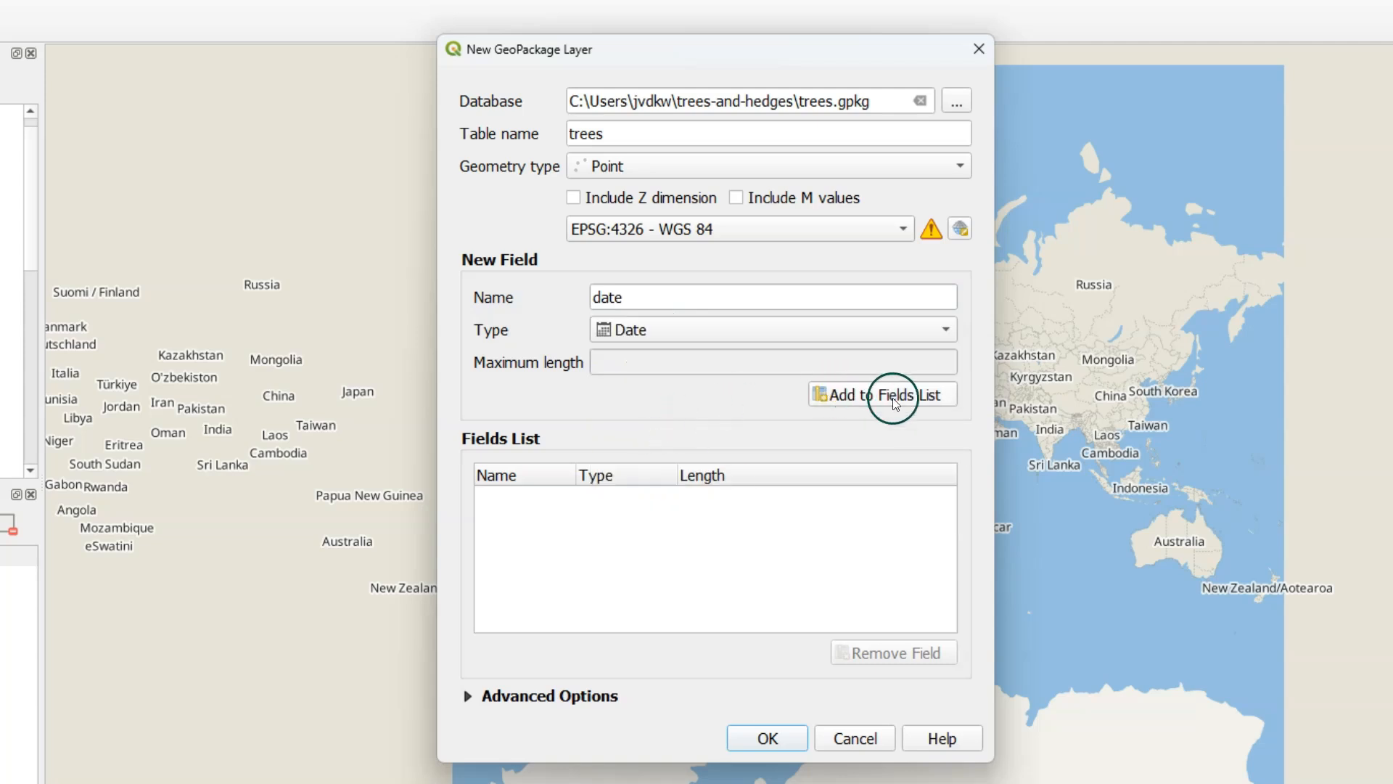
left_click(880, 394)
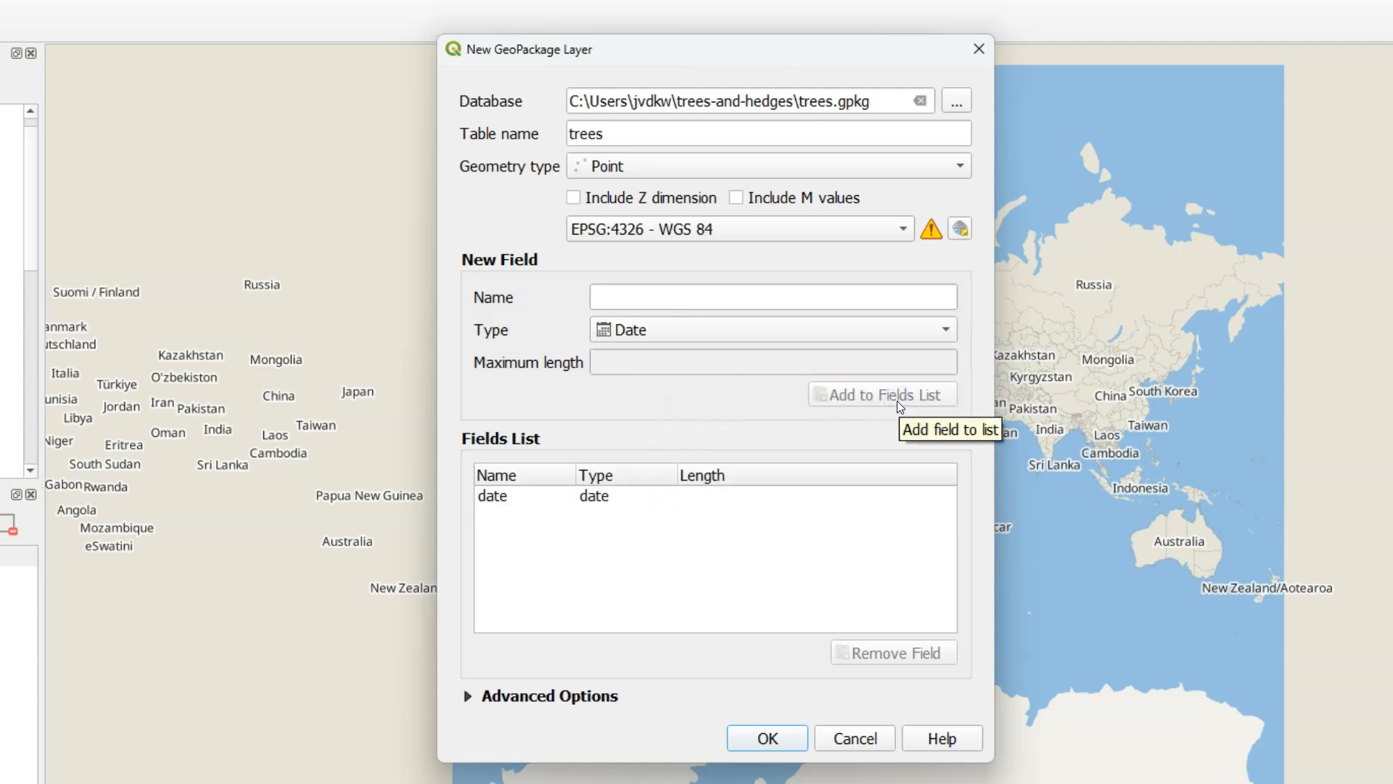
type("species")
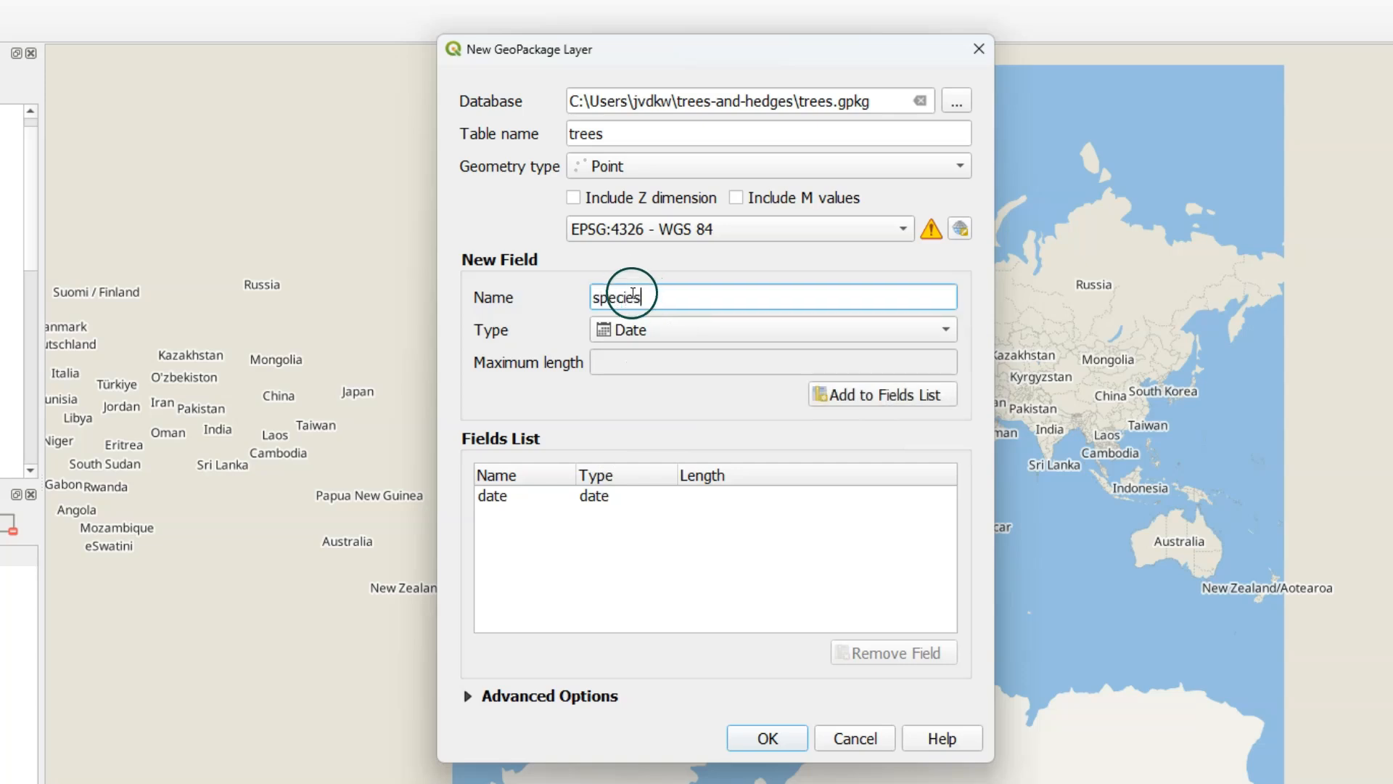
left_click(945, 329)
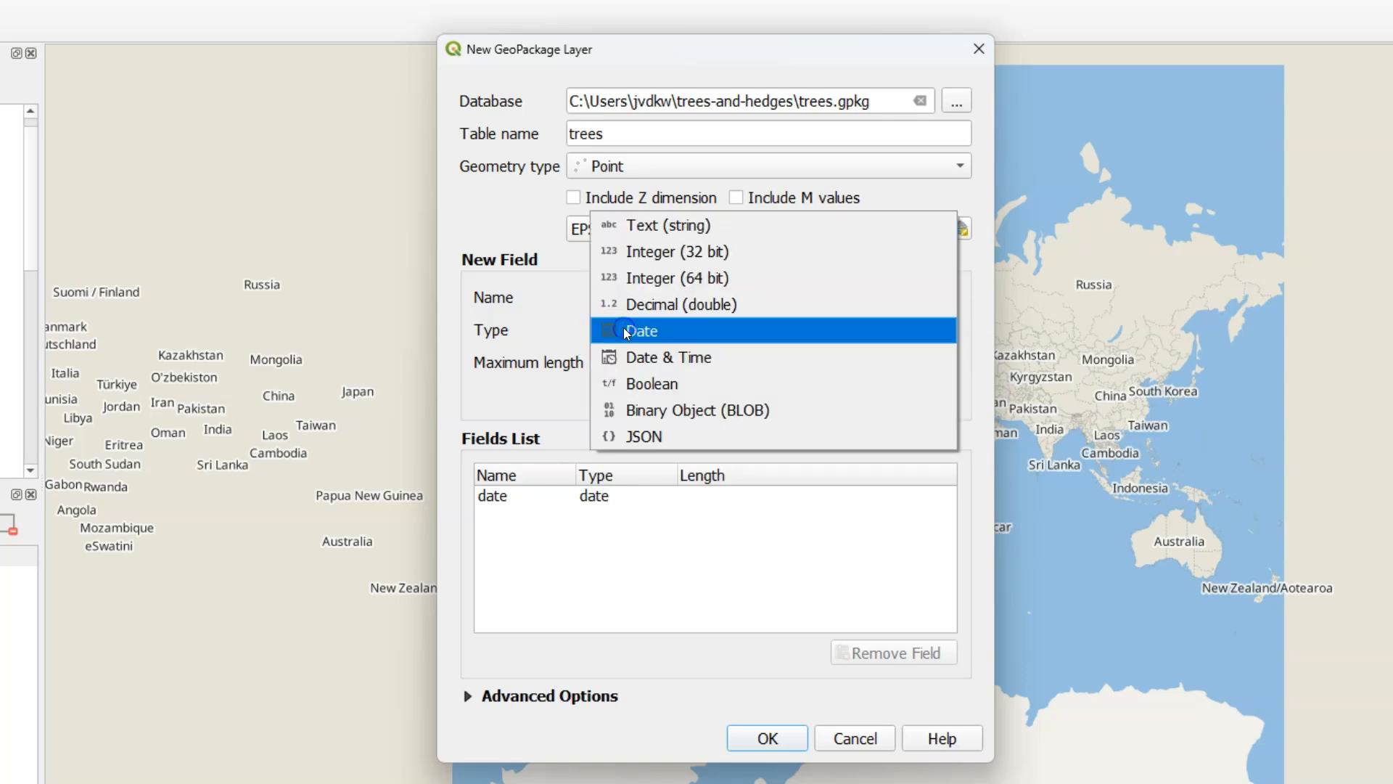
mouse_move(662, 225)
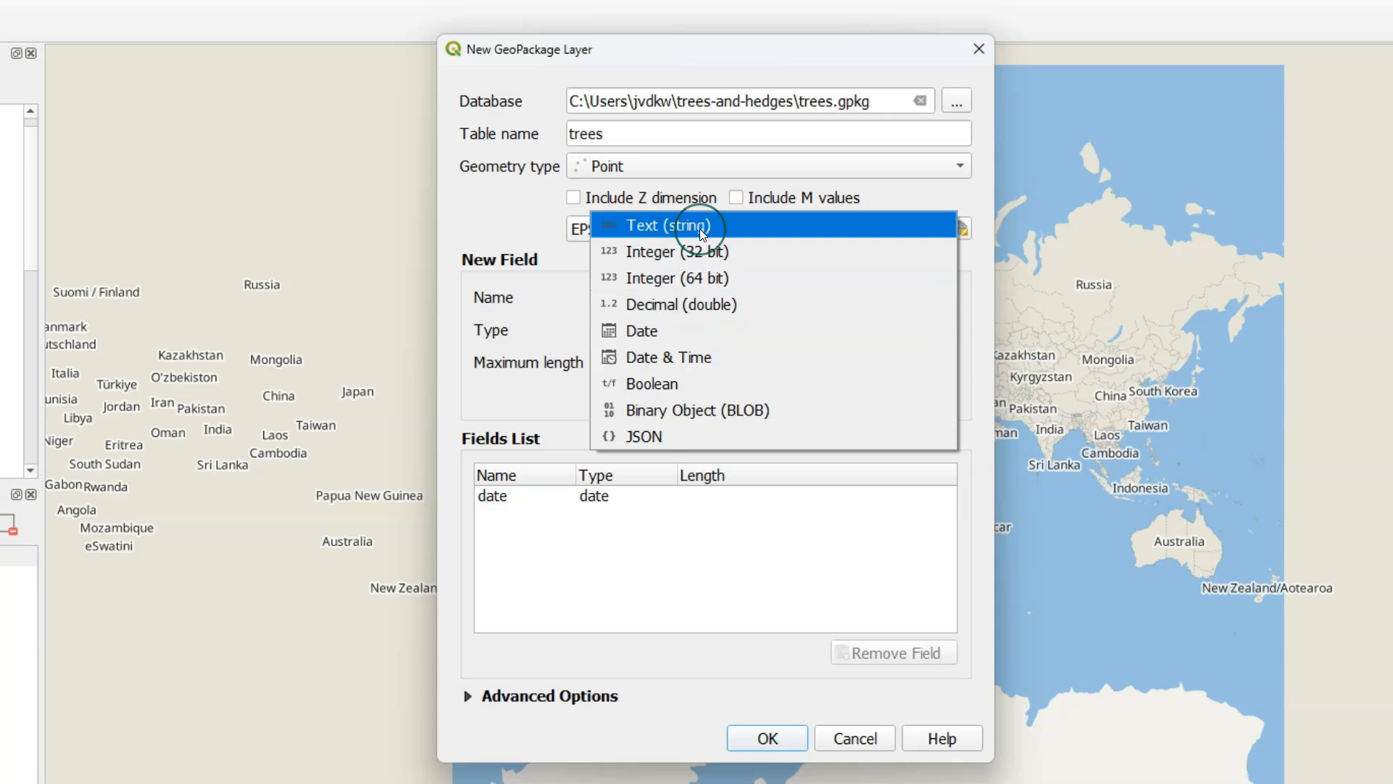
left_click(658, 225)
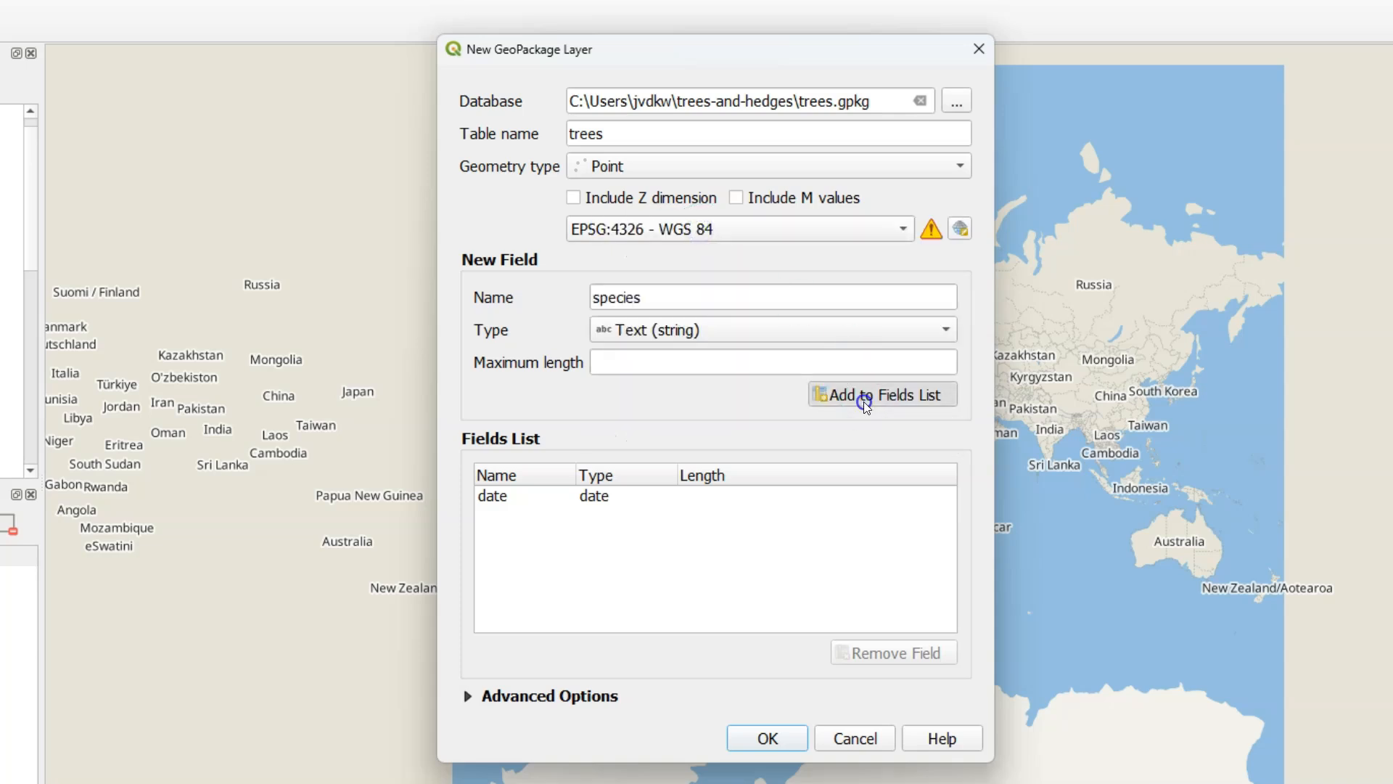
left_click(881, 394)
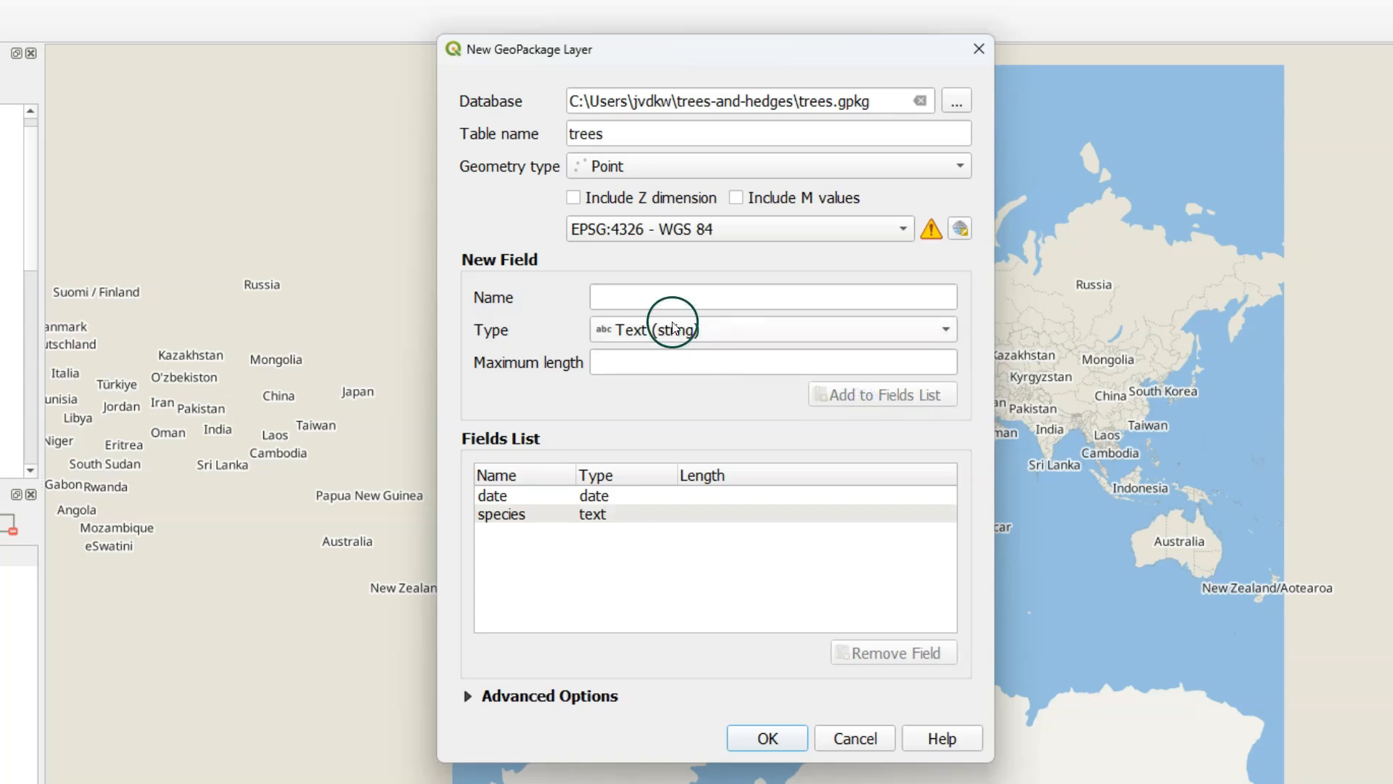
Step: Add a condition field and create the trees layer in the project
type("co")
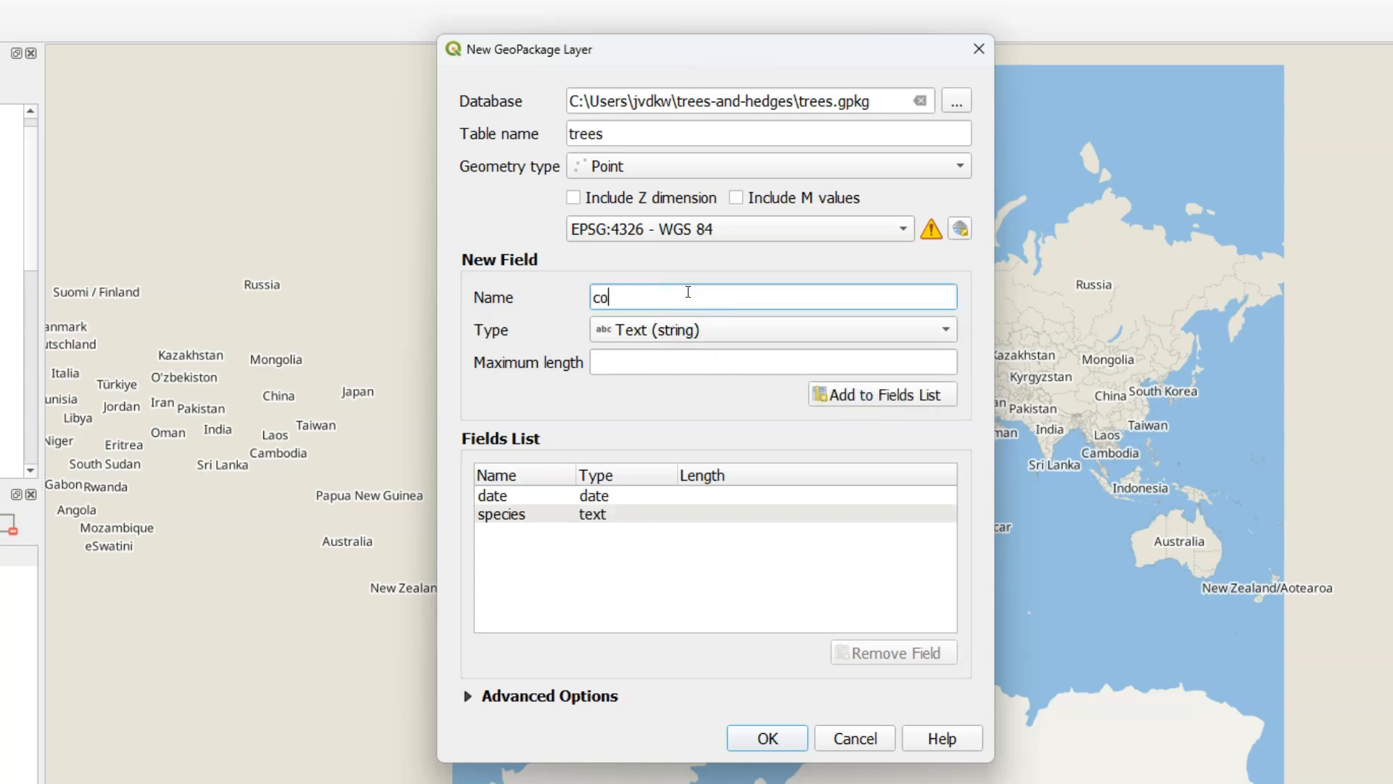
type("ndition")
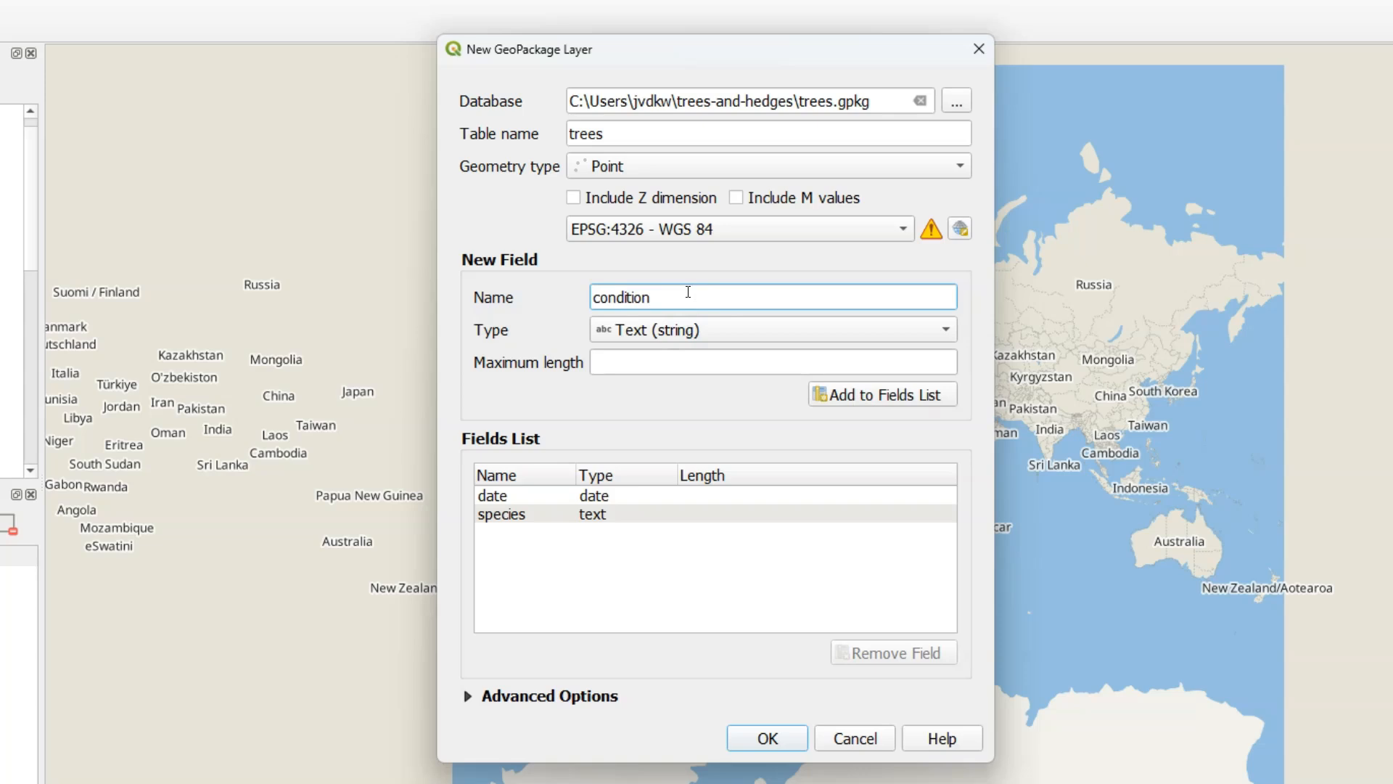
left_click(881, 393)
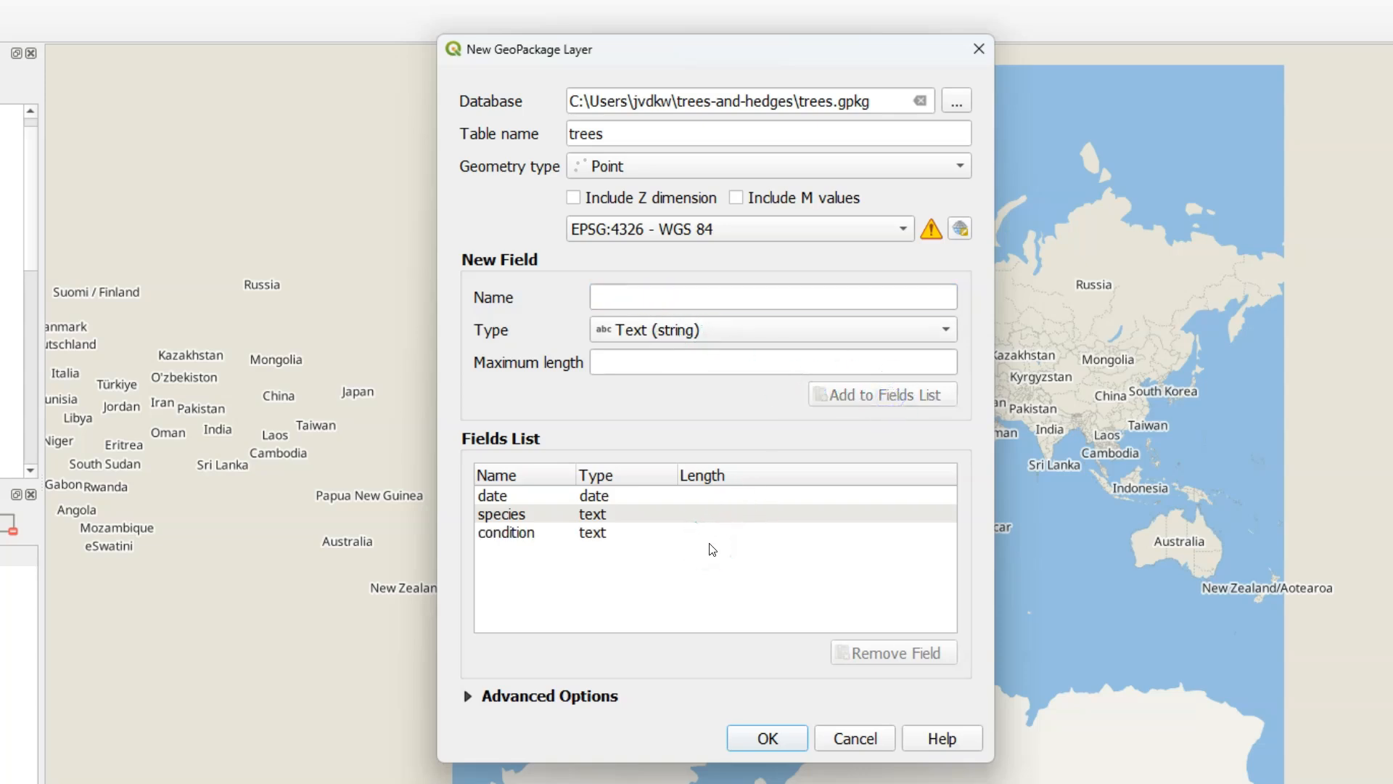
left_click(762, 725)
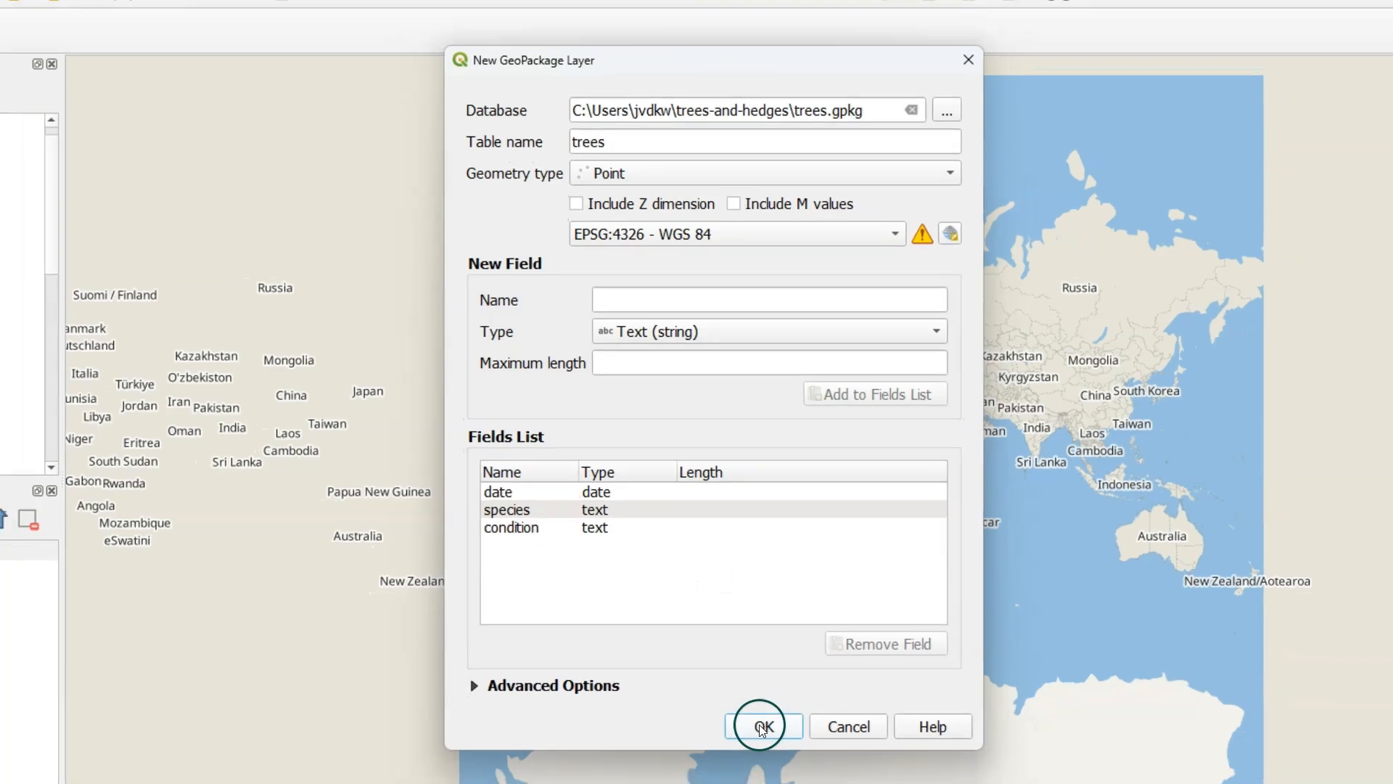
left_click(761, 726)
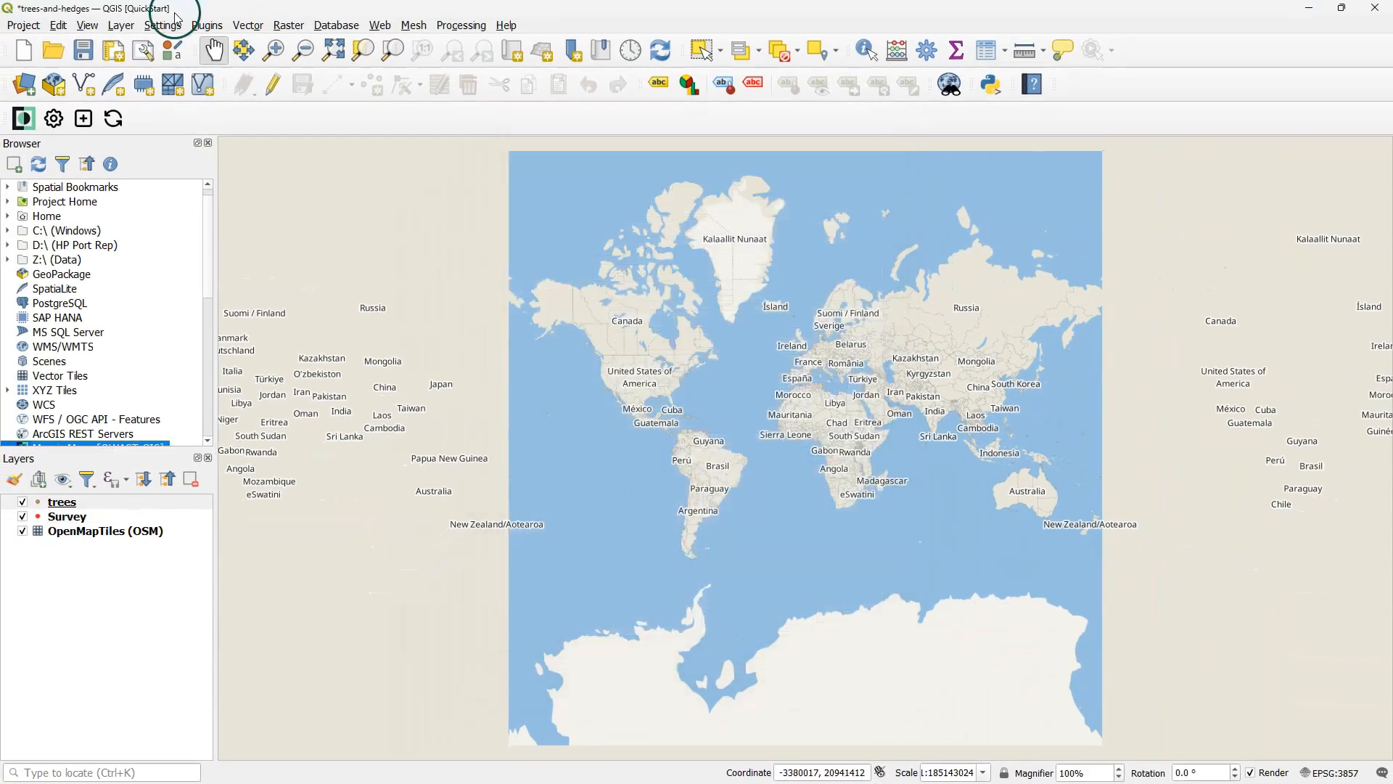
Step: Start a new GeoPackage layer stored as hedges.gpkg in the project folder
left_click(120, 25)
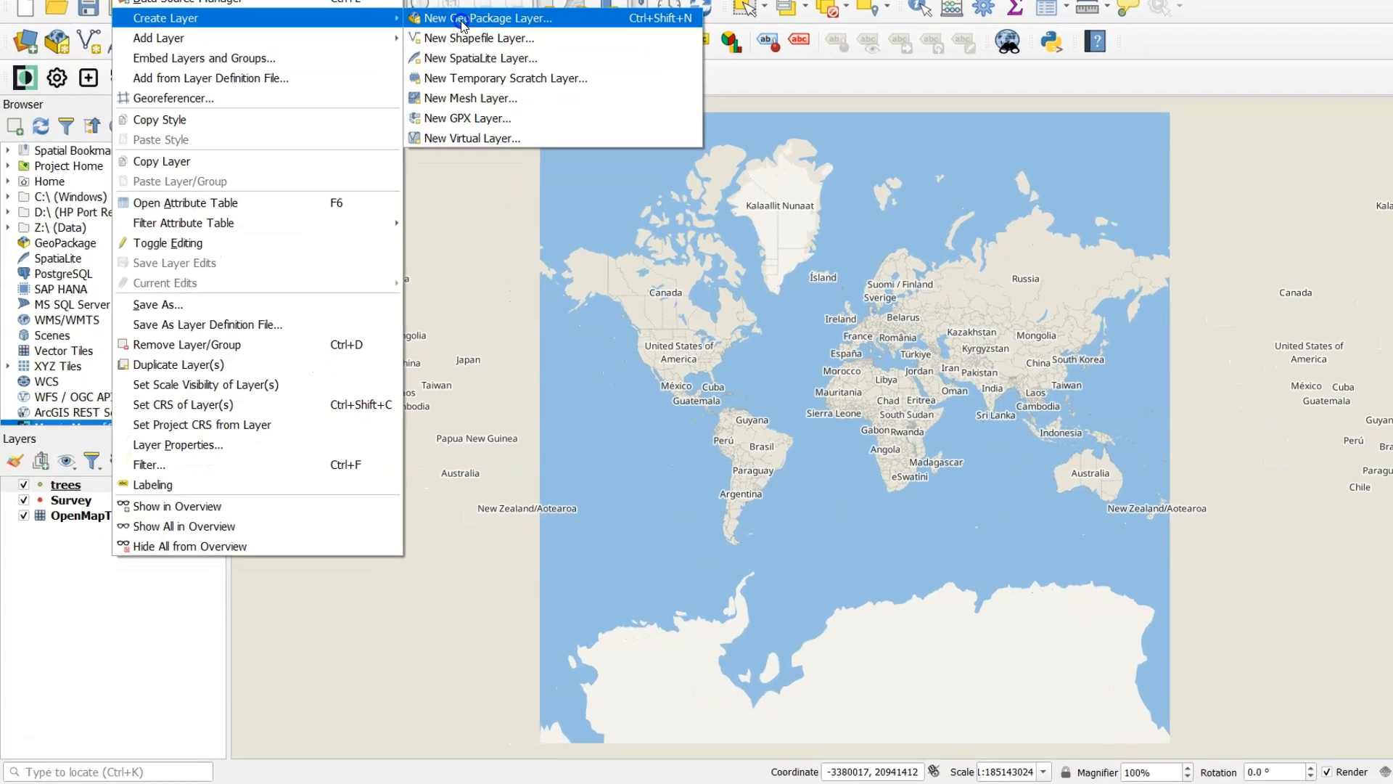
left_click(488, 17)
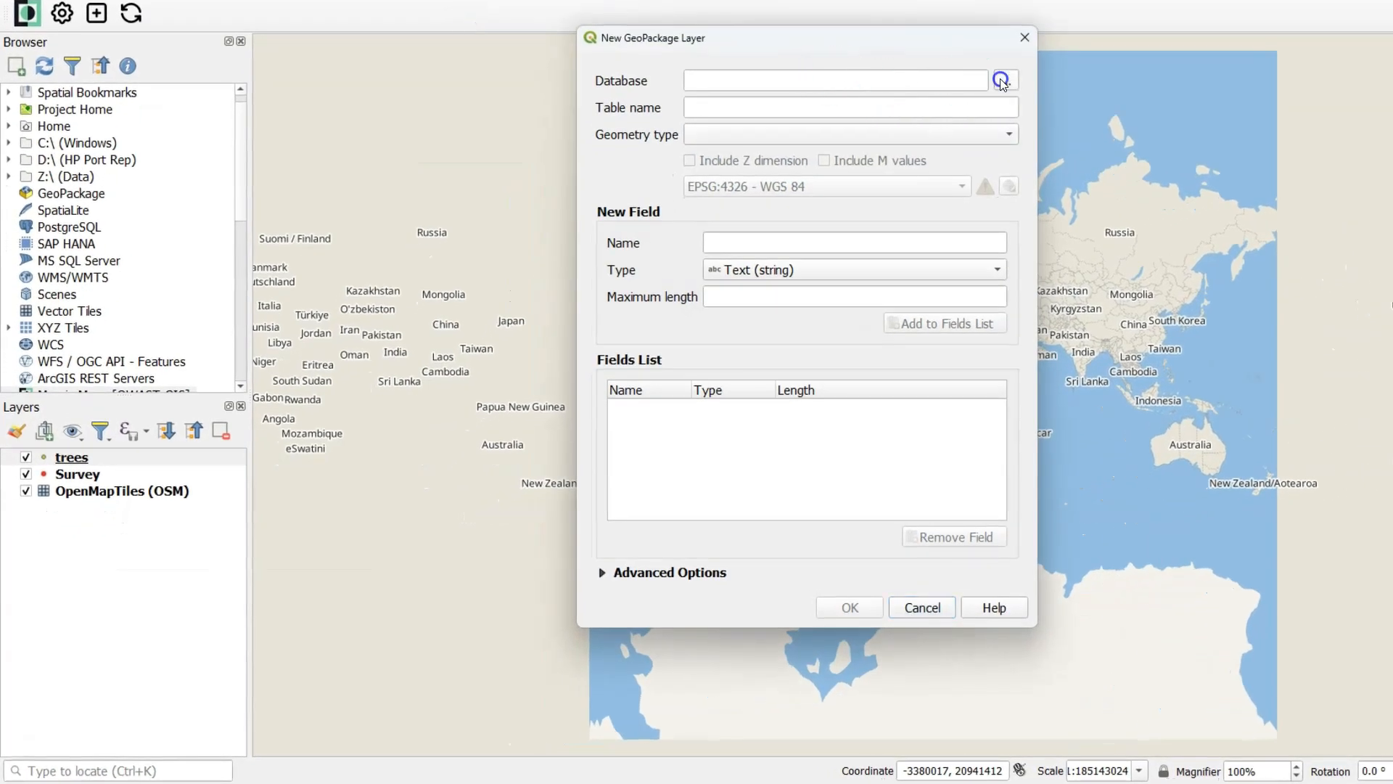
left_click(1003, 81)
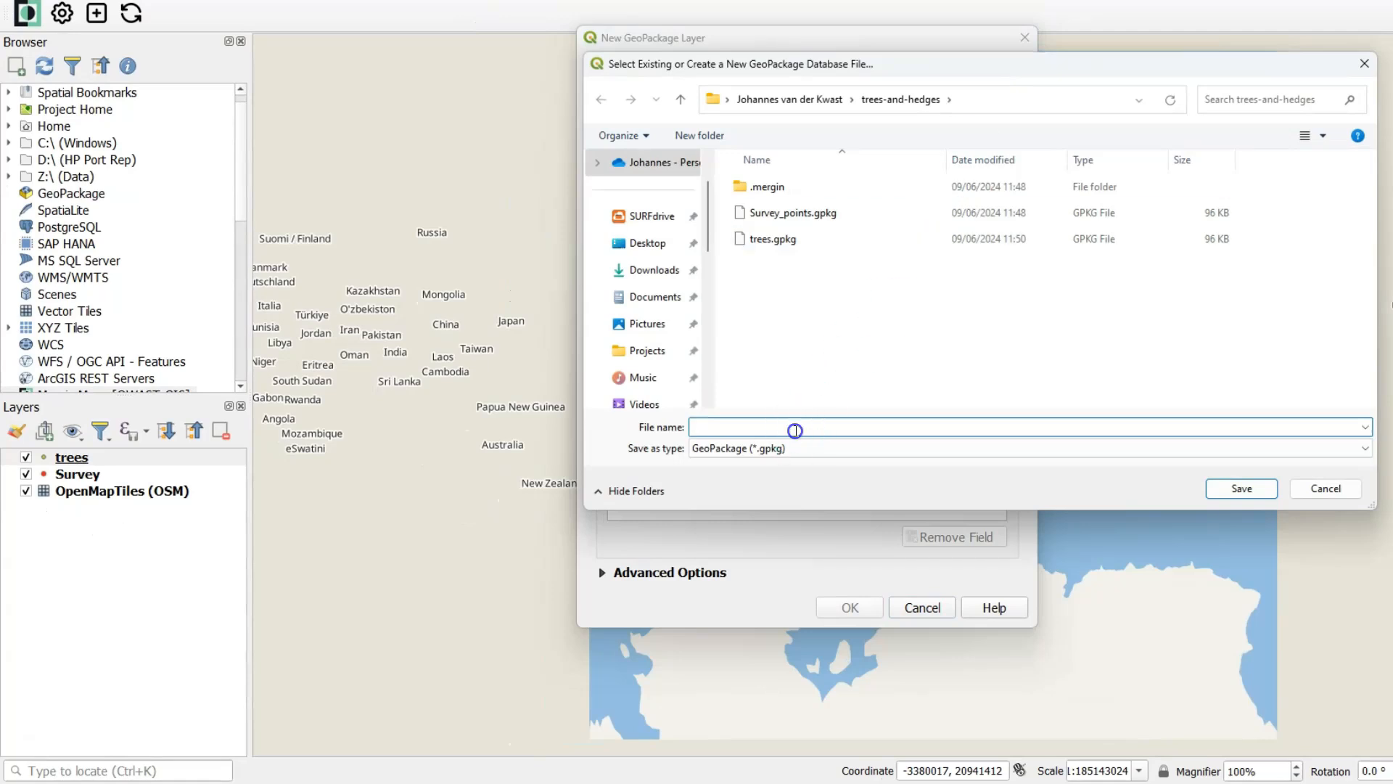
type("hedge")
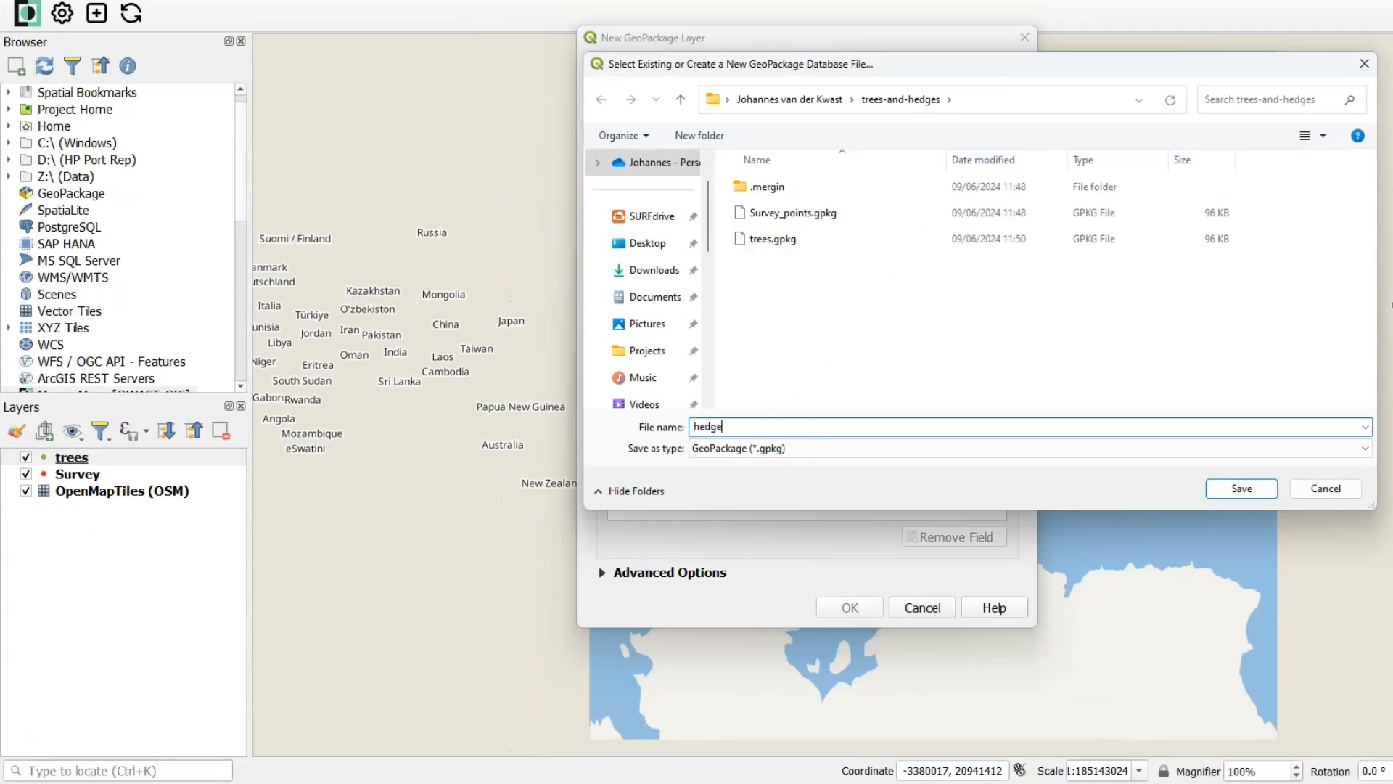
type("s")
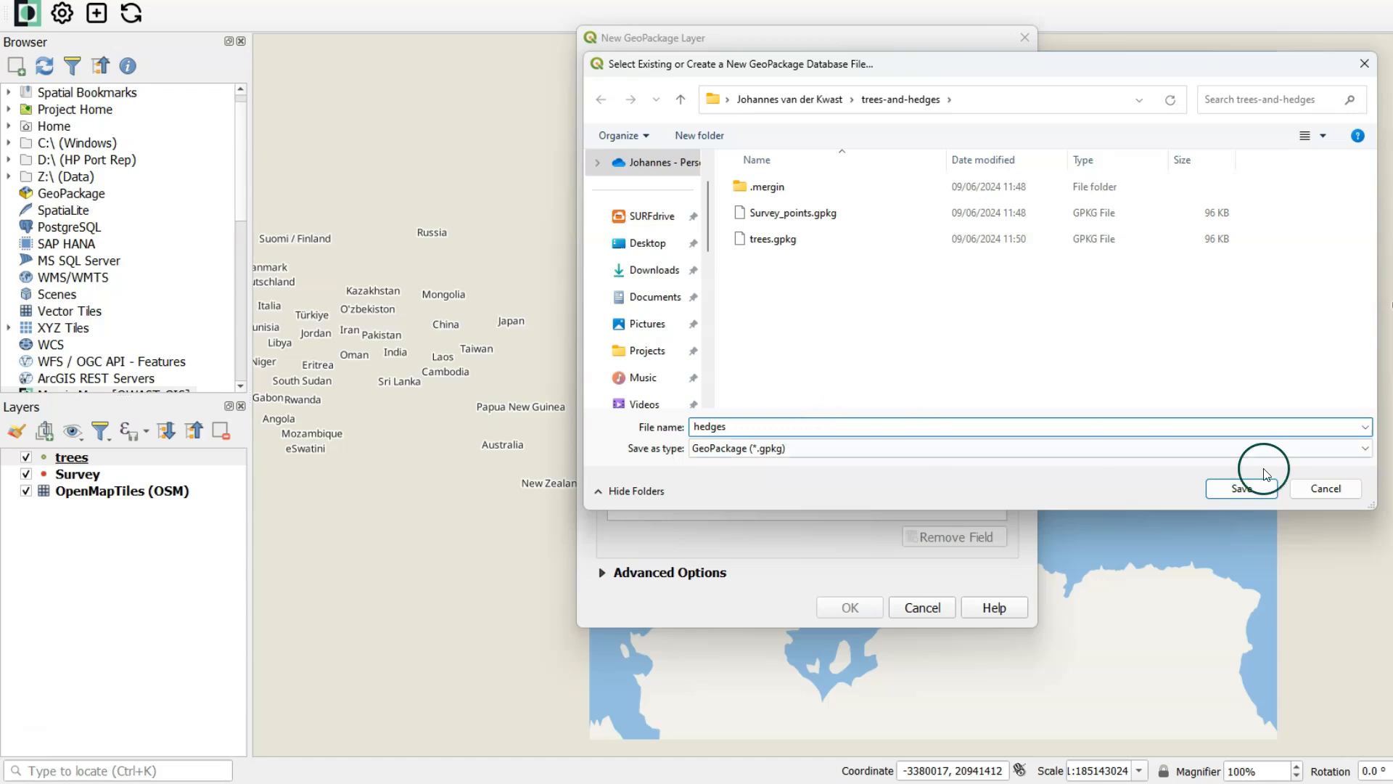
left_click(1241, 487)
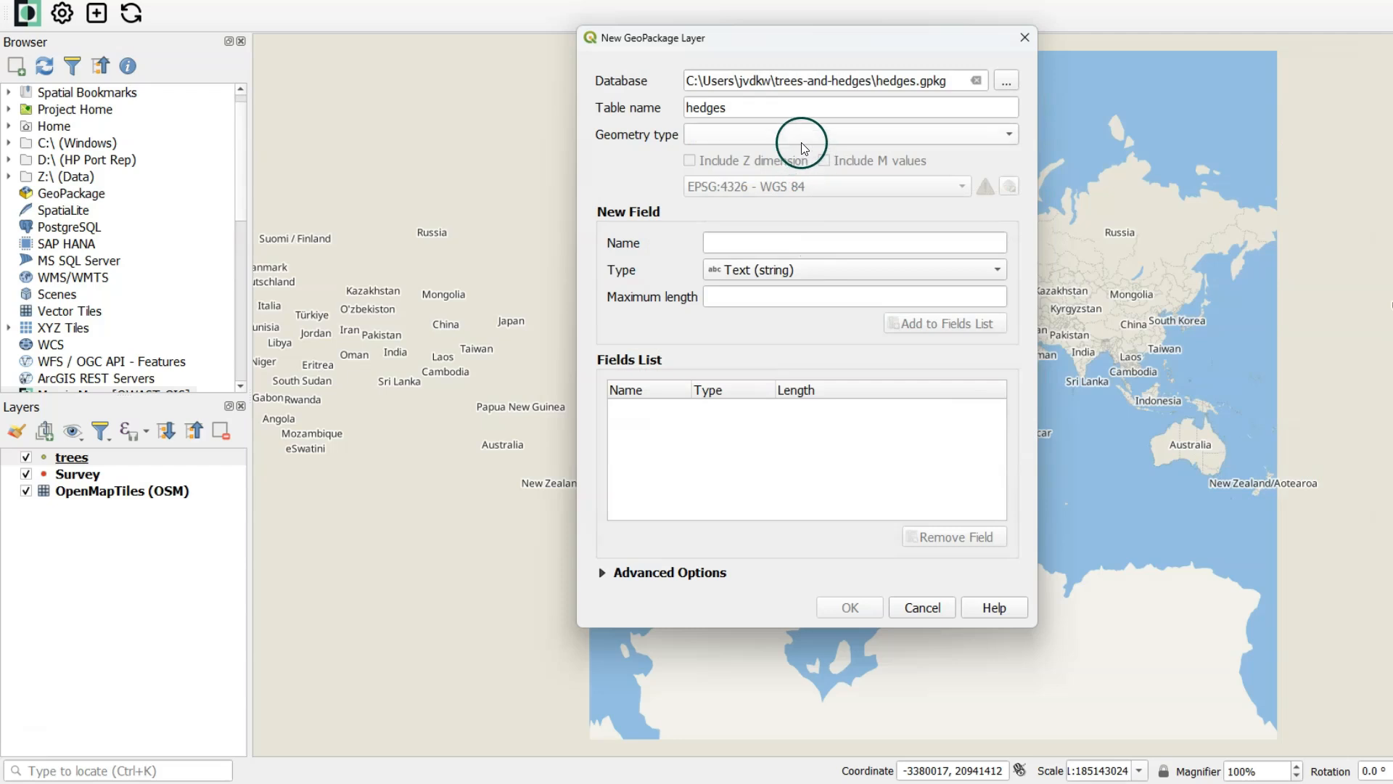
Step: Set the hedges layer's geometry type to LineString
left_click(1007, 134)
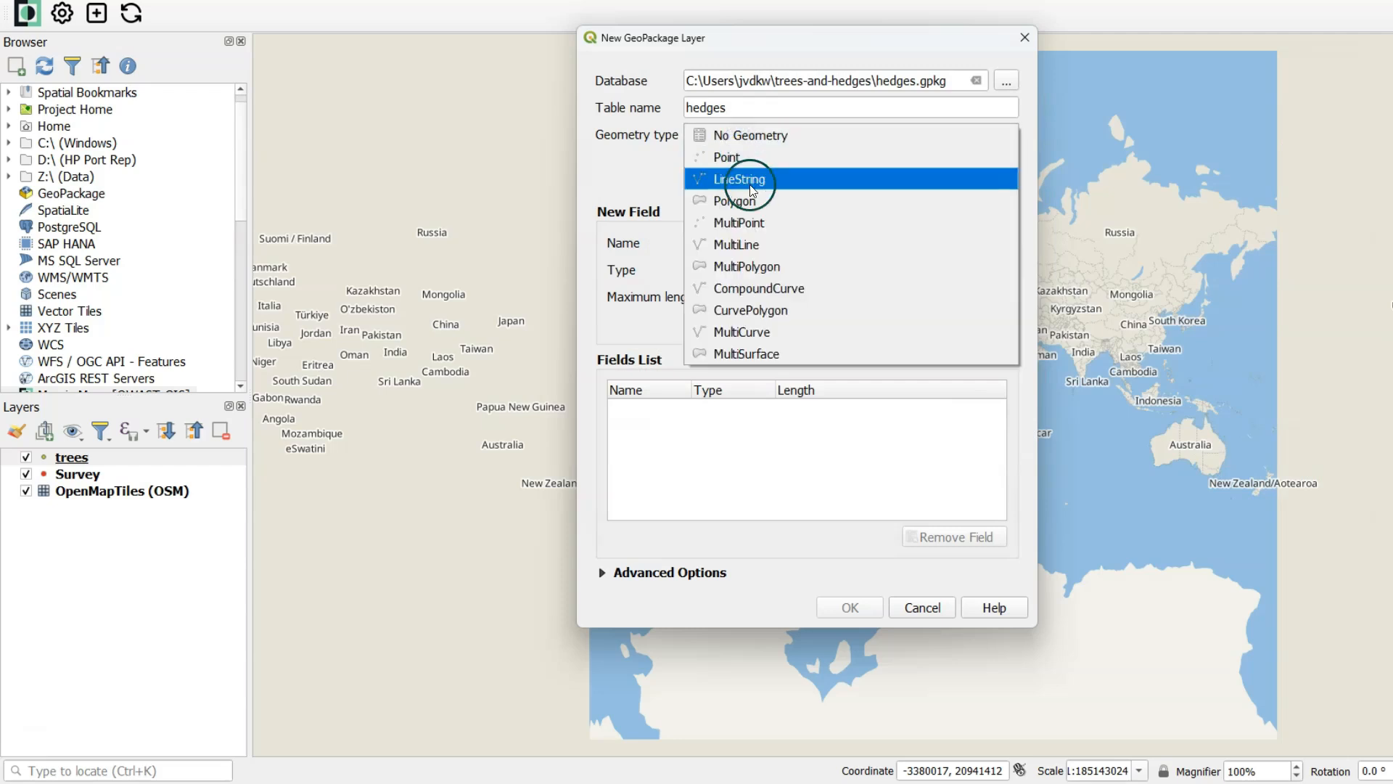
left_click(742, 179)
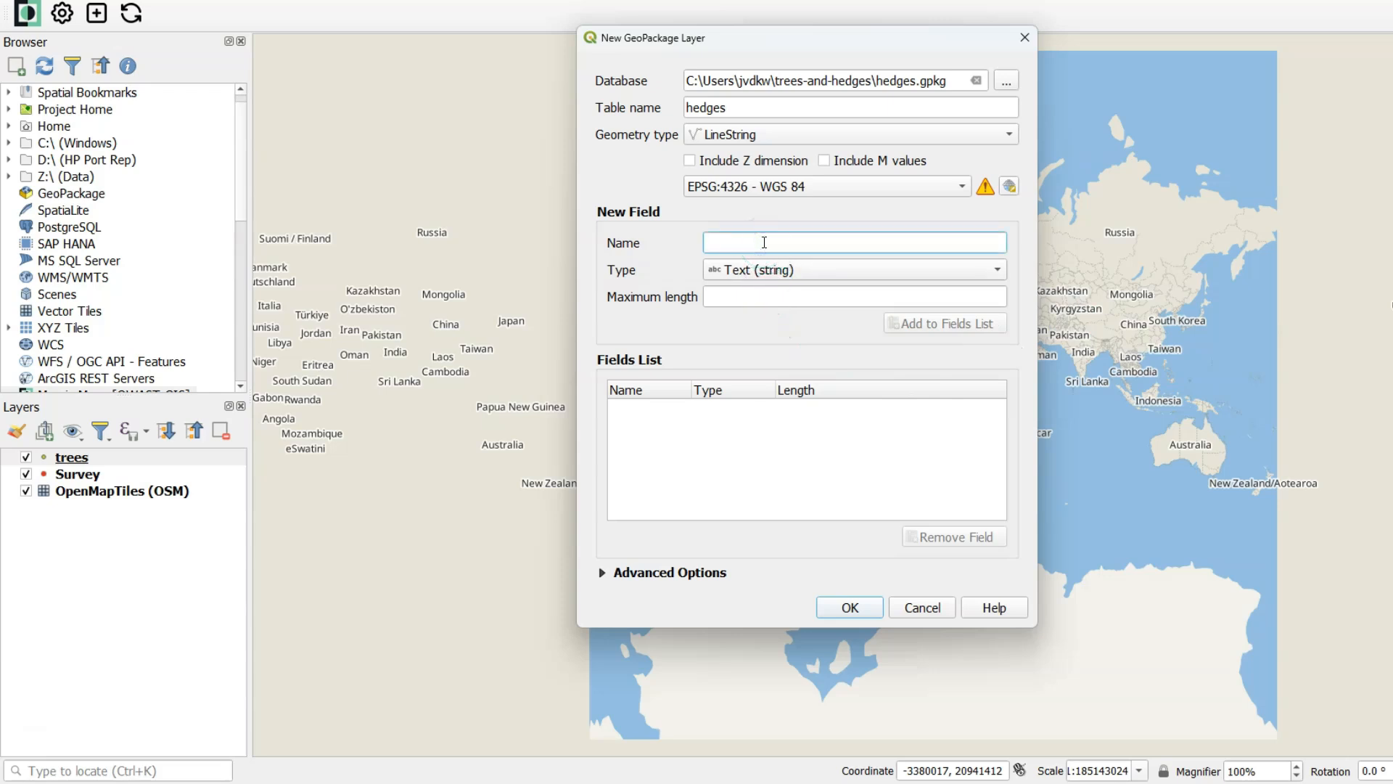
Step: Add a Boolean field named both_sides_surveyed to the hedges layer
type("both")
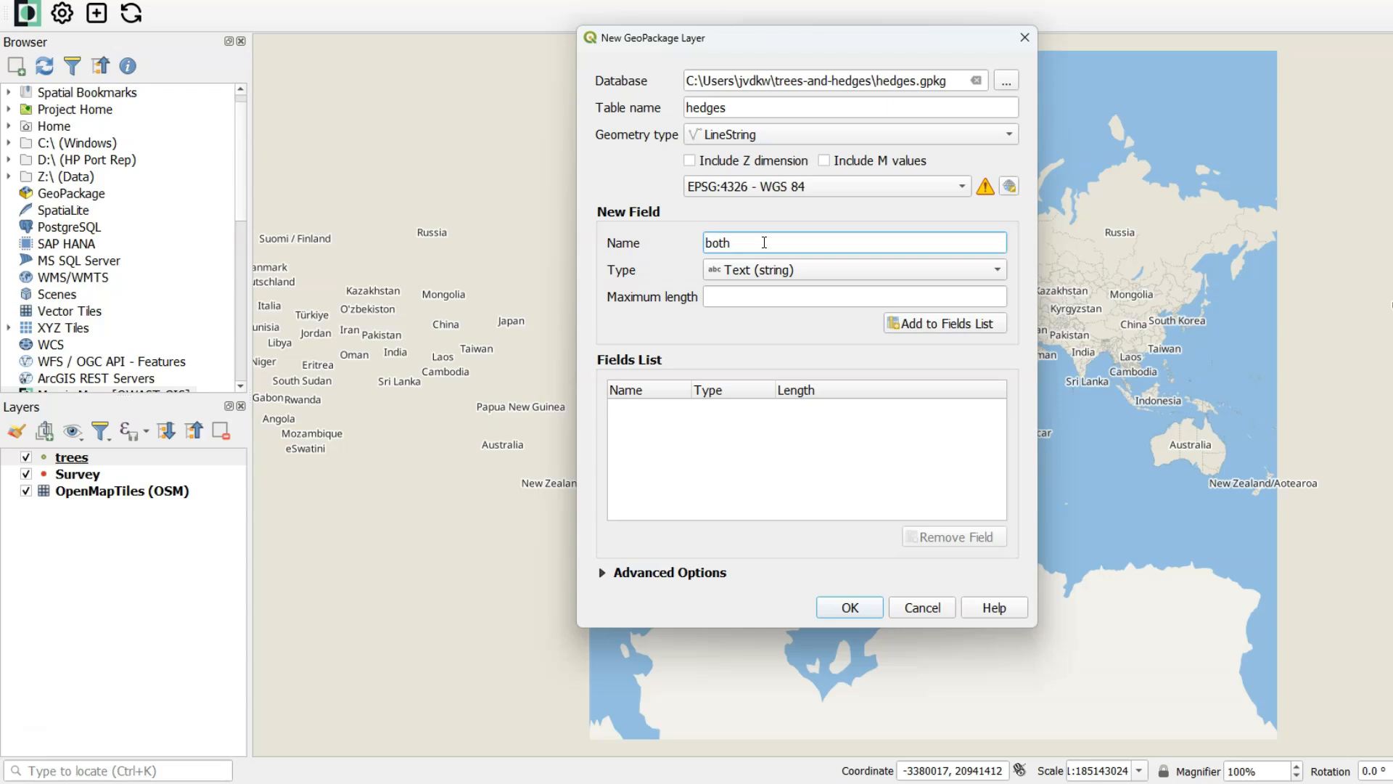
type("_side")
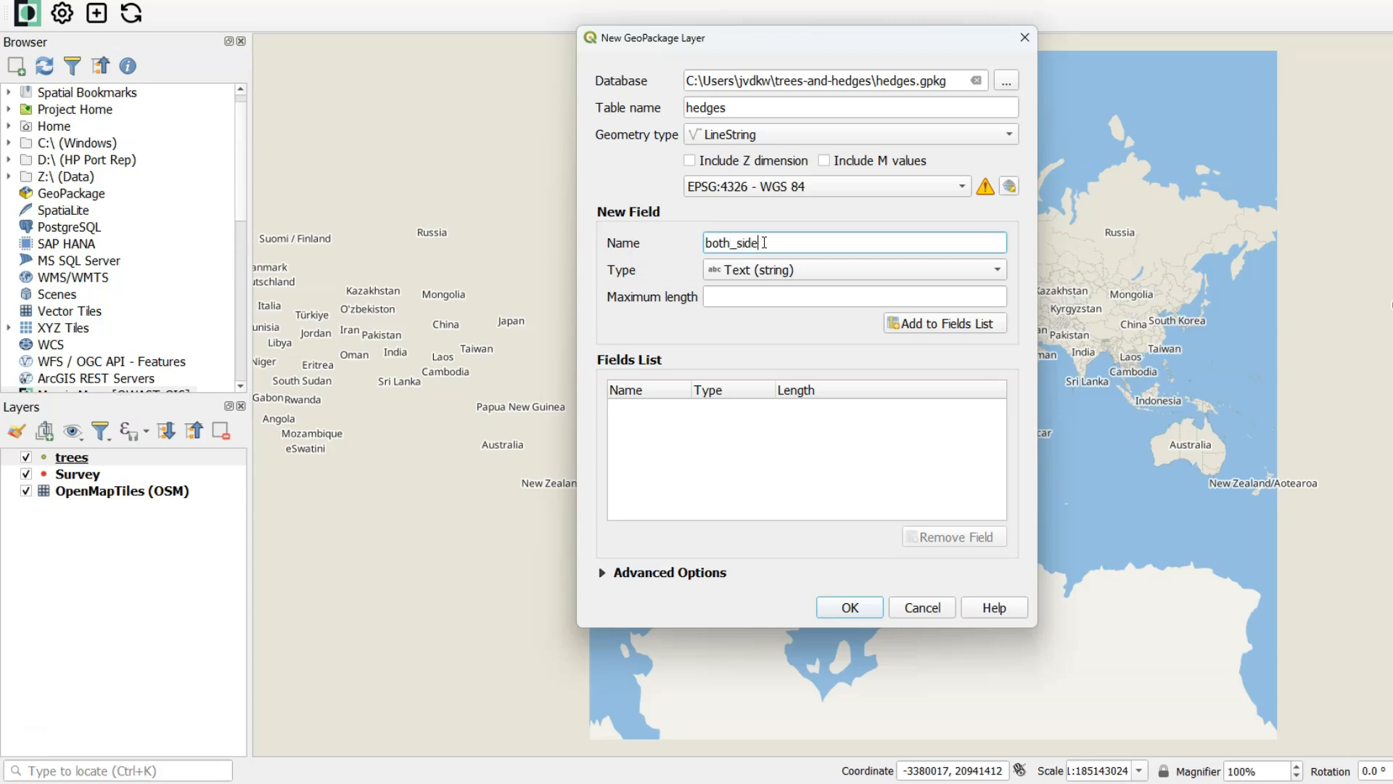
type("s_survey")
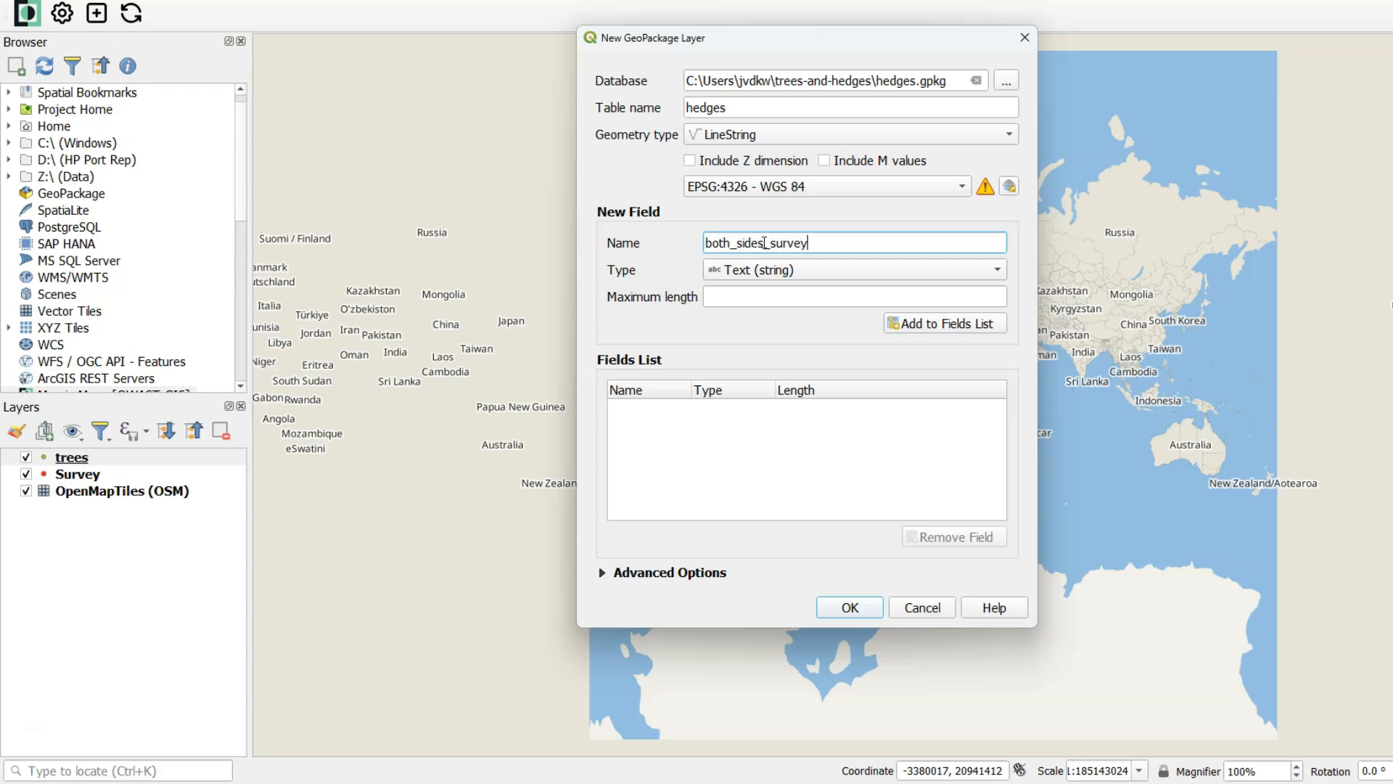
type("ed")
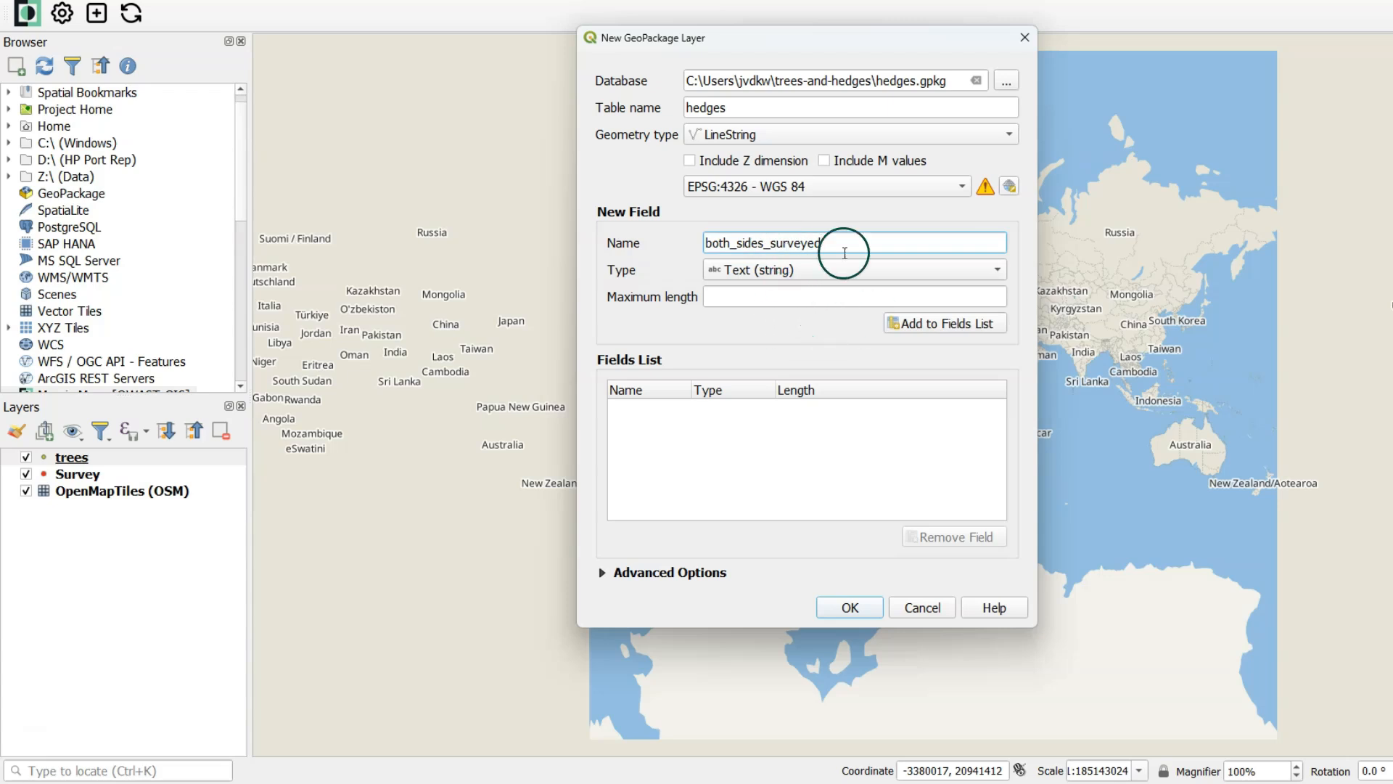
left_click(995, 270)
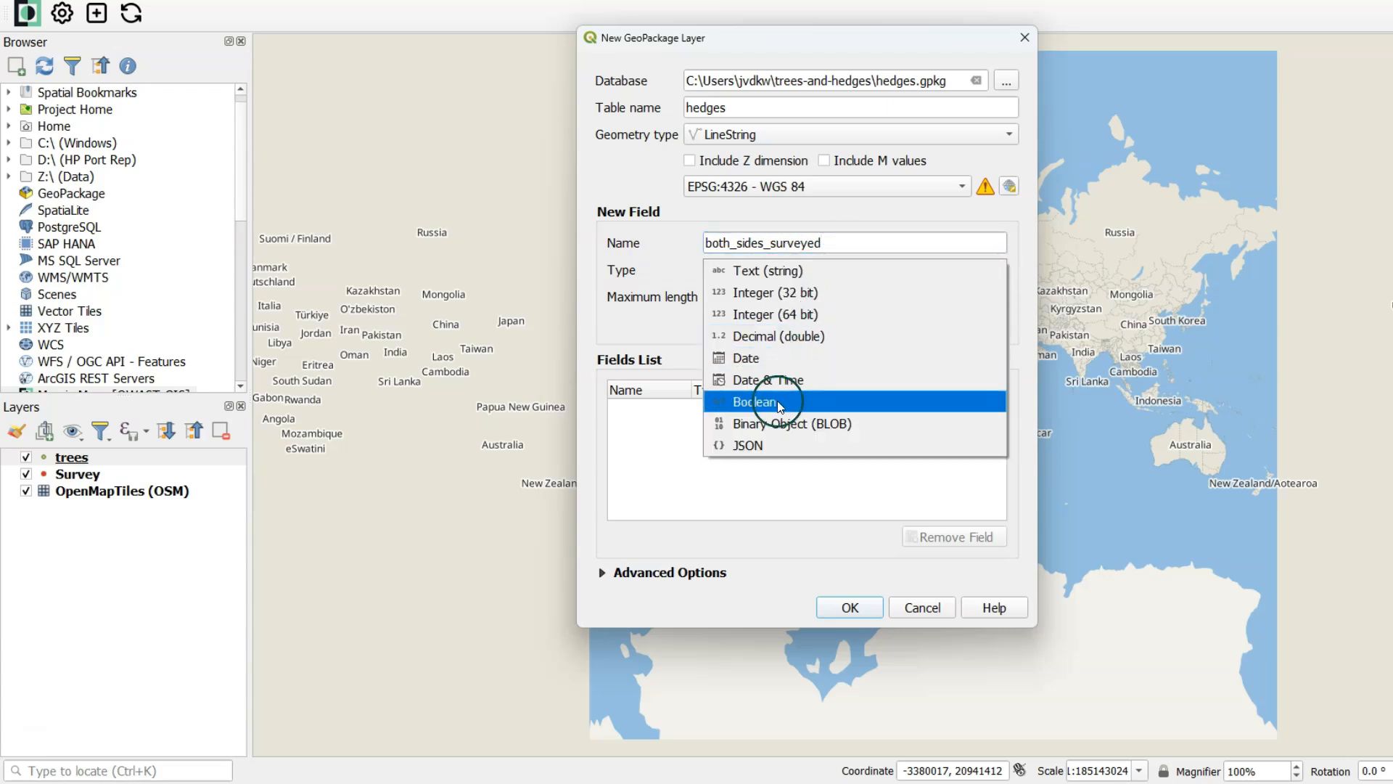
left_click(755, 402)
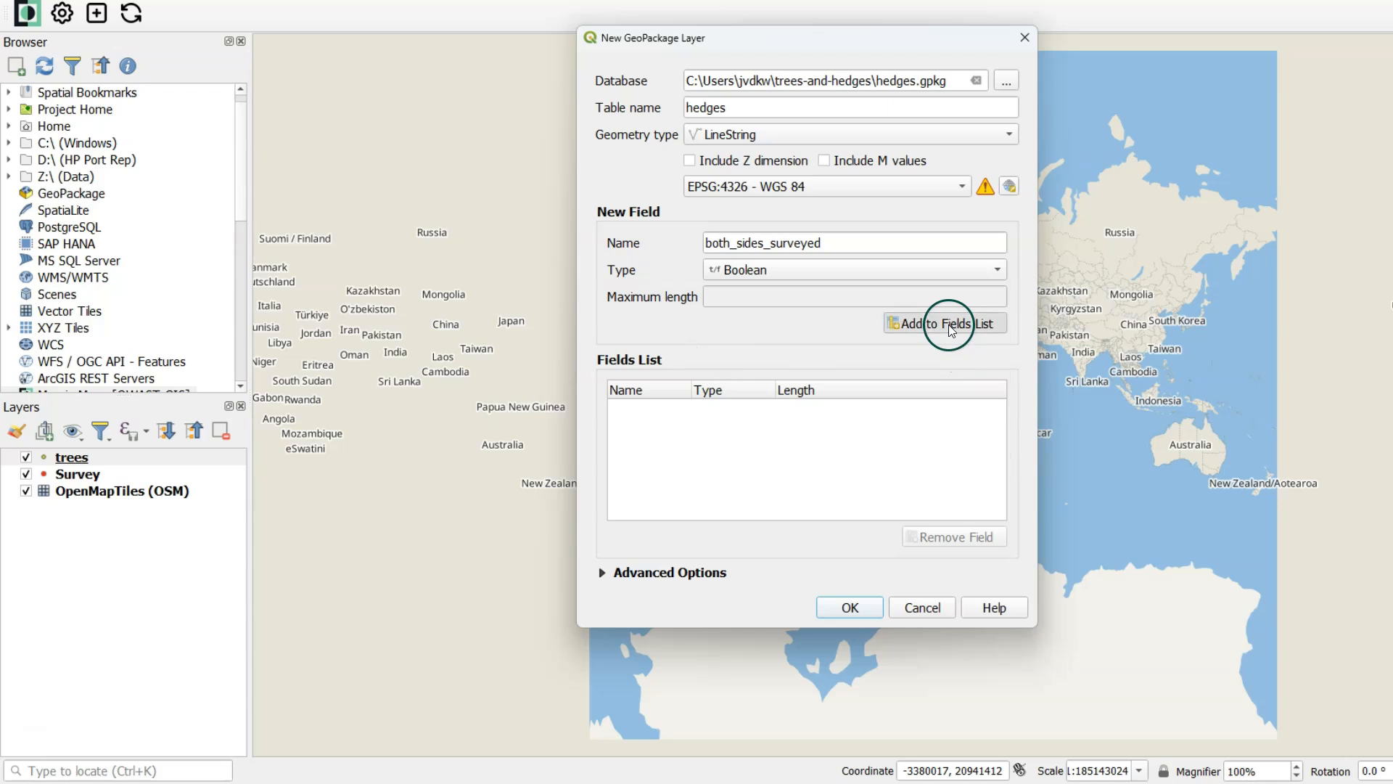
left_click(945, 323)
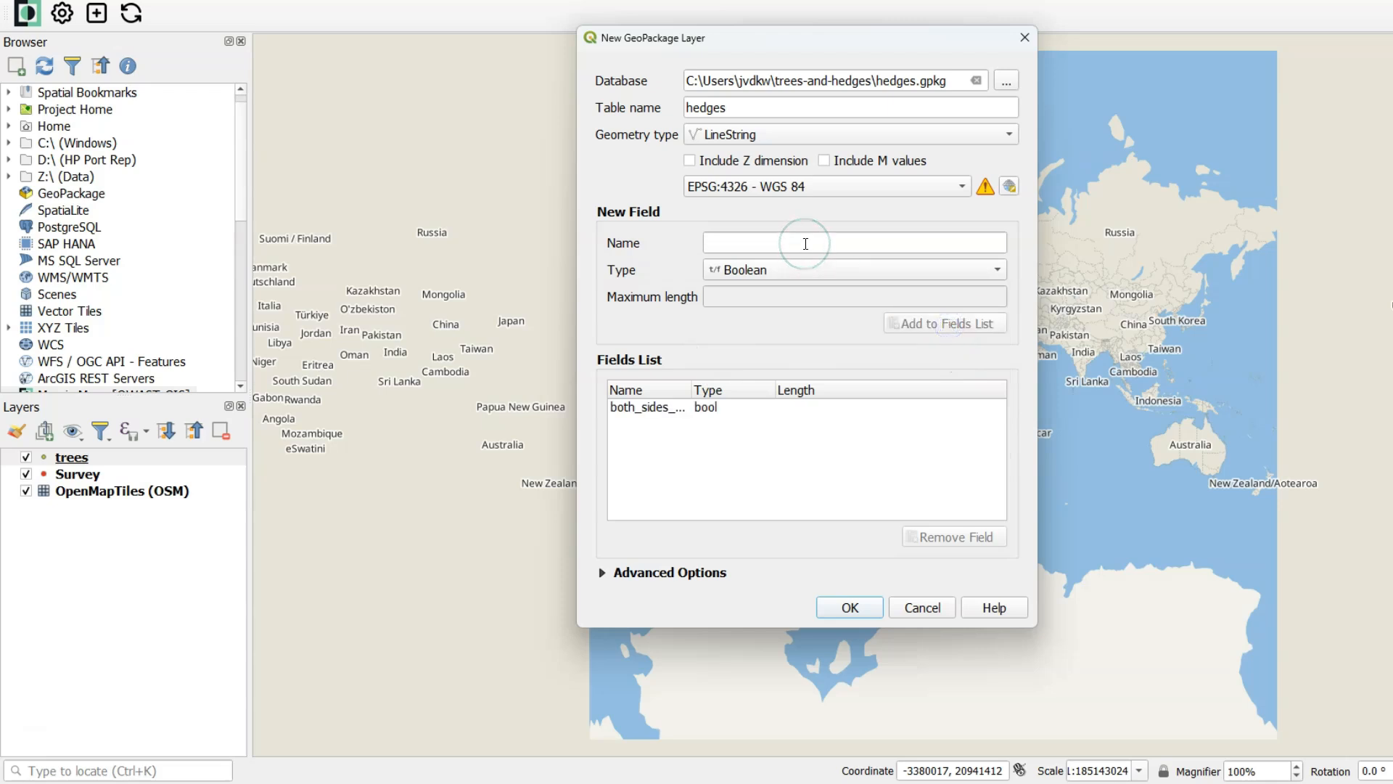
Step: Add num_access_gates and a text photo field, then create the hedges layer
type("num_acces")
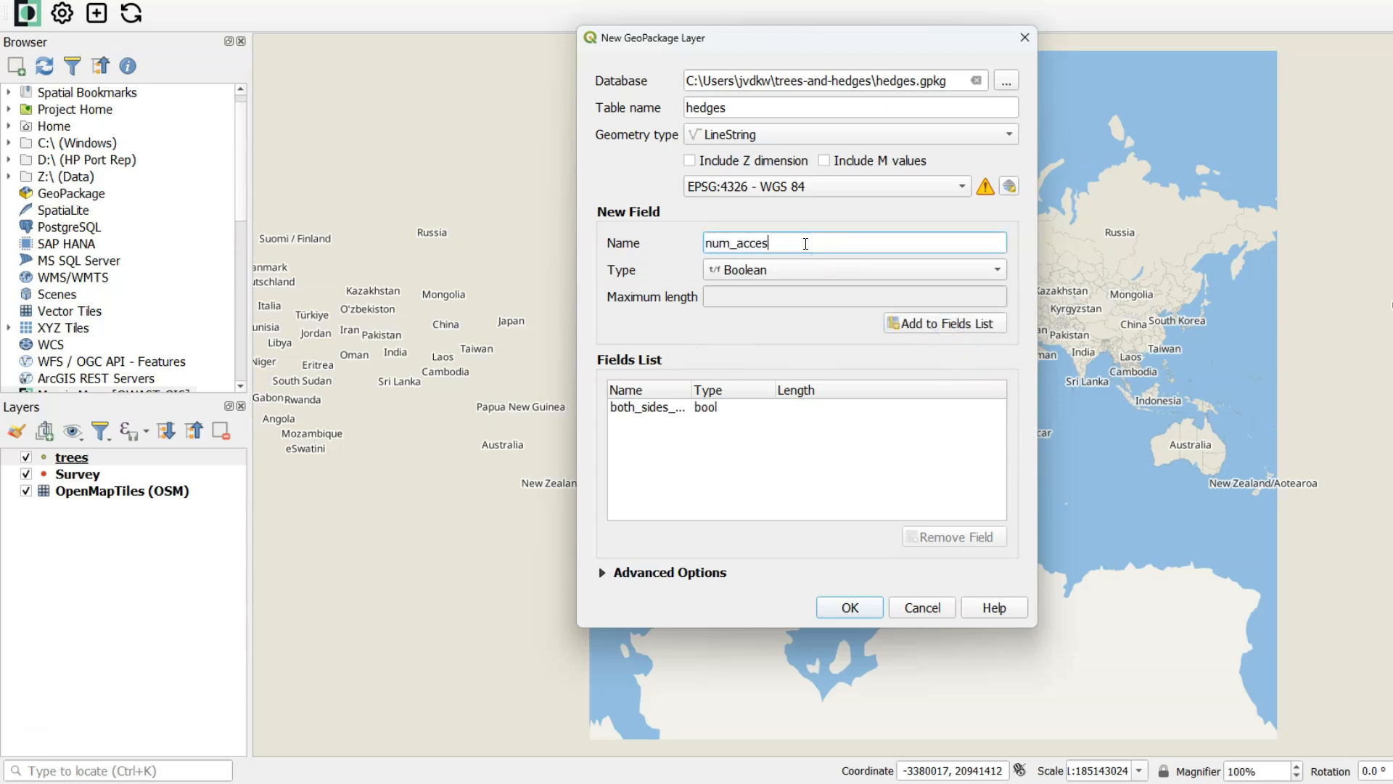
type("s_gat")
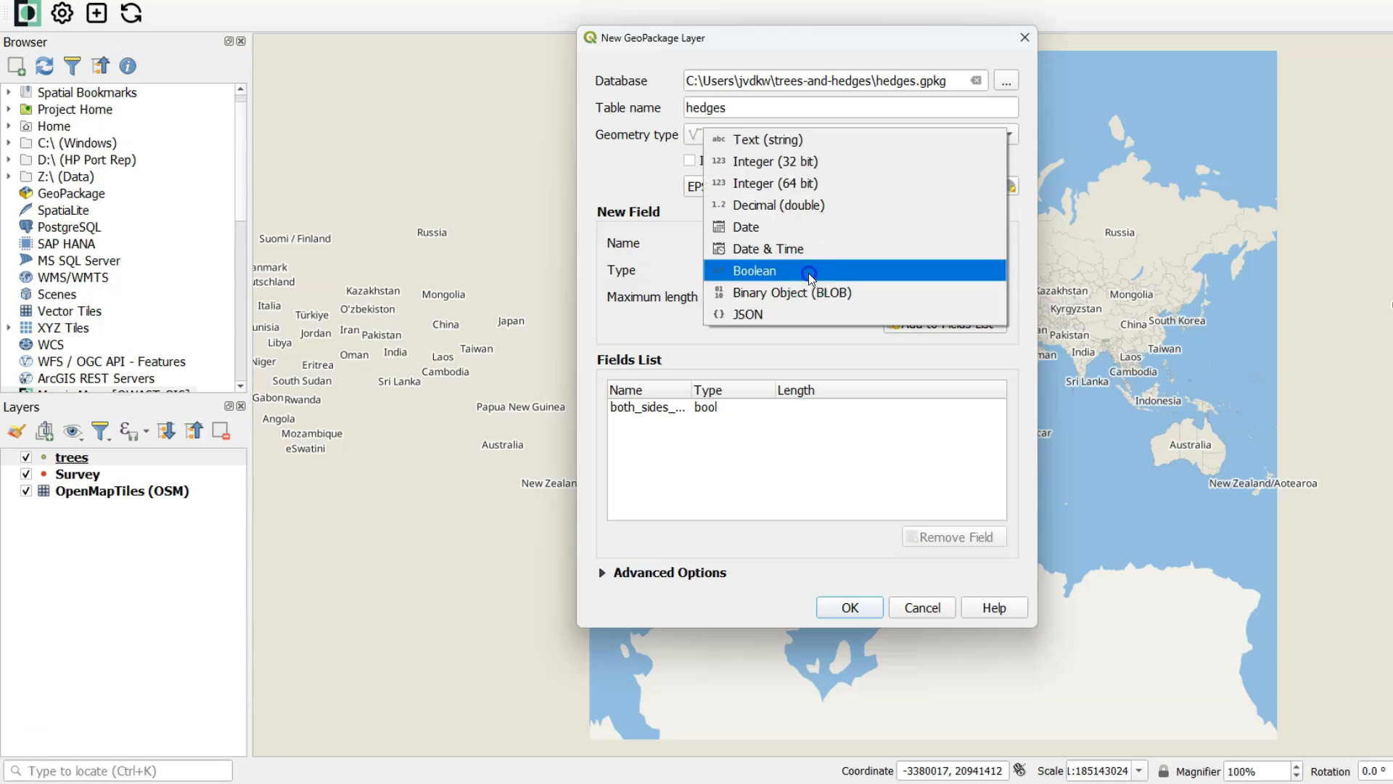
mouse_move(810, 276)
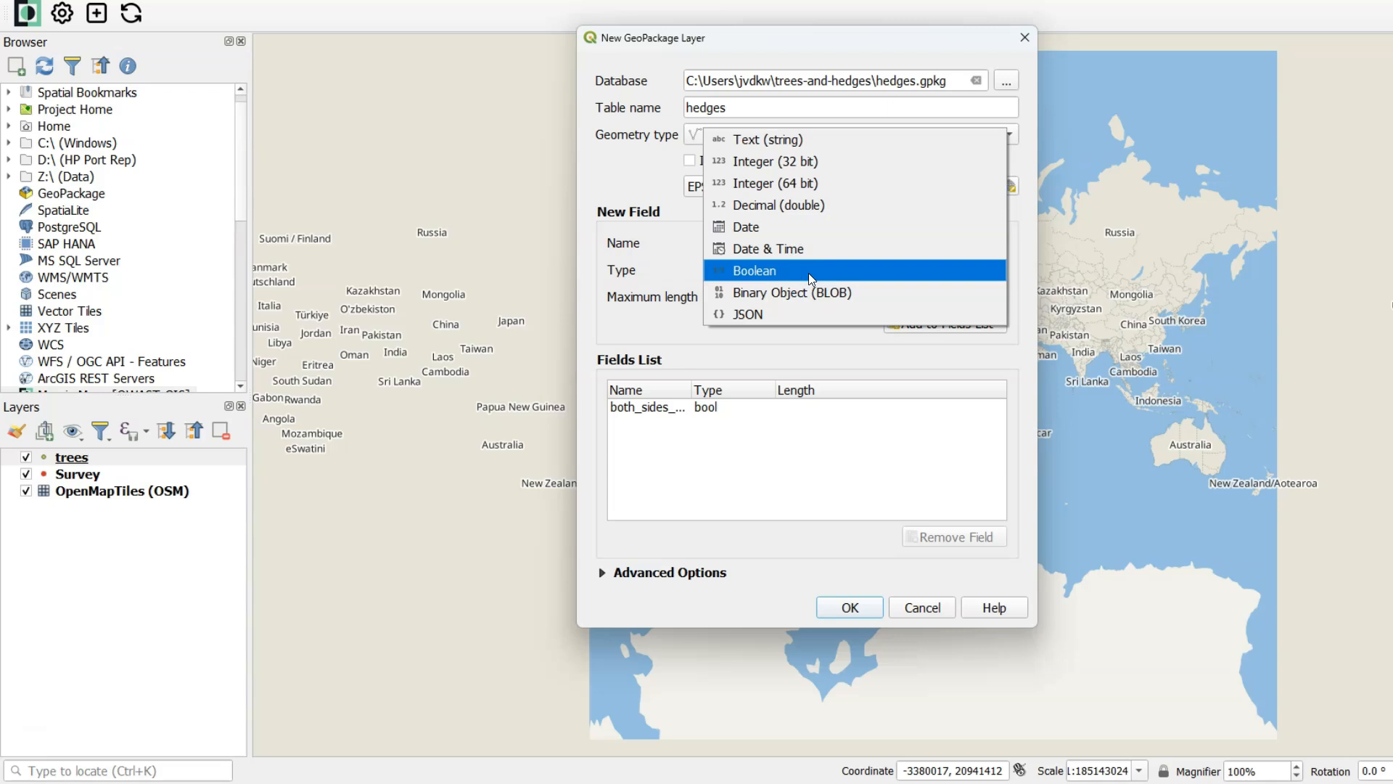
mouse_move(769, 161)
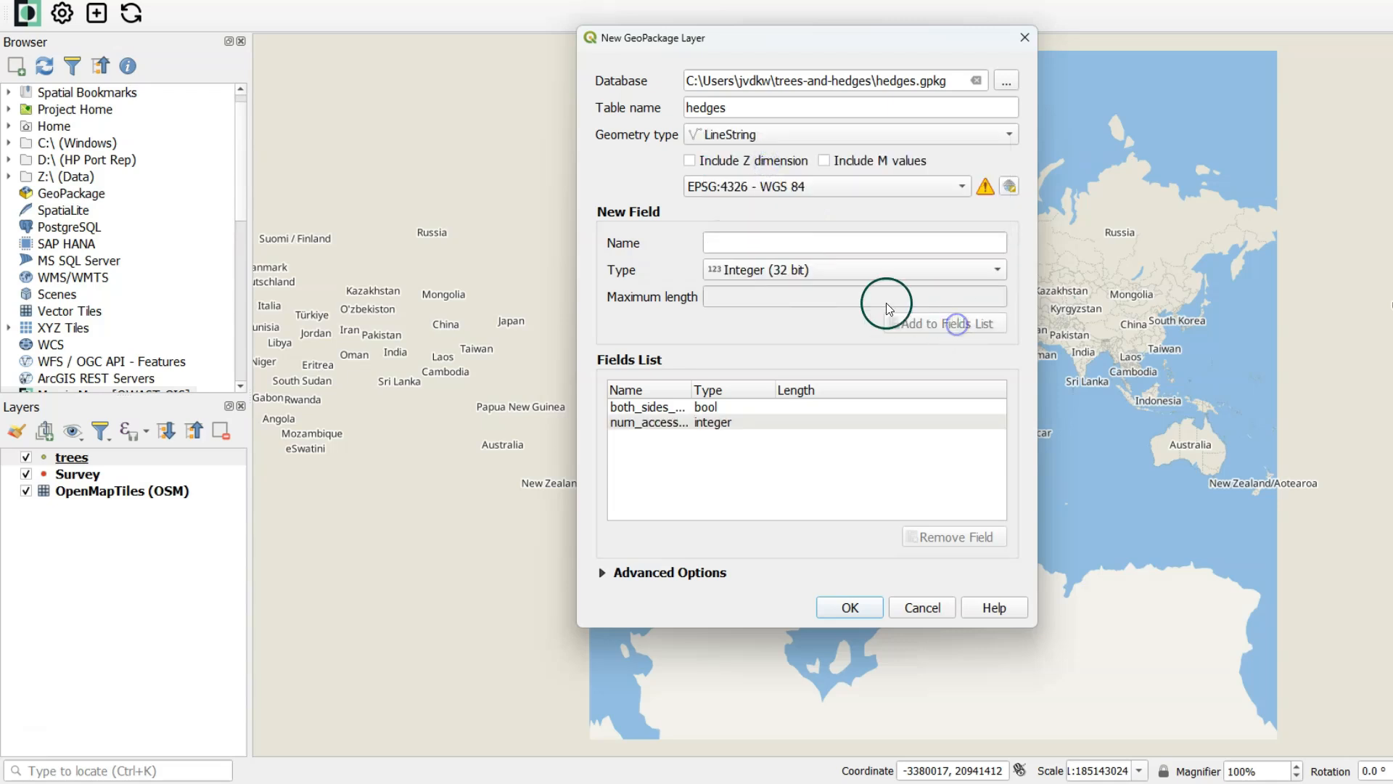
type("phot")
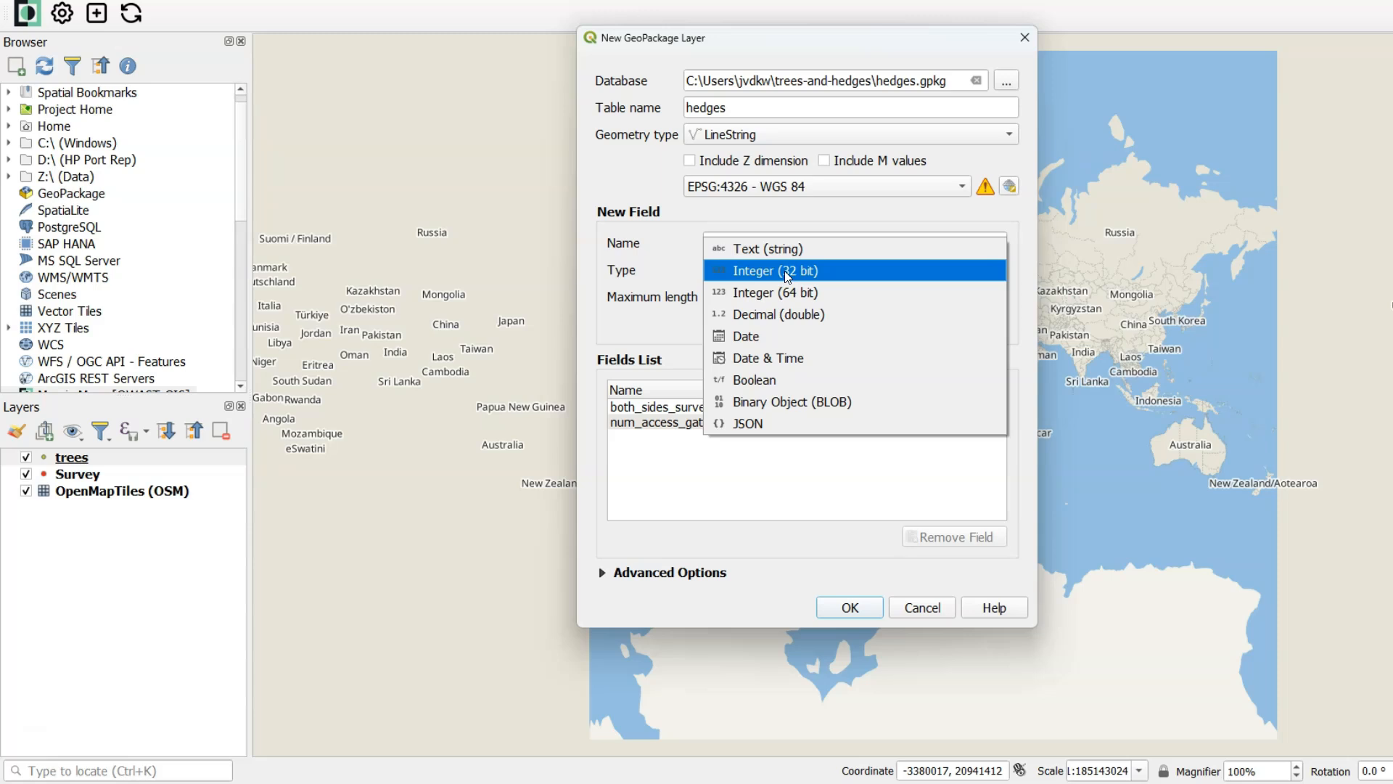
mouse_move(766, 248)
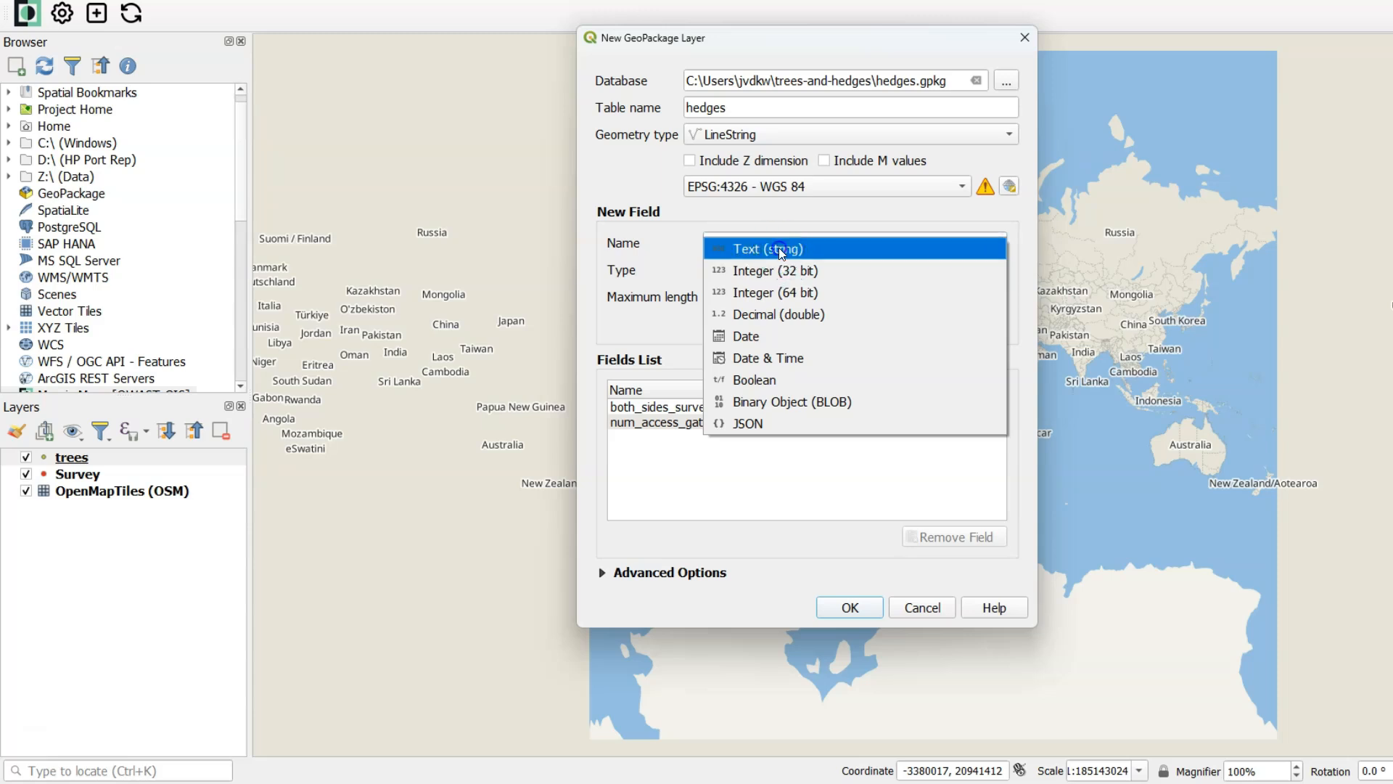
left_click(769, 248)
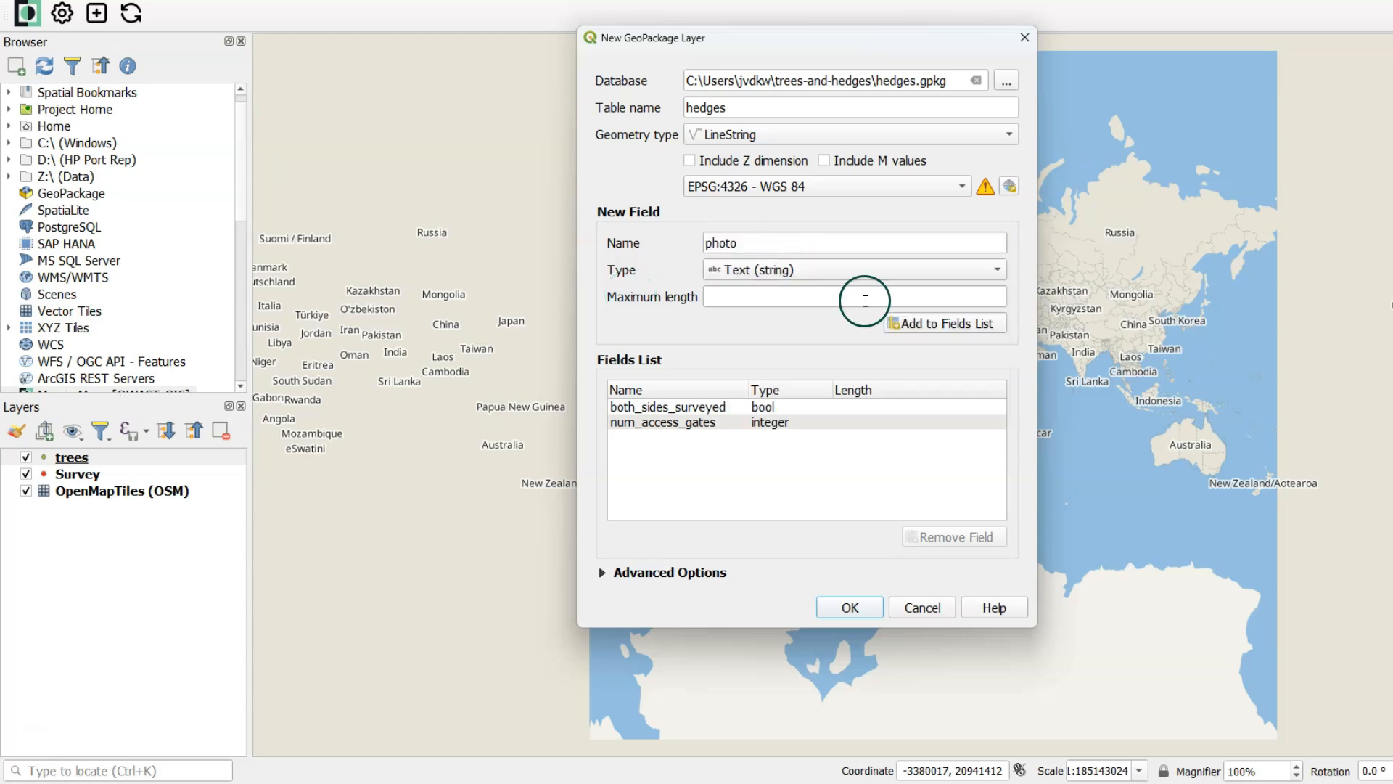
left_click(943, 322)
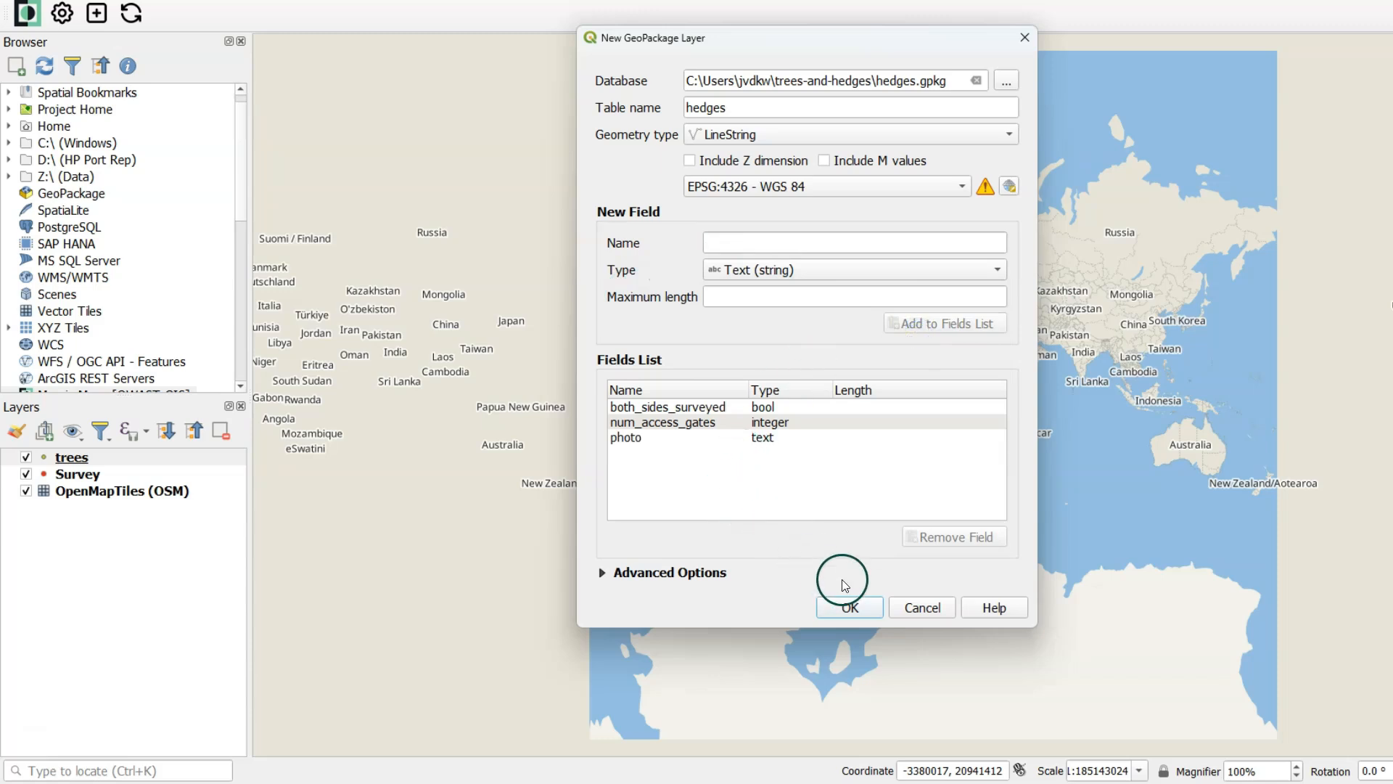
mouse_move(849, 606)
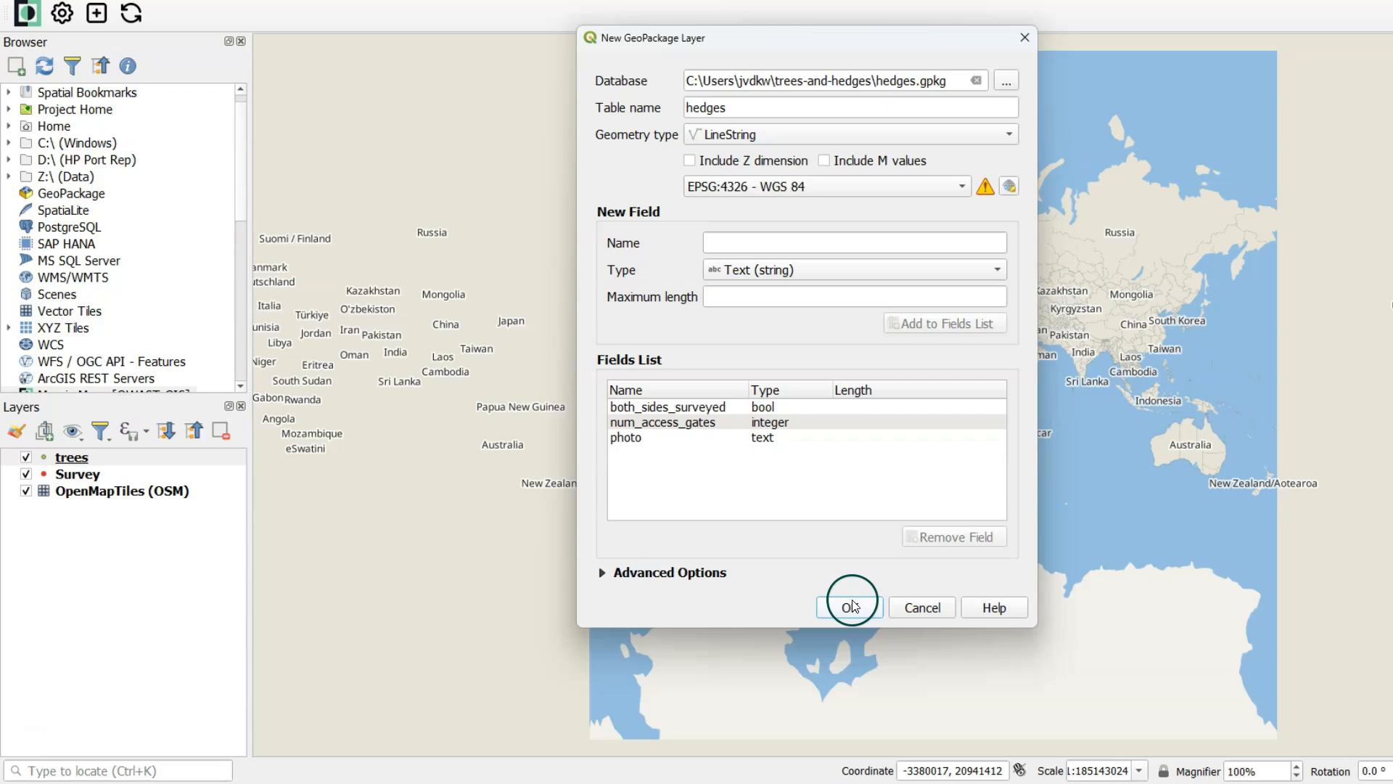
left_click(848, 607)
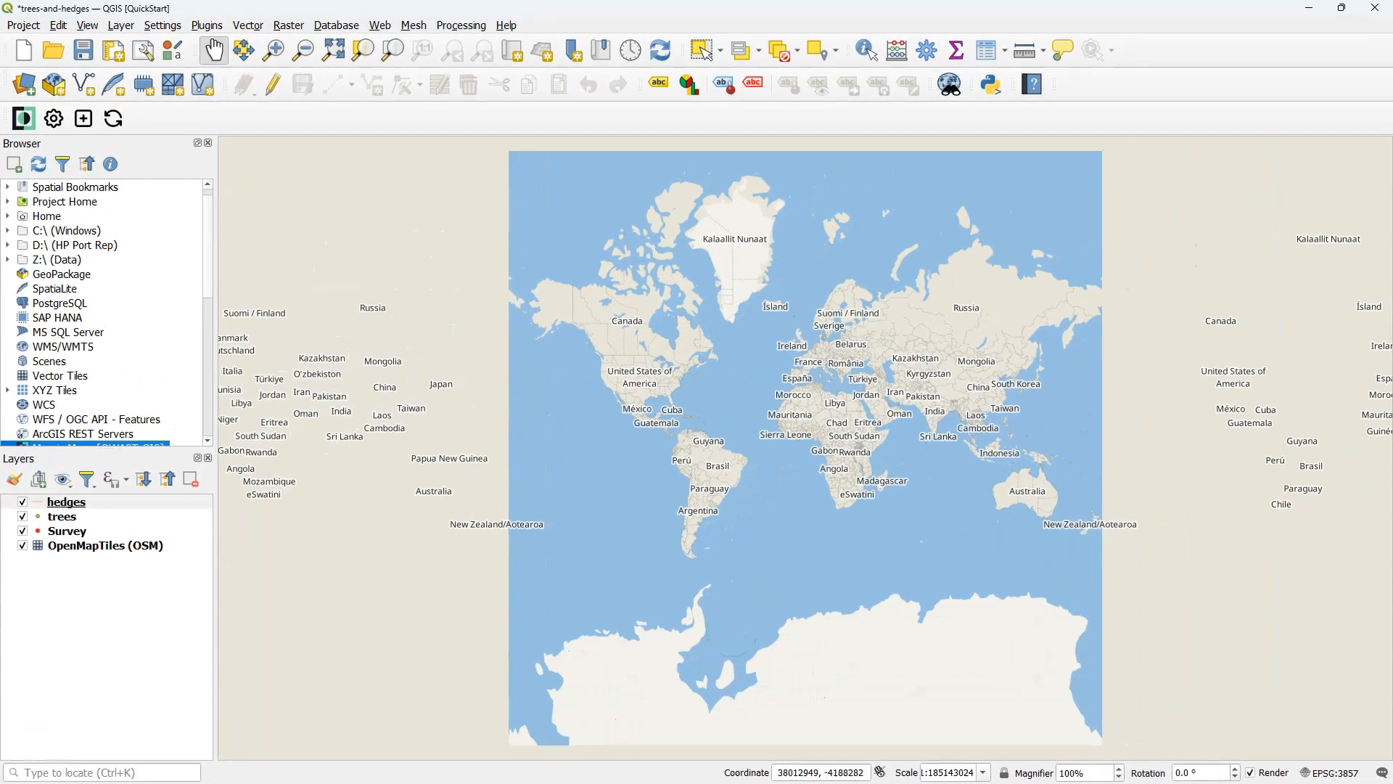
Step: Open the trees layer's Attributes Form settings at the species field
left_click(62, 517)
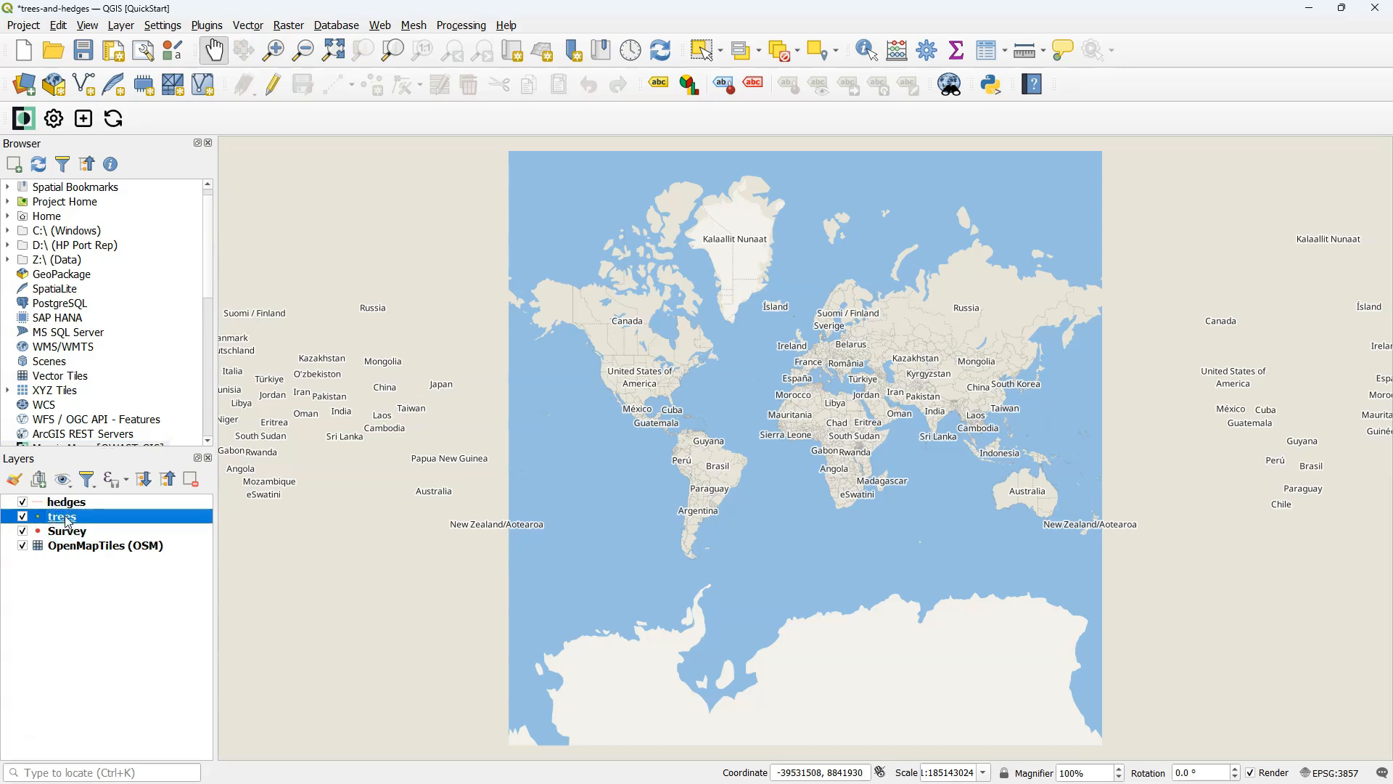
right_click(62, 517)
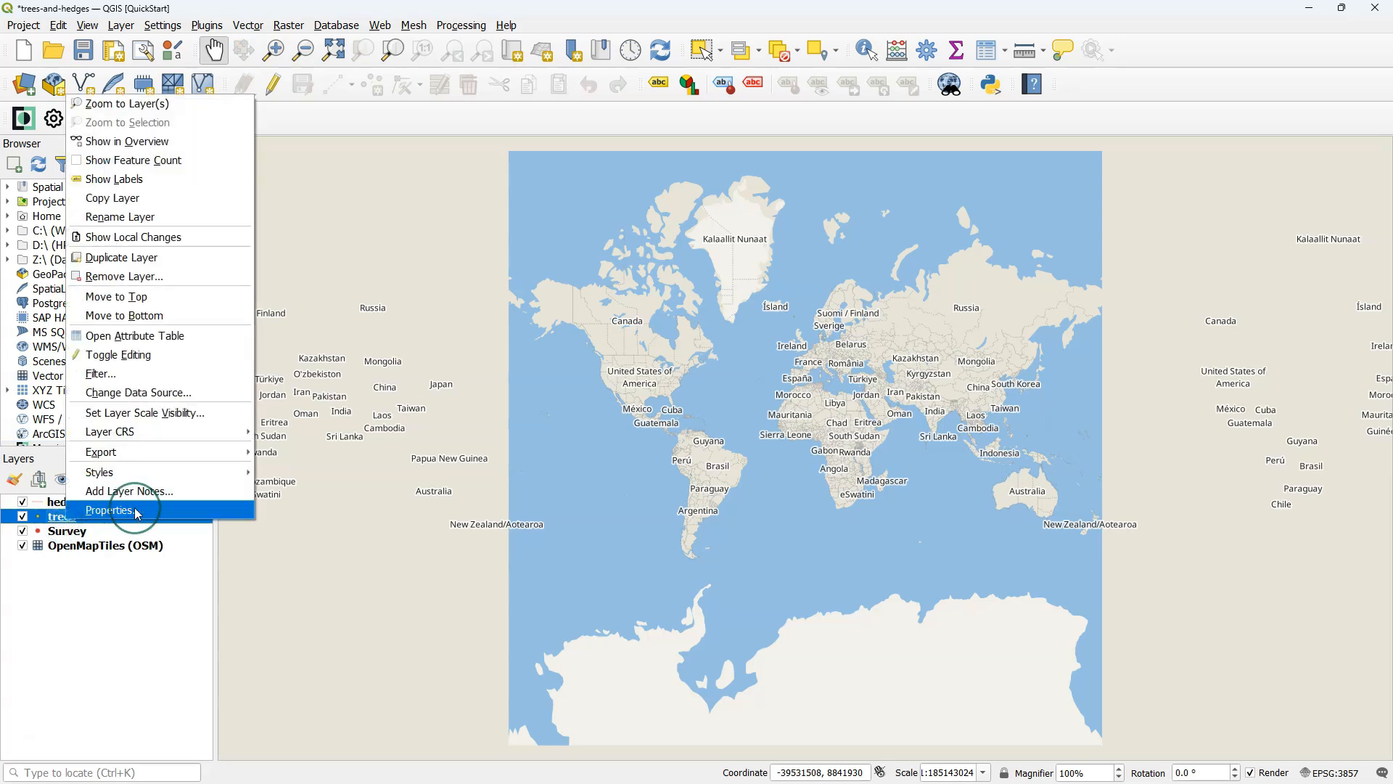
left_click(109, 510)
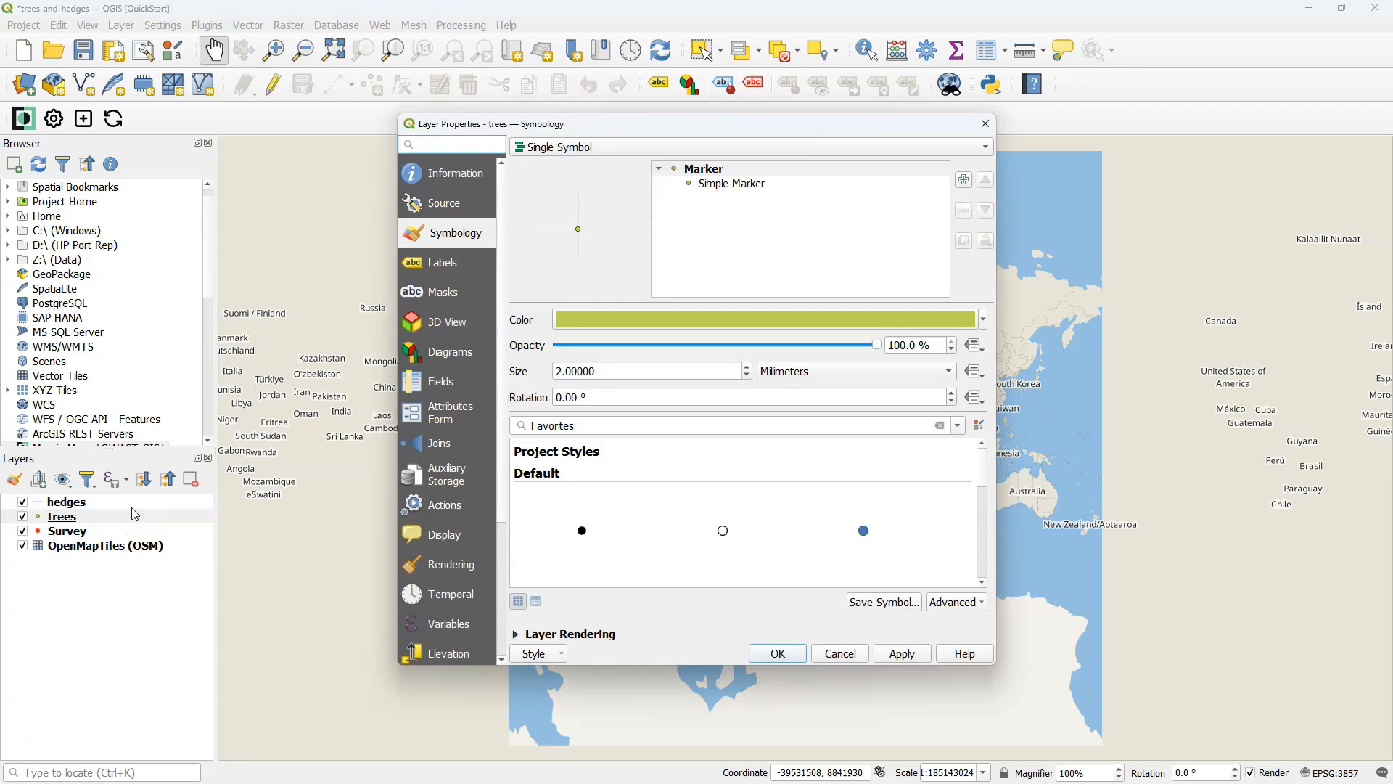
left_click(463, 412)
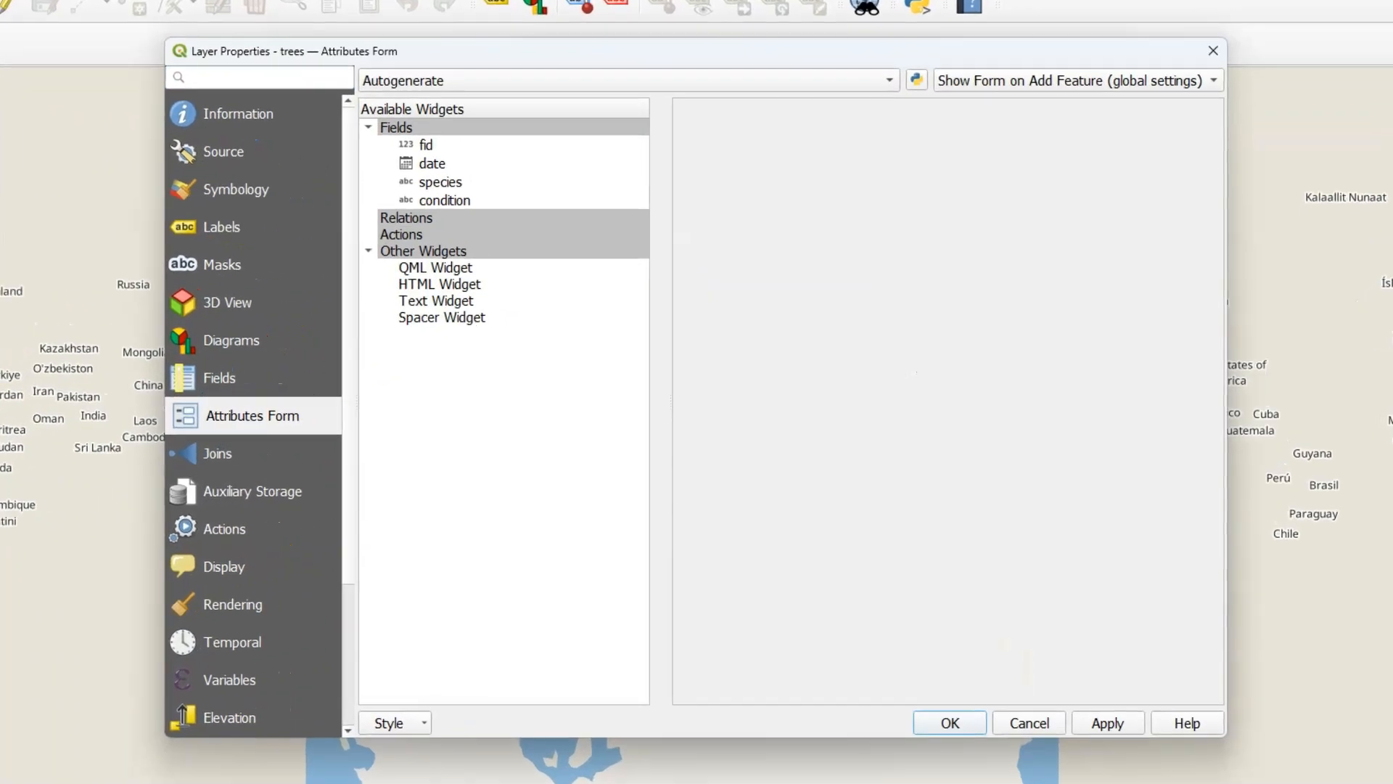
left_click(440, 183)
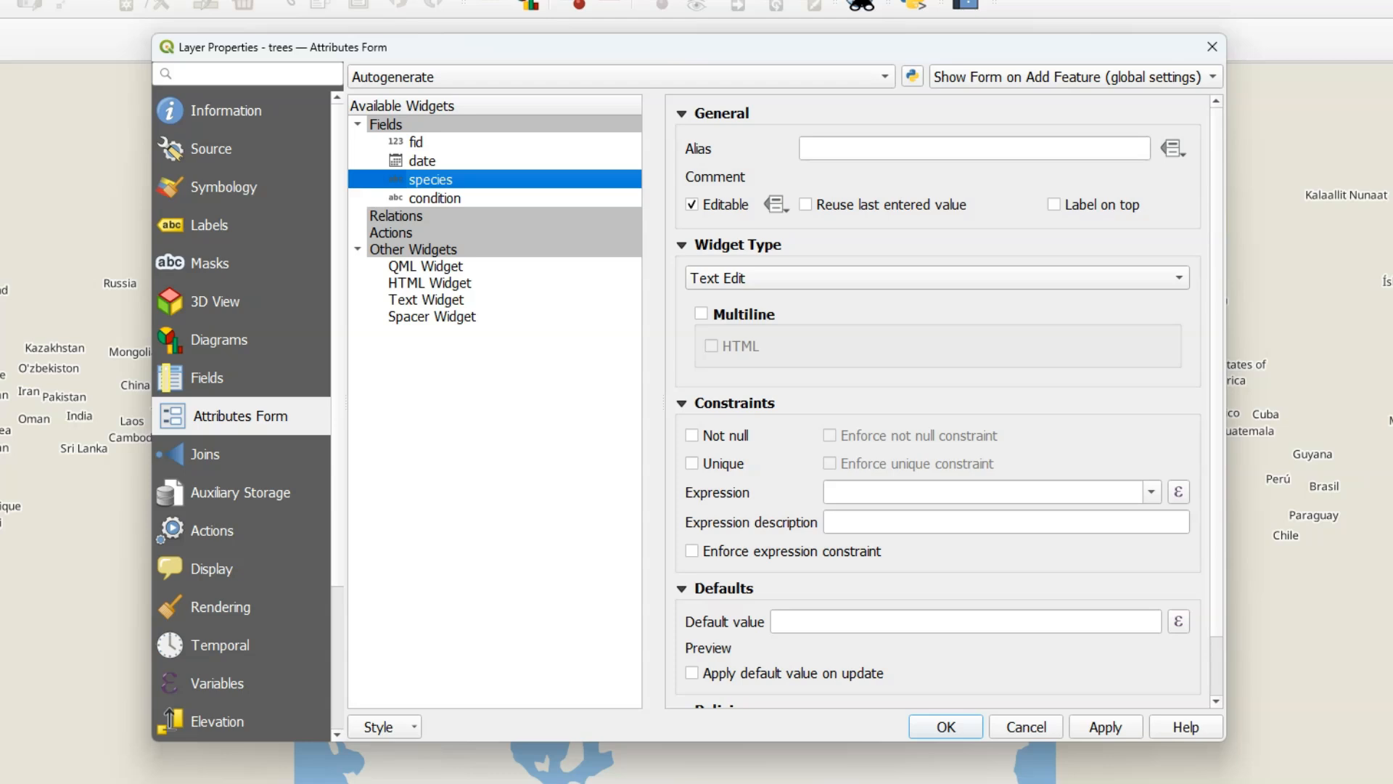
Step: Give species the alias Species and a Value Map widget, then move to fid
left_click(972, 148)
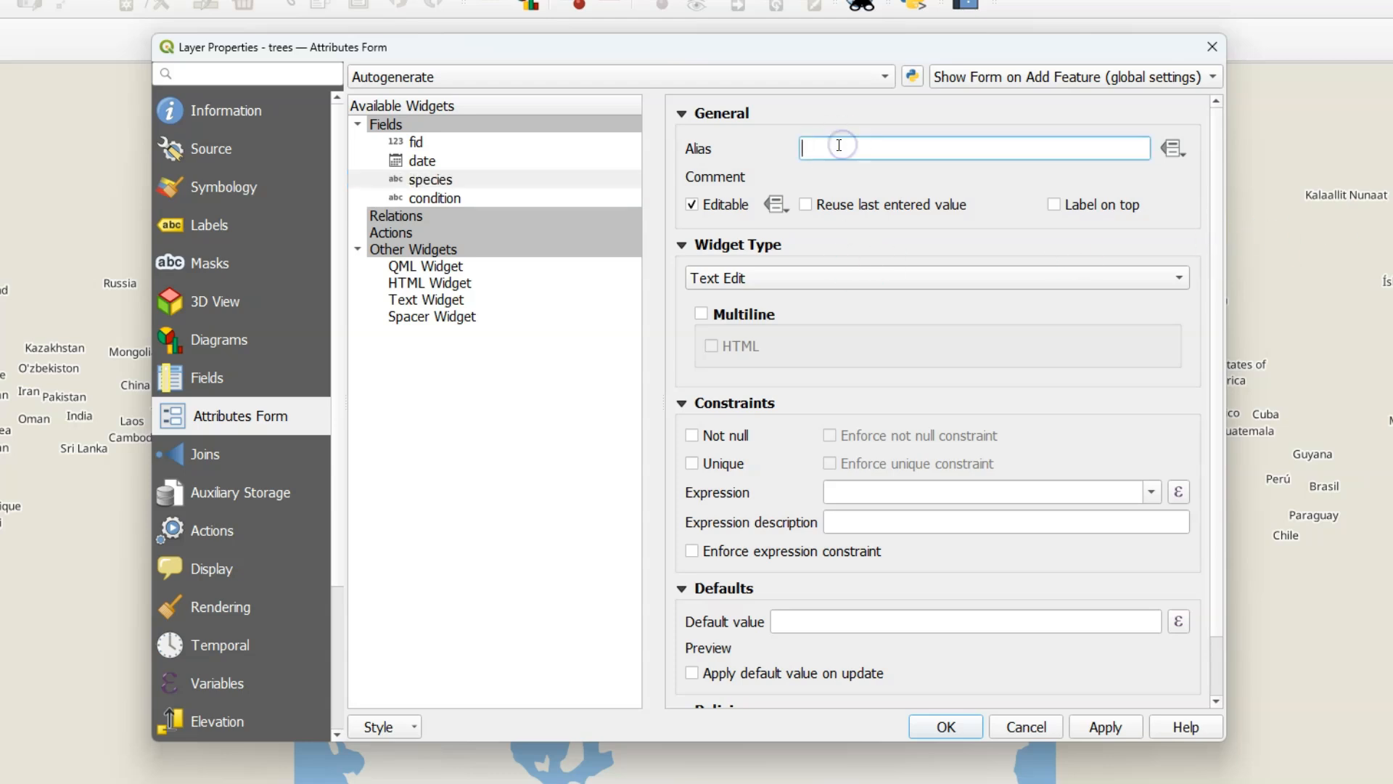
type("Species")
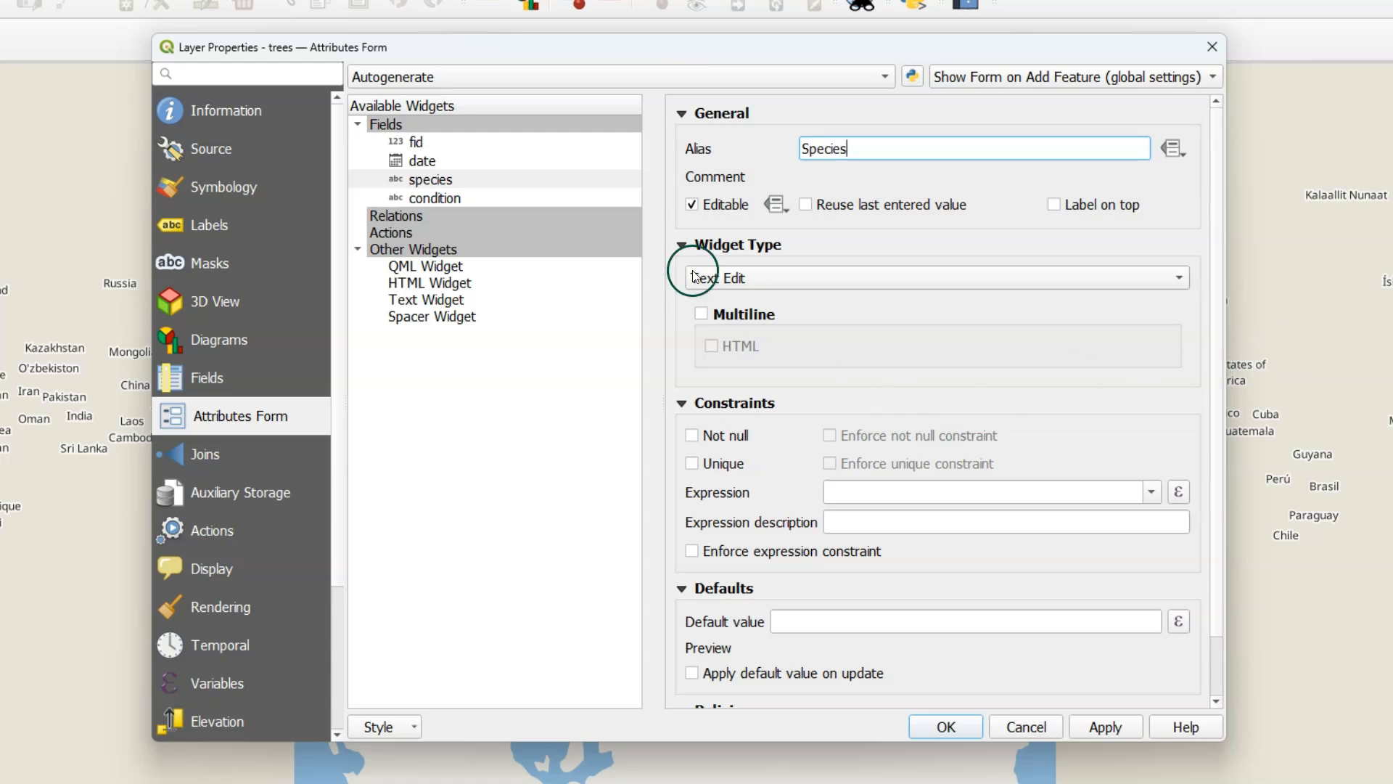
left_click(935, 277)
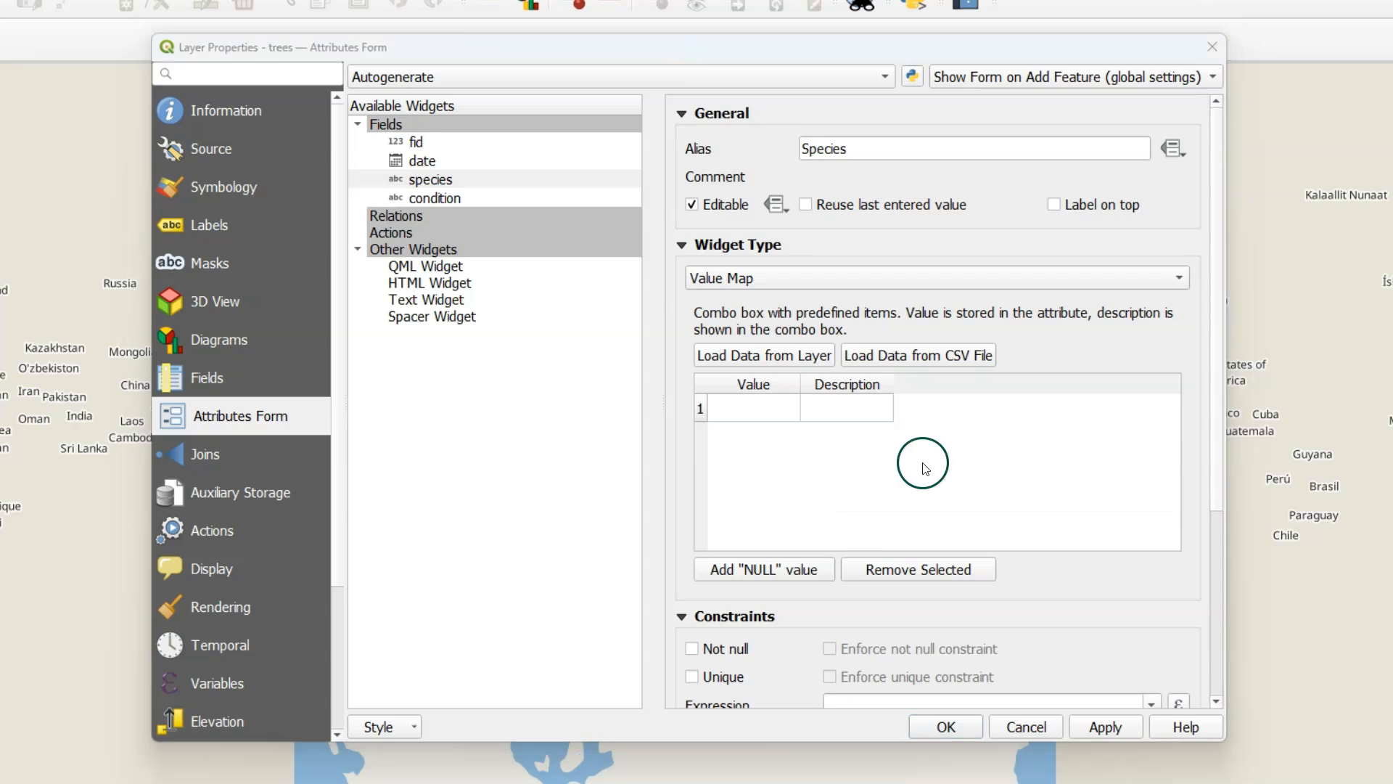
left_click(752, 408)
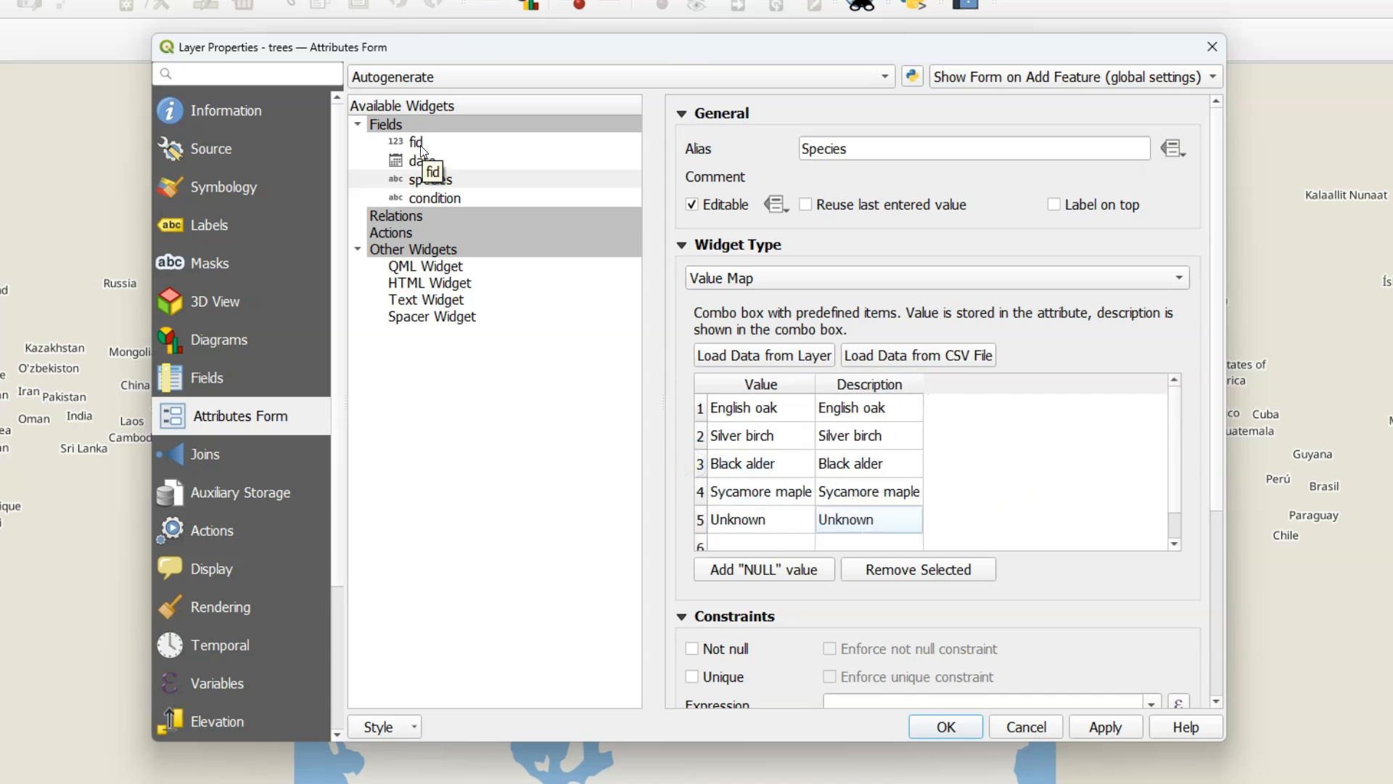
left_click(415, 142)
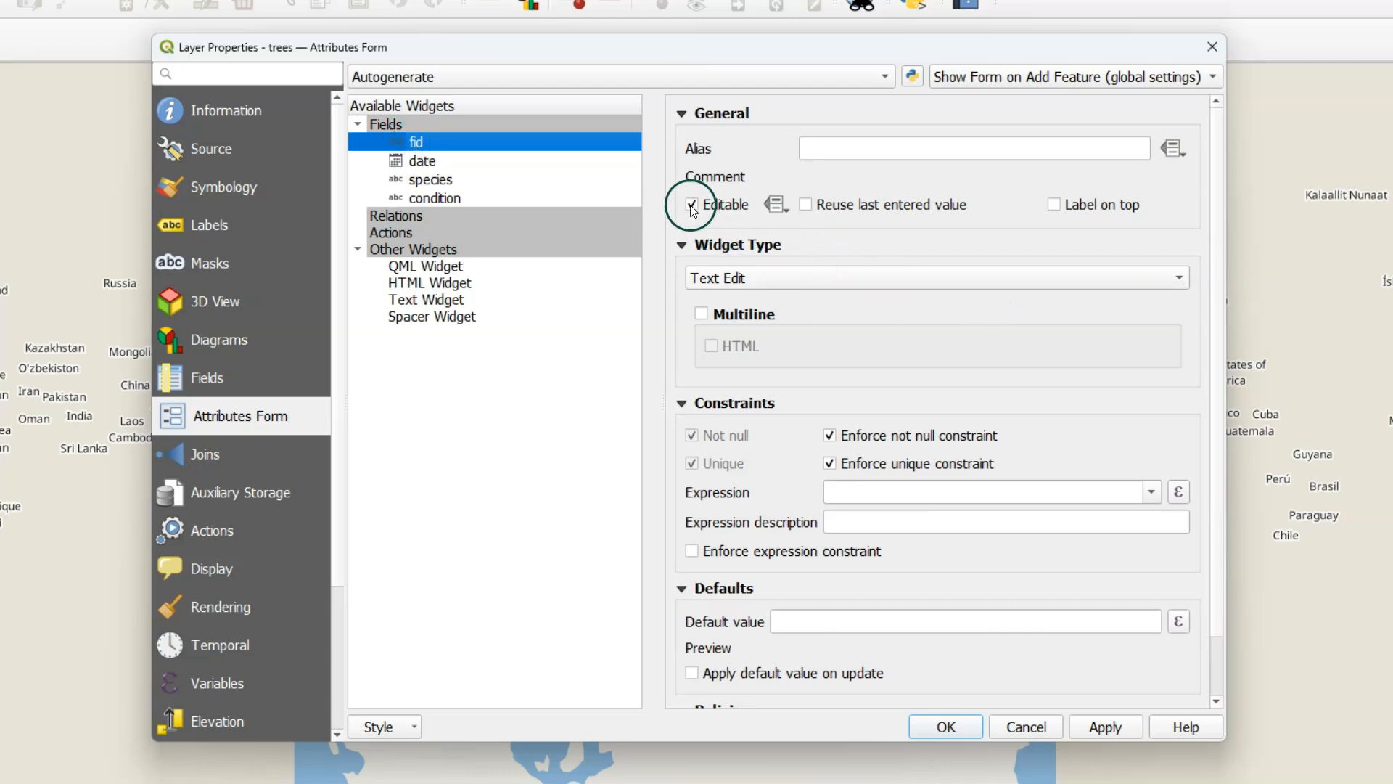
Step: Make fid non-editable and select the date field's settings
left_click(692, 204)
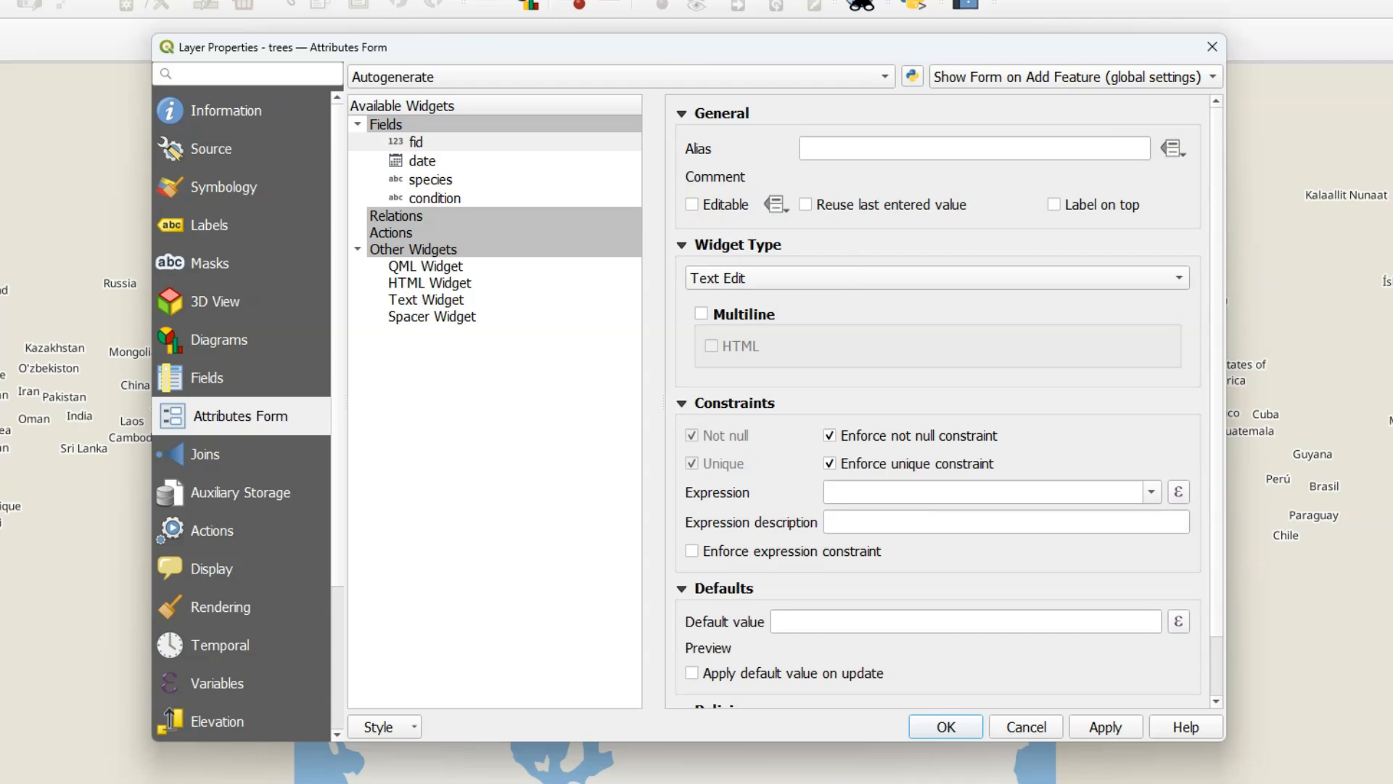
left_click(422, 161)
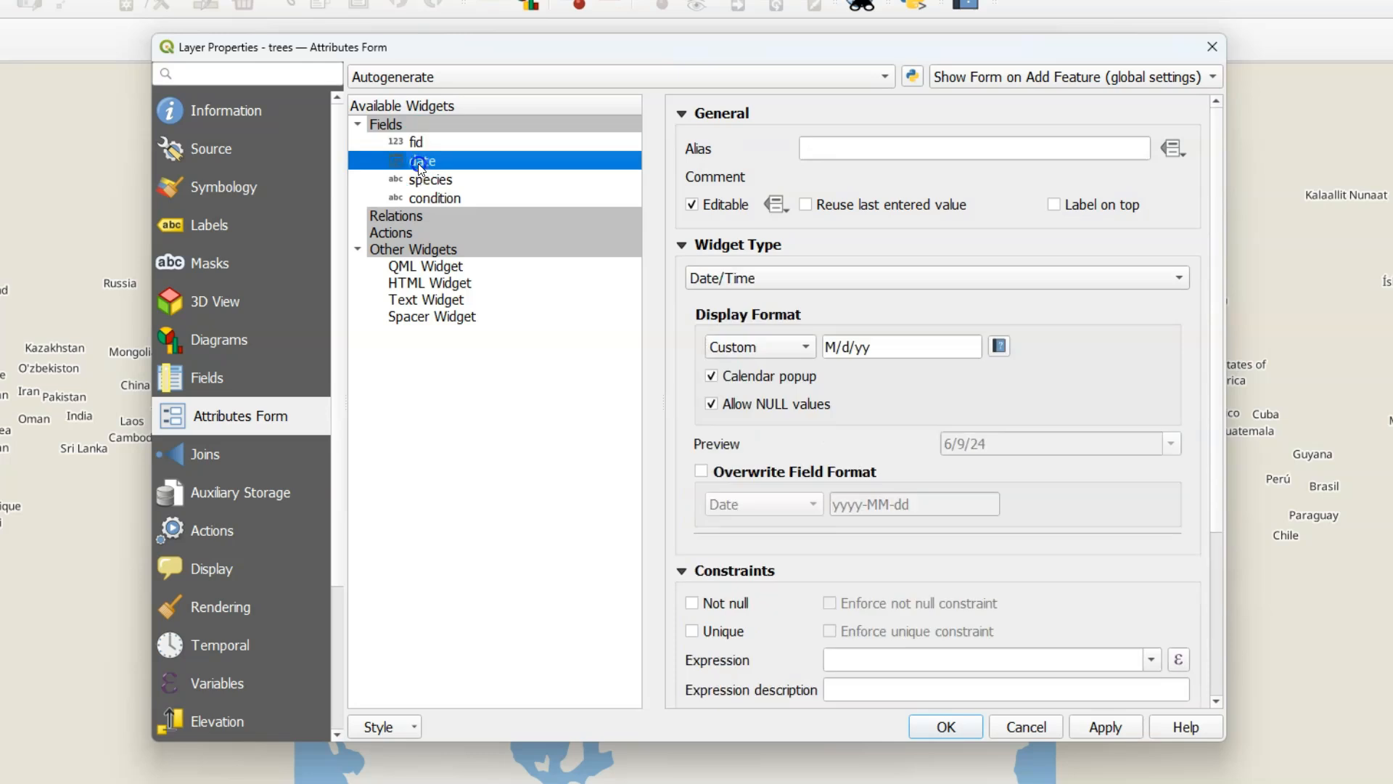
mouse_move(422, 161)
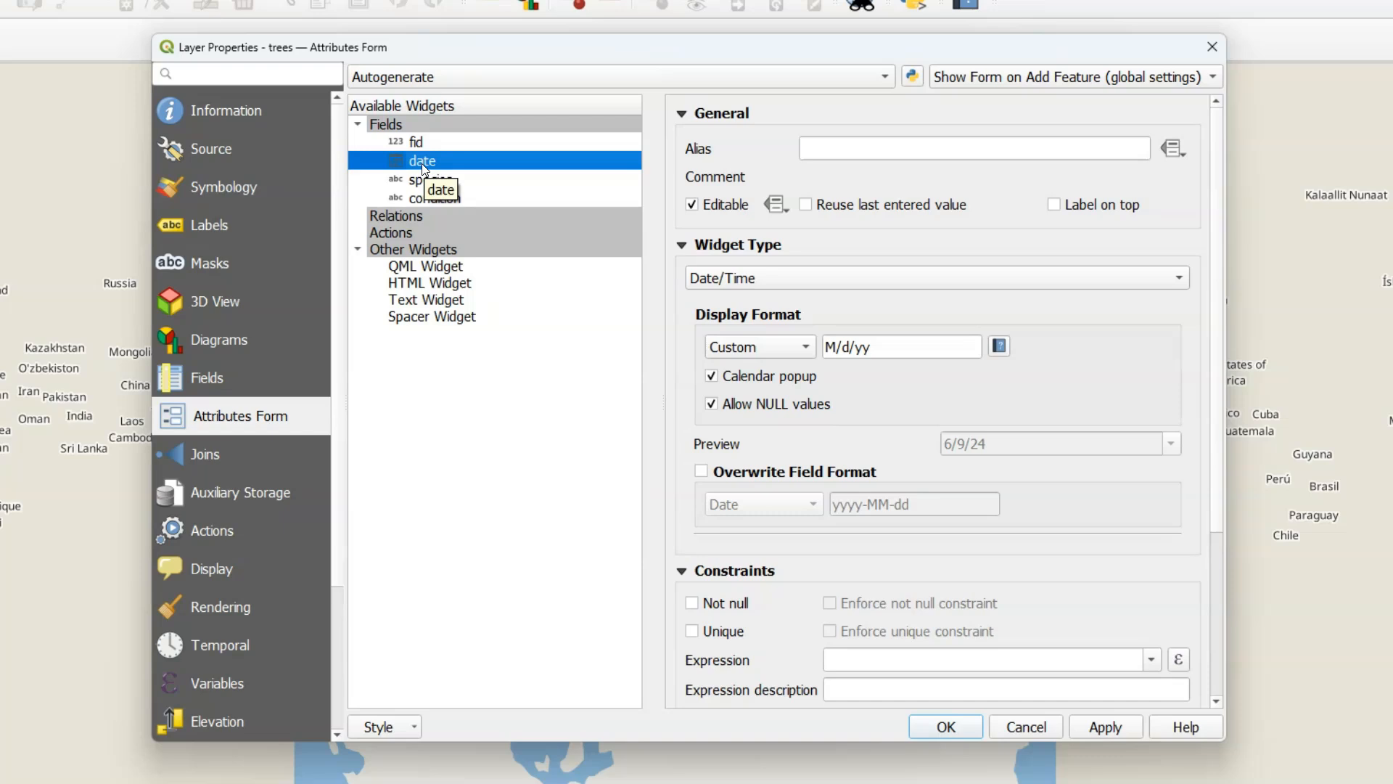
mouse_move(1248, 669)
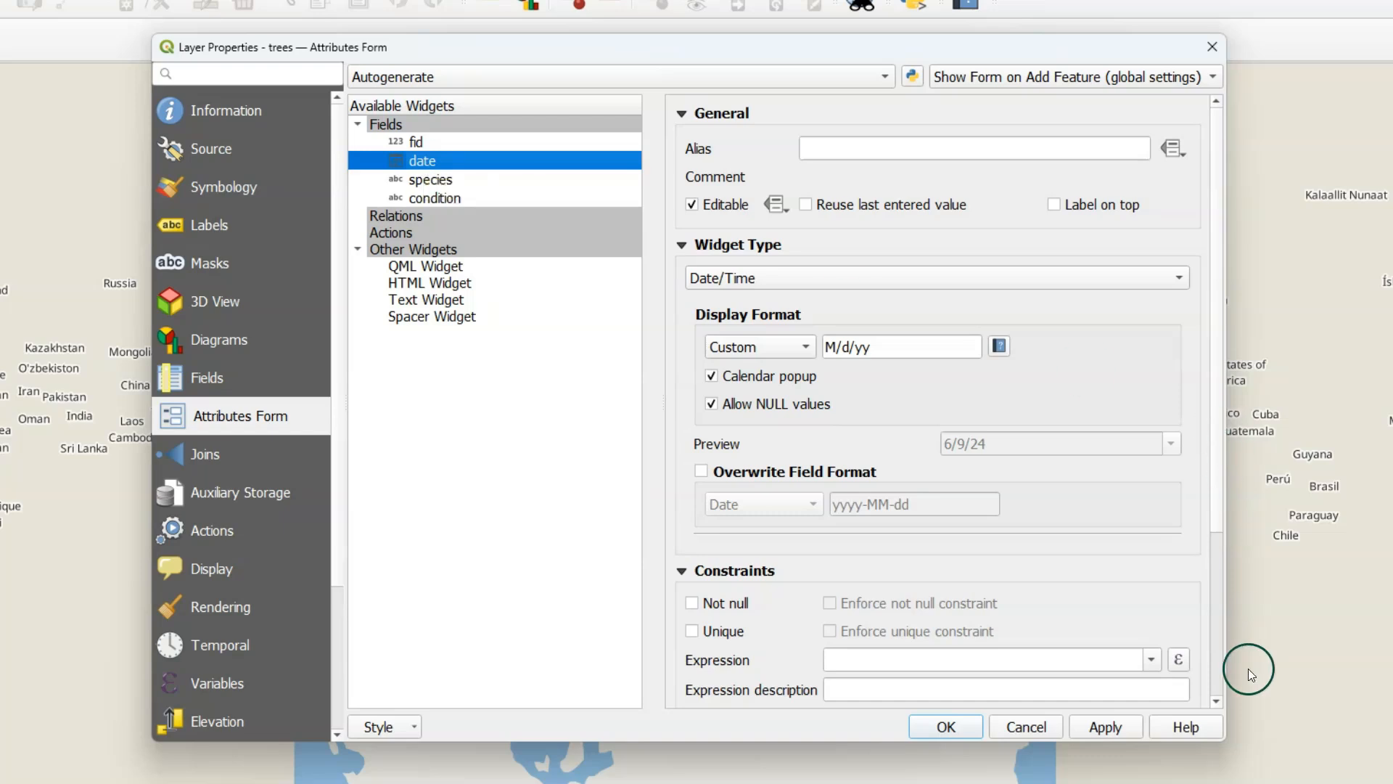
mouse_move(999, 345)
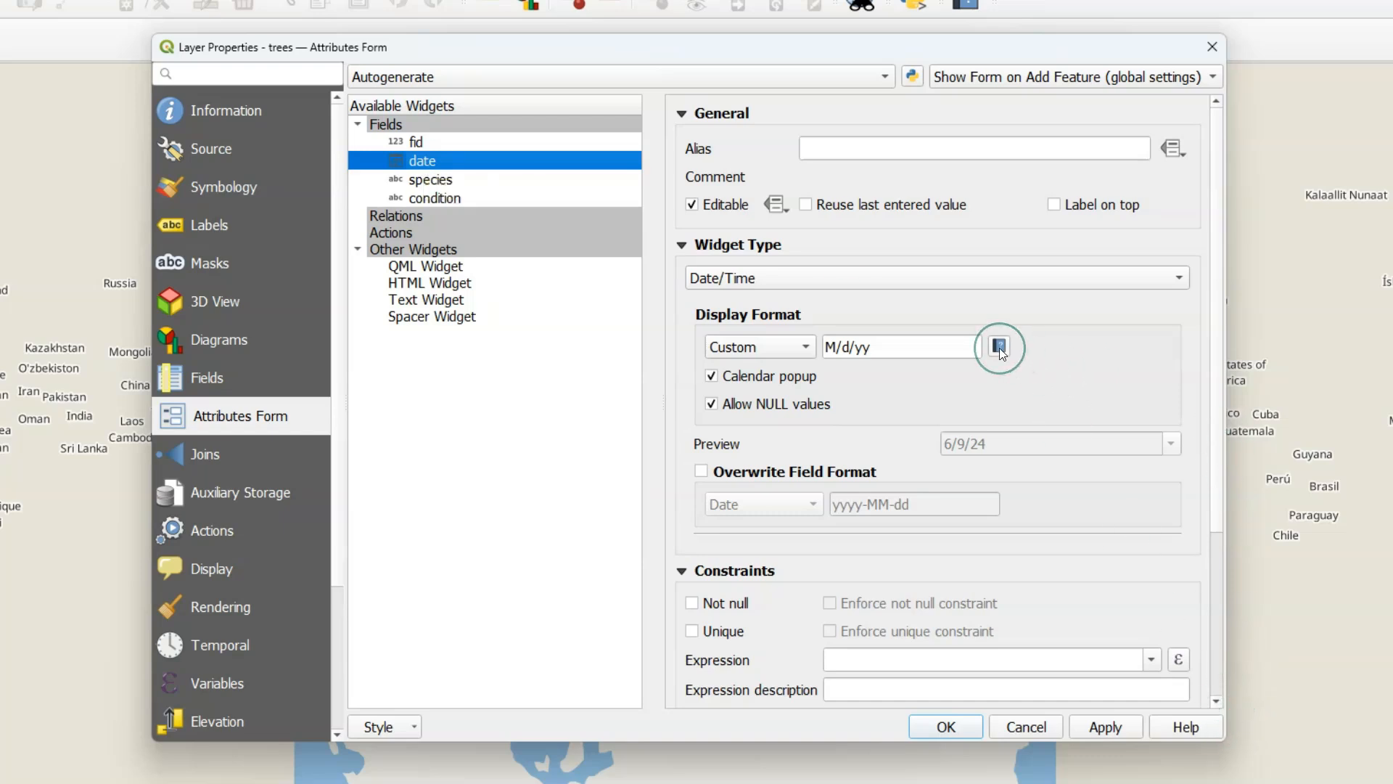
Step: Replace the date field's M/d/yy display format with dd/MM/yyyy and start its alias
left_click(998, 347)
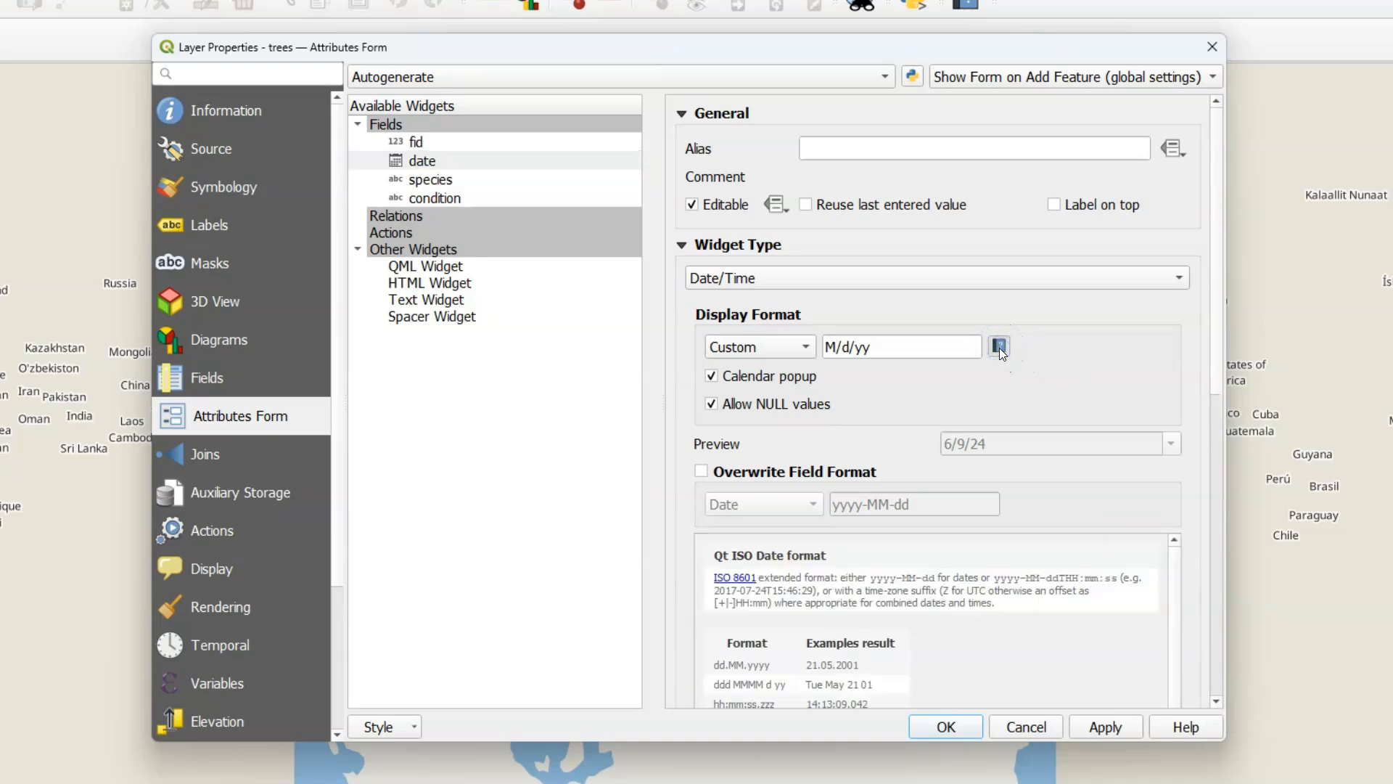
left_click(900, 347)
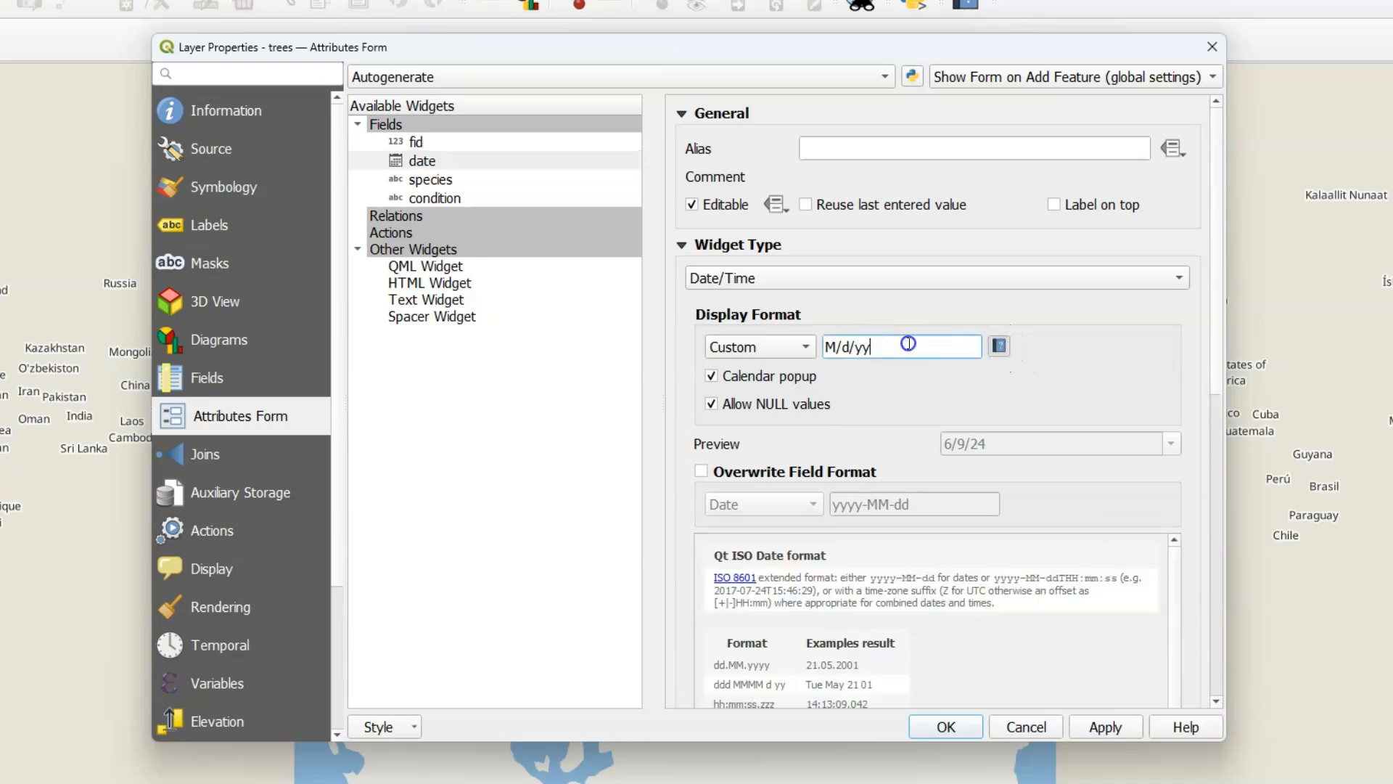
triple_click(897, 345)
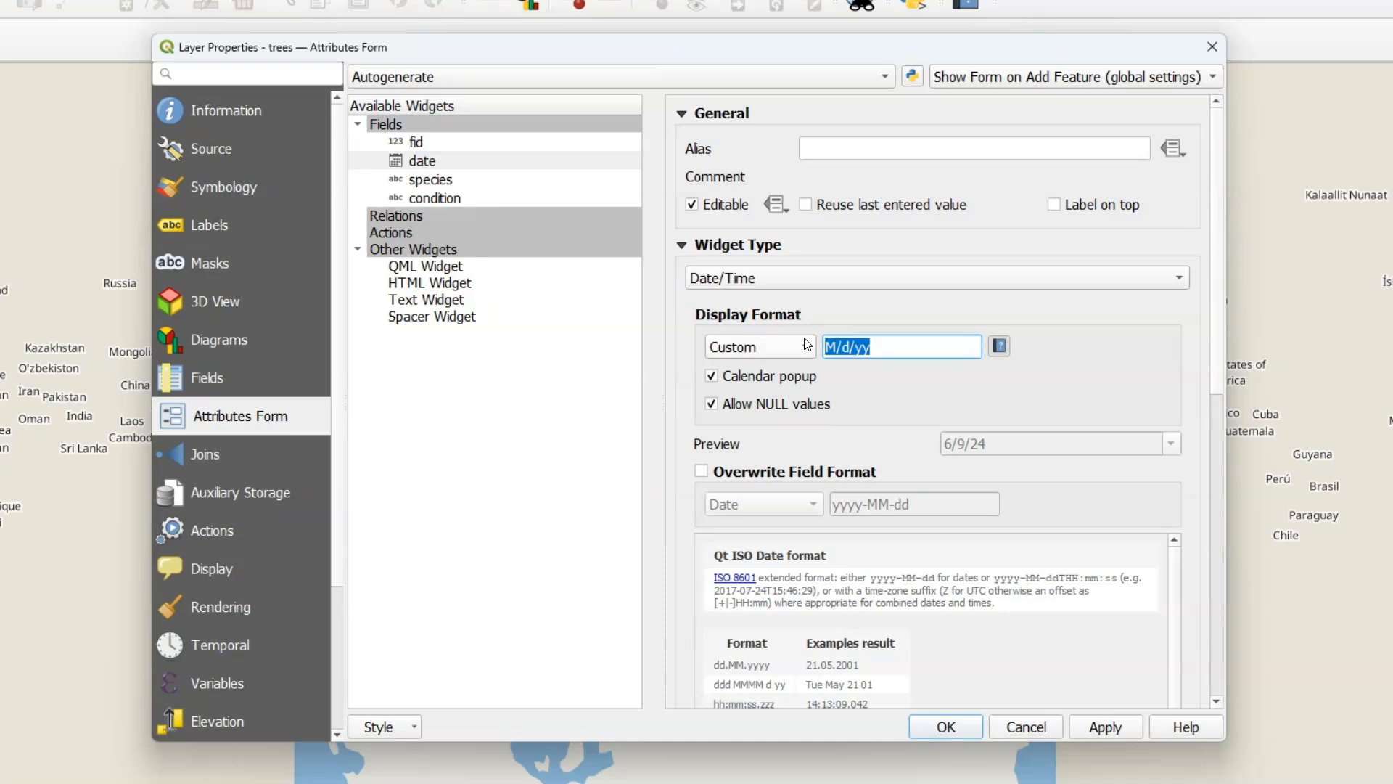
type("dd/")
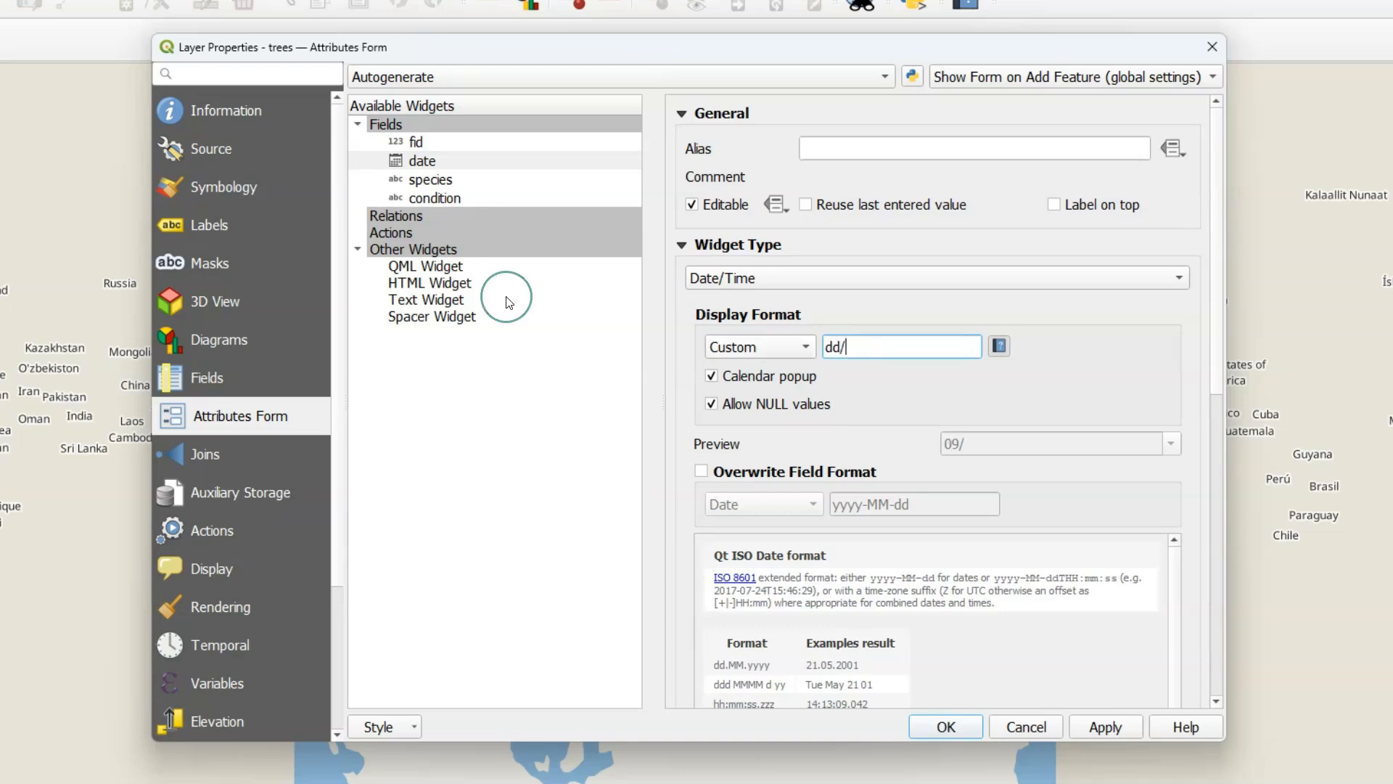
type("mm")
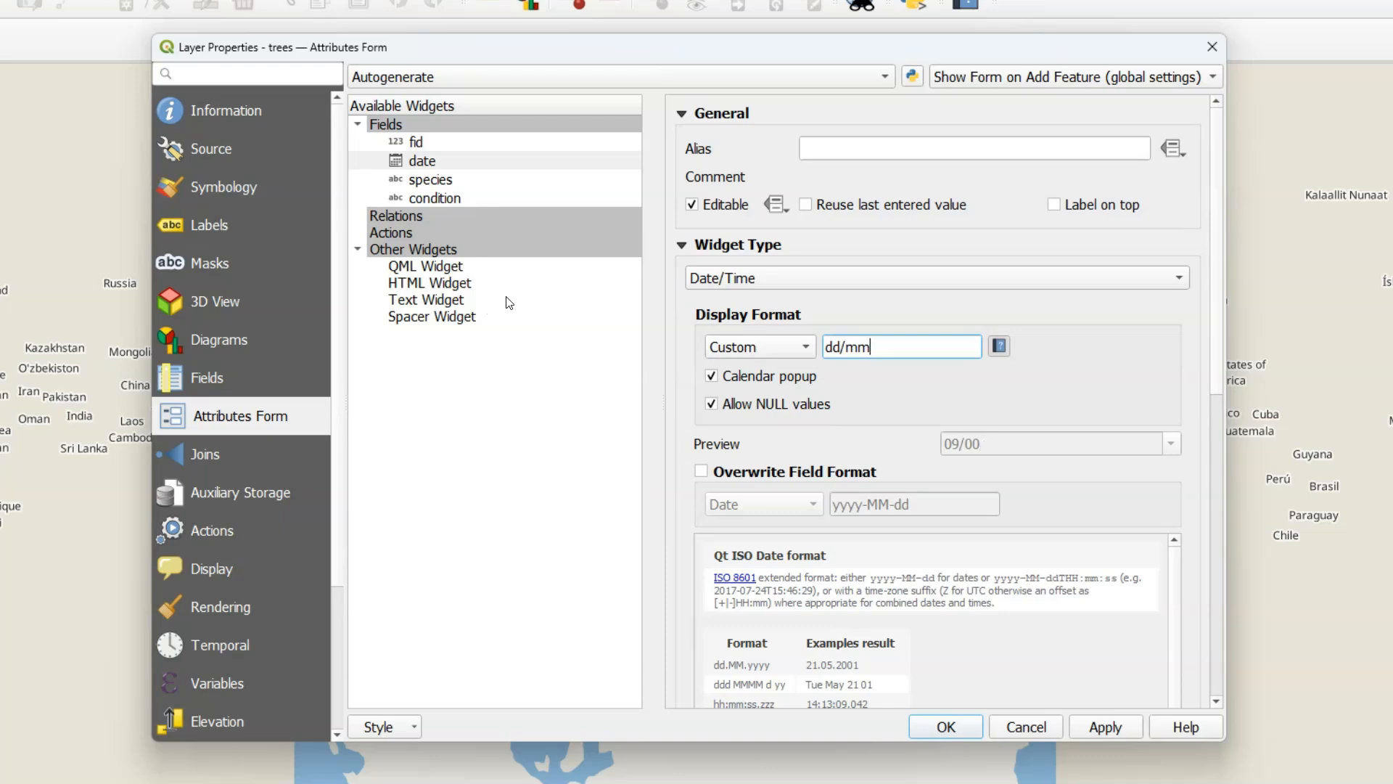
scroll("down", 3)
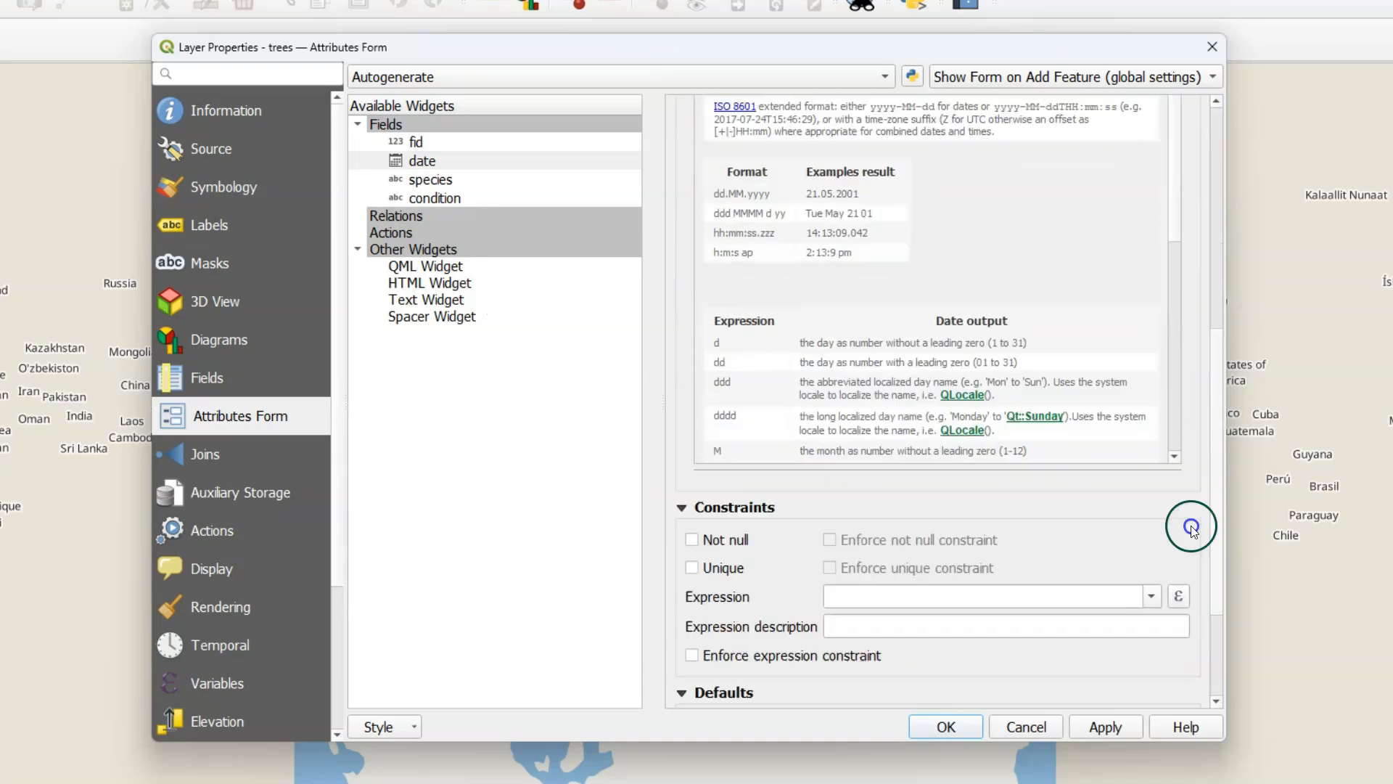
scroll("down", 3)
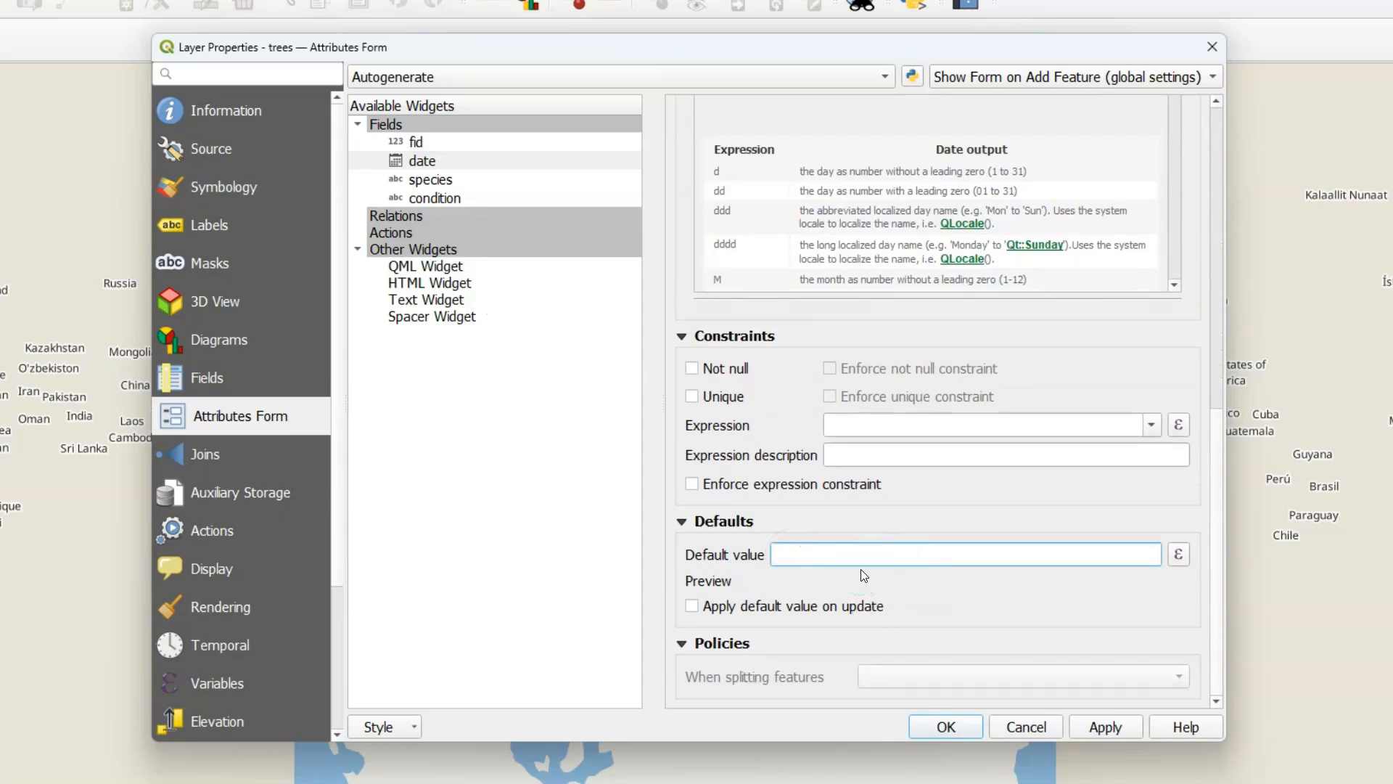
left_click(422, 161)
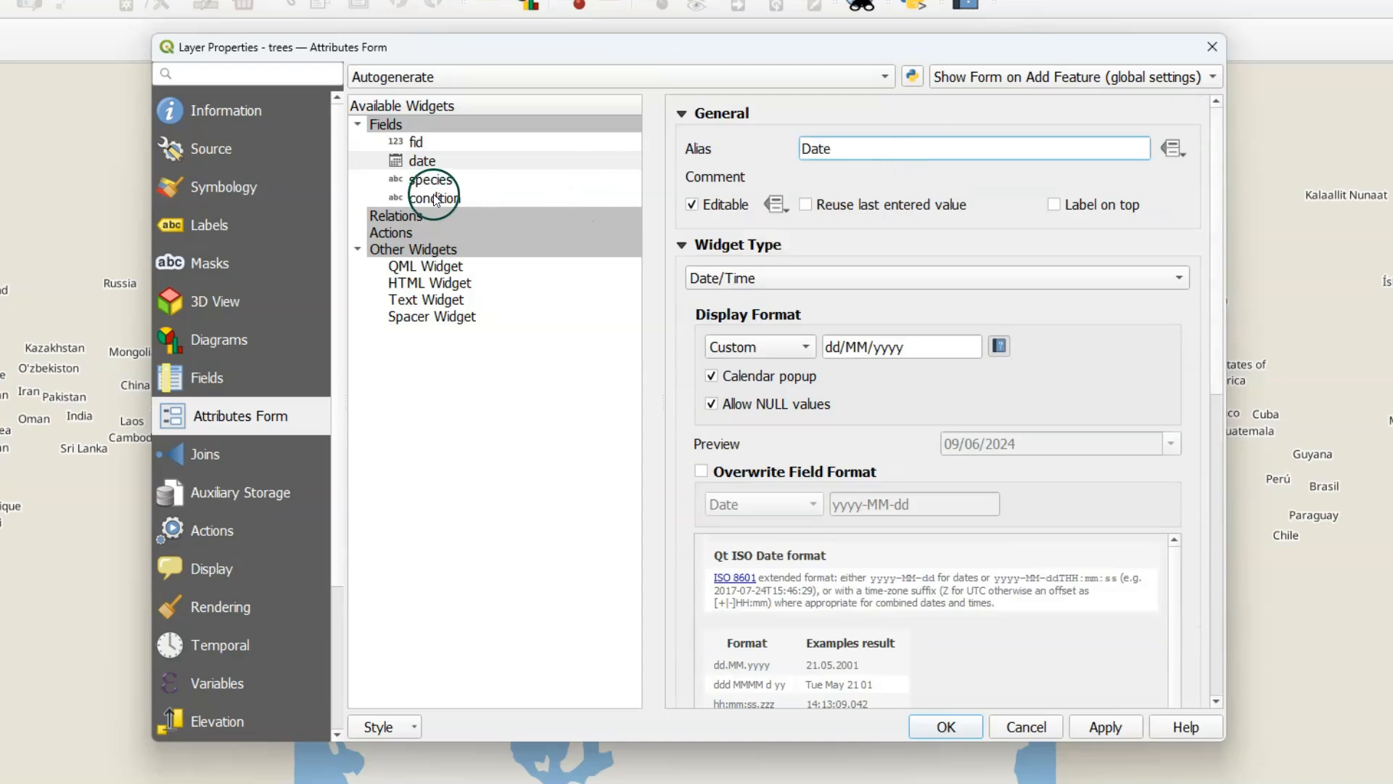
Step: Give the condition field the alias Condition with a multiline Text Edit widget
left_click(432, 179)
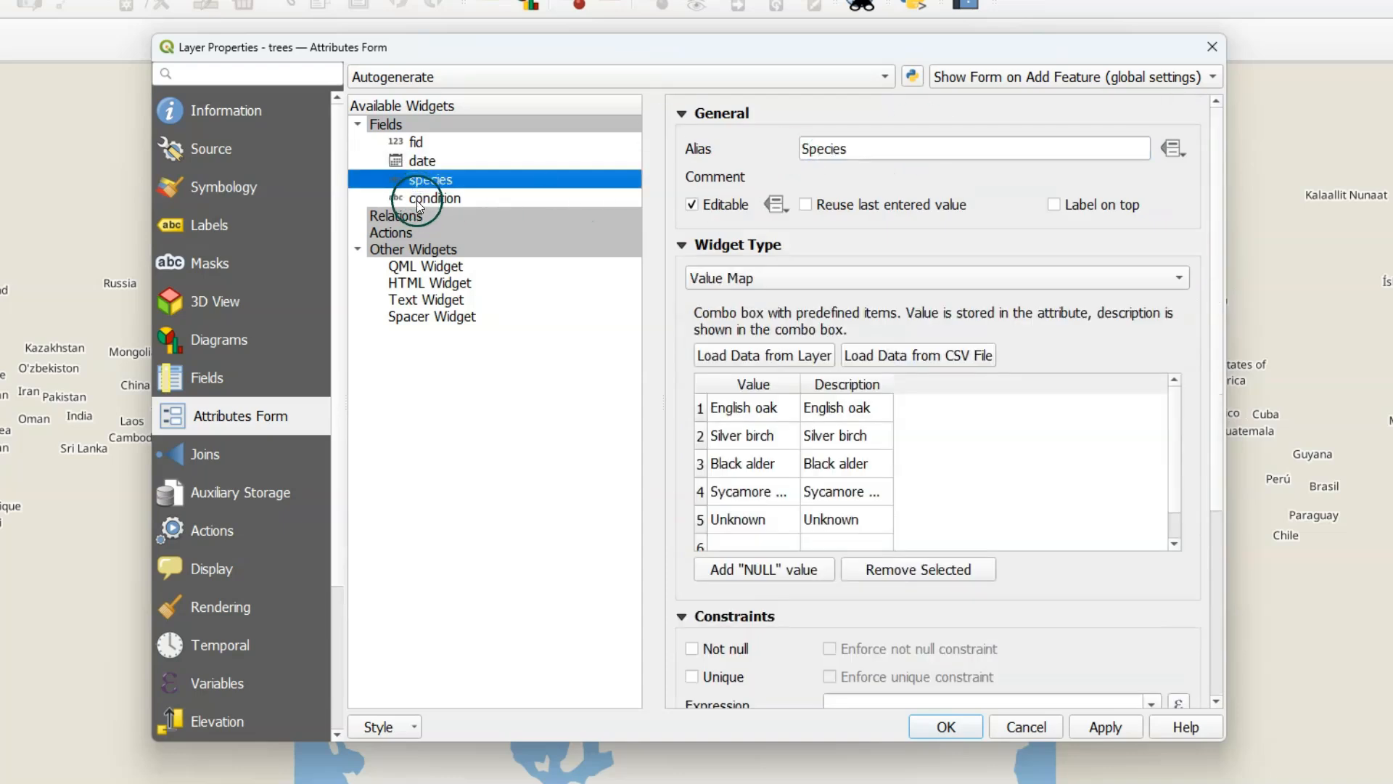
left_click(435, 198)
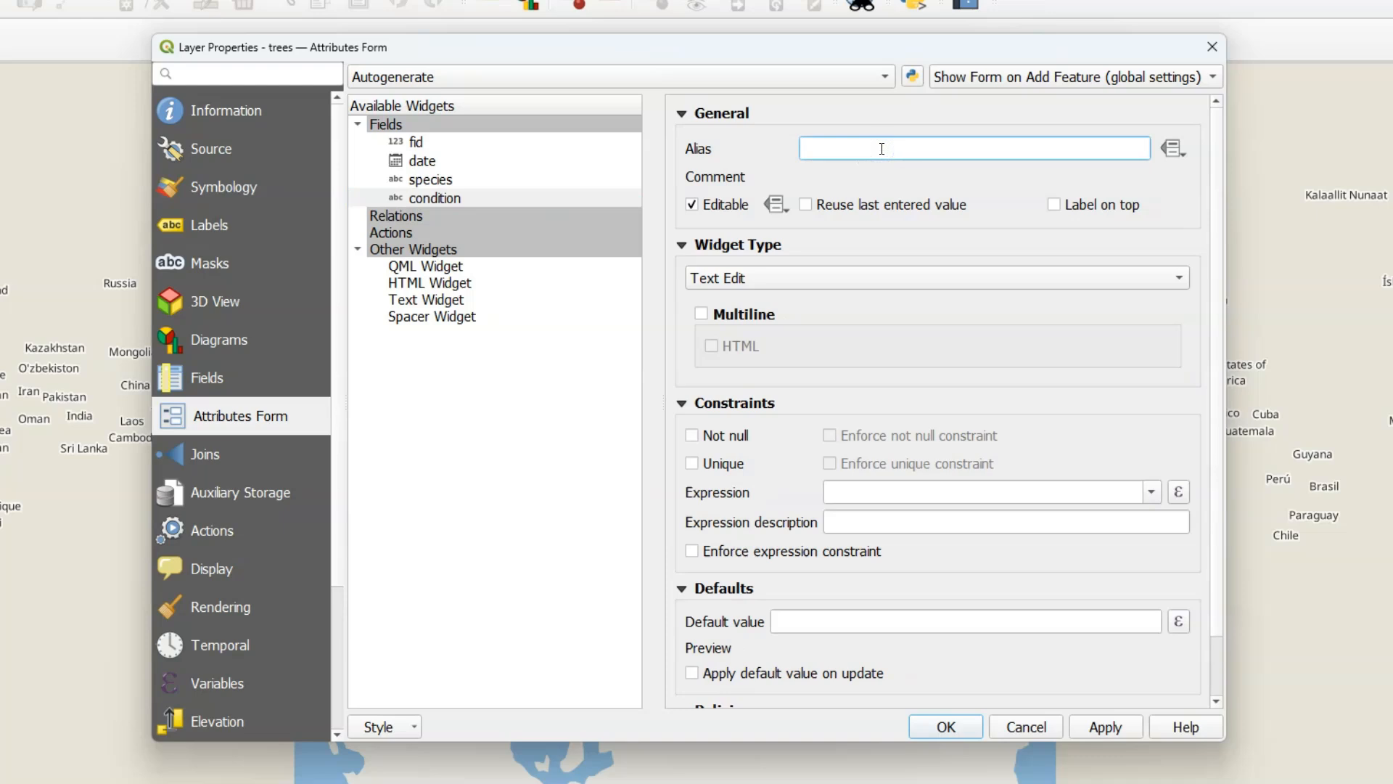
type("Condit")
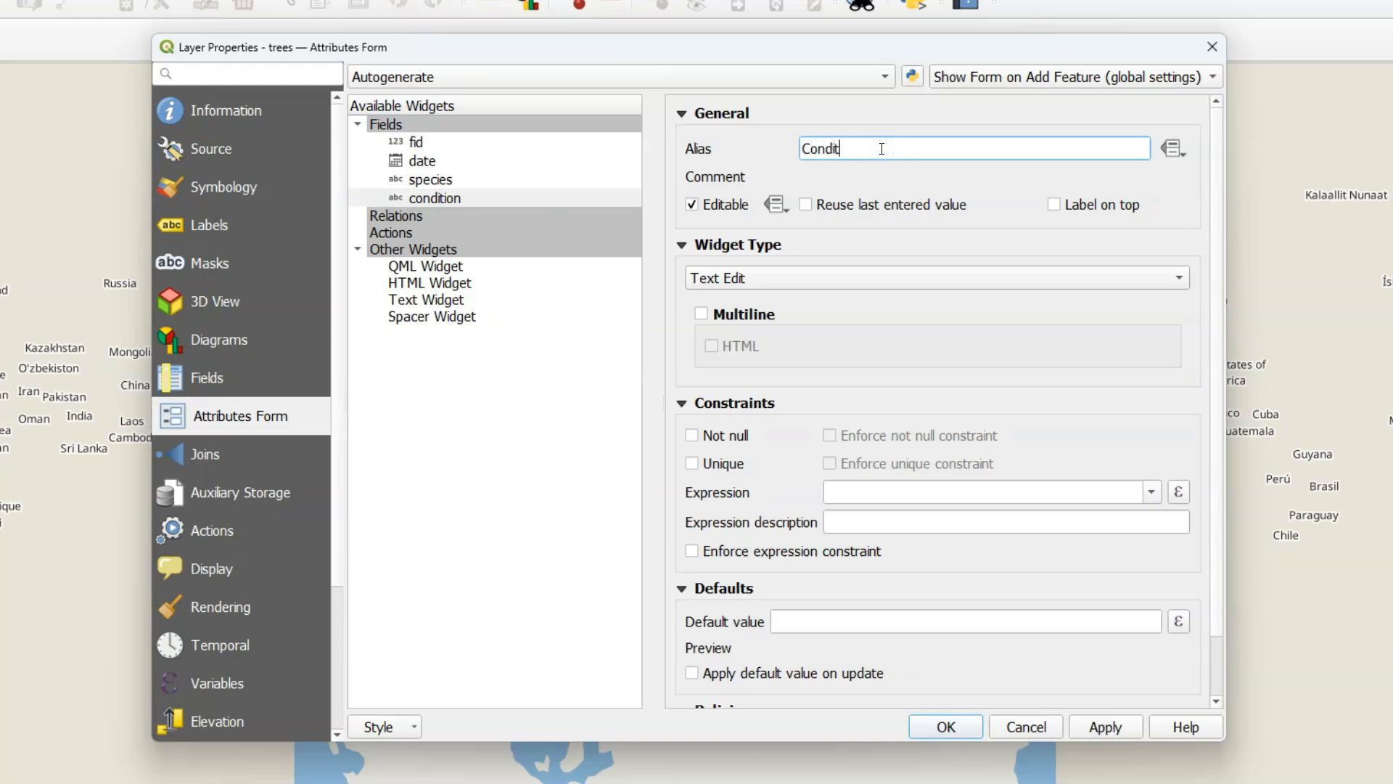
type("ion")
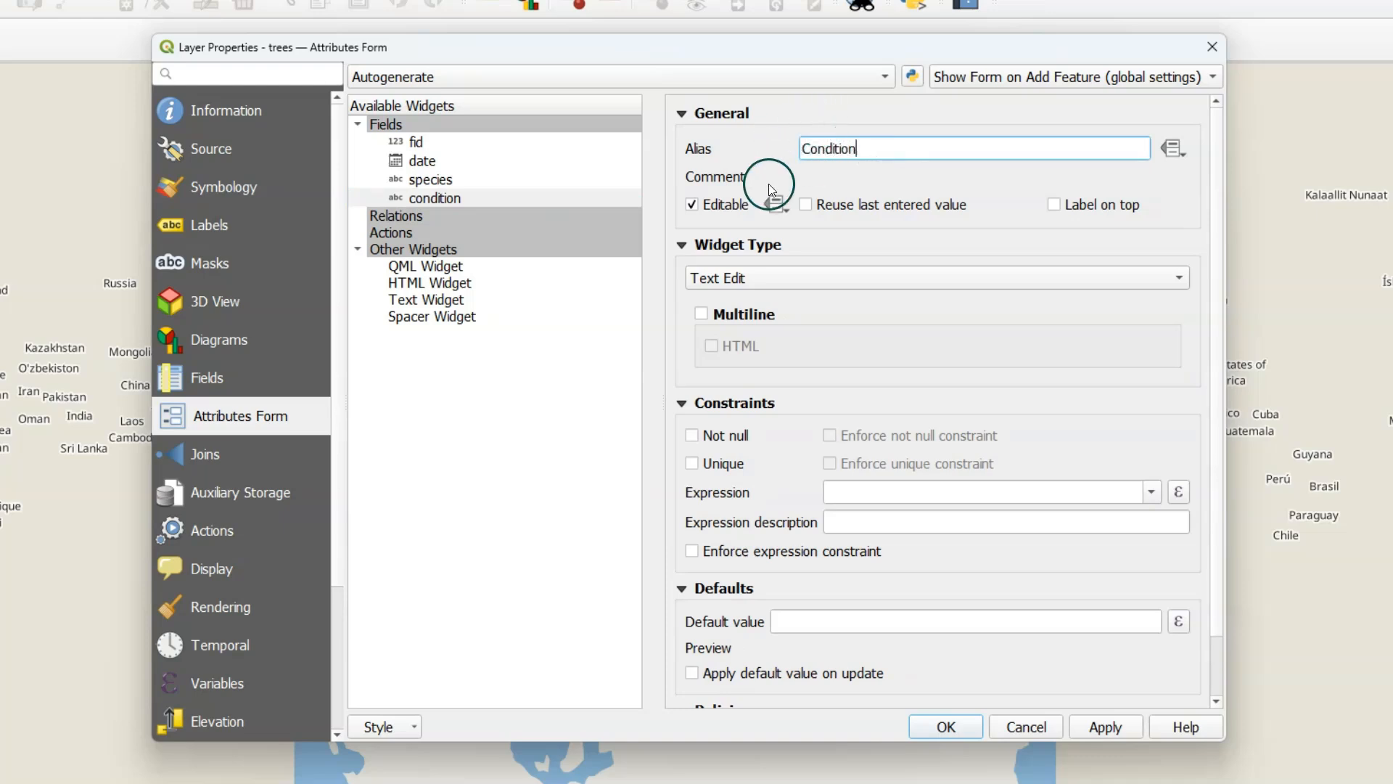
left_click(701, 313)
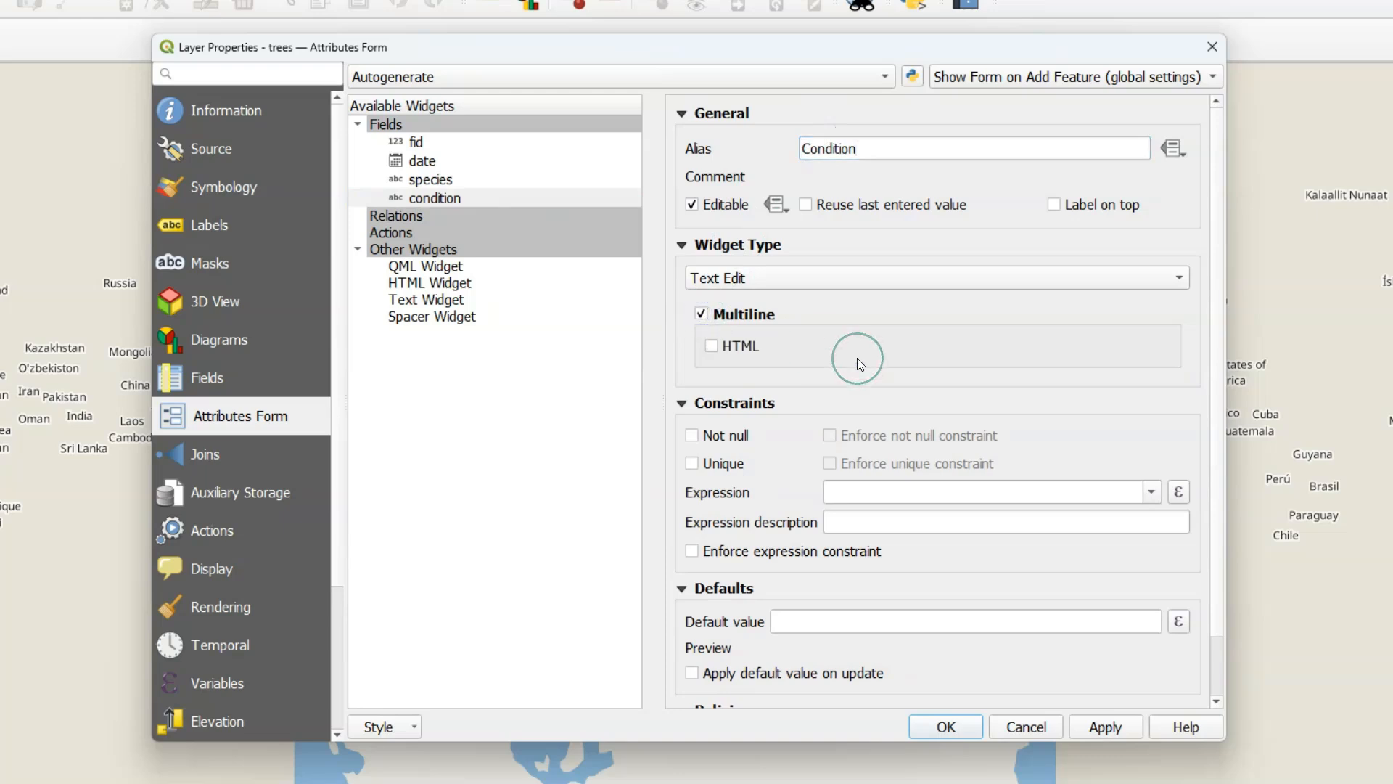
mouse_move(855, 402)
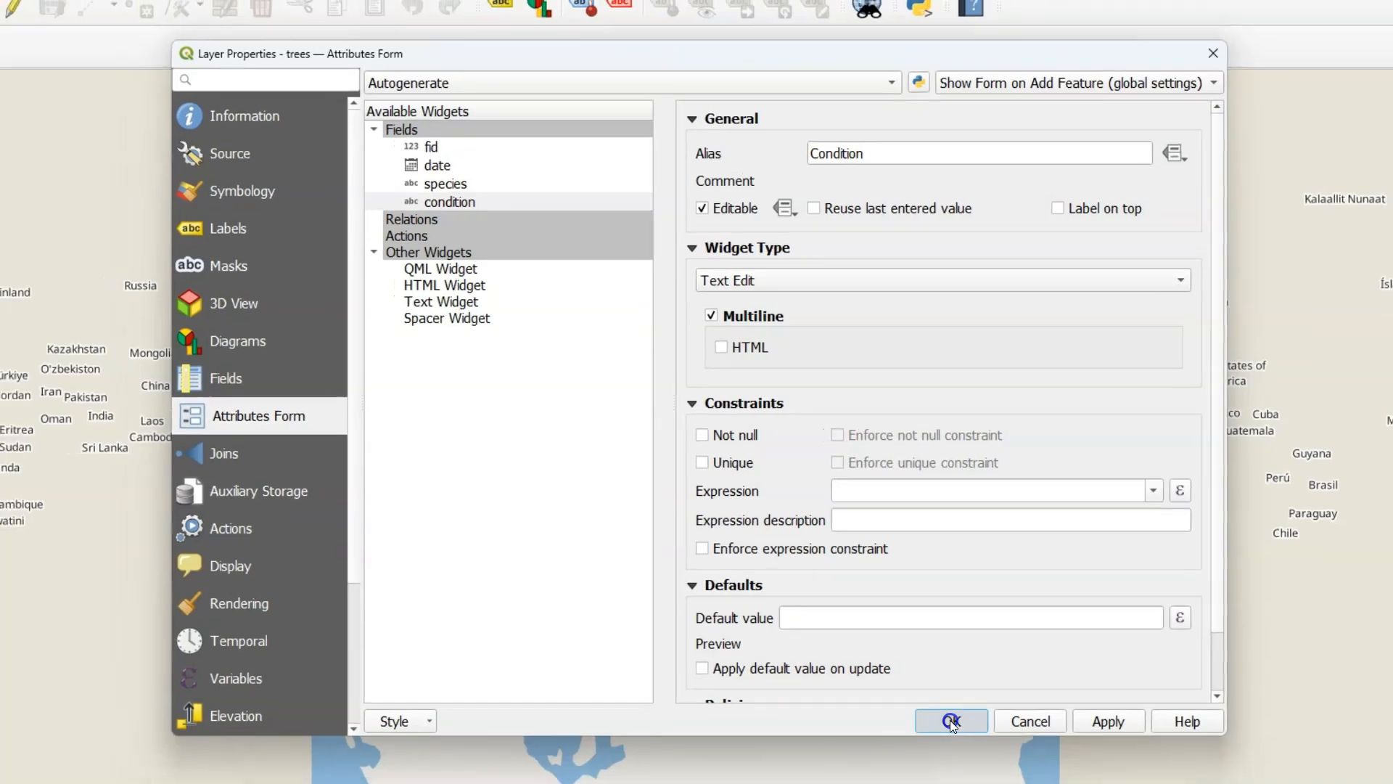
Step: Apply the trees form changes and open the hedges layer's properties
left_click(949, 721)
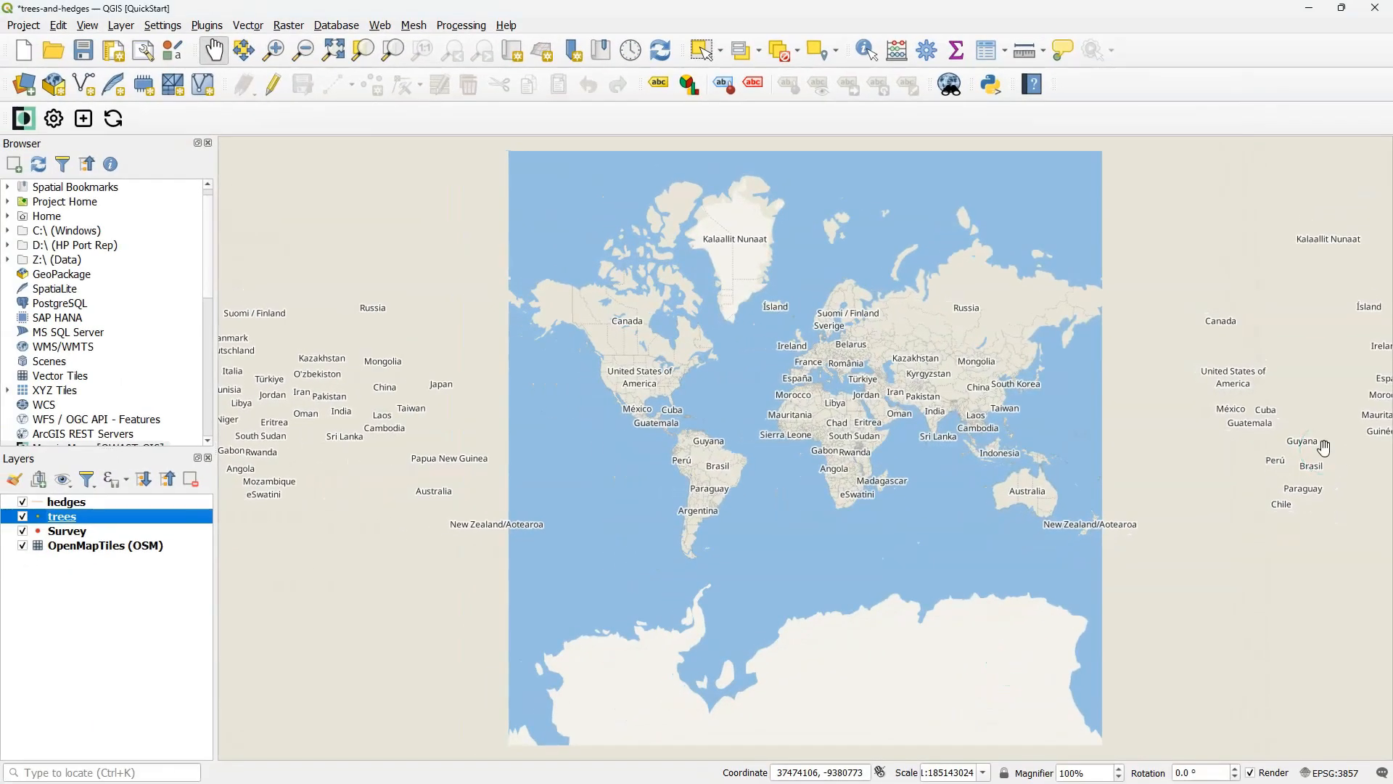
left_click(695, 489)
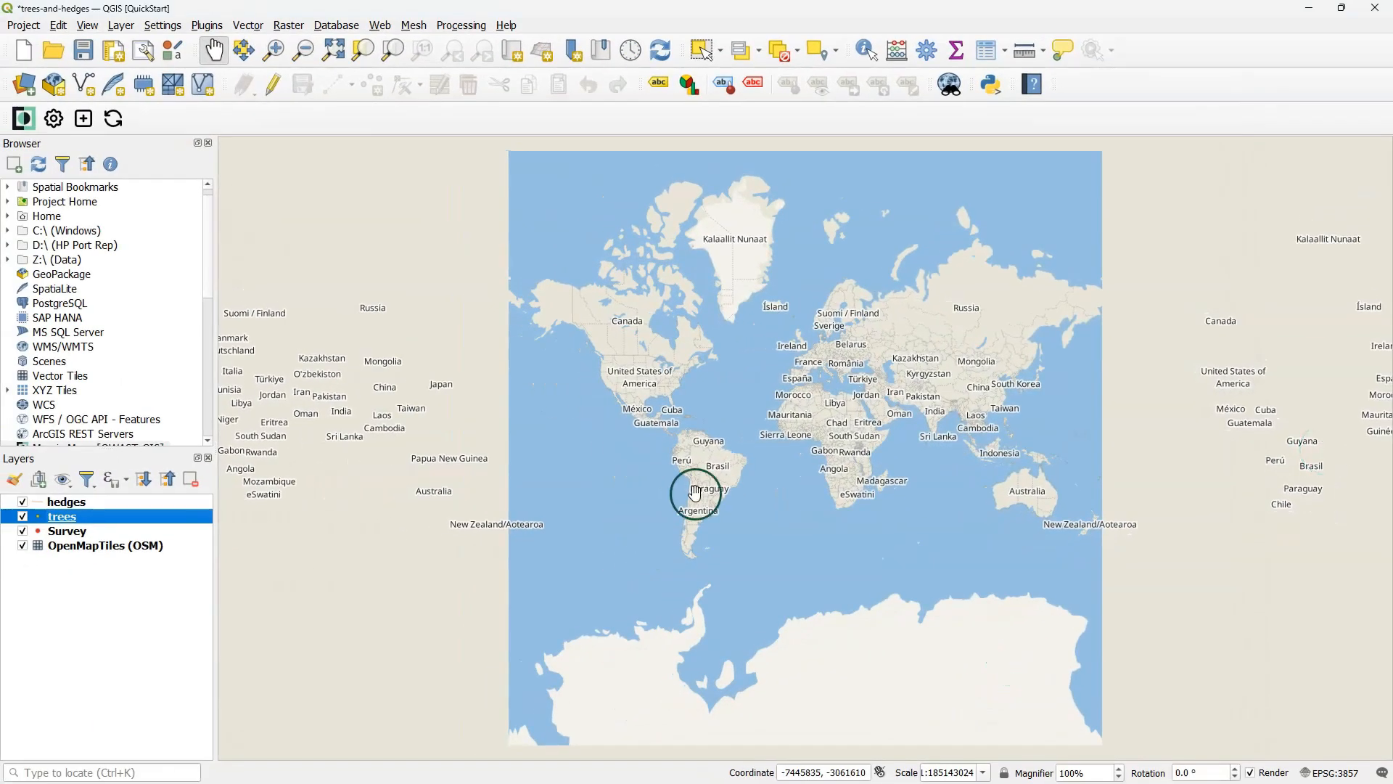
right_click(65, 501)
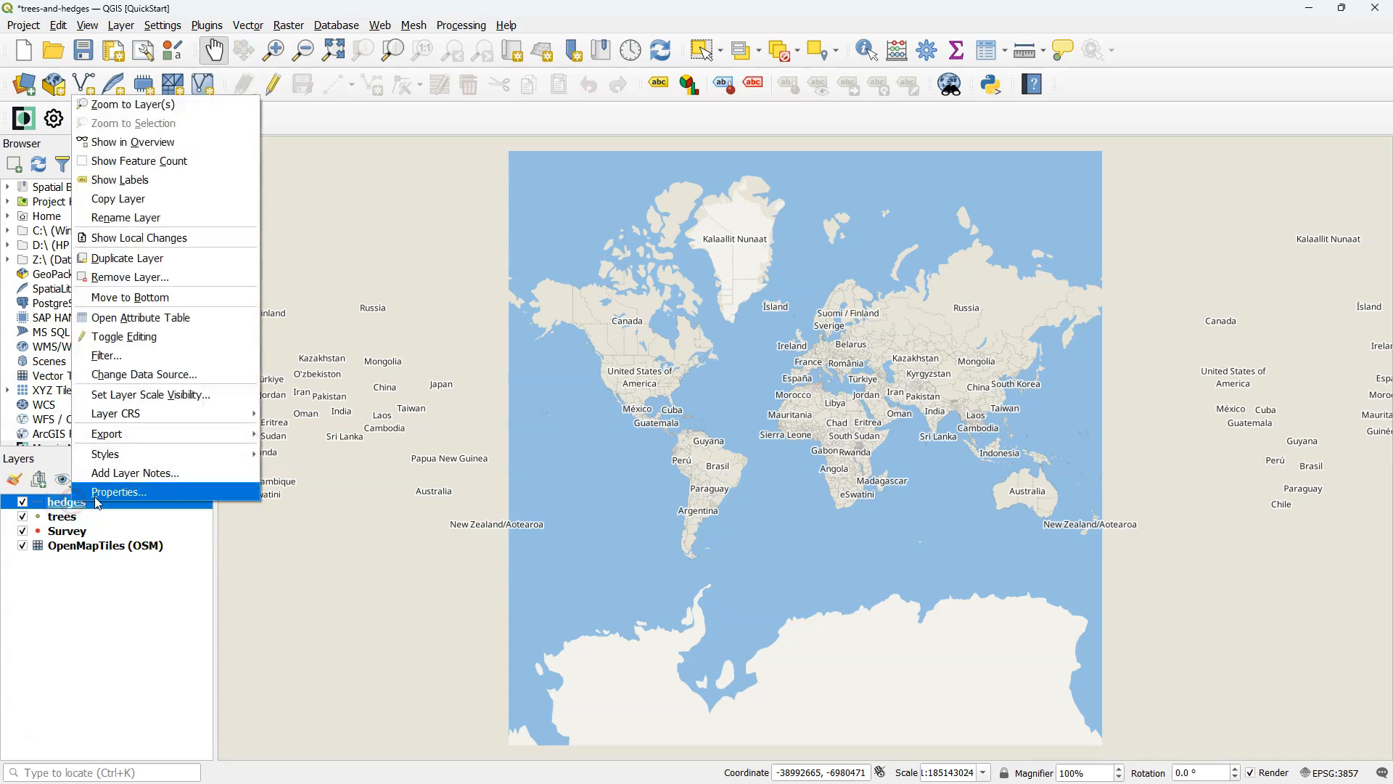
left_click(118, 492)
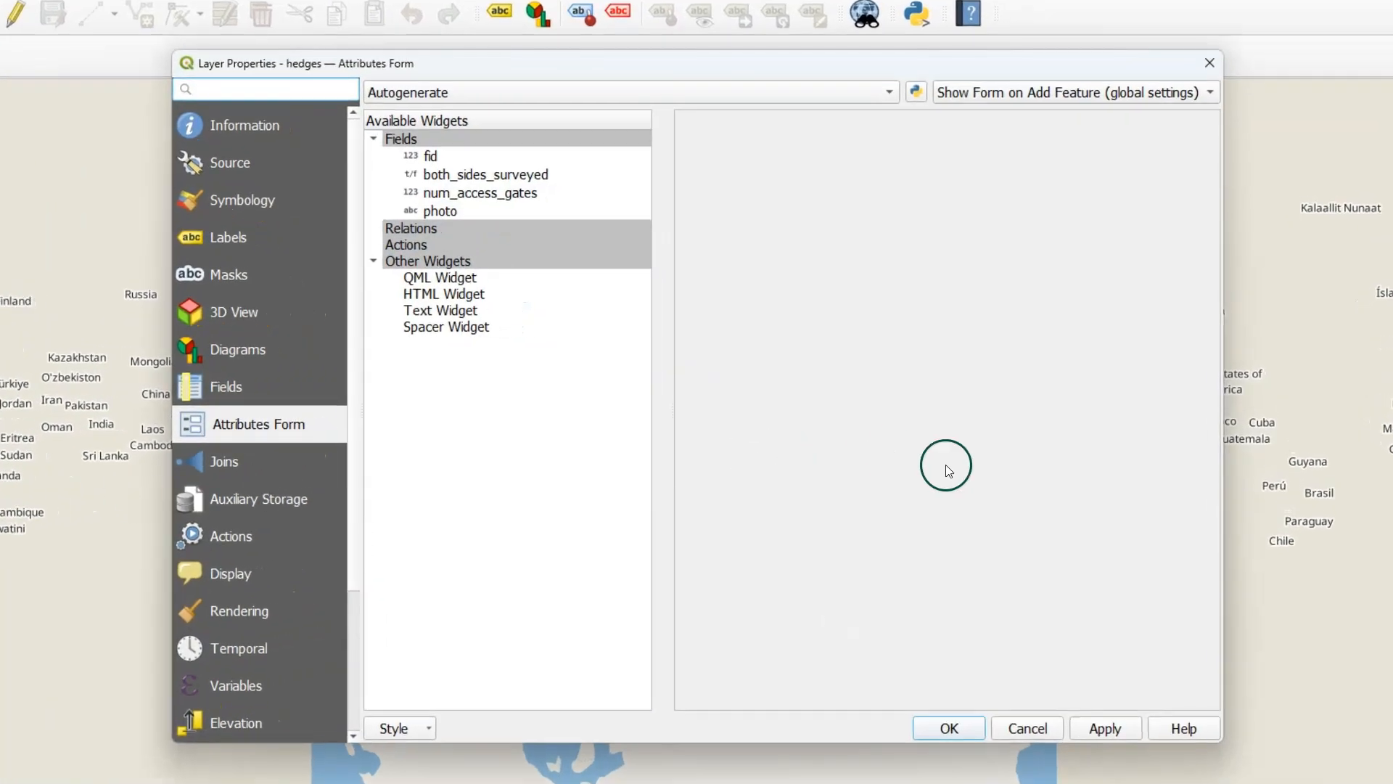
mouse_move(422, 235)
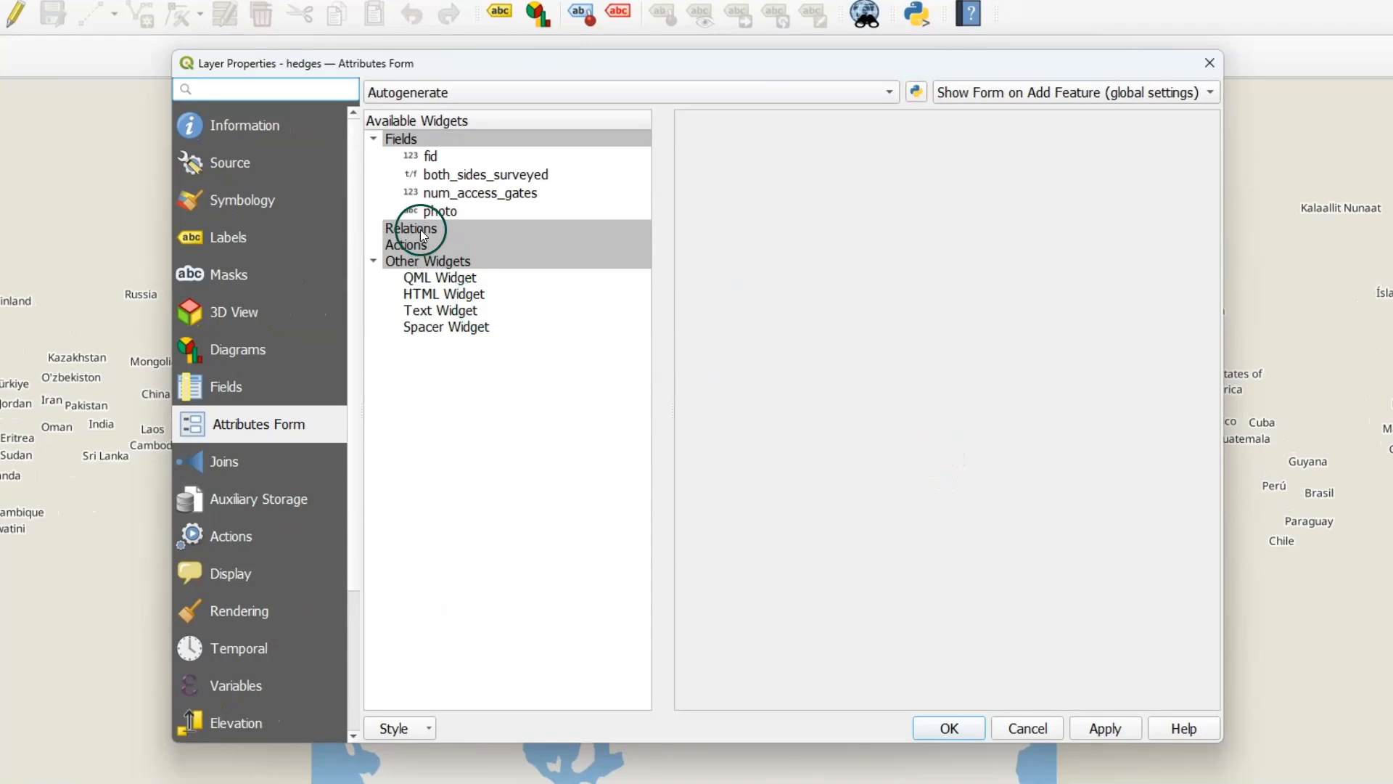
Step: Make the photo field an Attachment storing paths relative to the project
left_click(441, 212)
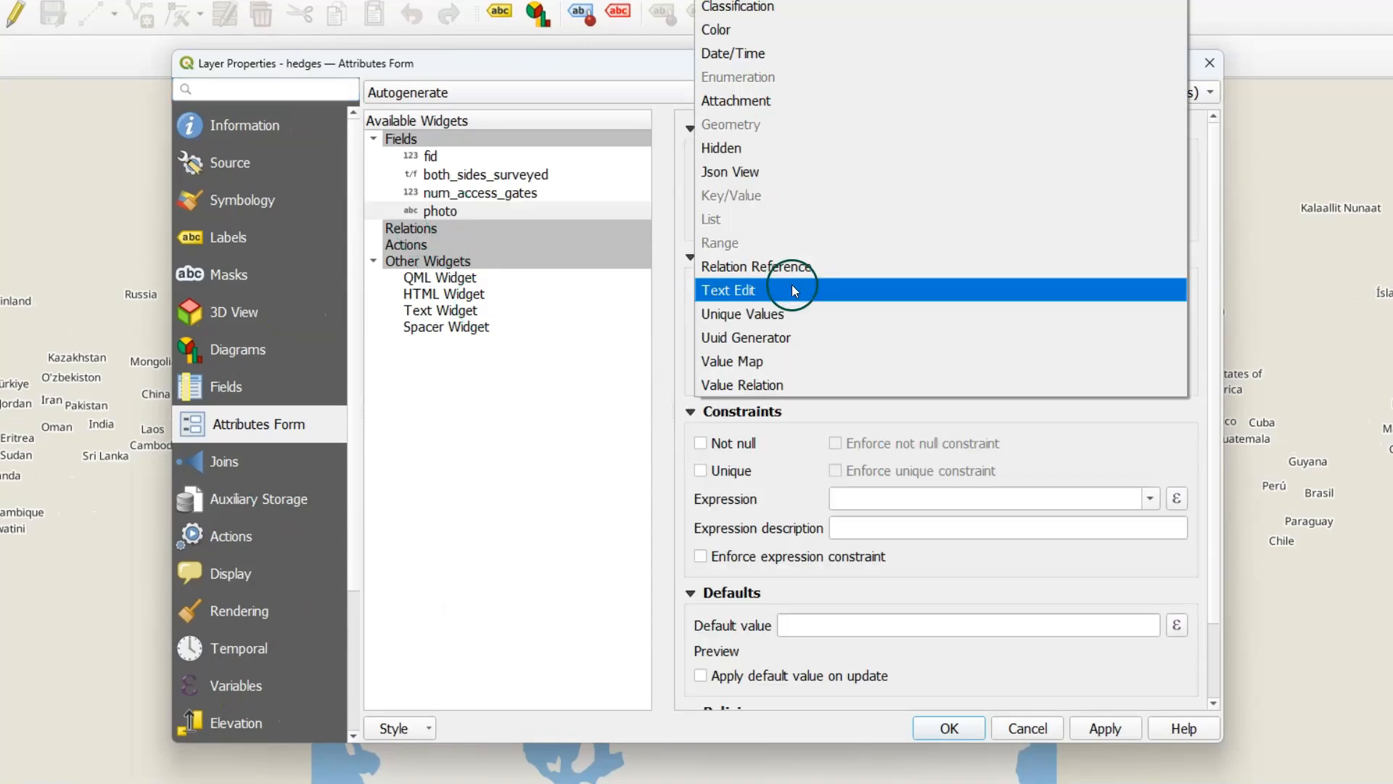
left_click(735, 101)
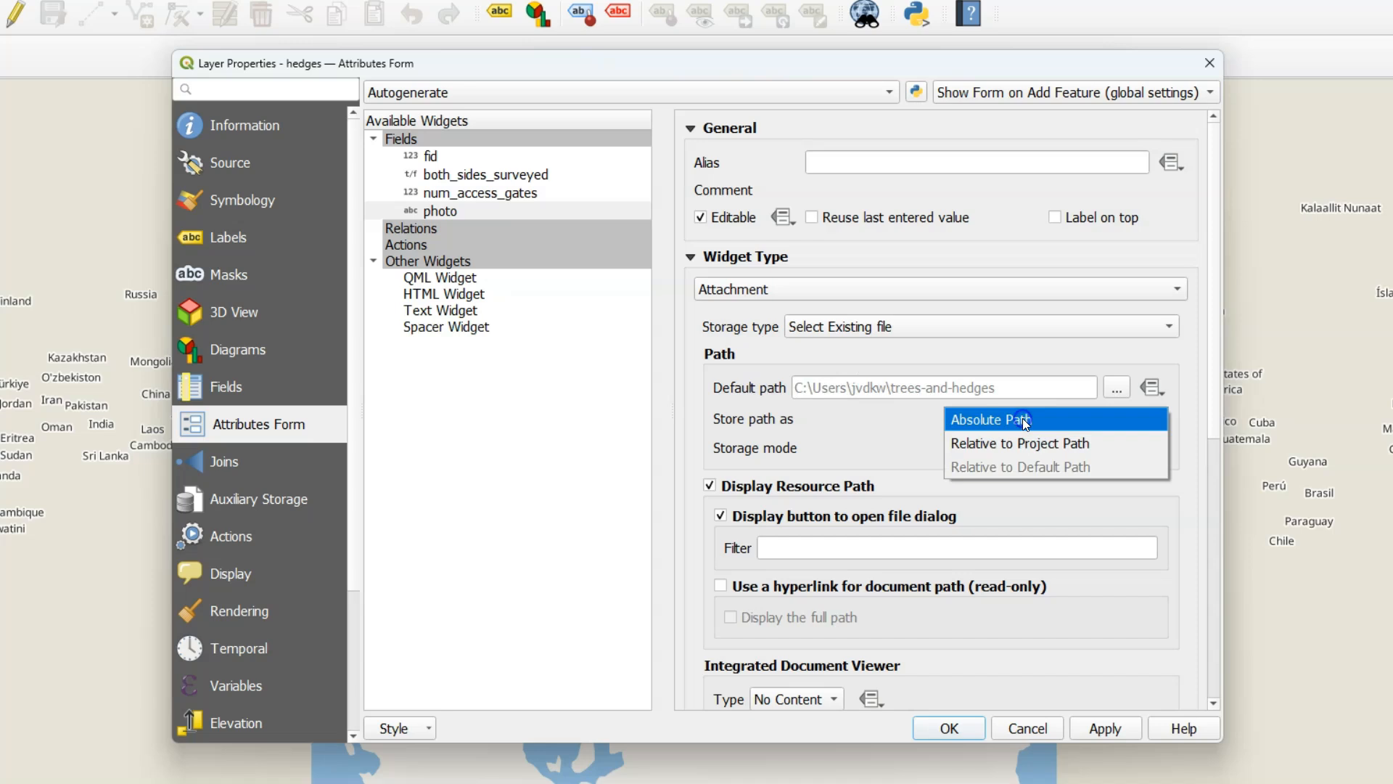
mouse_move(1020, 443)
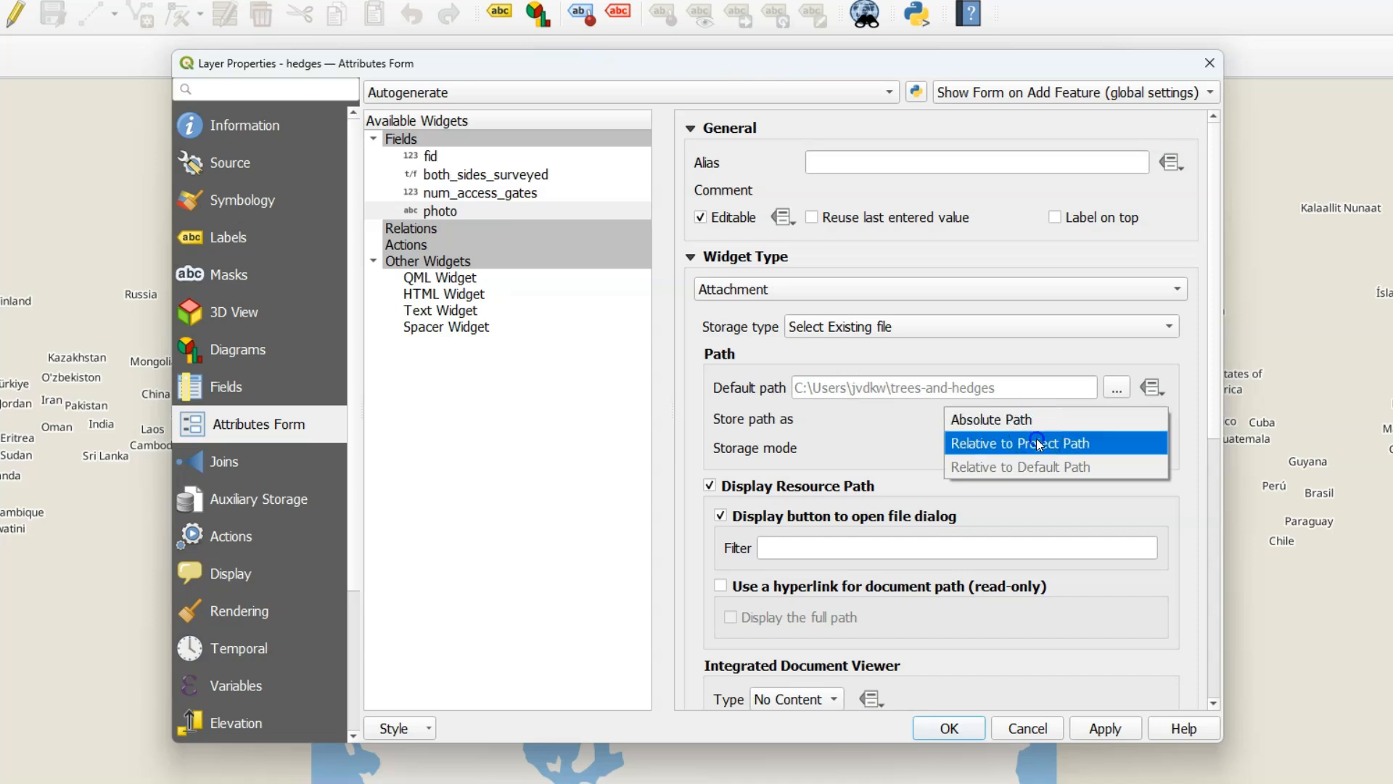
left_click(1019, 442)
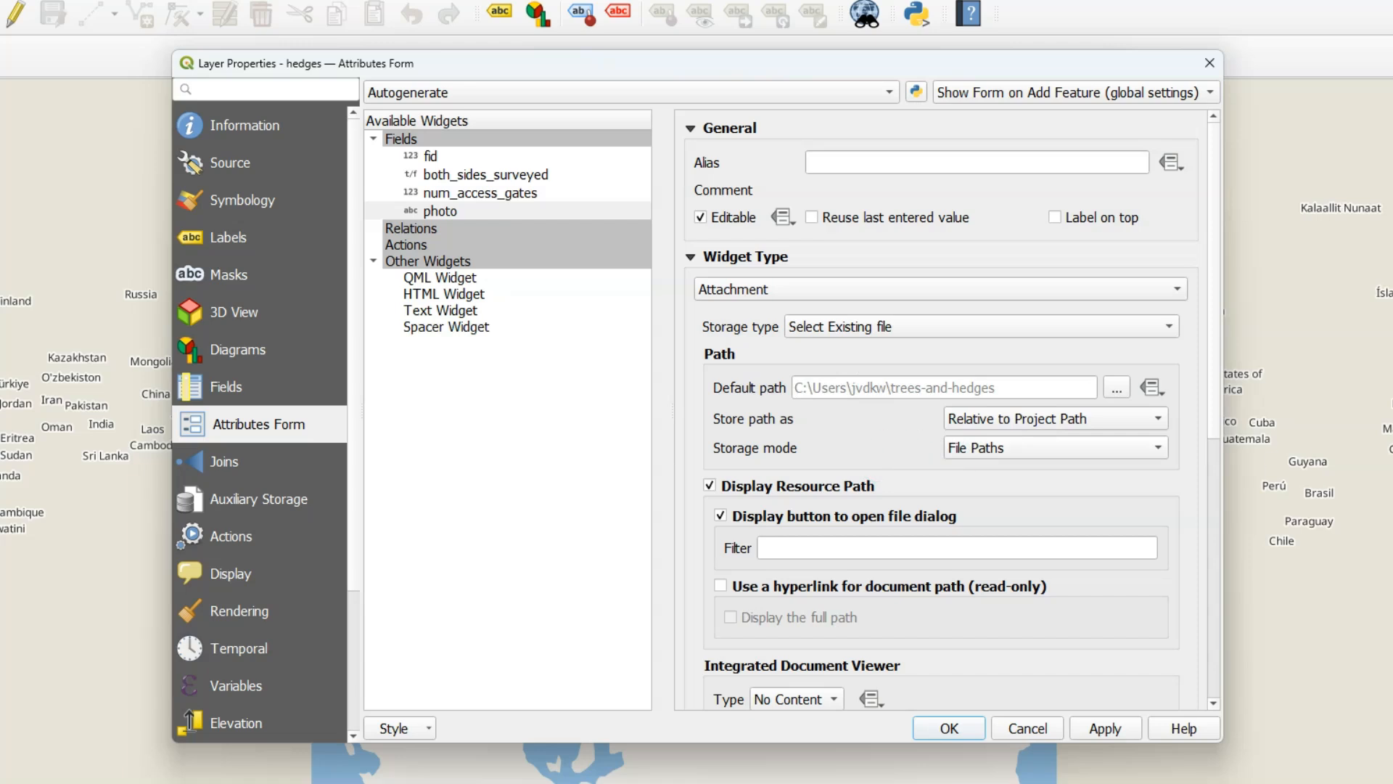
Step: Give photo the alias Photo and preview attachments as images
type("Phot")
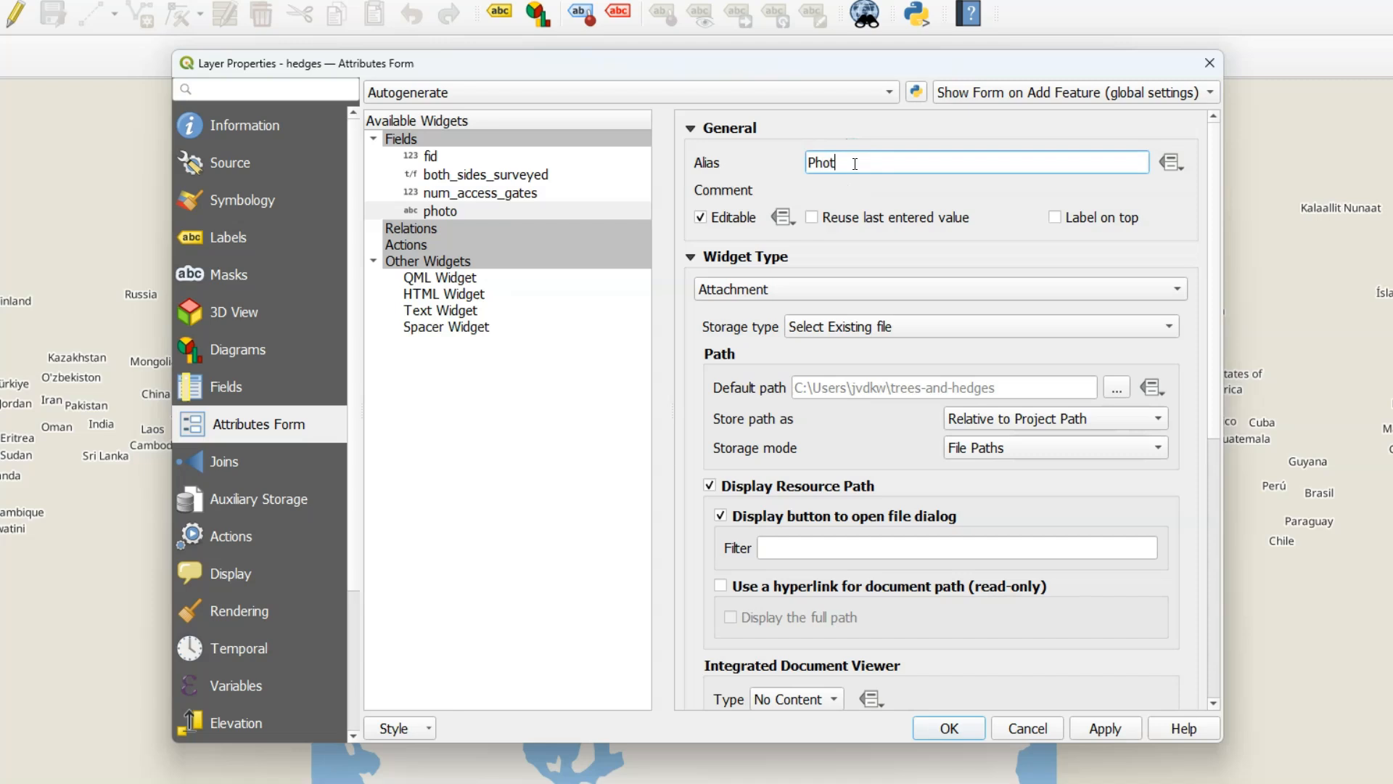
type("o")
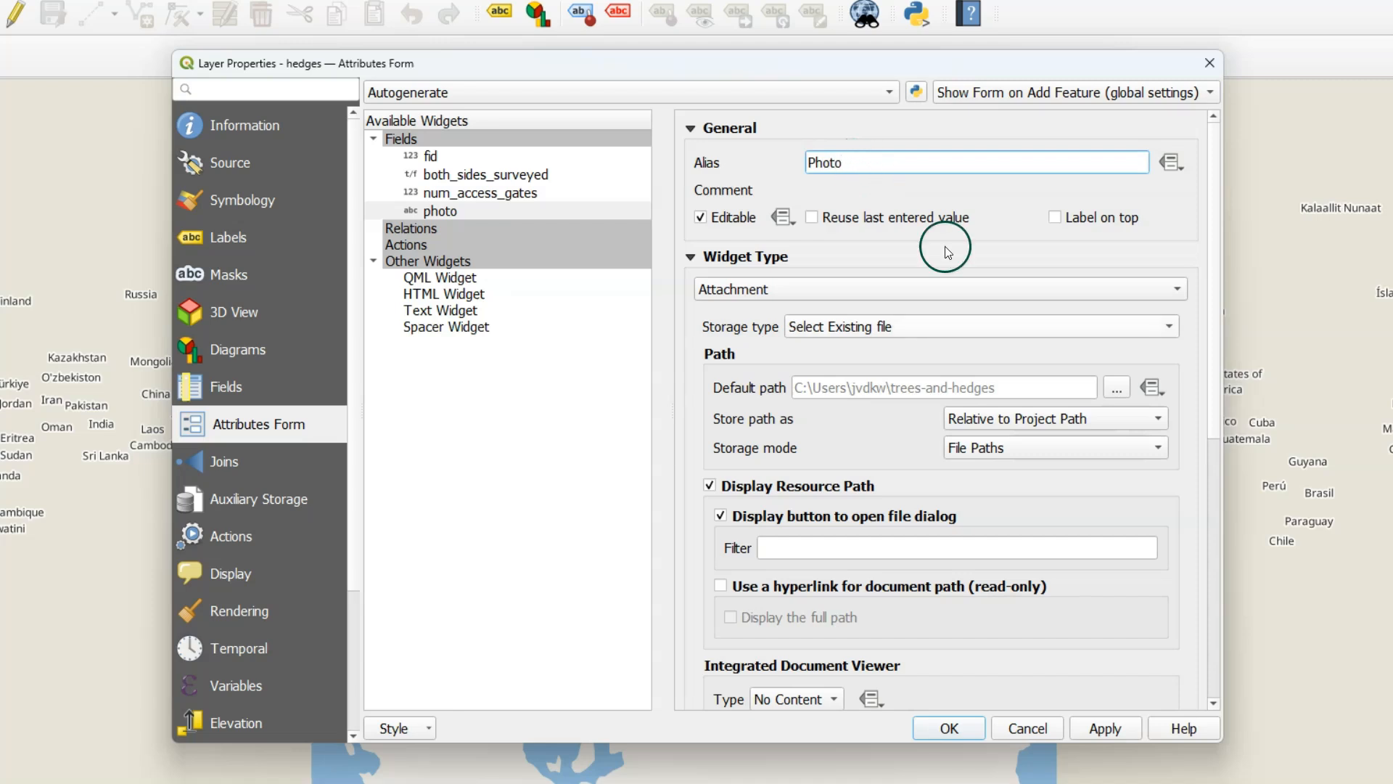
left_click(795, 698)
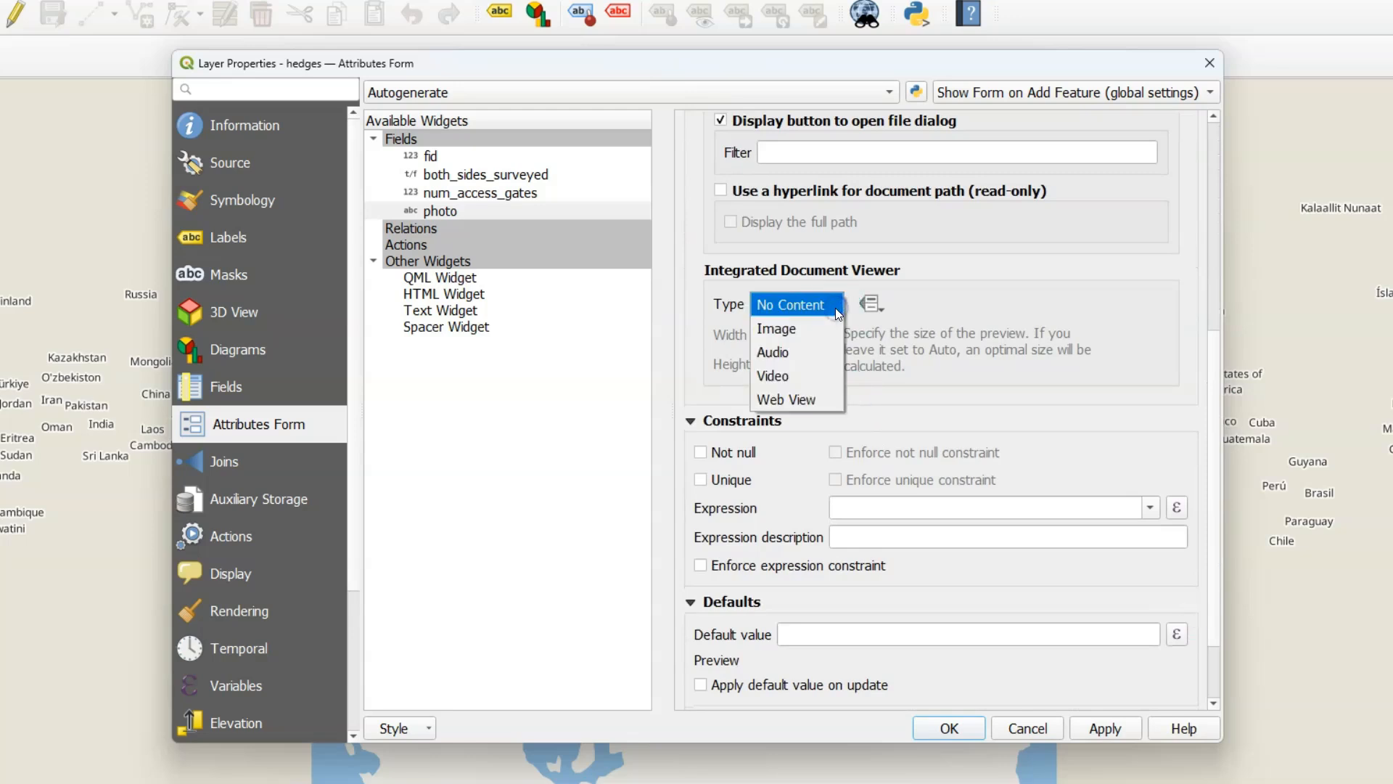
mouse_move(773, 329)
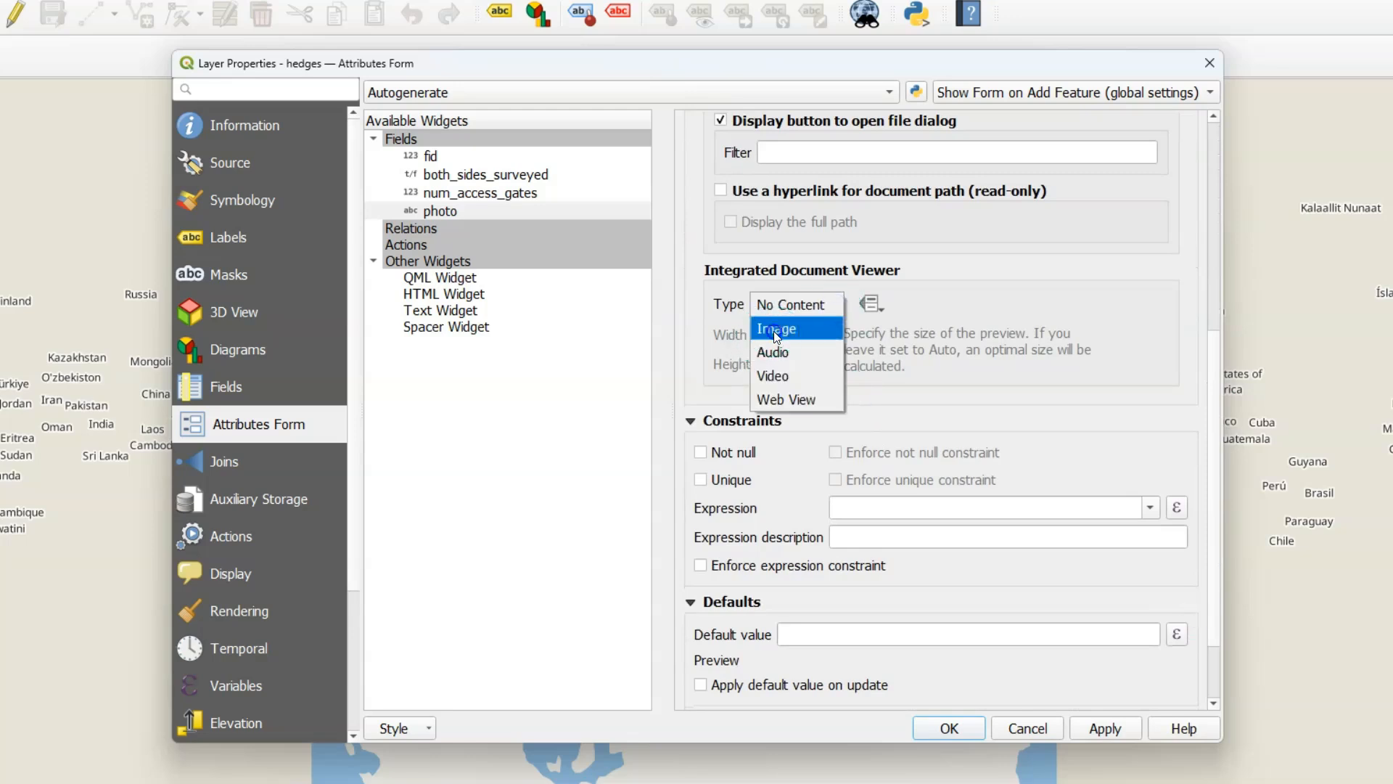
left_click(776, 328)
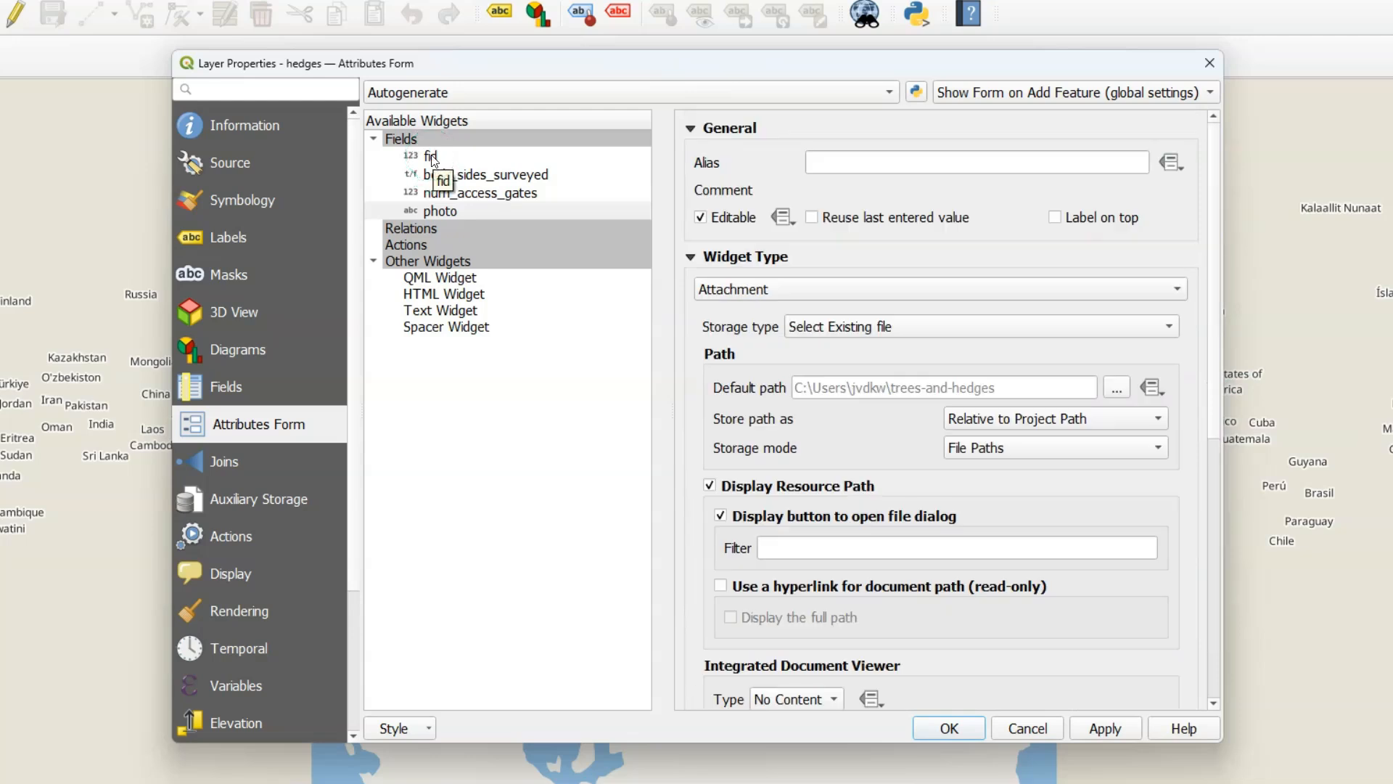
Step: Make hedges fid non-editable and alias both_sides_surveyed as 'Are both sides surveyed?'
left_click(430, 156)
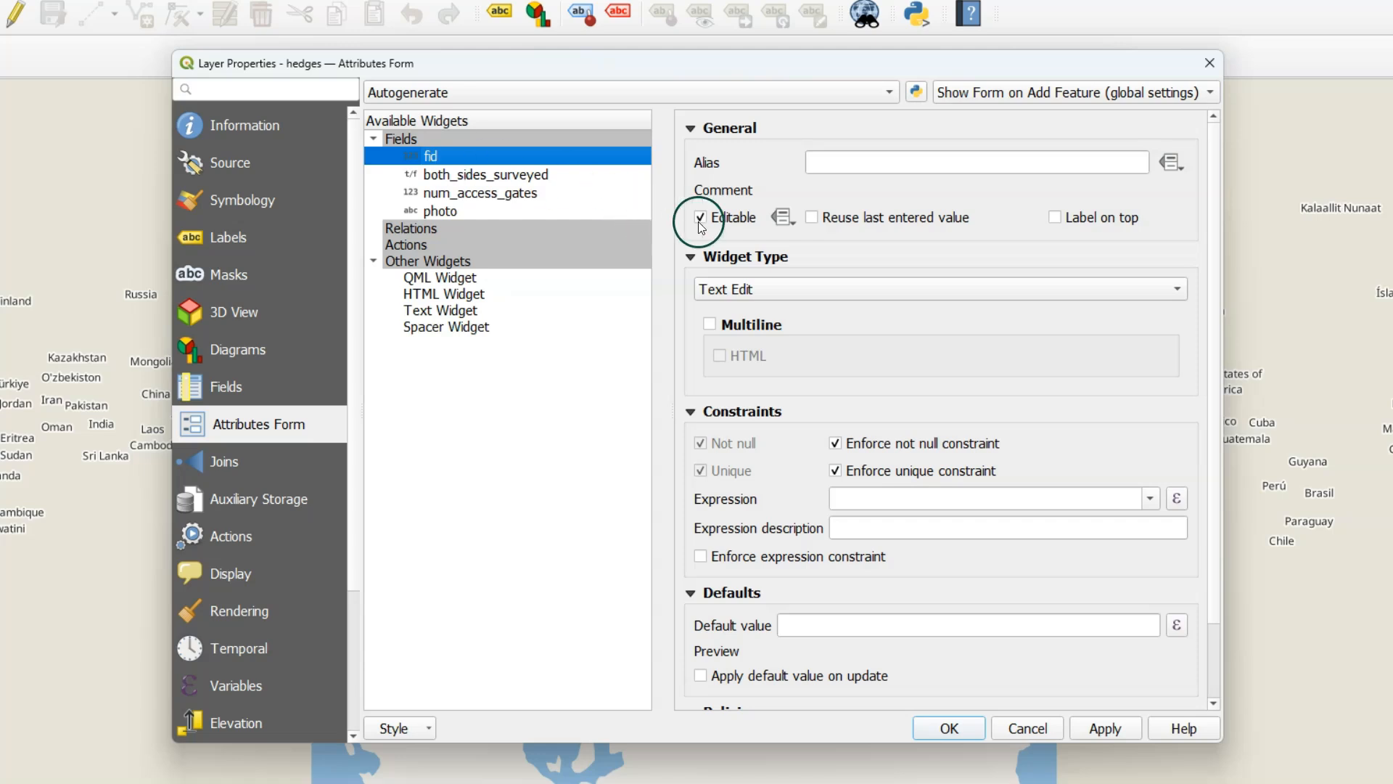
left_click(701, 219)
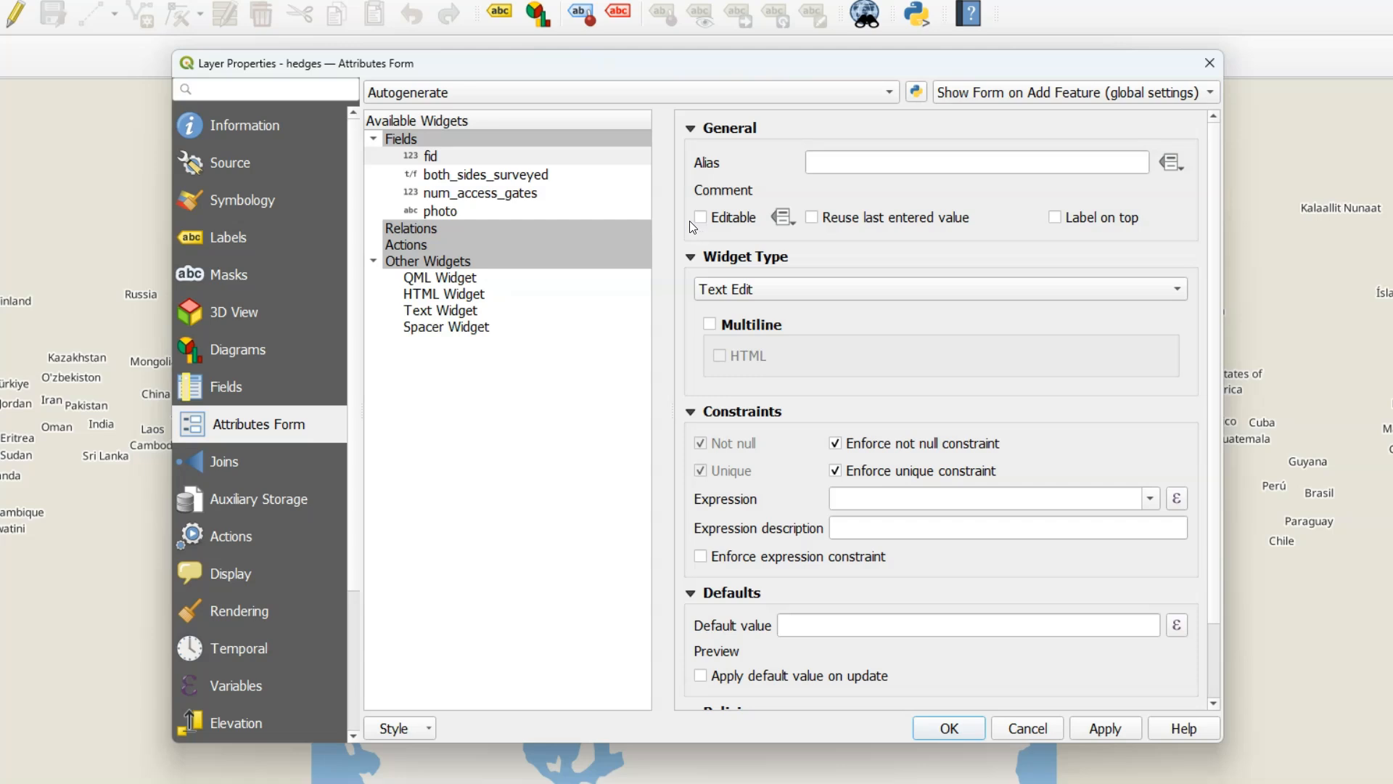
left_click(485, 174)
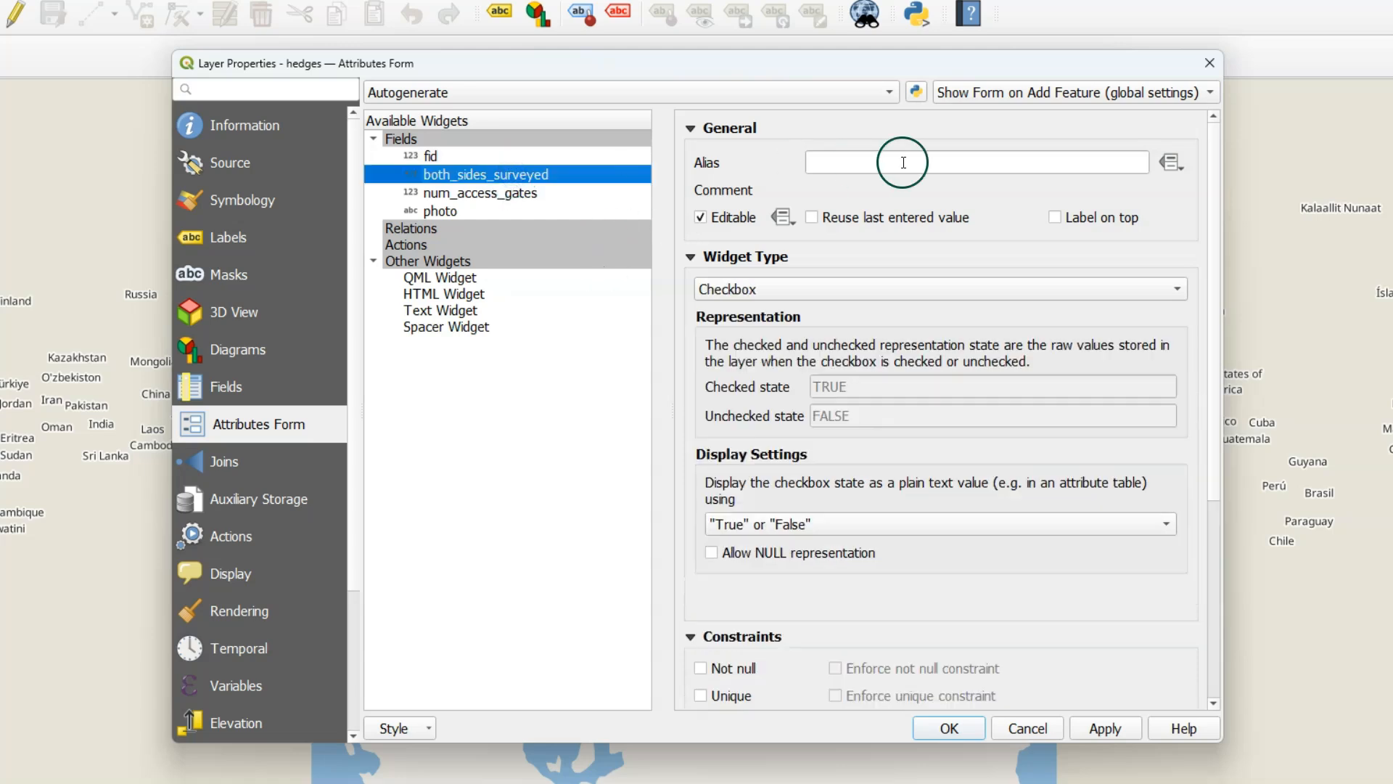
type("Are")
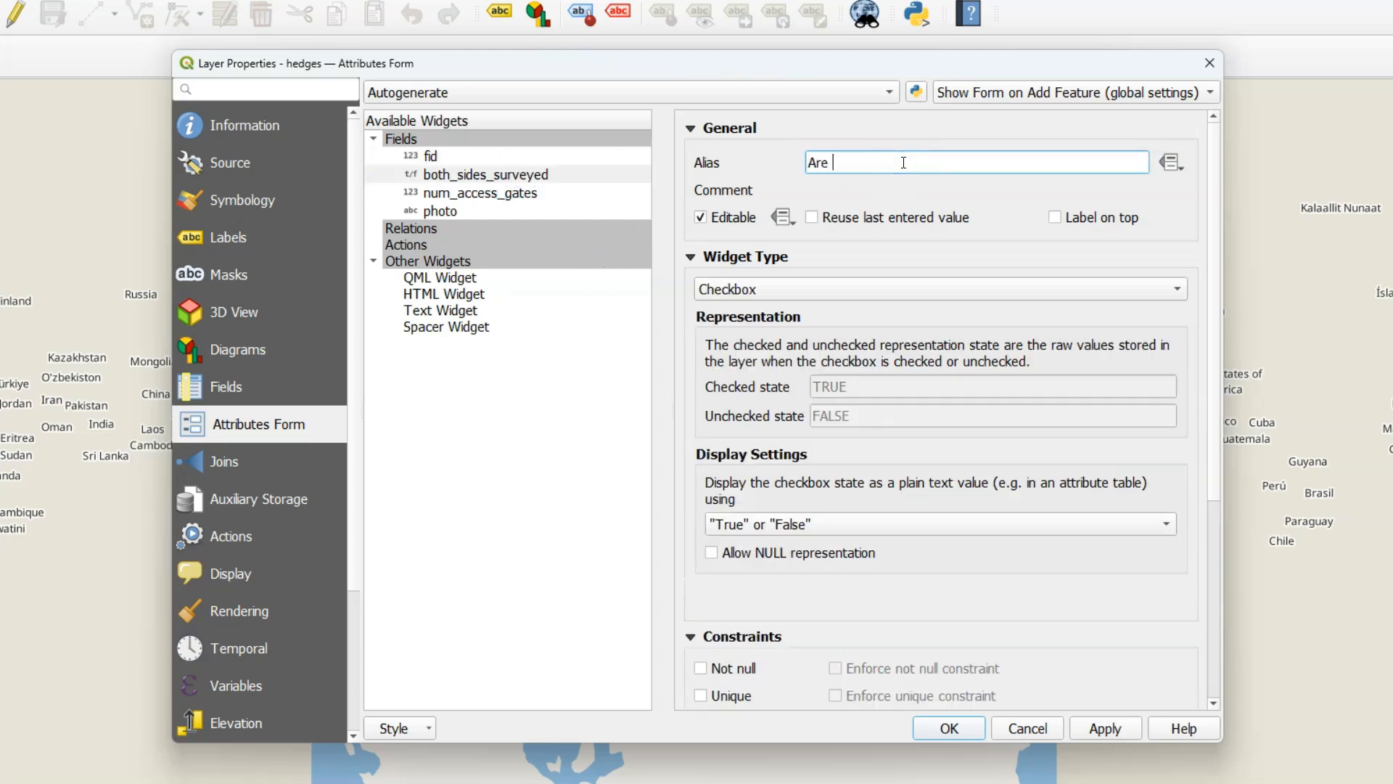
type("both sides")
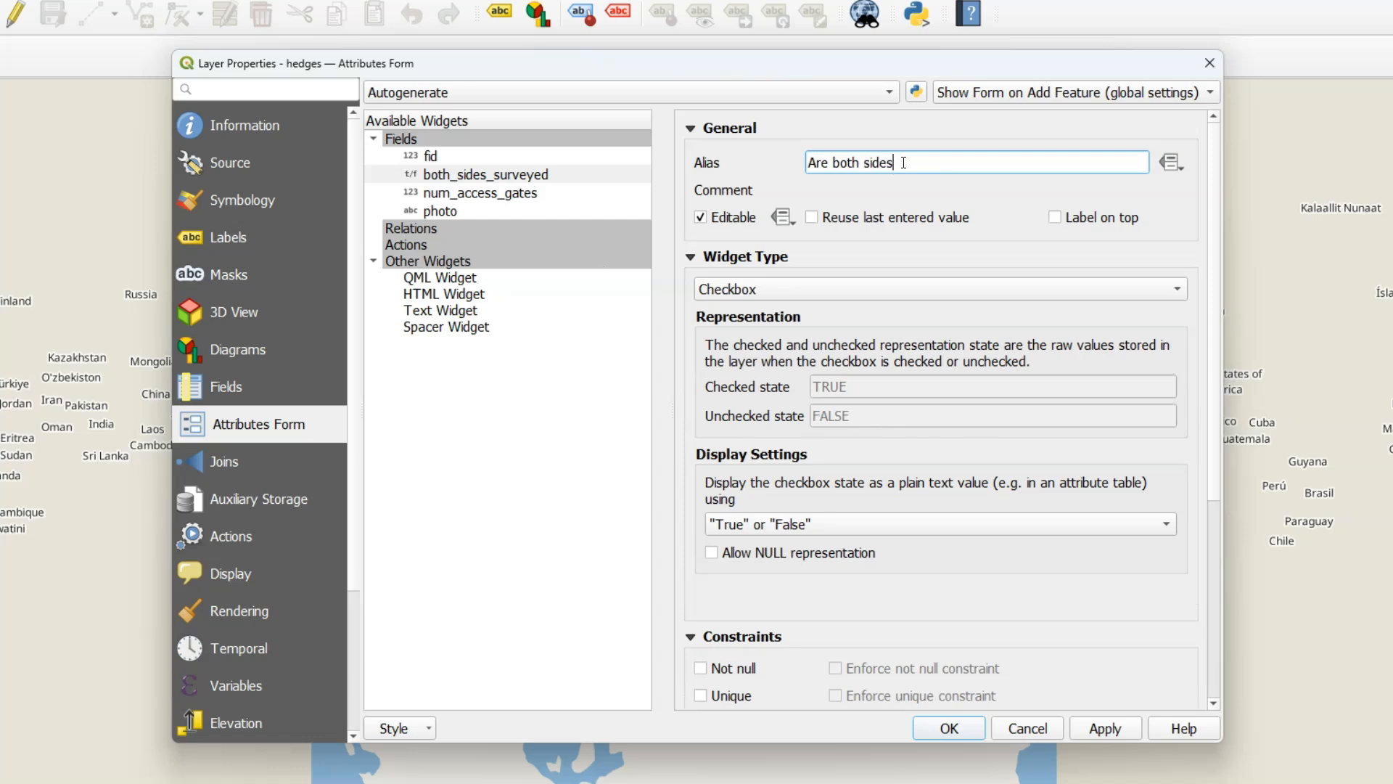
type("survey")
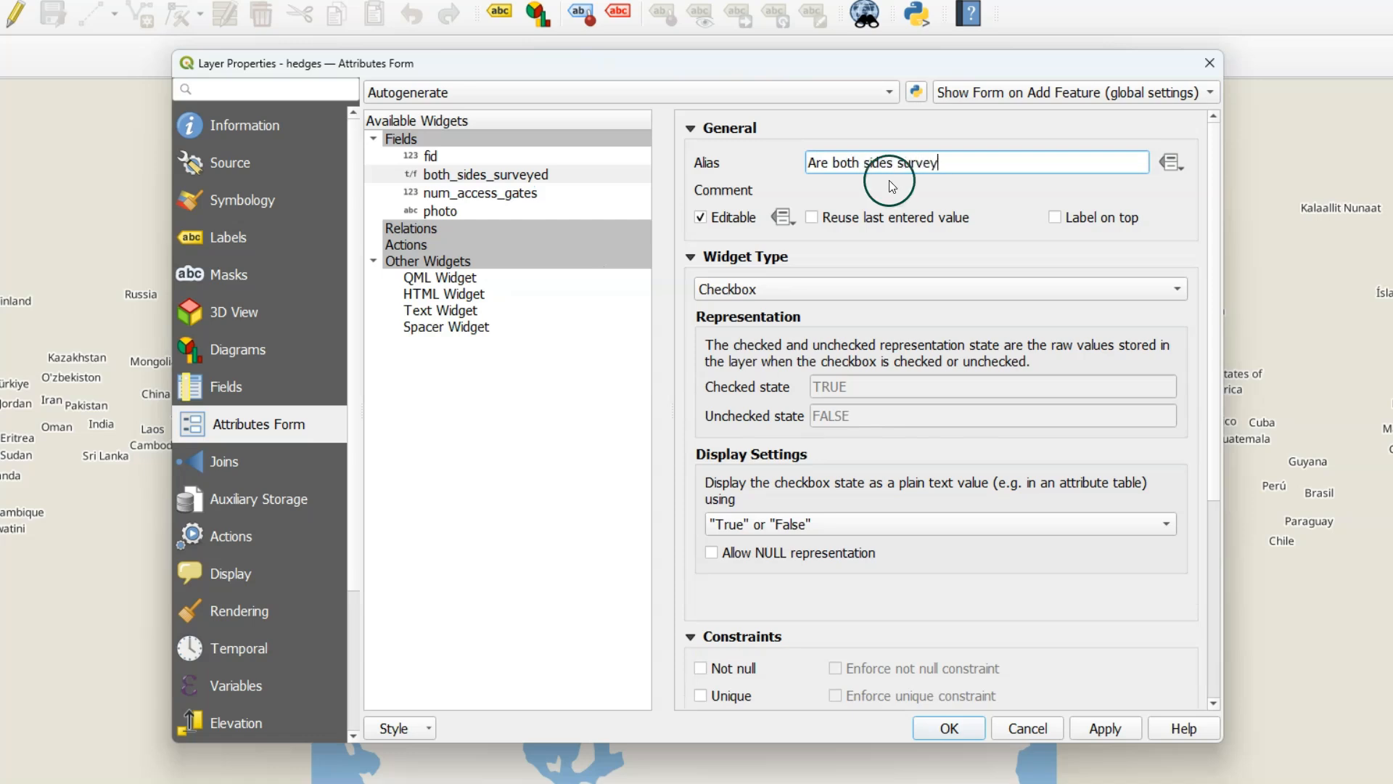
type("ed?")
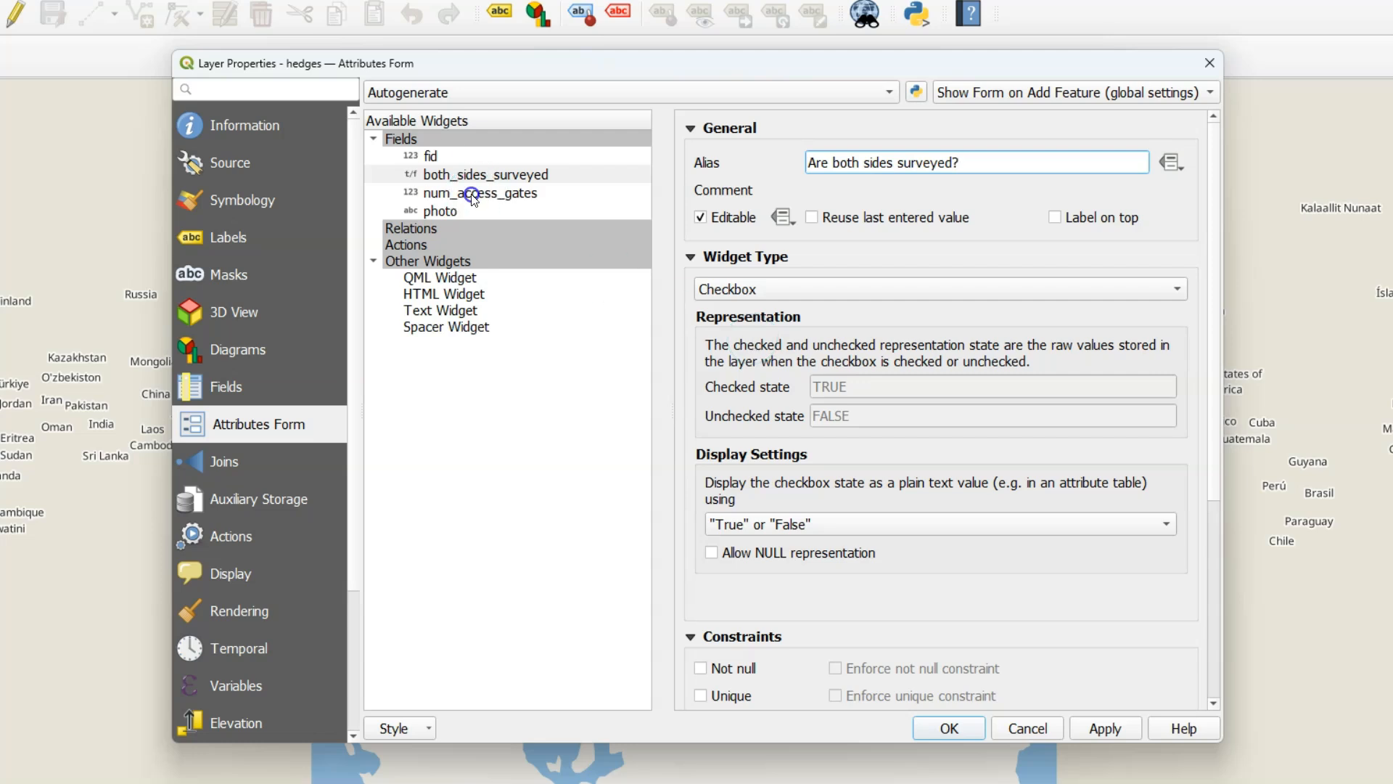
Step: Give num_access_gates the alias 'How many access gates?'
left_click(480, 193)
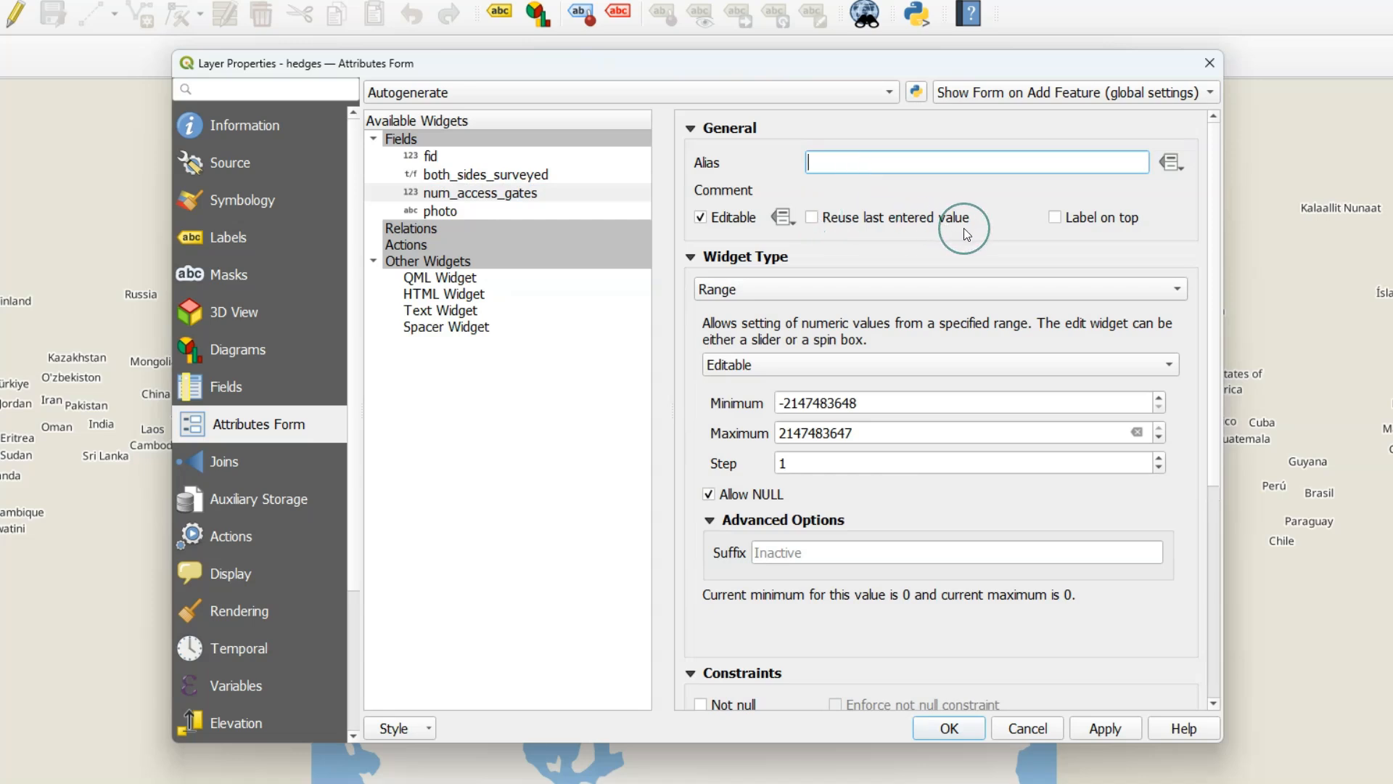
type("How")
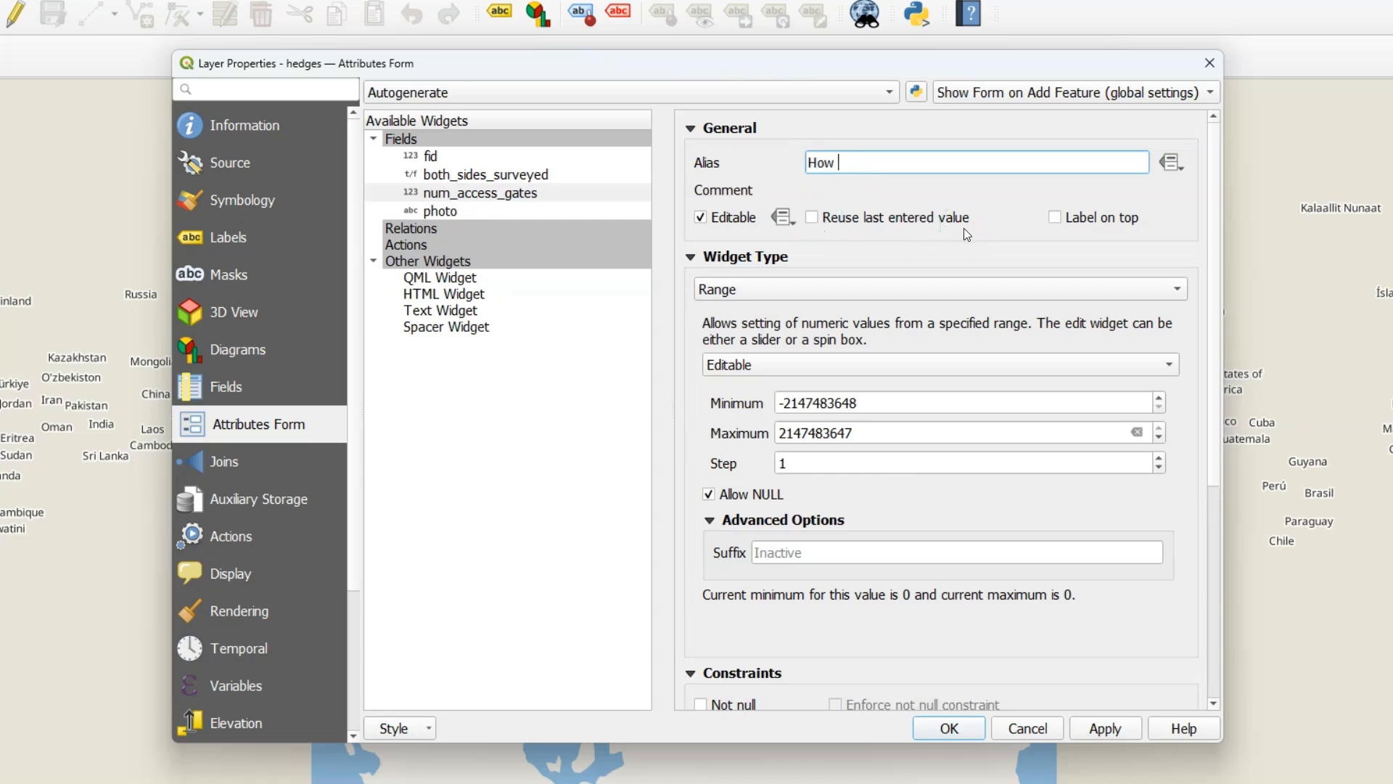
type("many access gat")
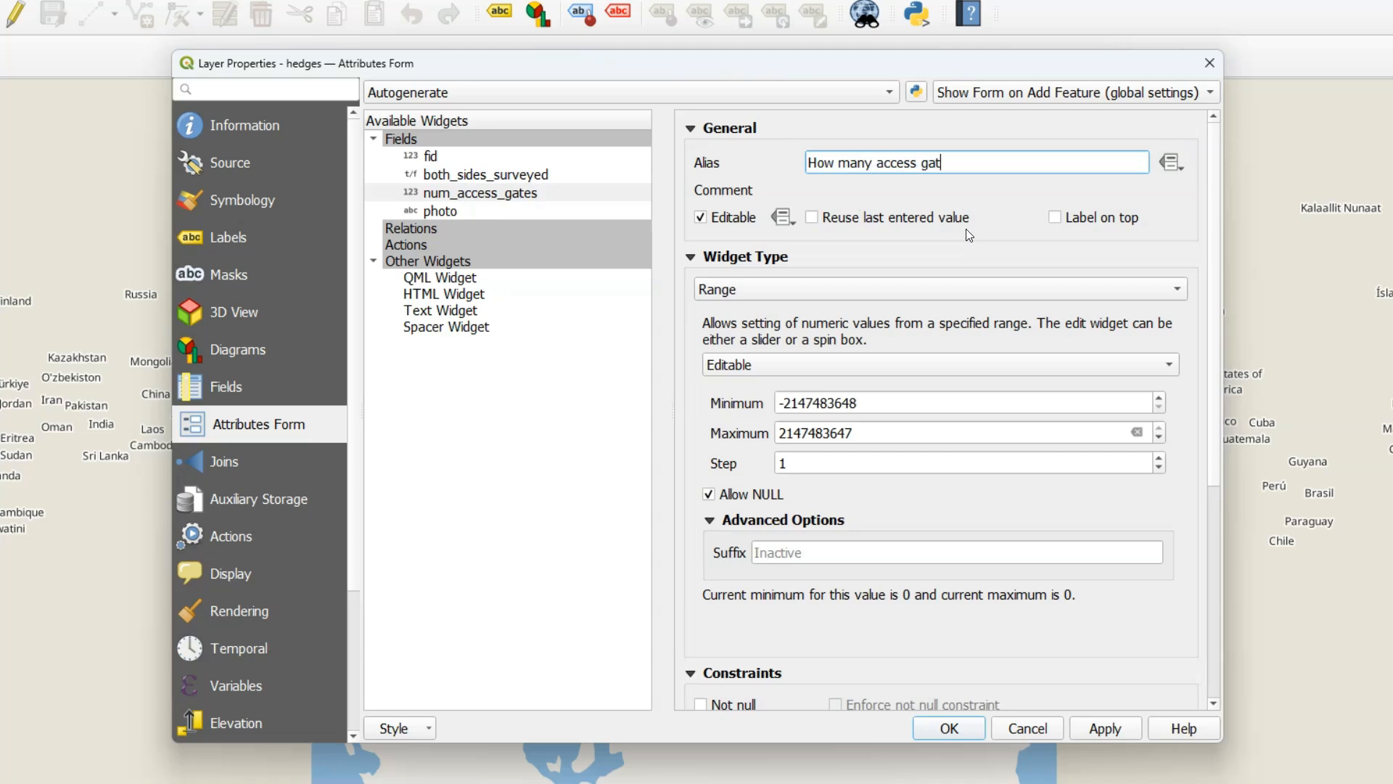
type("es?")
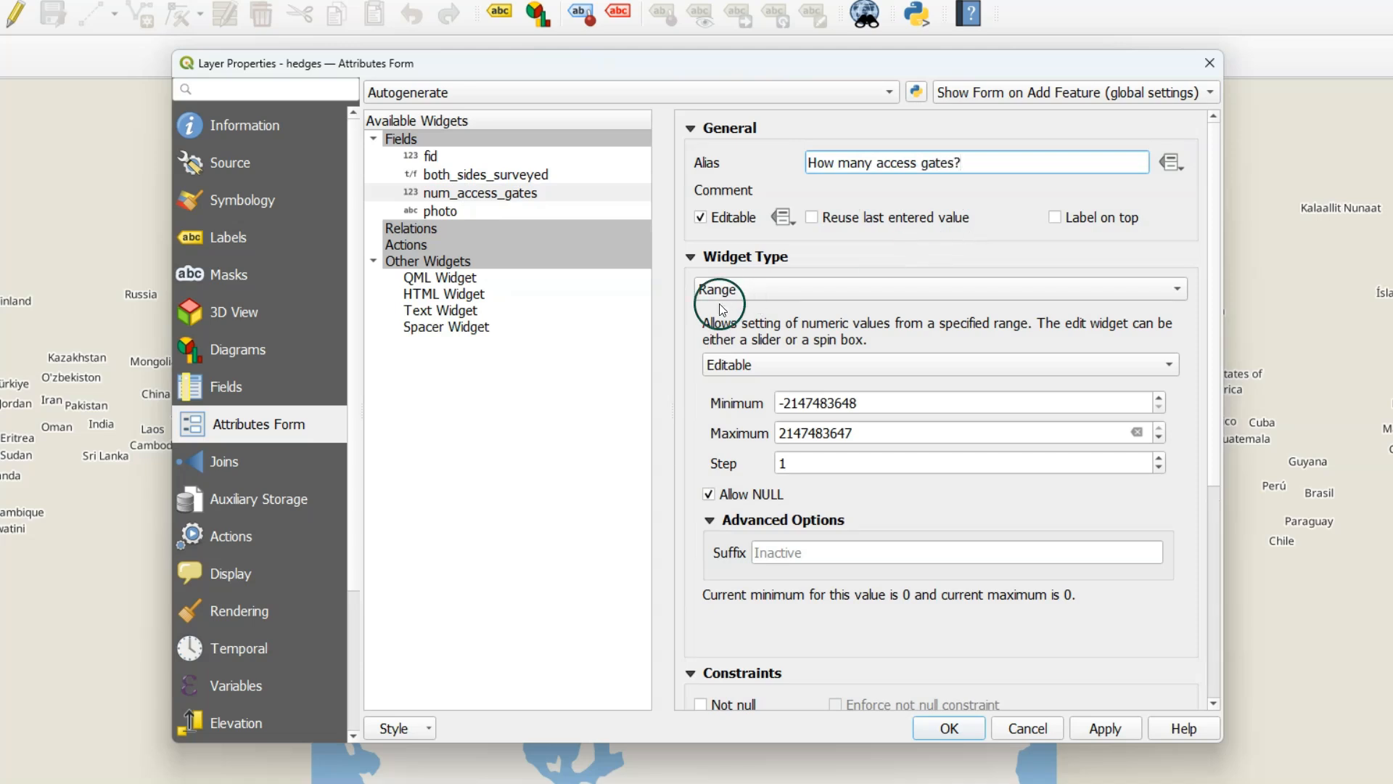
mouse_move(746, 292)
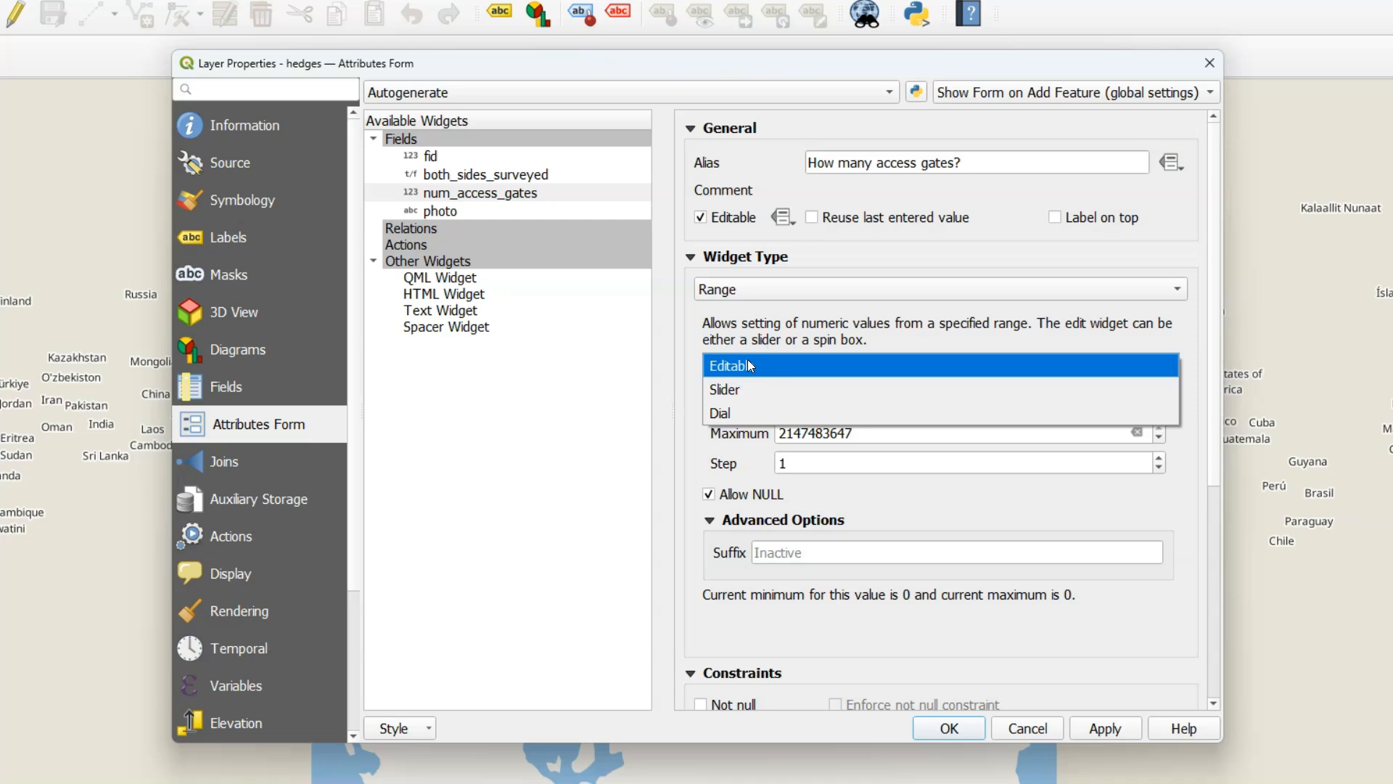
mouse_move(726, 389)
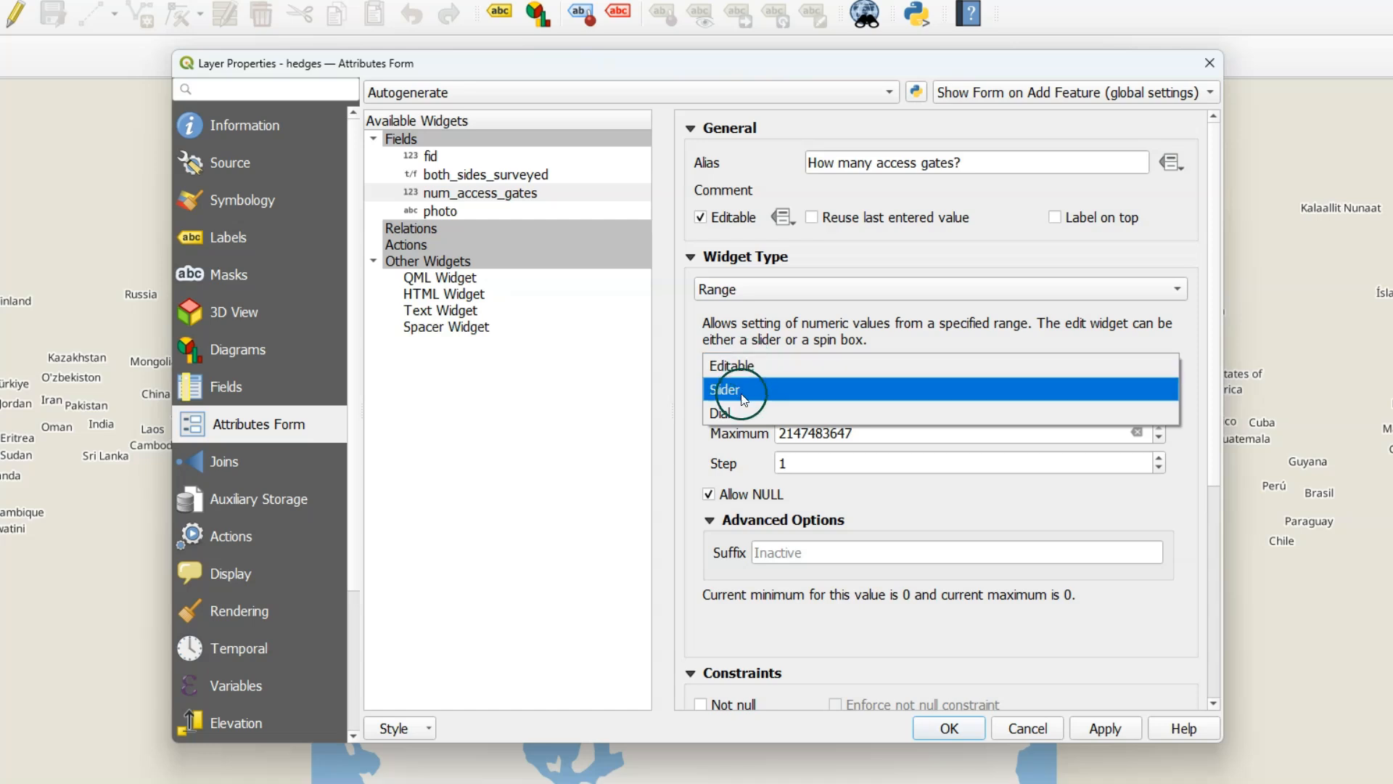
Step: Make the gate count a Range slider from 0 to 20 and confirm the hedges layer properties
left_click(726, 389)
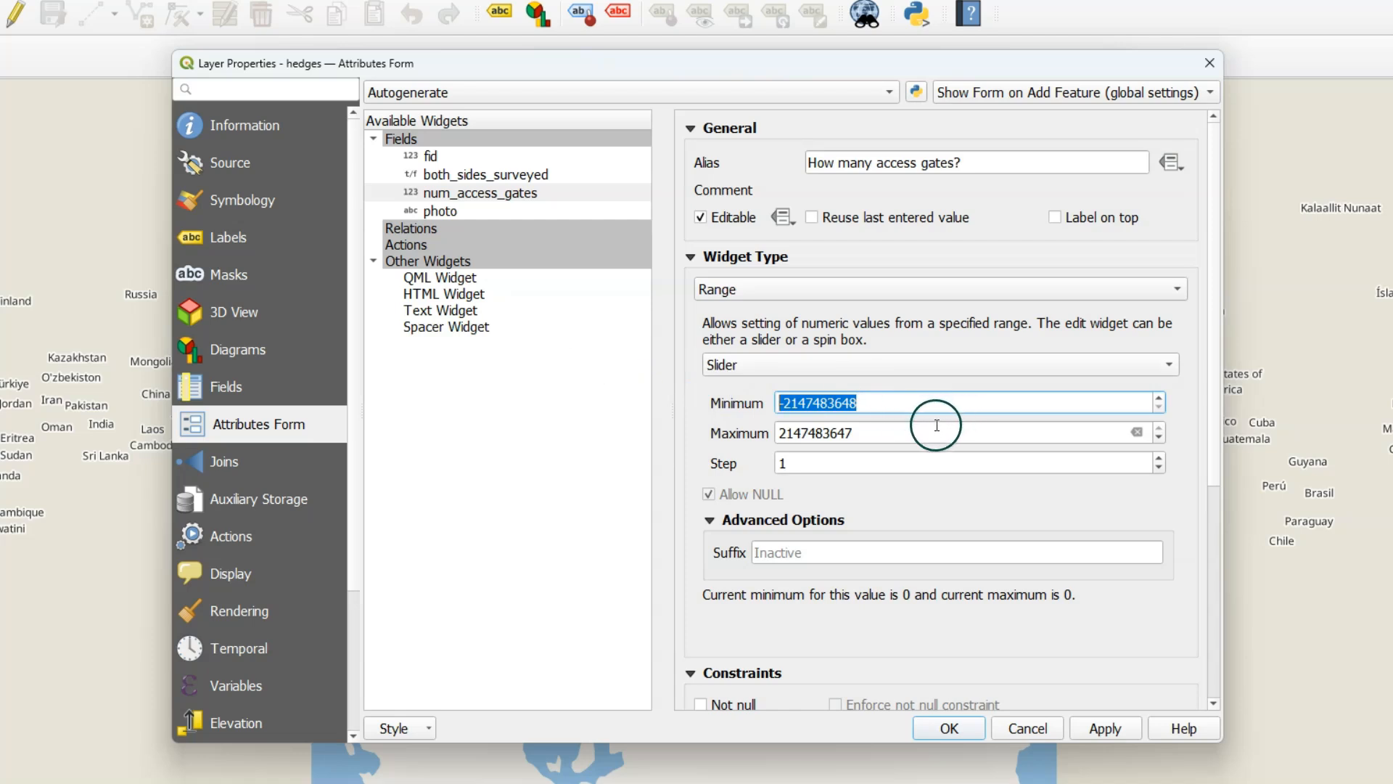
type("0")
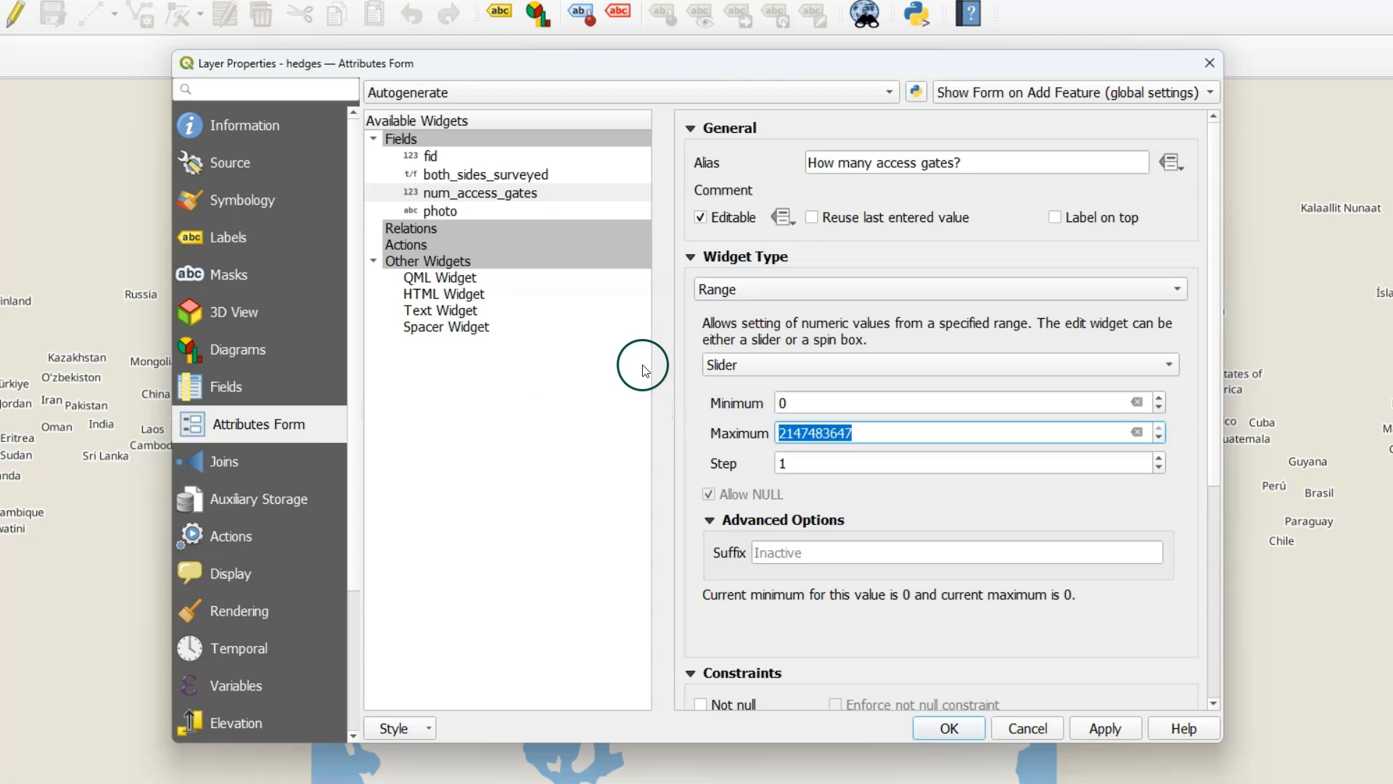
mouse_move(633, 373)
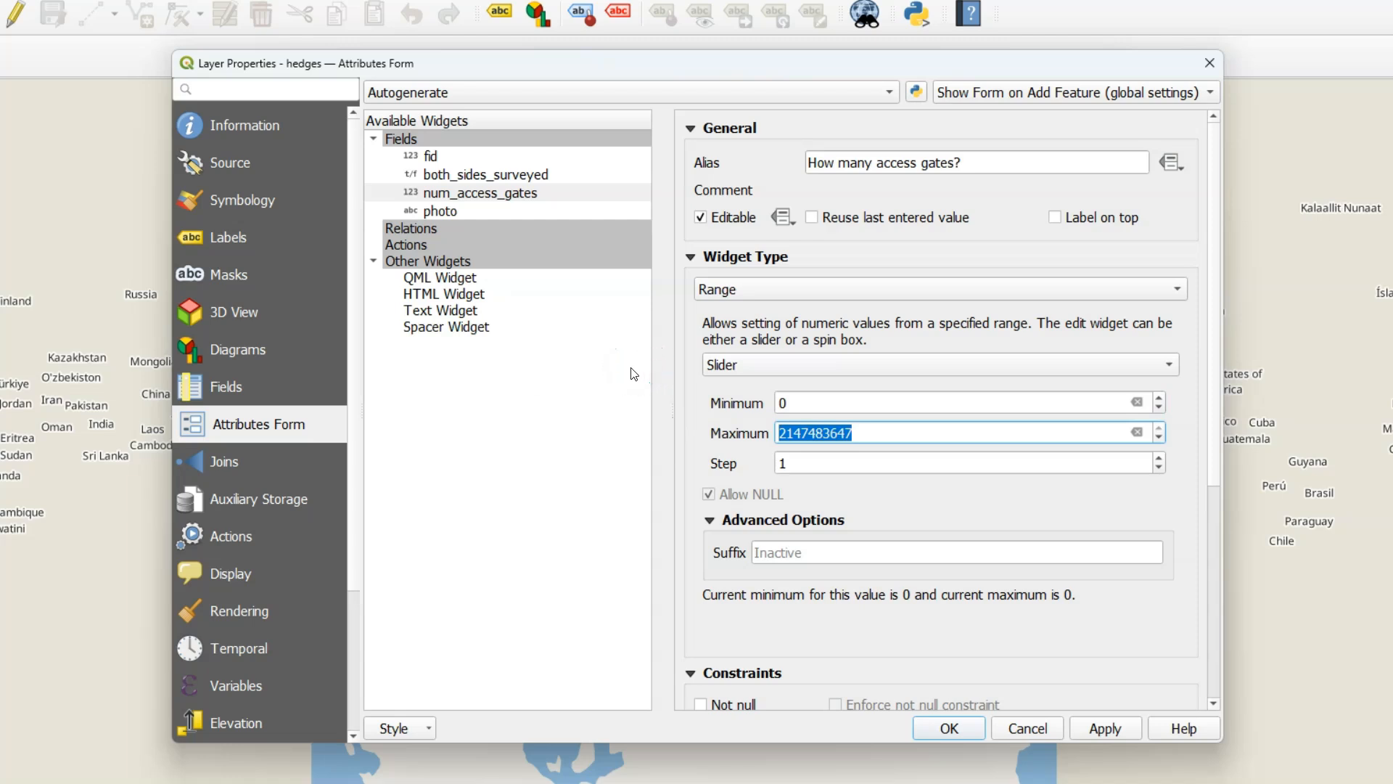
type("20")
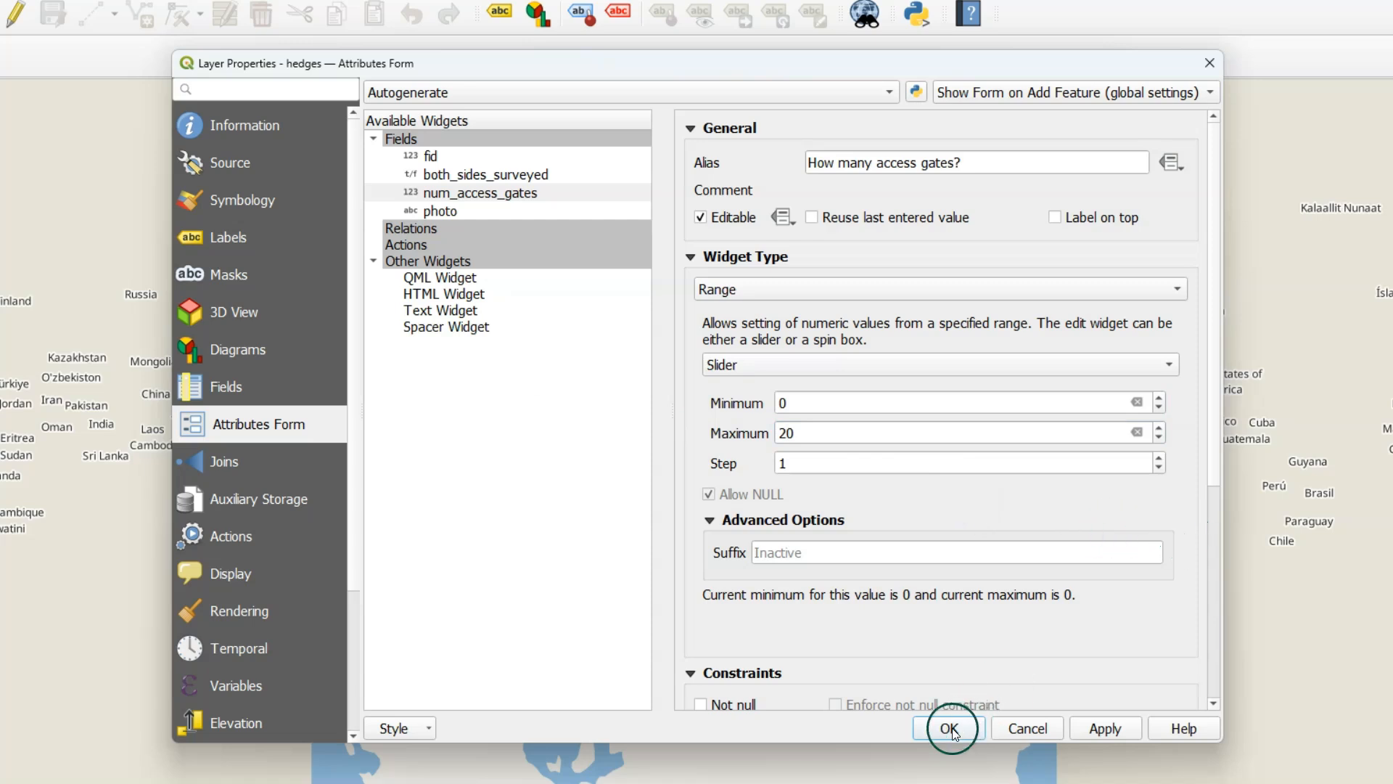
left_click(947, 727)
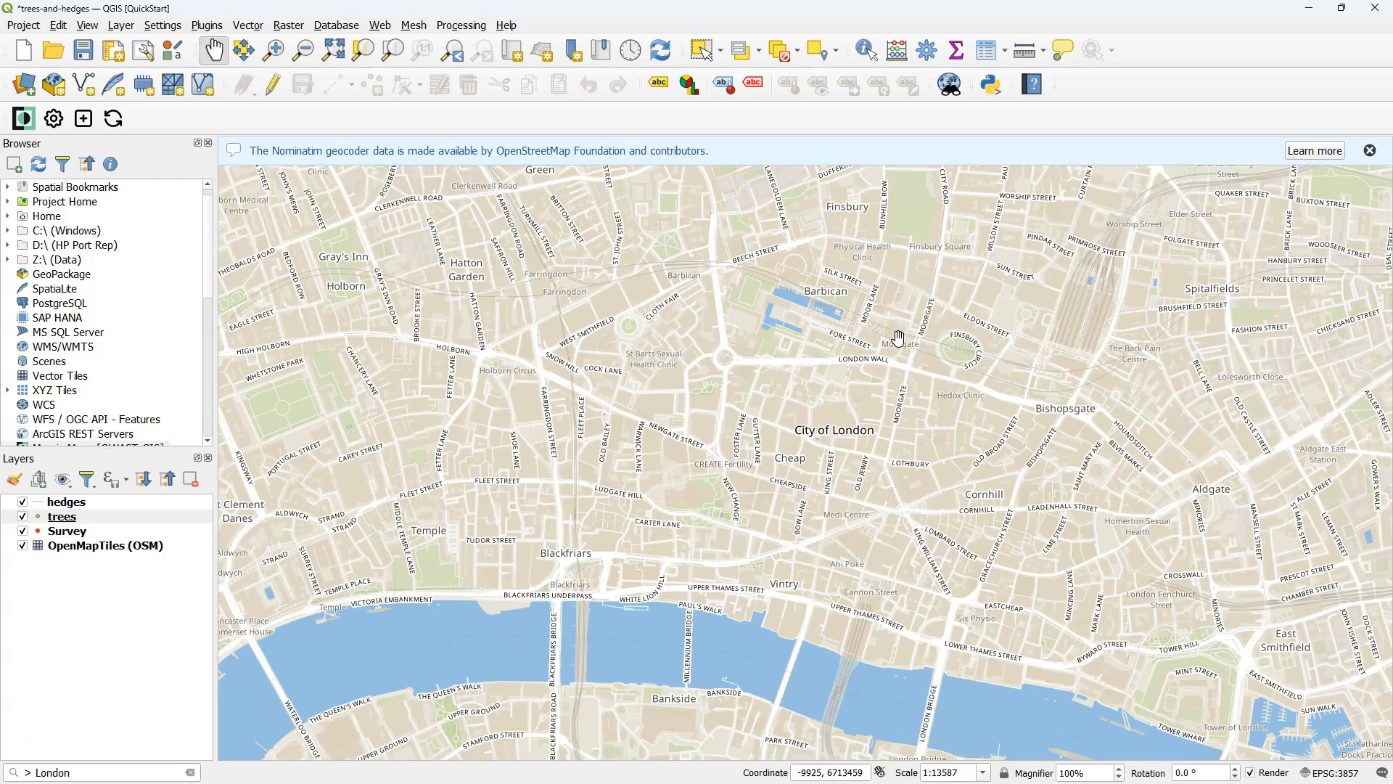
Step: With the map on central London, bring up the Project Properties dialog
left_click(1371, 150)
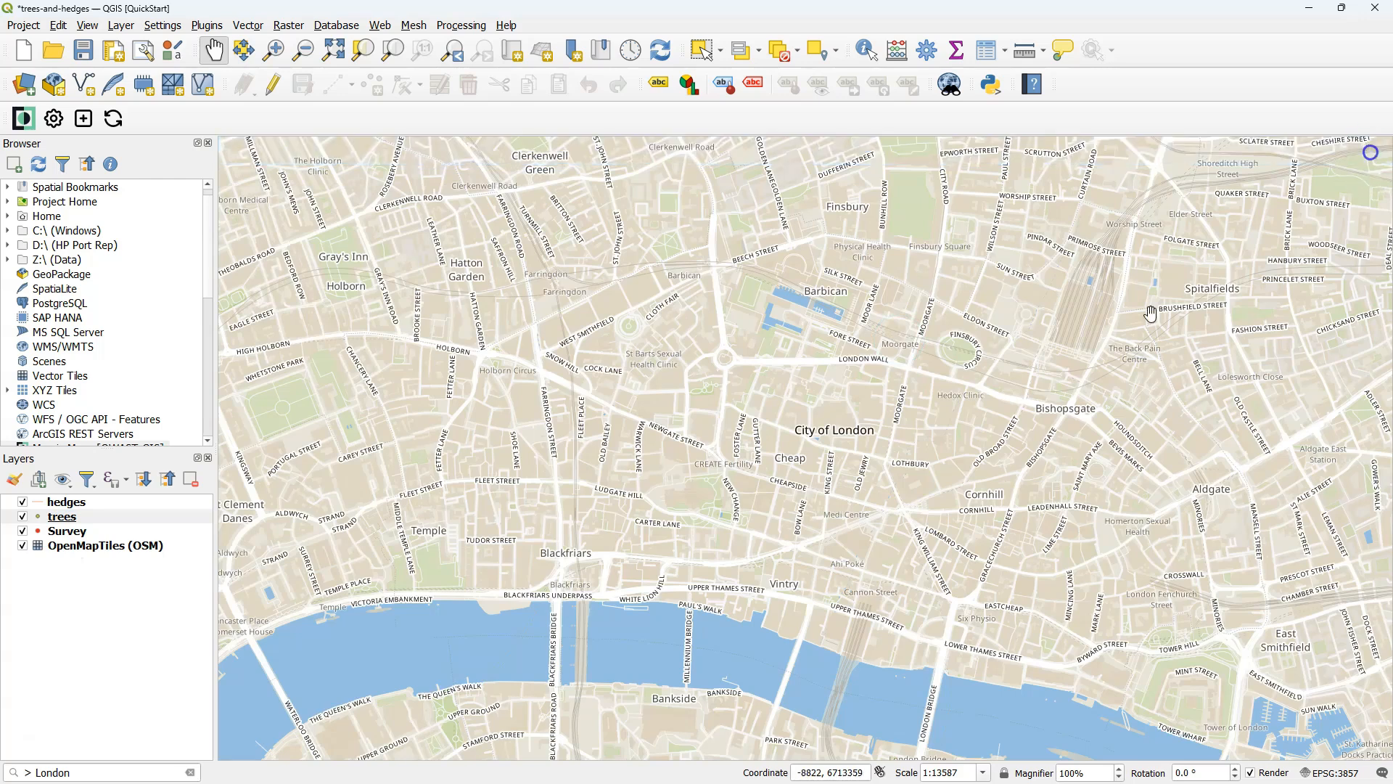
left_click(23, 25)
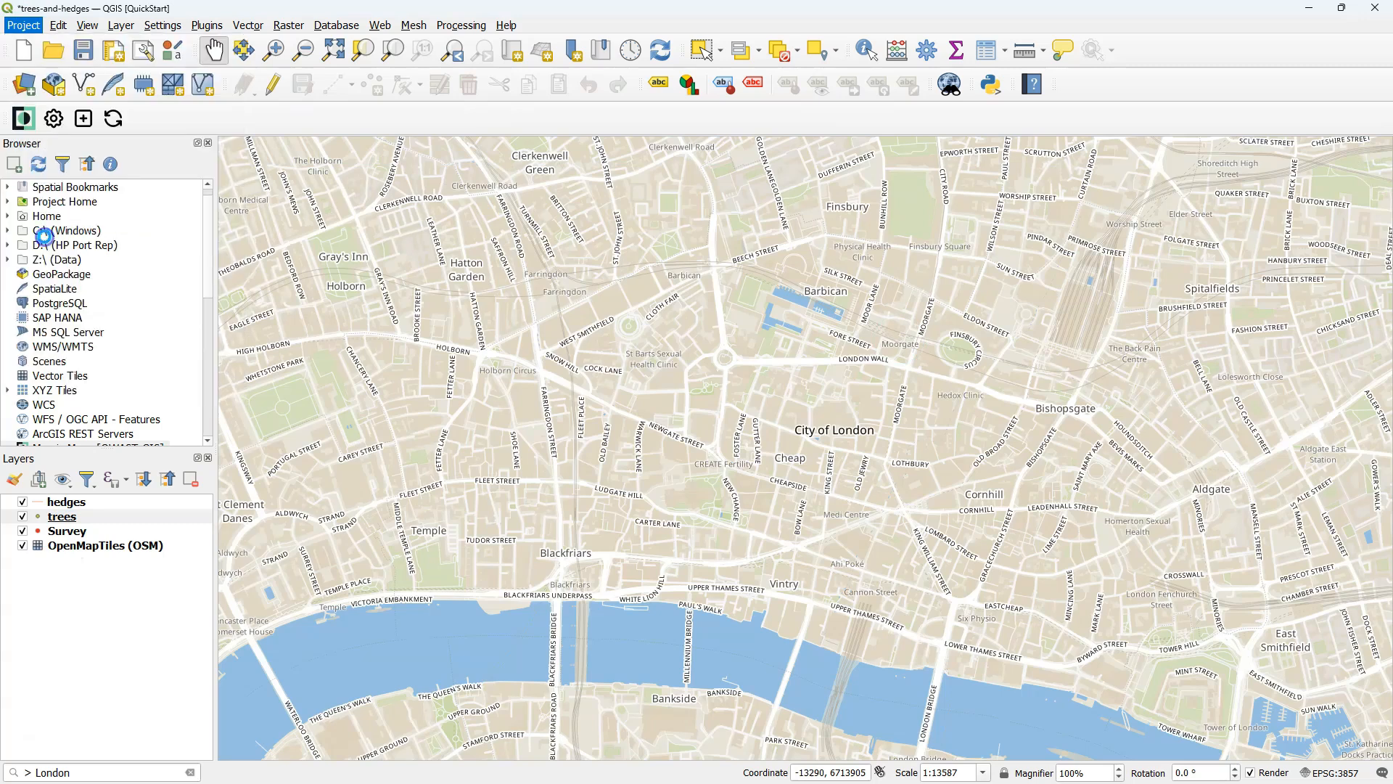
left_click(23, 24)
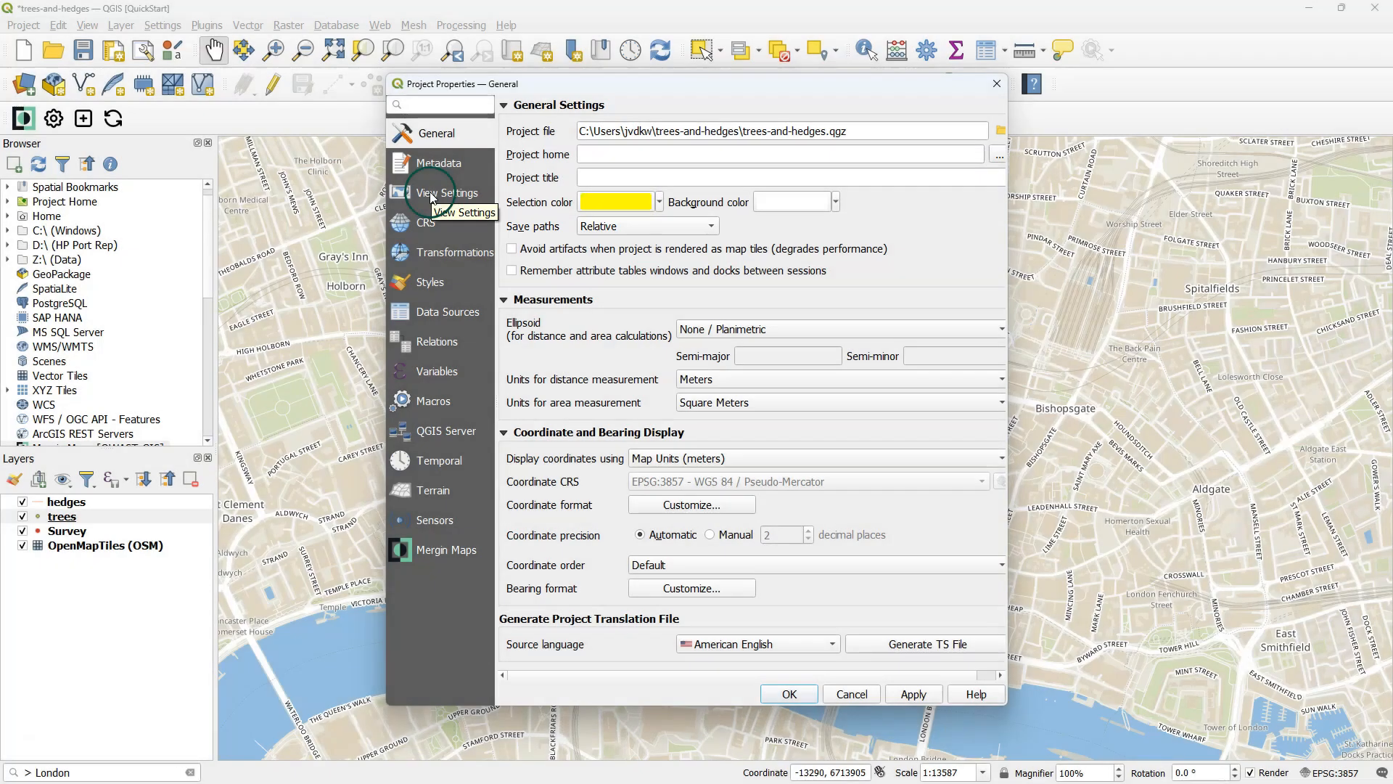
Step: Set the project full extent from the current central London map view and confirm
left_click(449, 191)
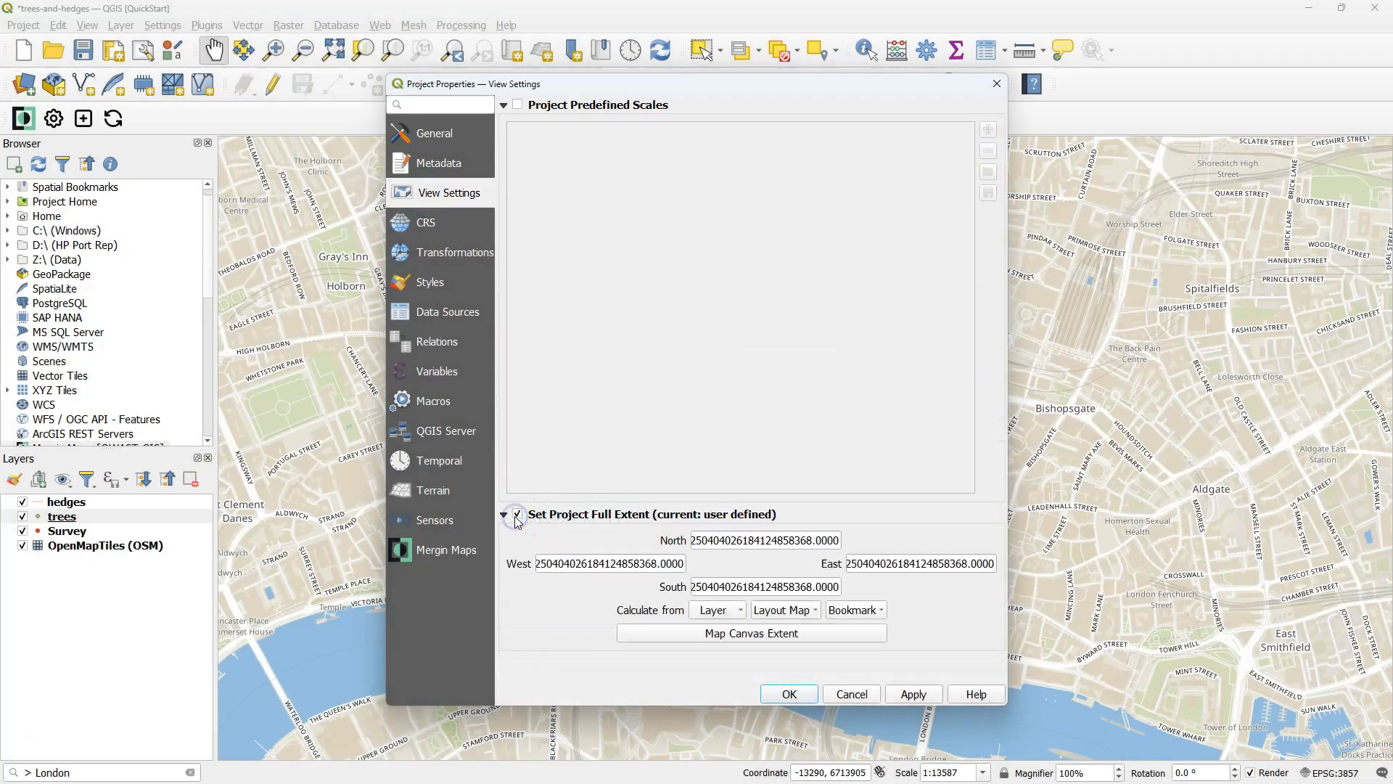
left_click(750, 633)
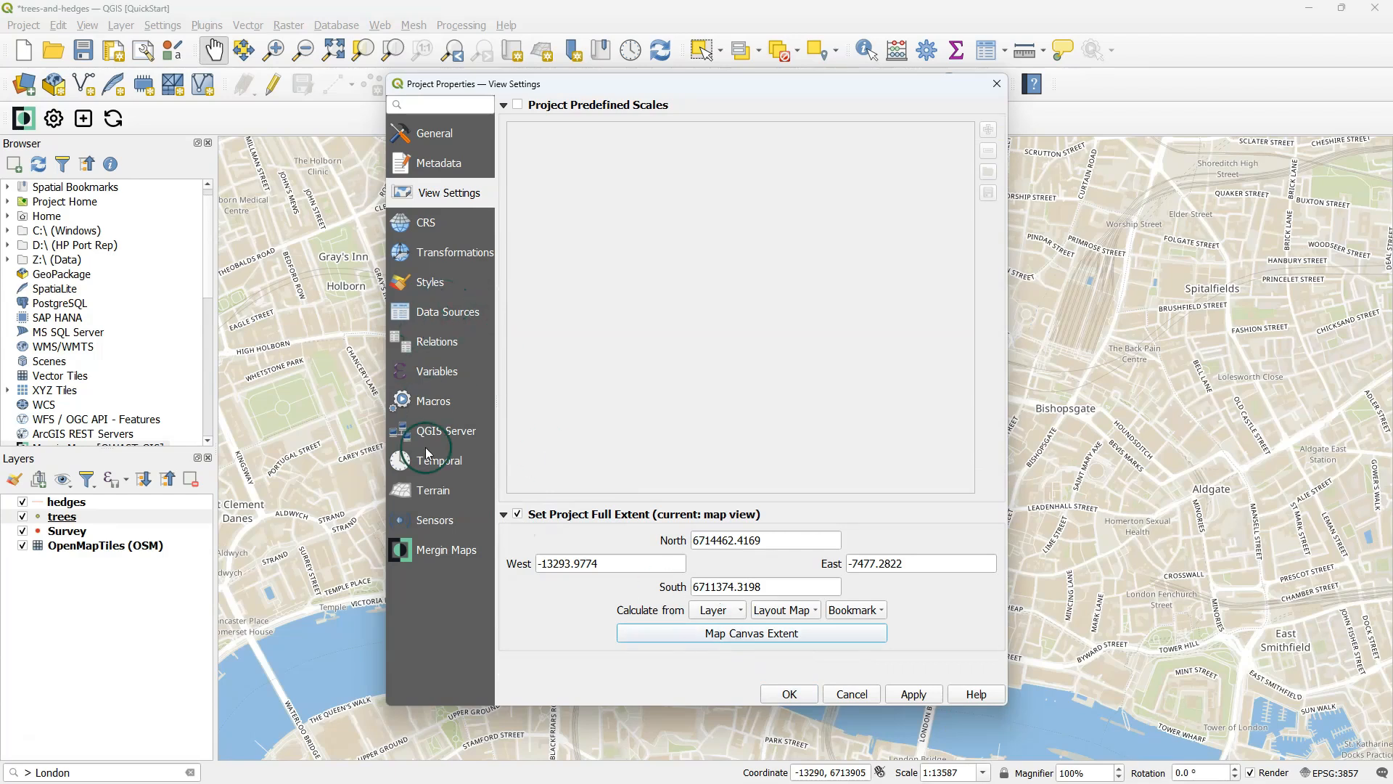
left_click(445, 549)
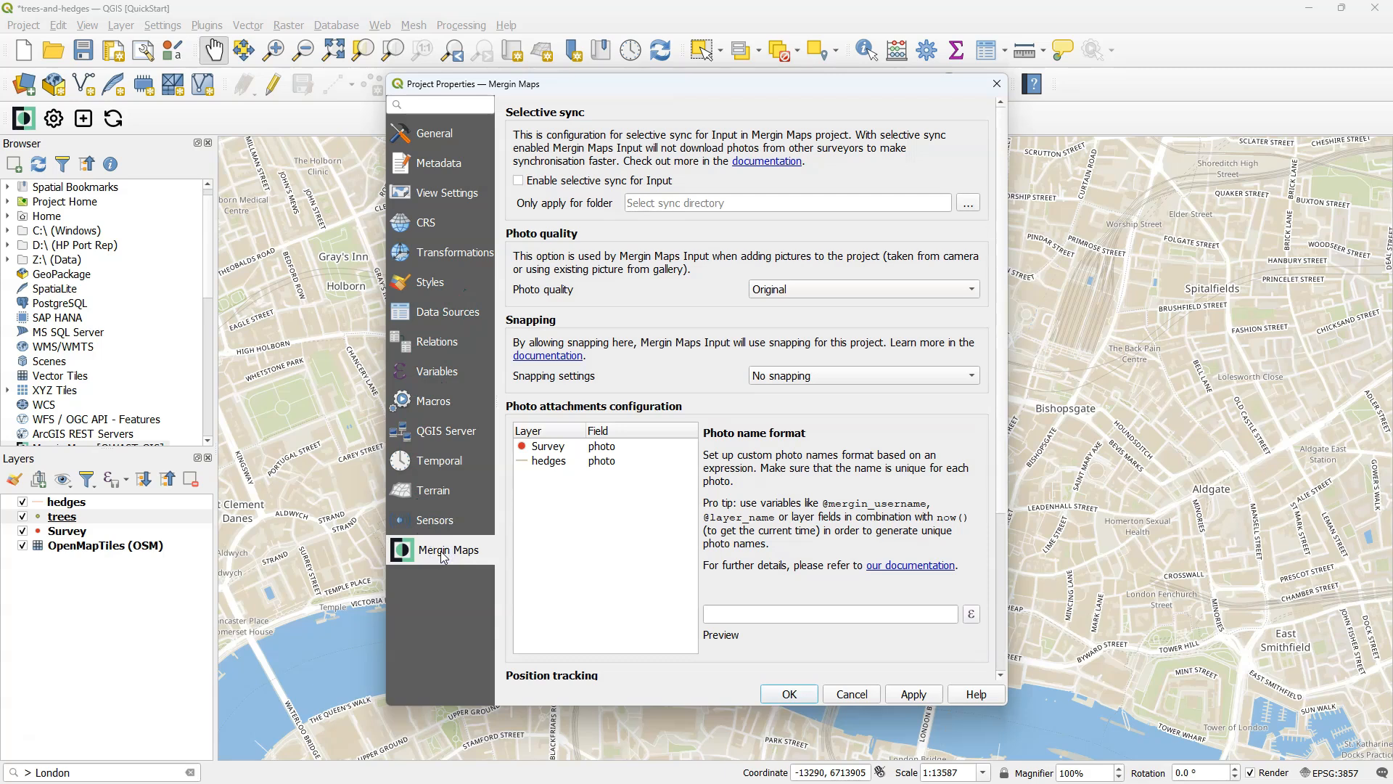
left_click(829, 613)
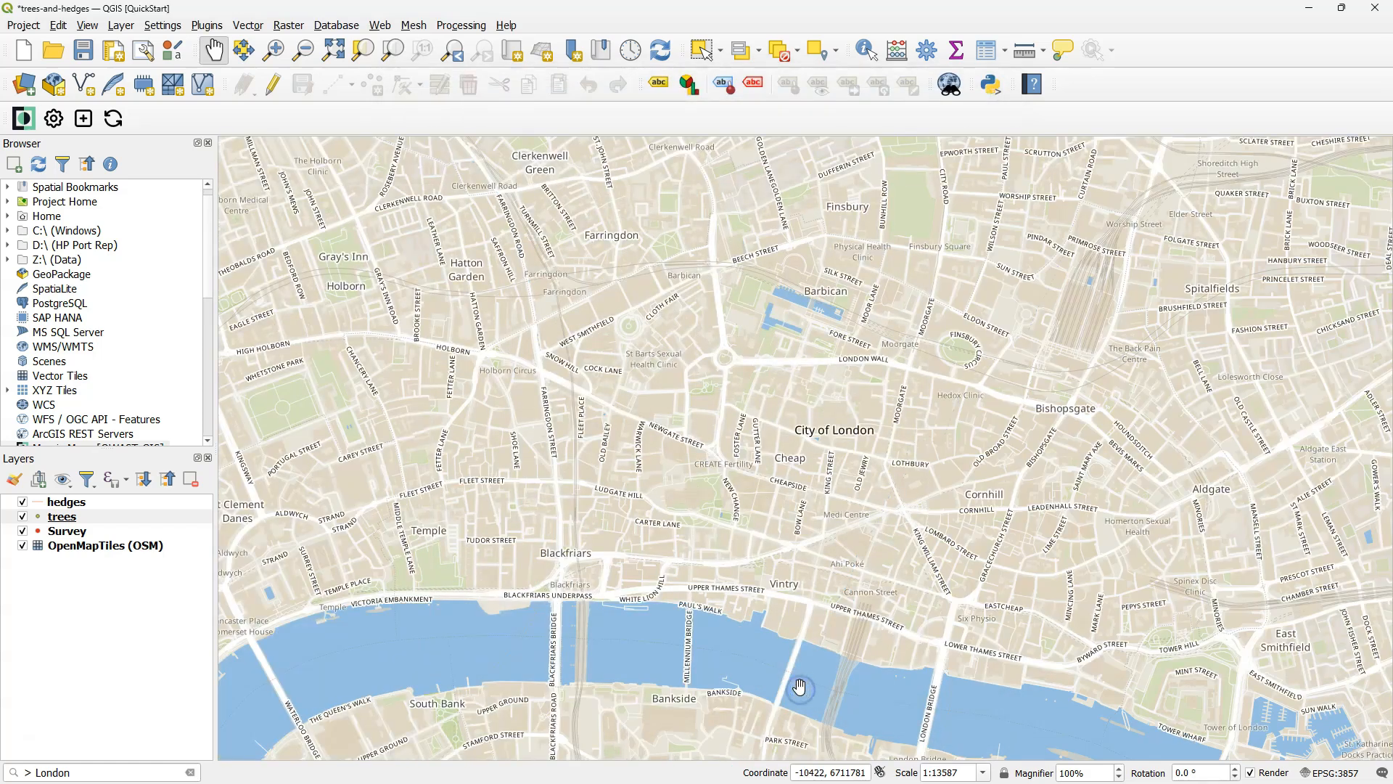
Step: Style hedges with the 'simple green line' favourite, then select trees for styling
left_click(65, 501)
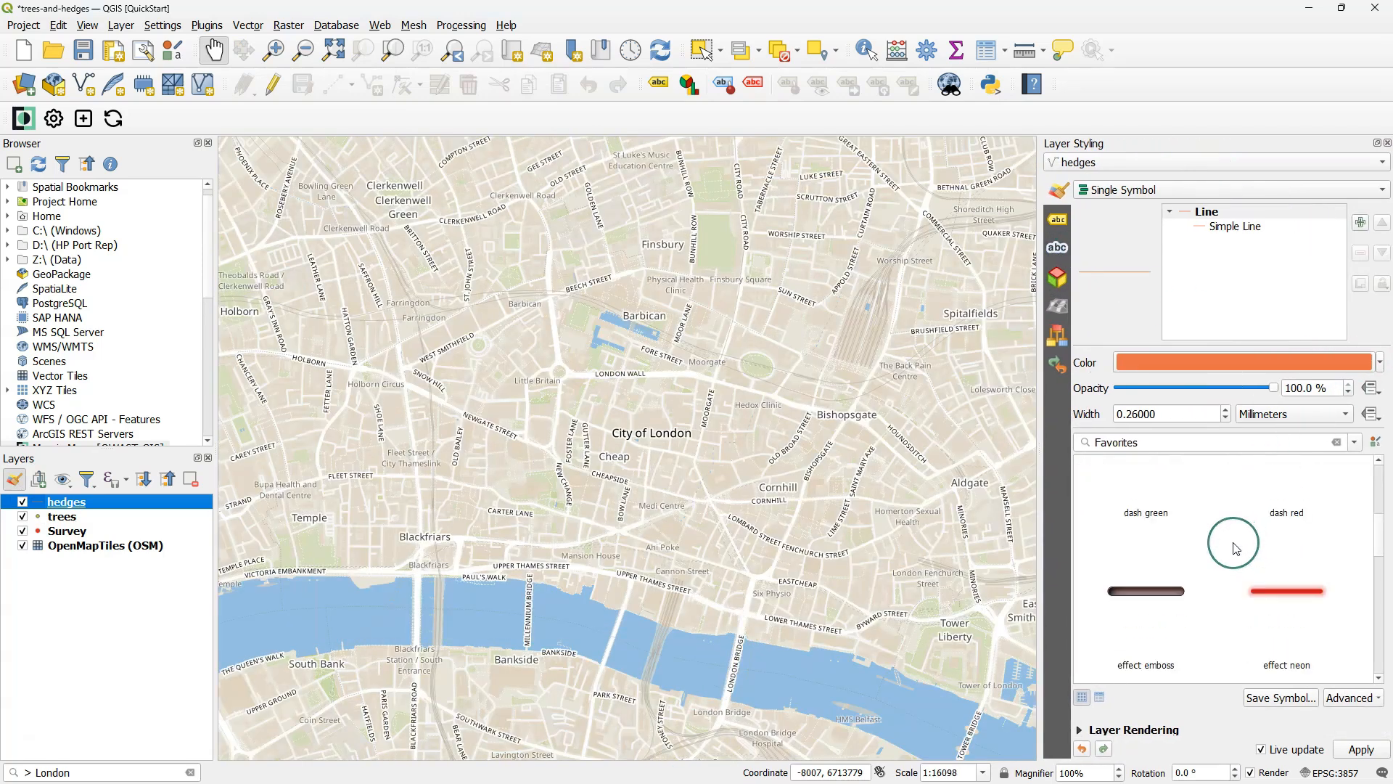
scroll("down", 3)
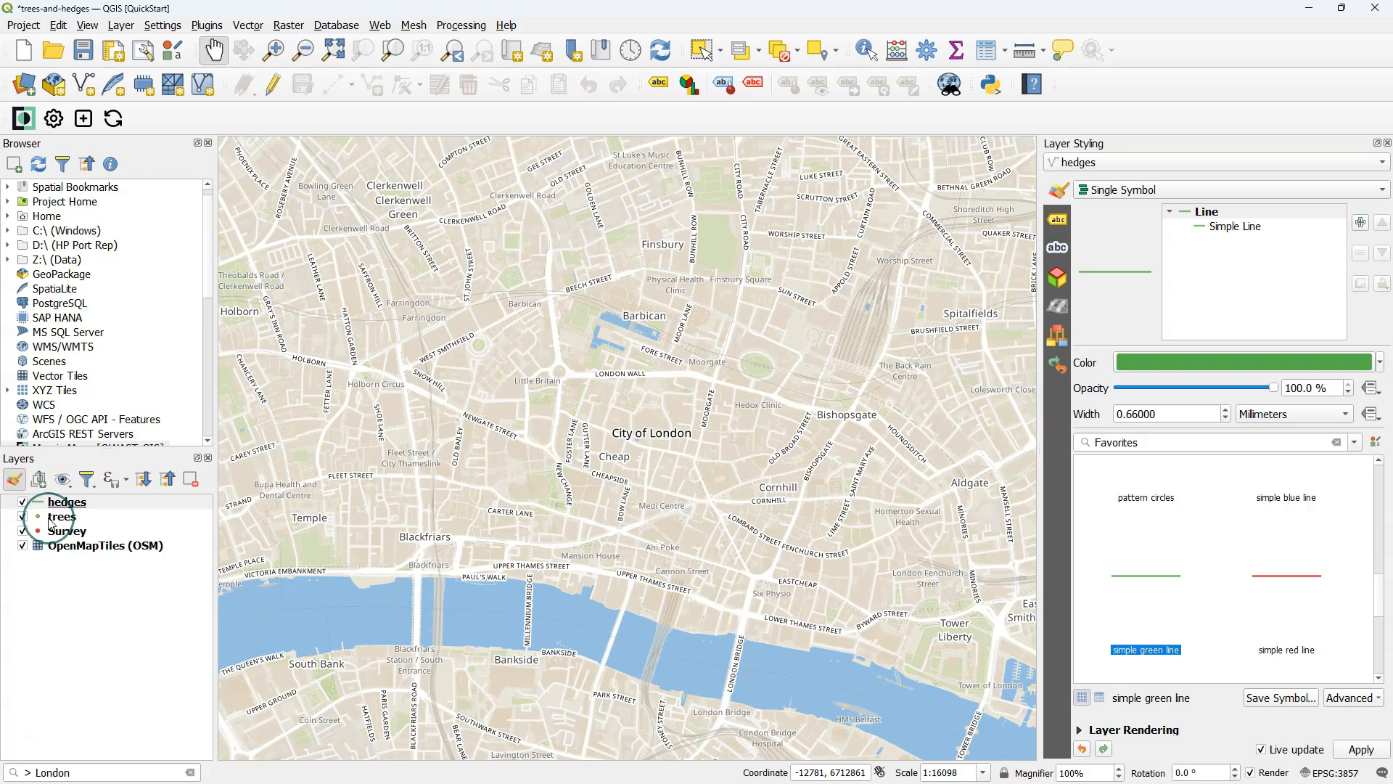
left_click(62, 517)
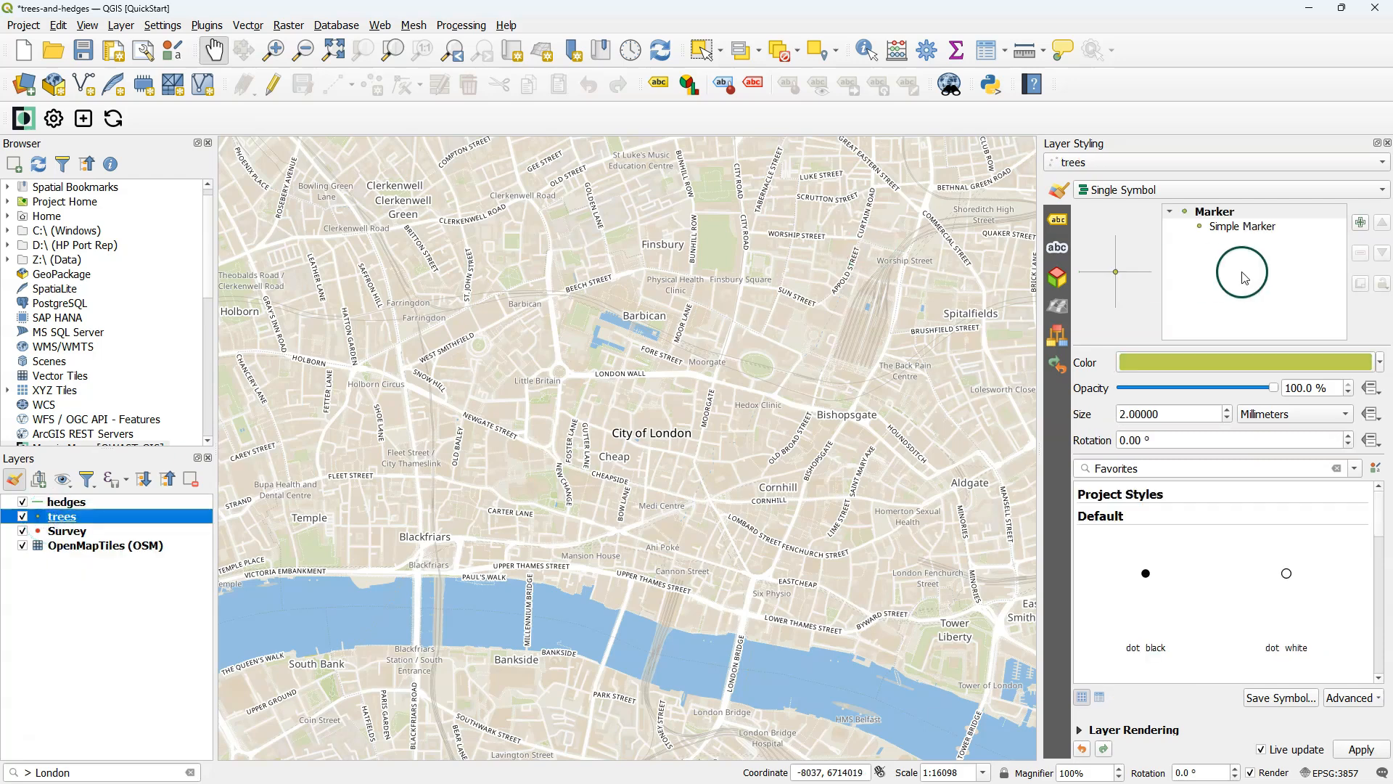
Step: Change the trees marker to a green 'tree' SVG icon
left_click(1244, 226)
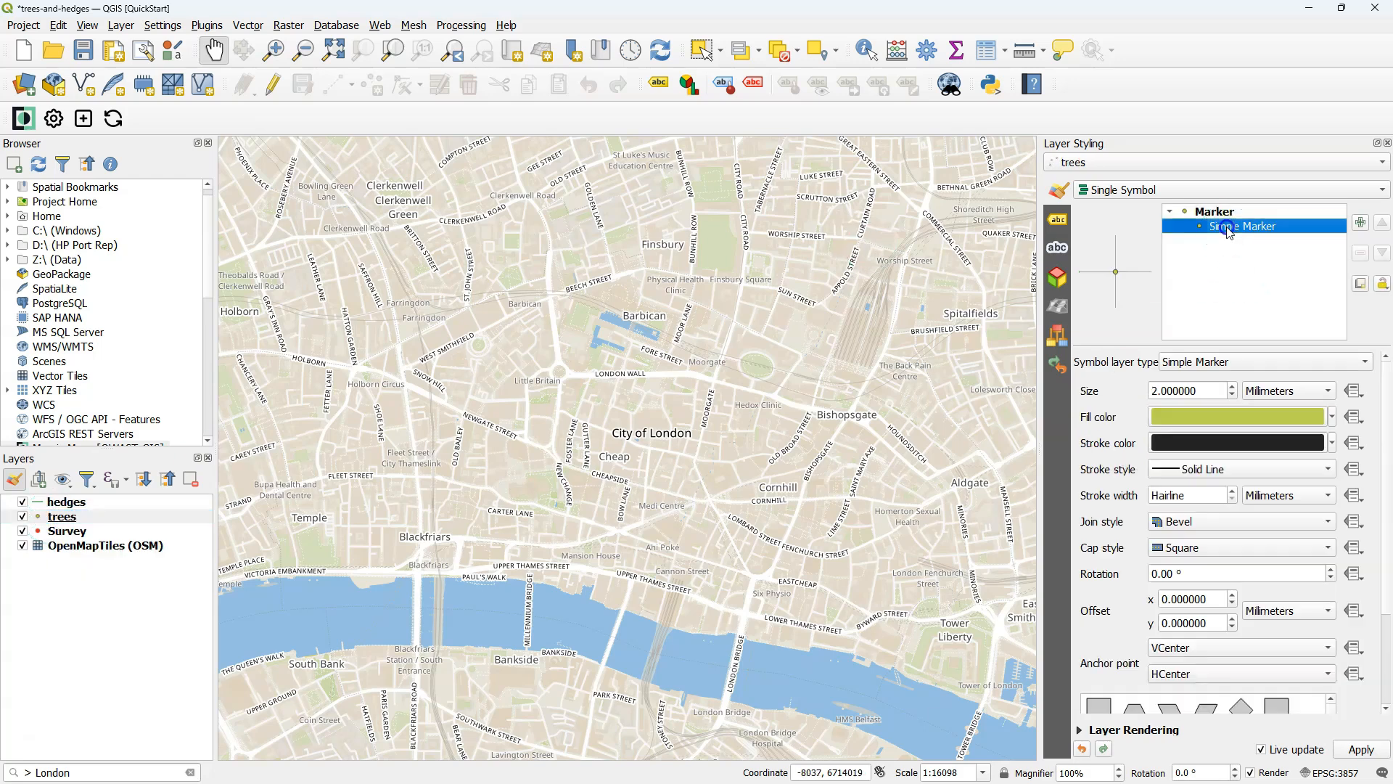
left_click(1261, 361)
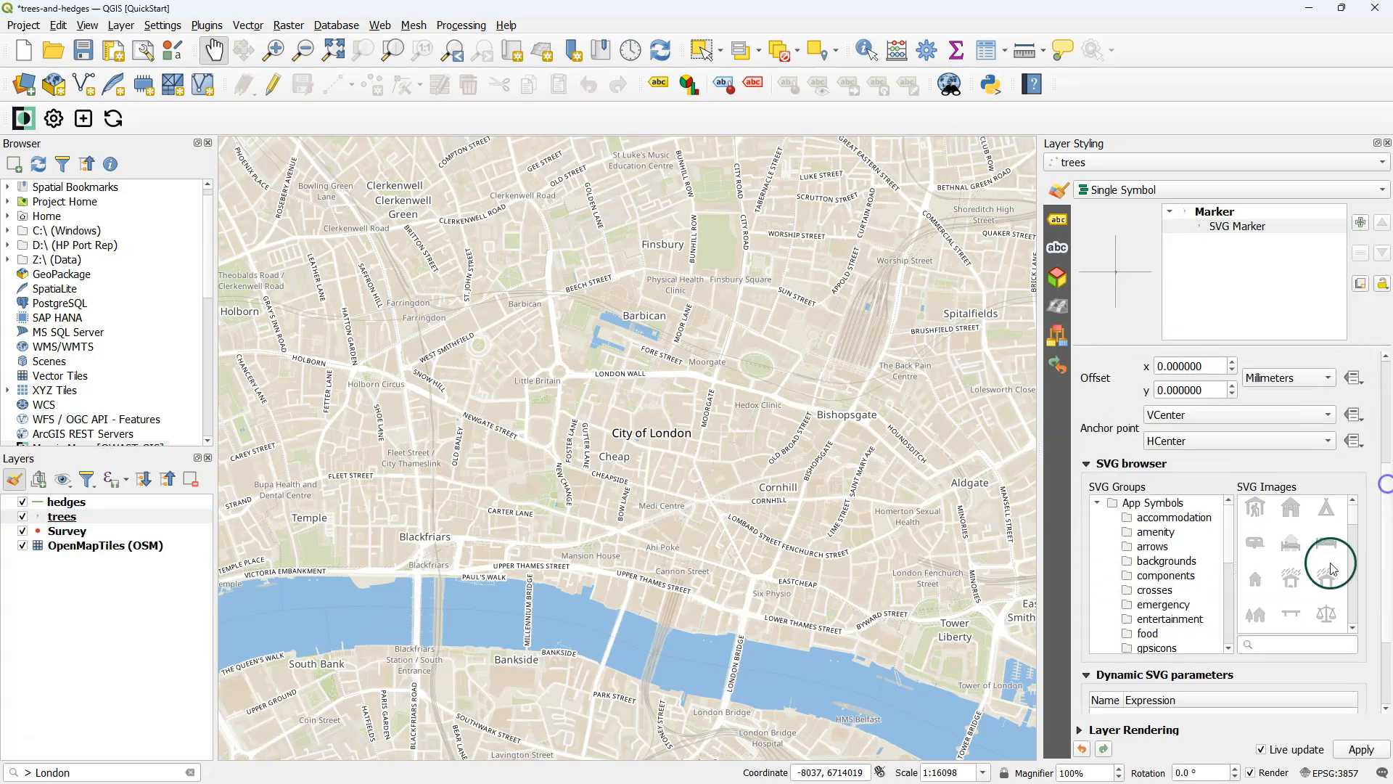
type("tree")
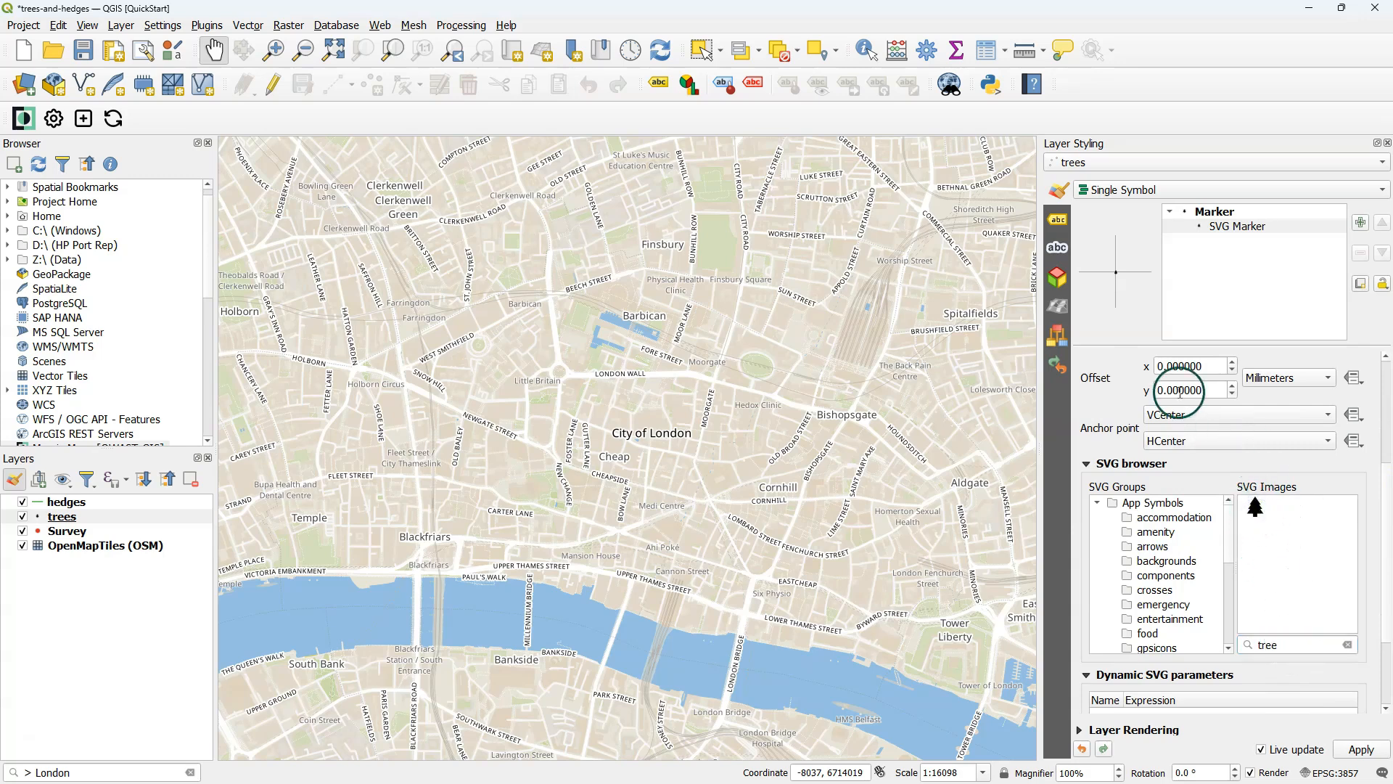
left_click(1214, 212)
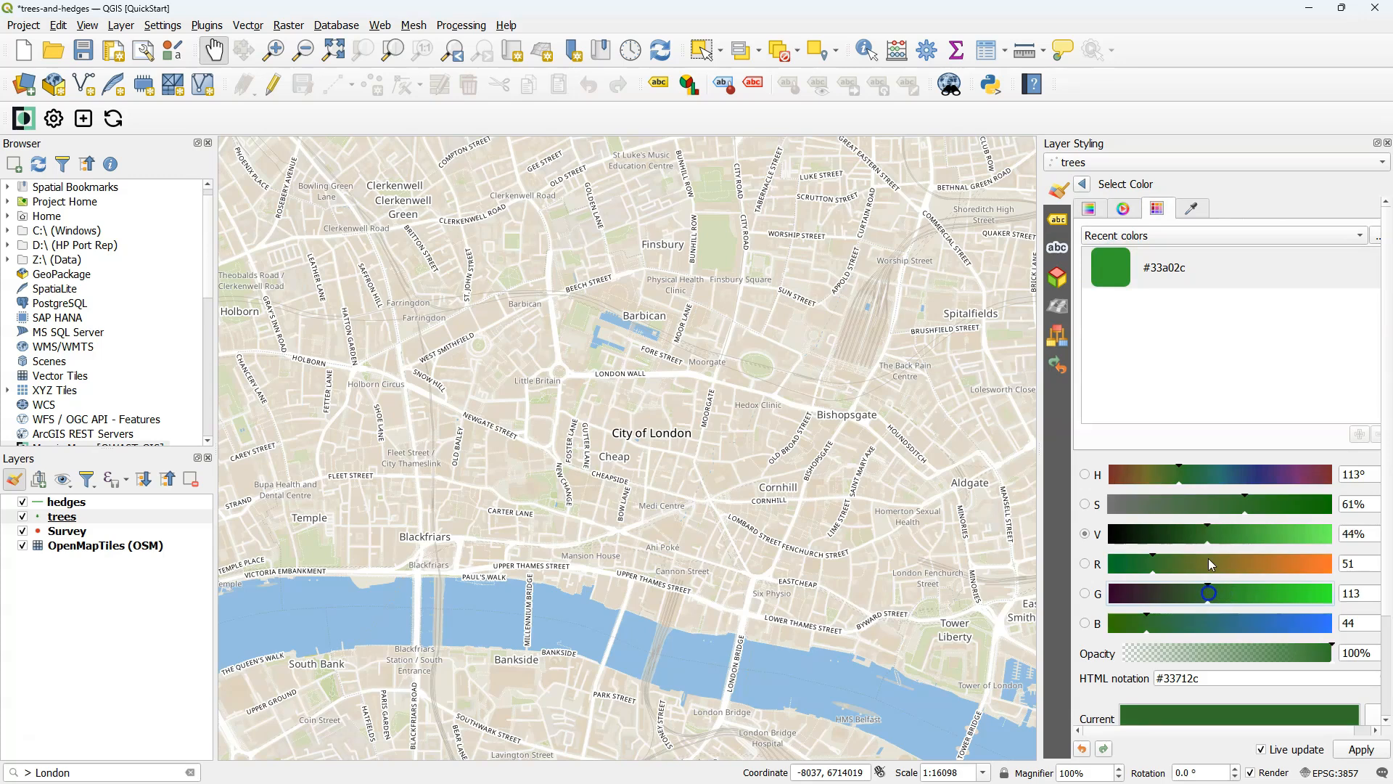
left_click(1082, 184)
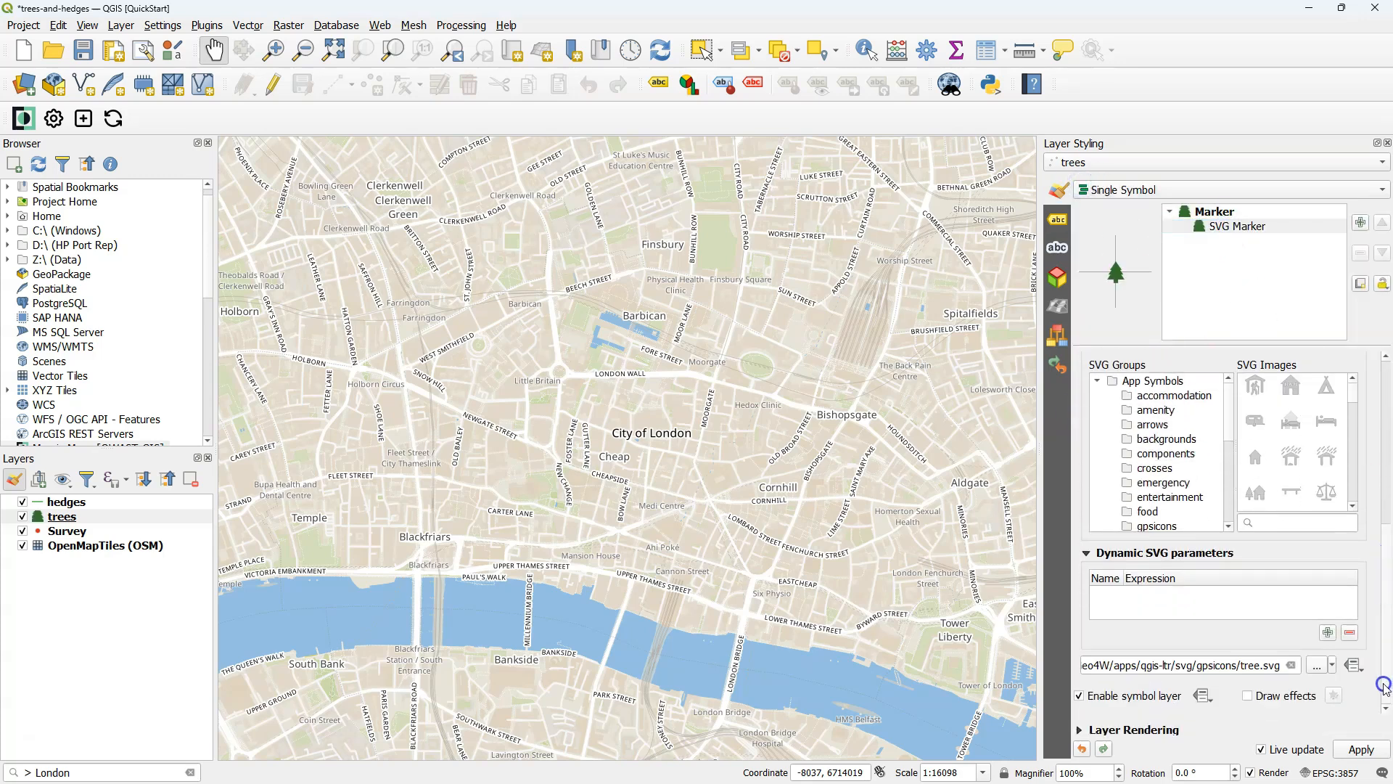
Step: Embed the tree SVG image in the project instead of linking, and save the project
left_click(1319, 665)
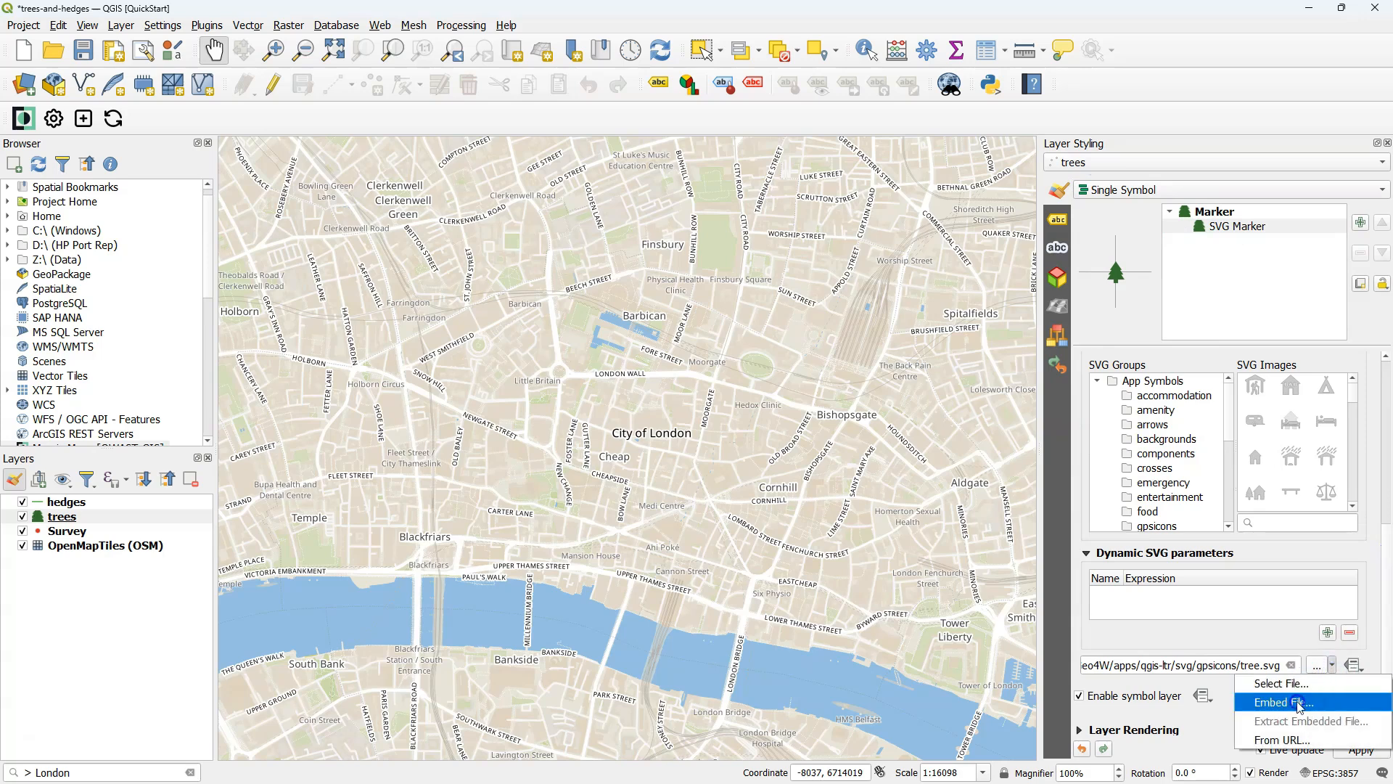
left_click(1281, 702)
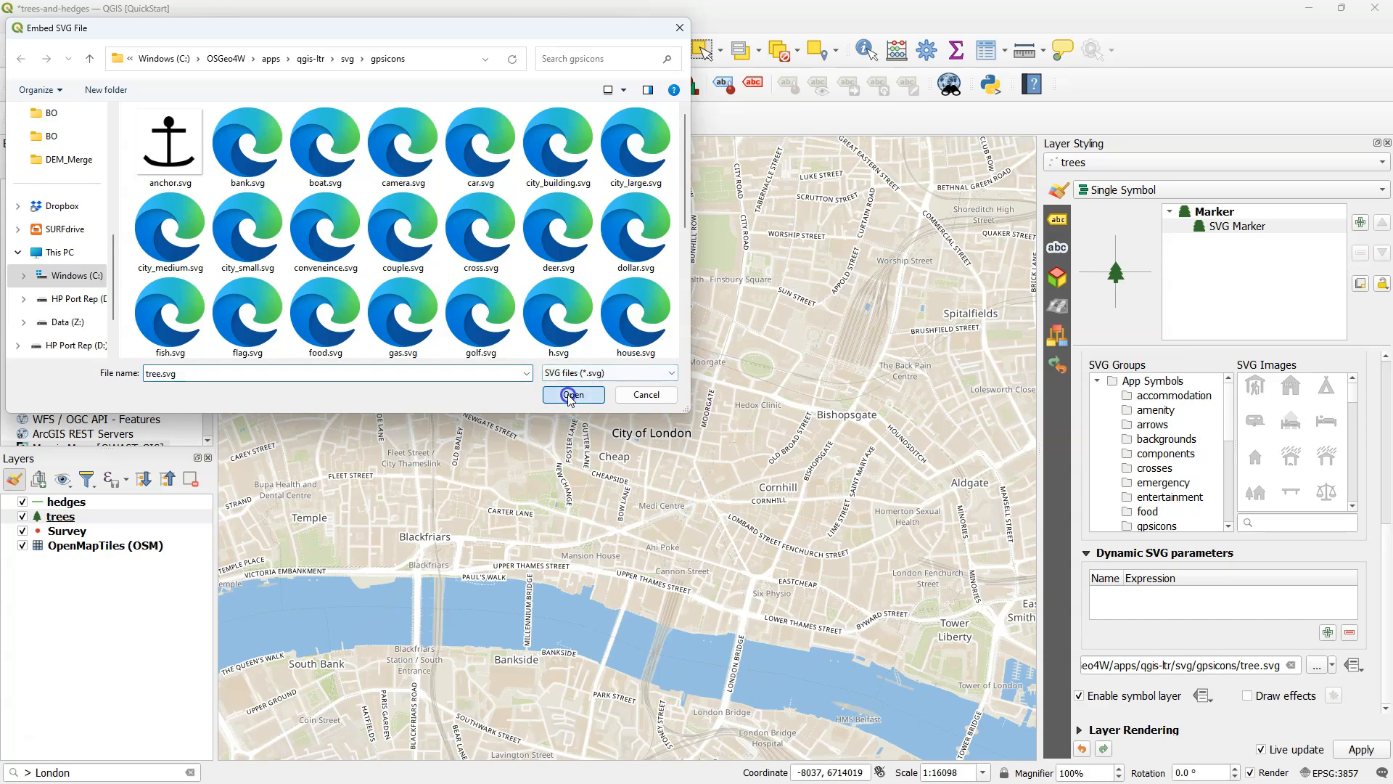
left_click(572, 394)
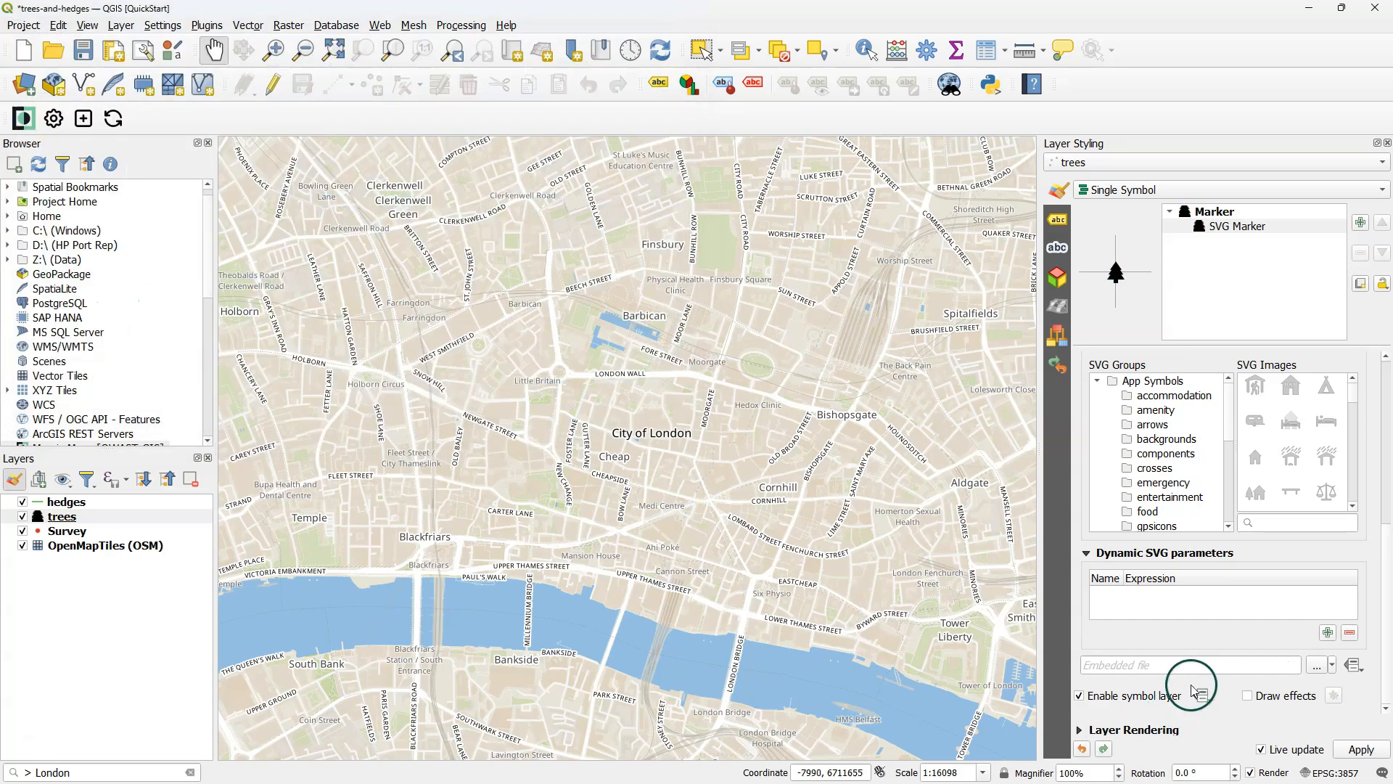
left_click(84, 51)
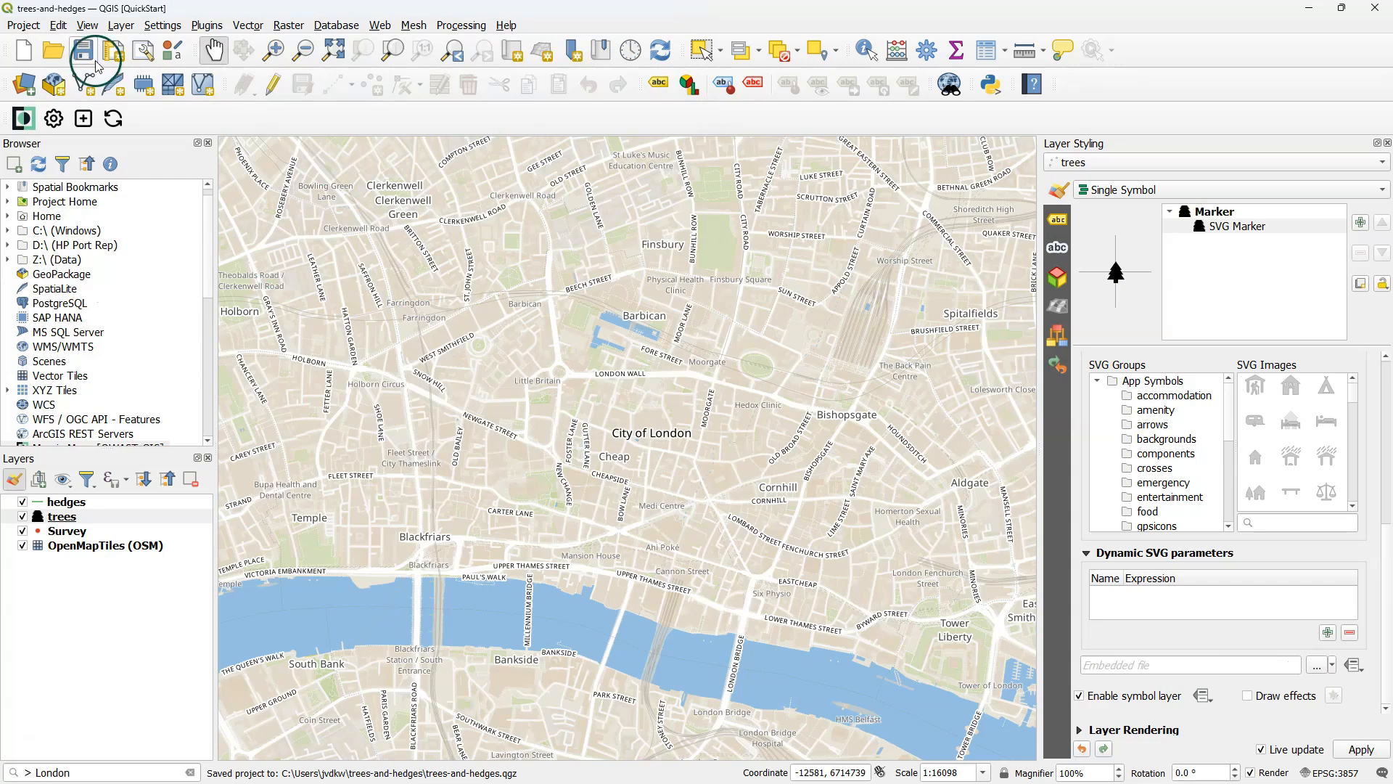
mouse_move(112, 118)
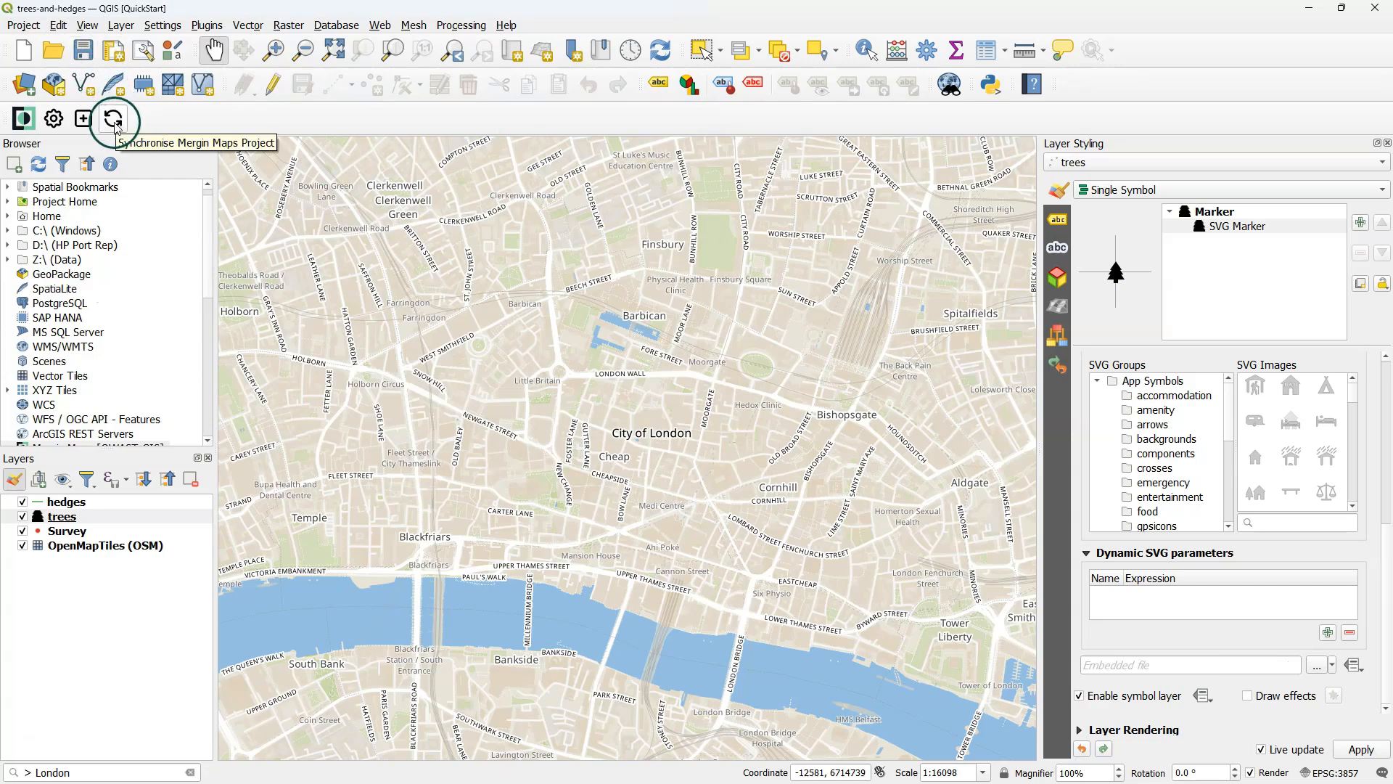
Step: Synchronise the local project changes to Mergin Maps and dismiss the success message
left_click(114, 117)
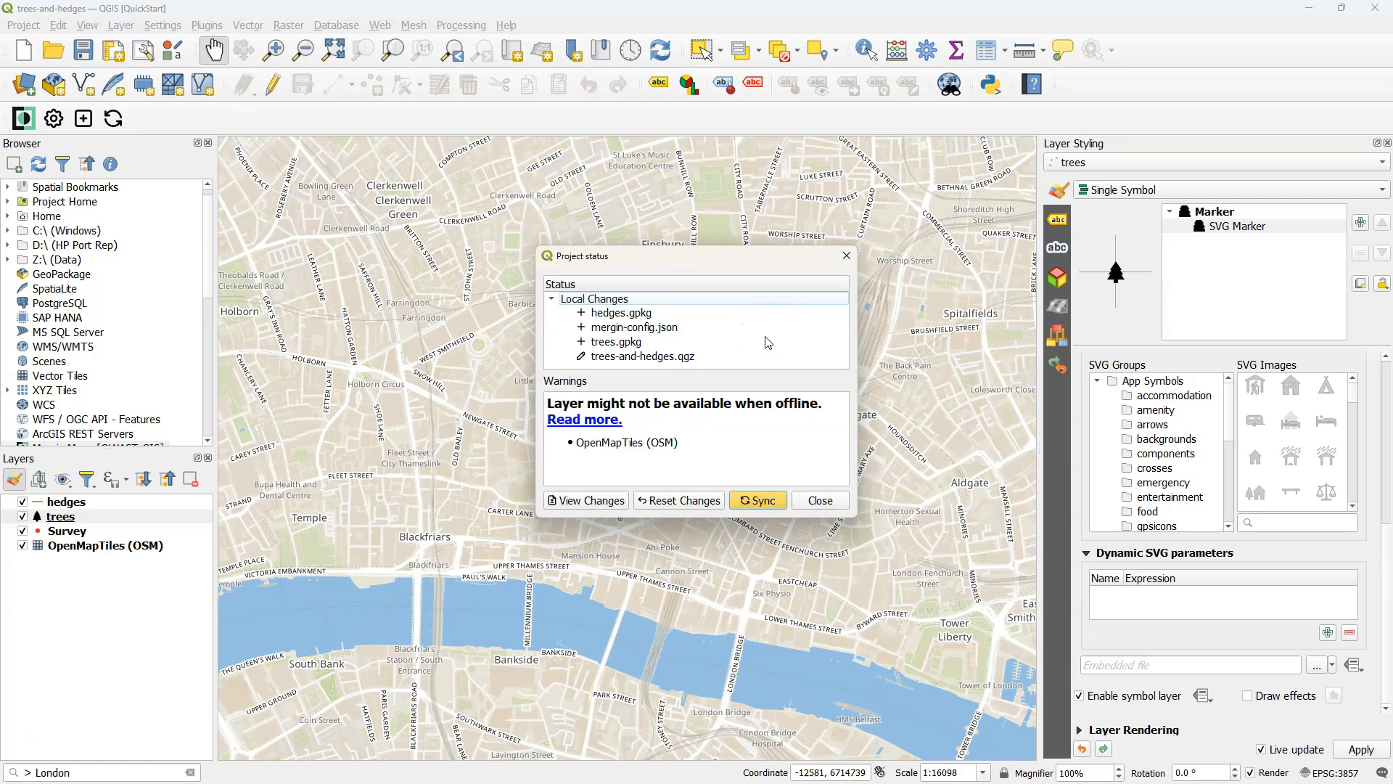
left_click(756, 501)
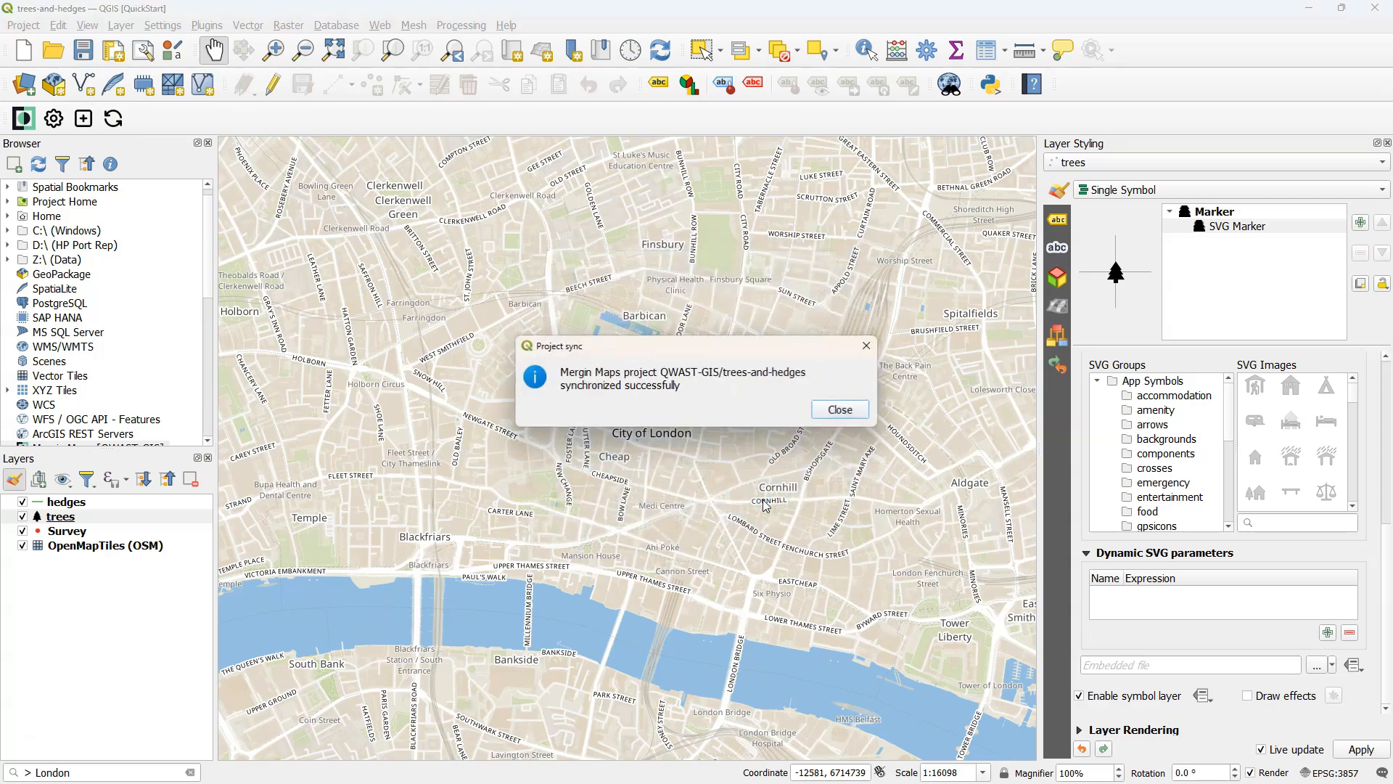
mouse_move(840, 409)
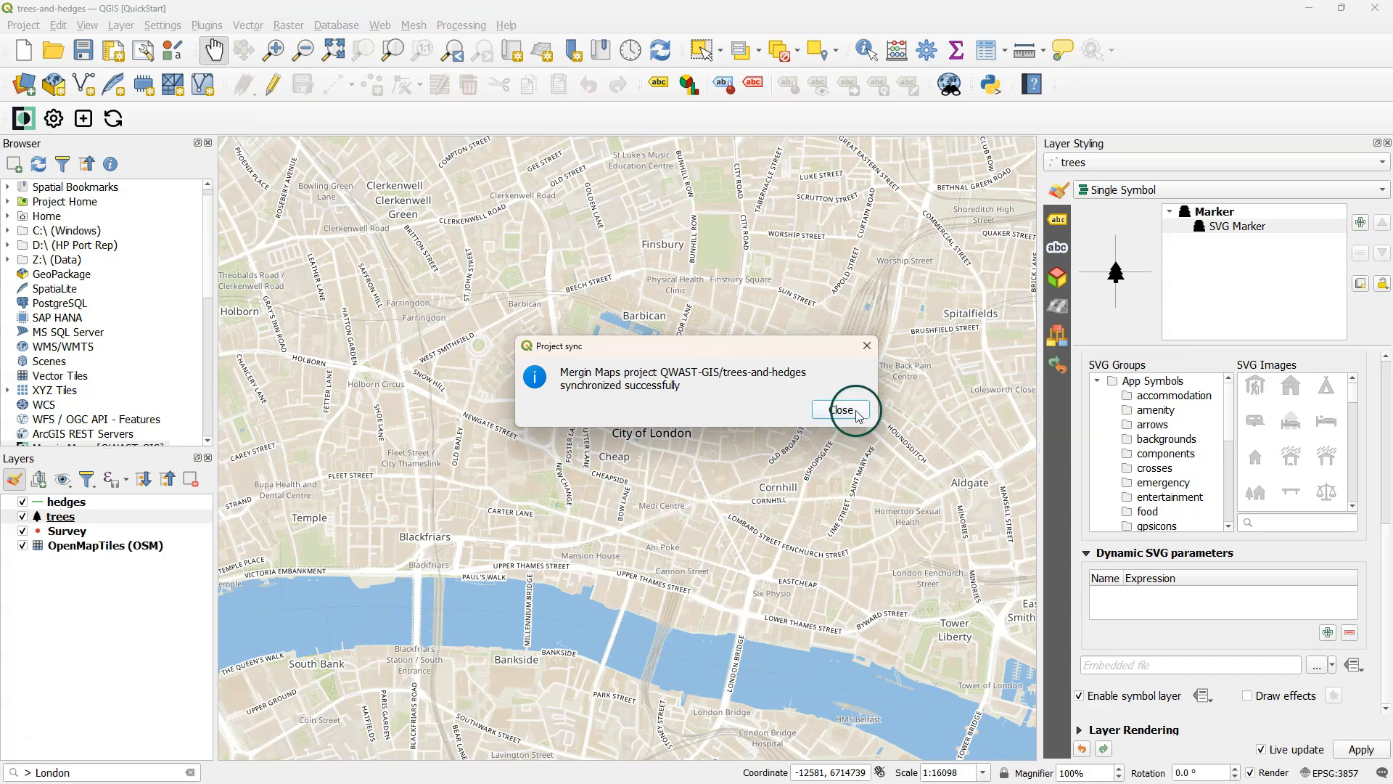
left_click(840, 409)
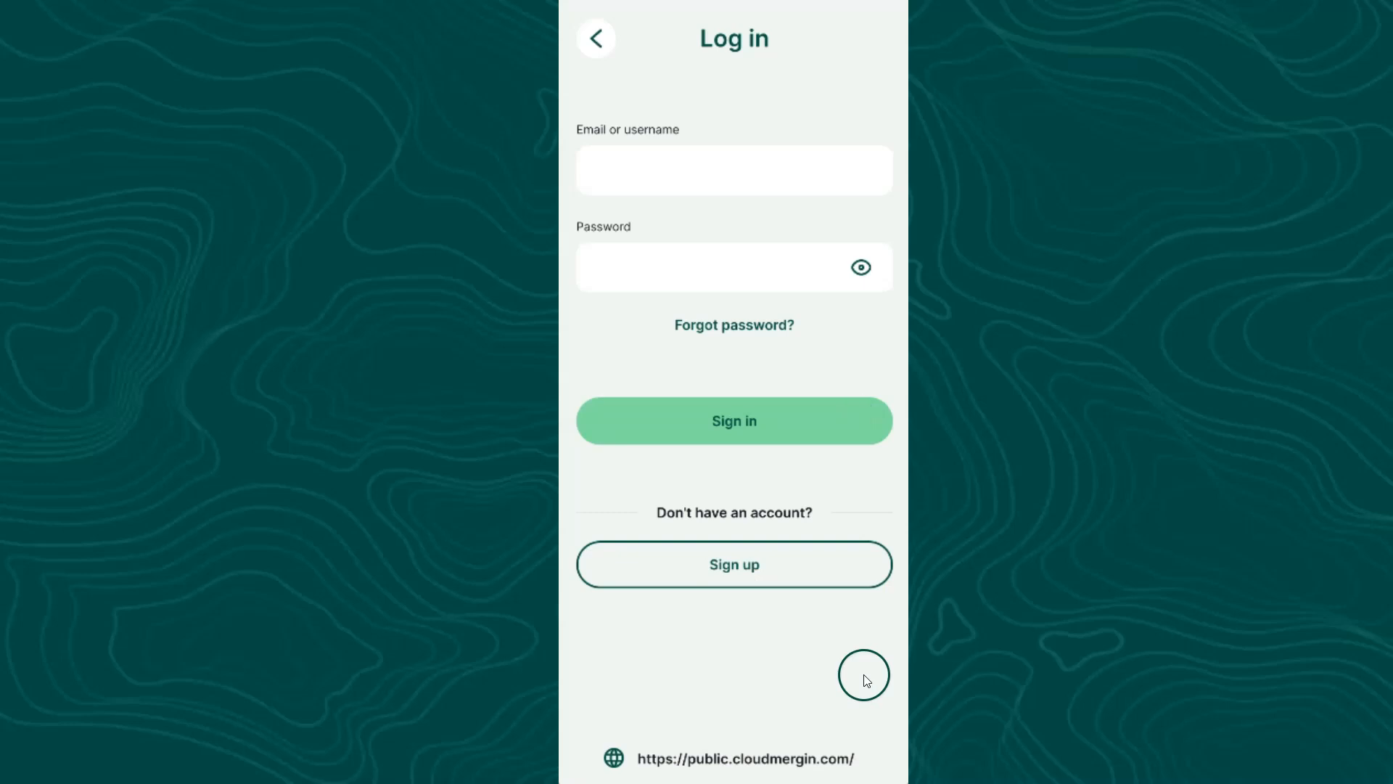
Step: Search 'trees', download the trees-and-hedges project to the device and open it
left_click(732, 170)
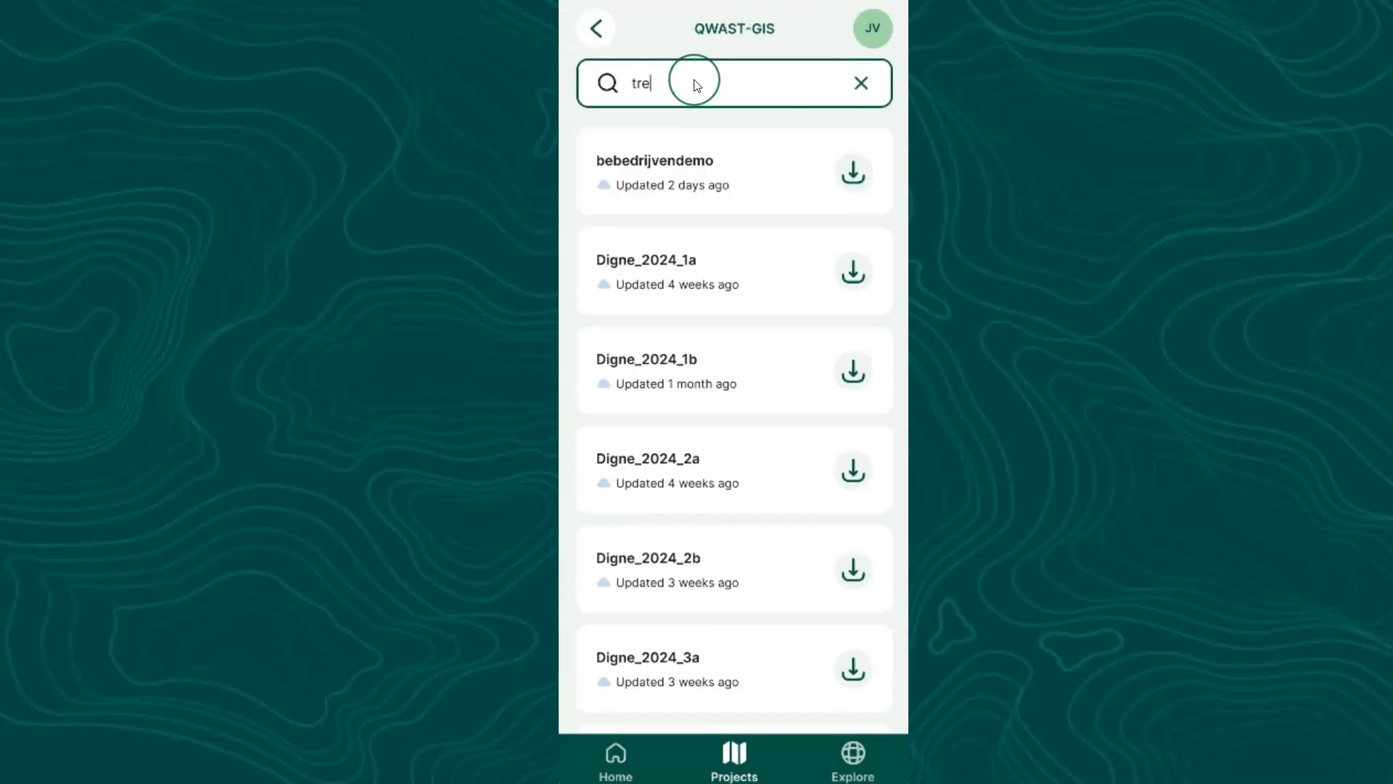
type("es")
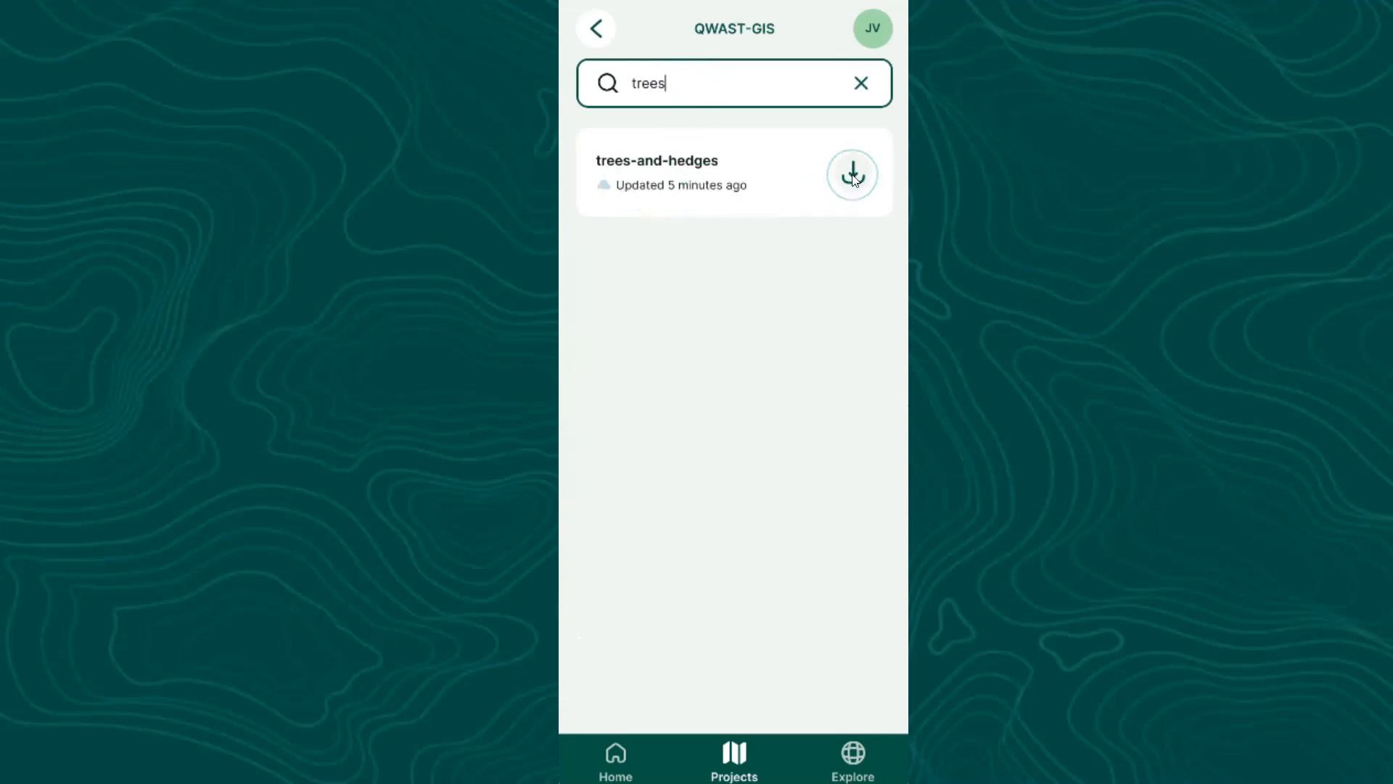
left_click(850, 175)
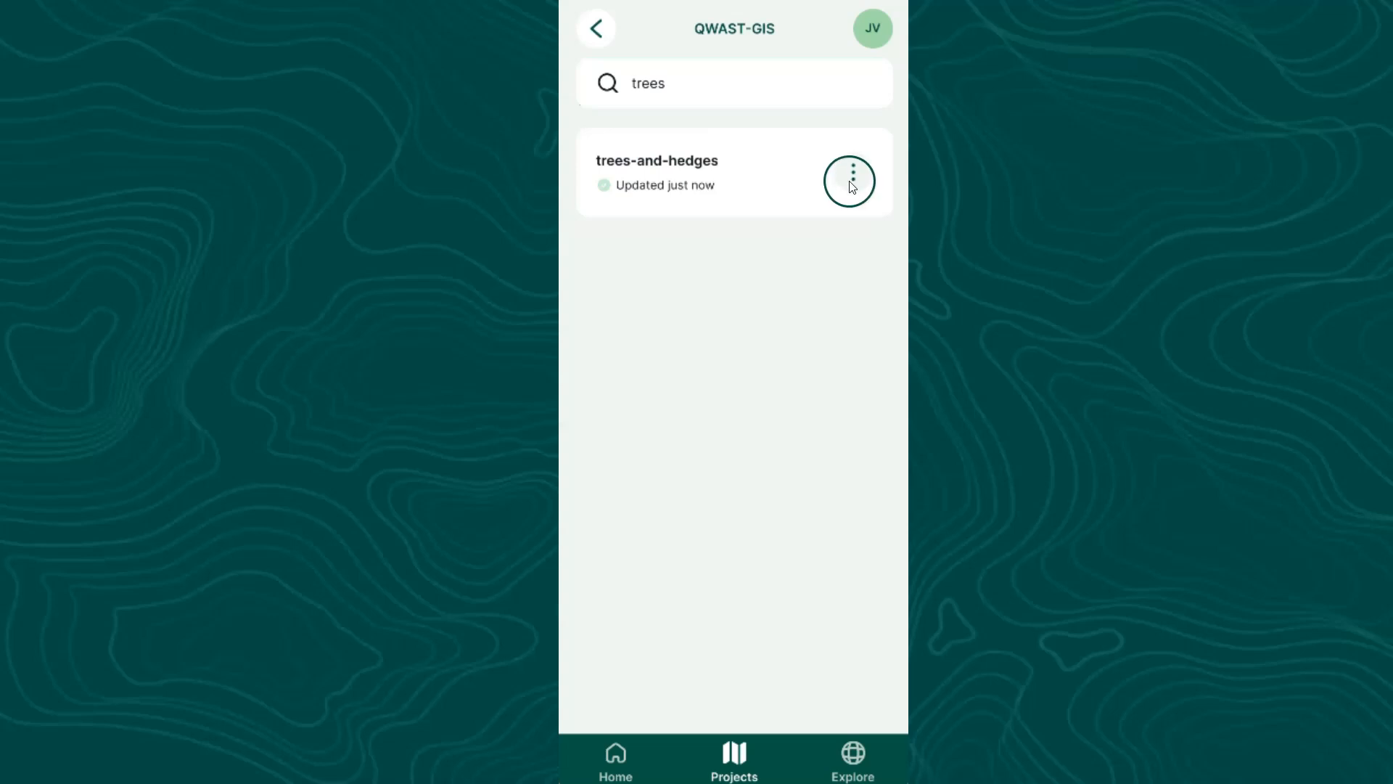
left_click(656, 171)
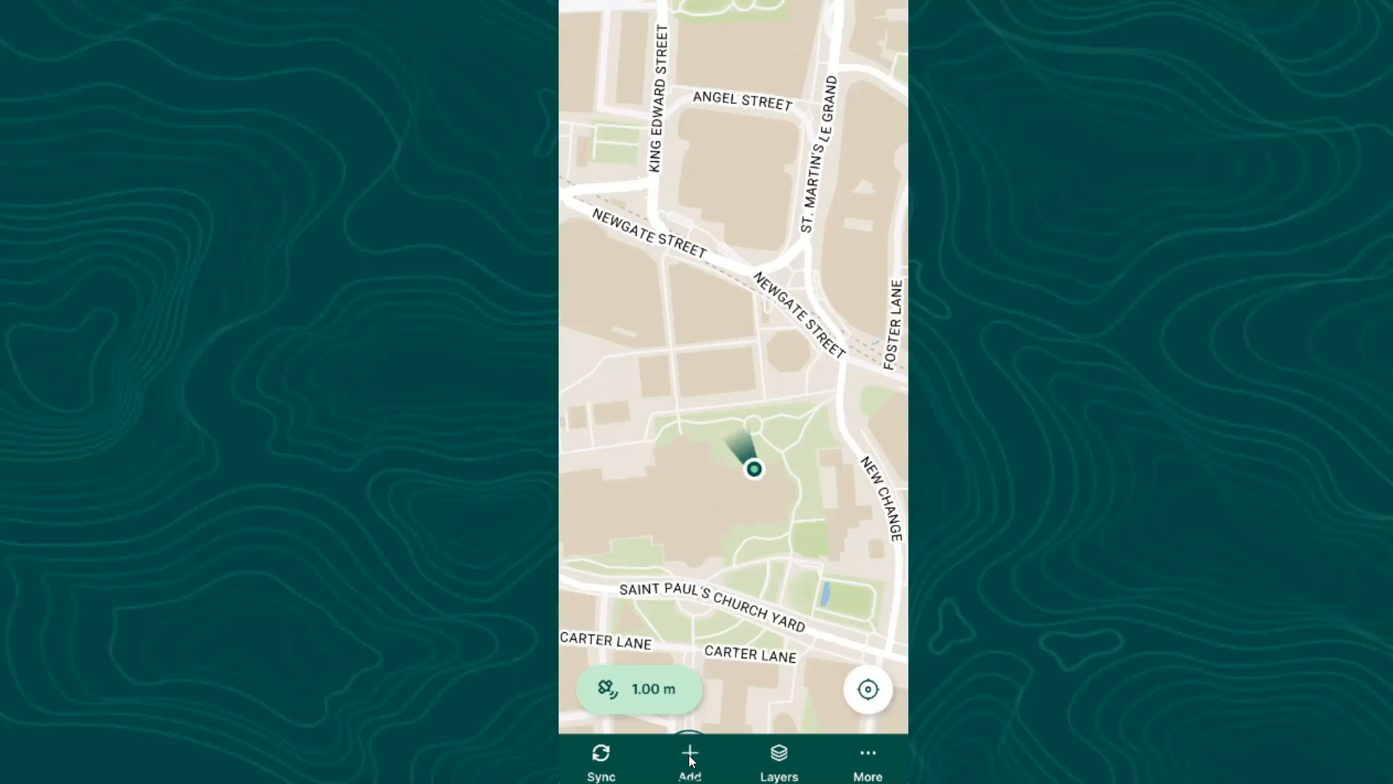
Step: Start a new feature on the trees layer and place the point at the map centre
left_click(690, 755)
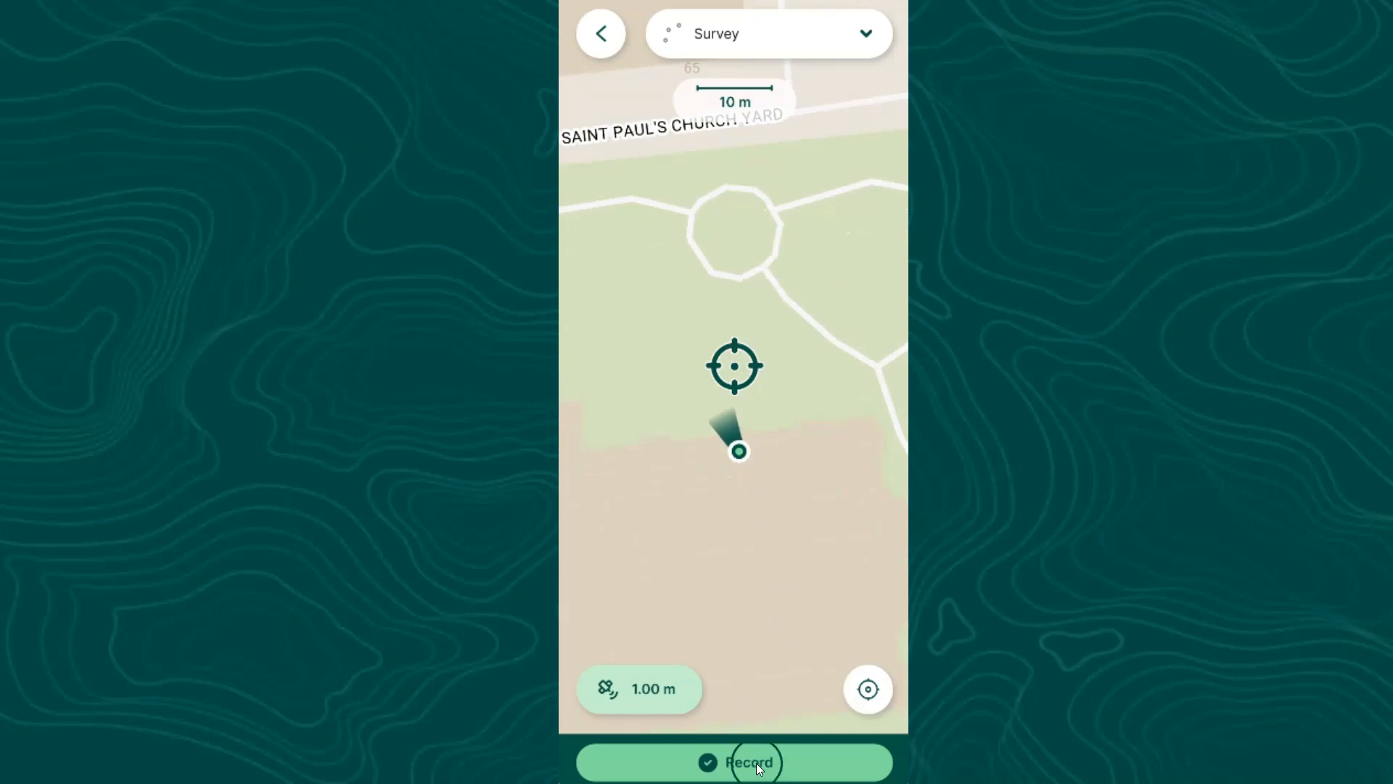
left_click(734, 762)
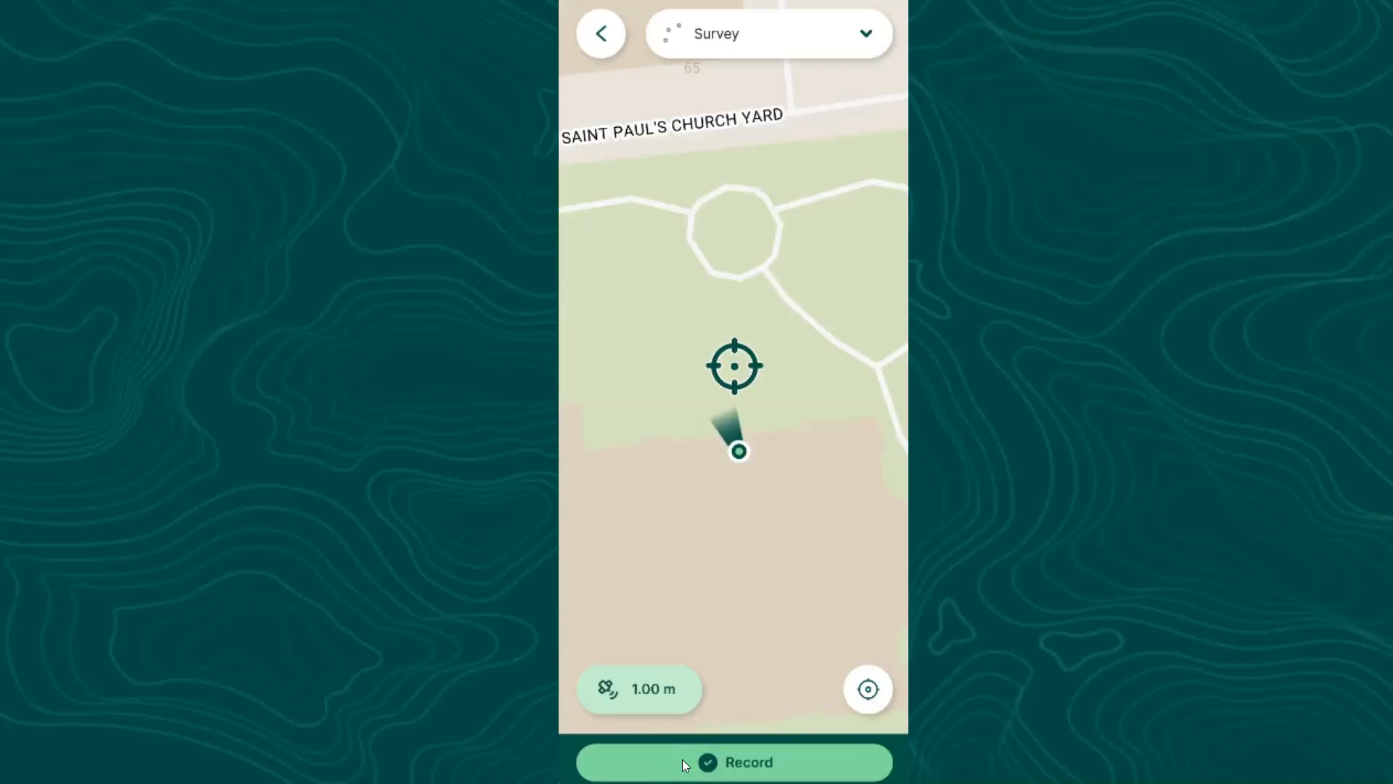
left_click(864, 34)
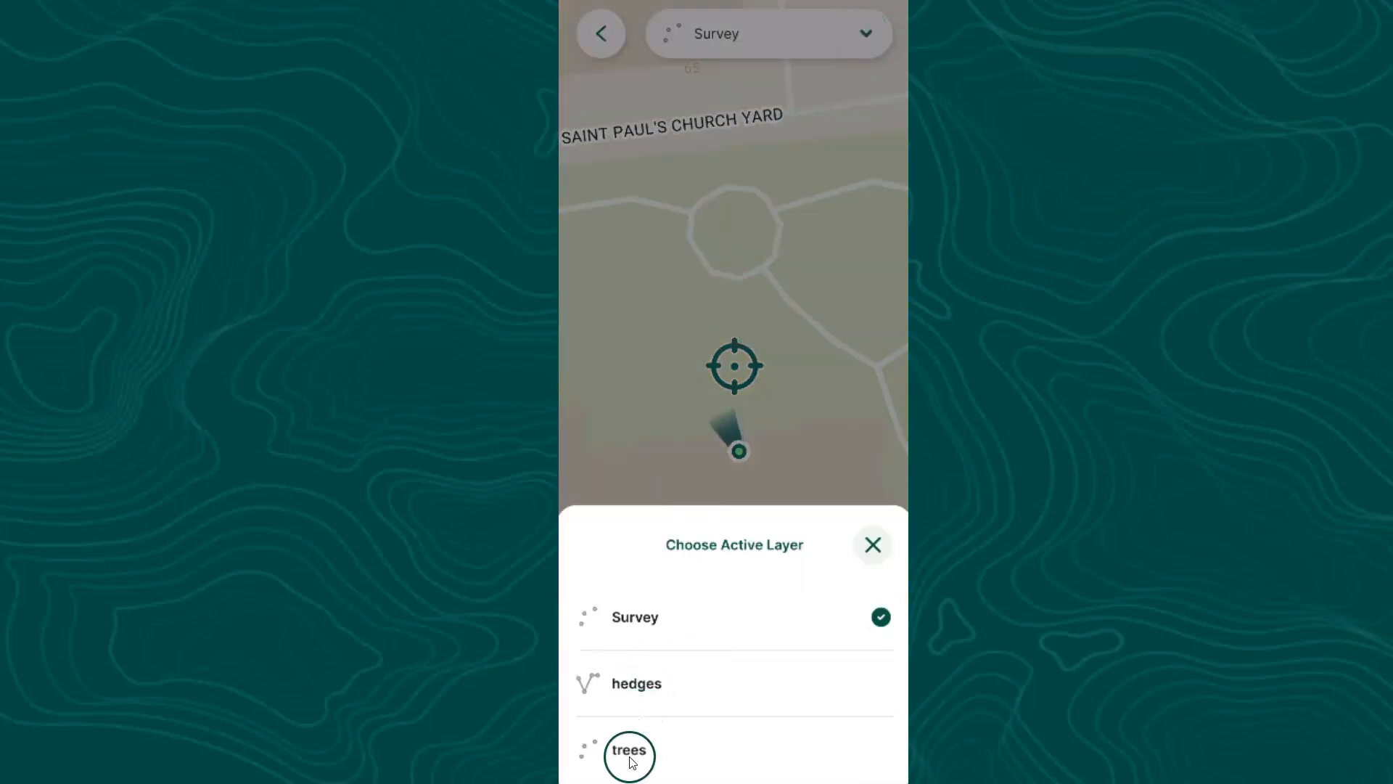
left_click(628, 754)
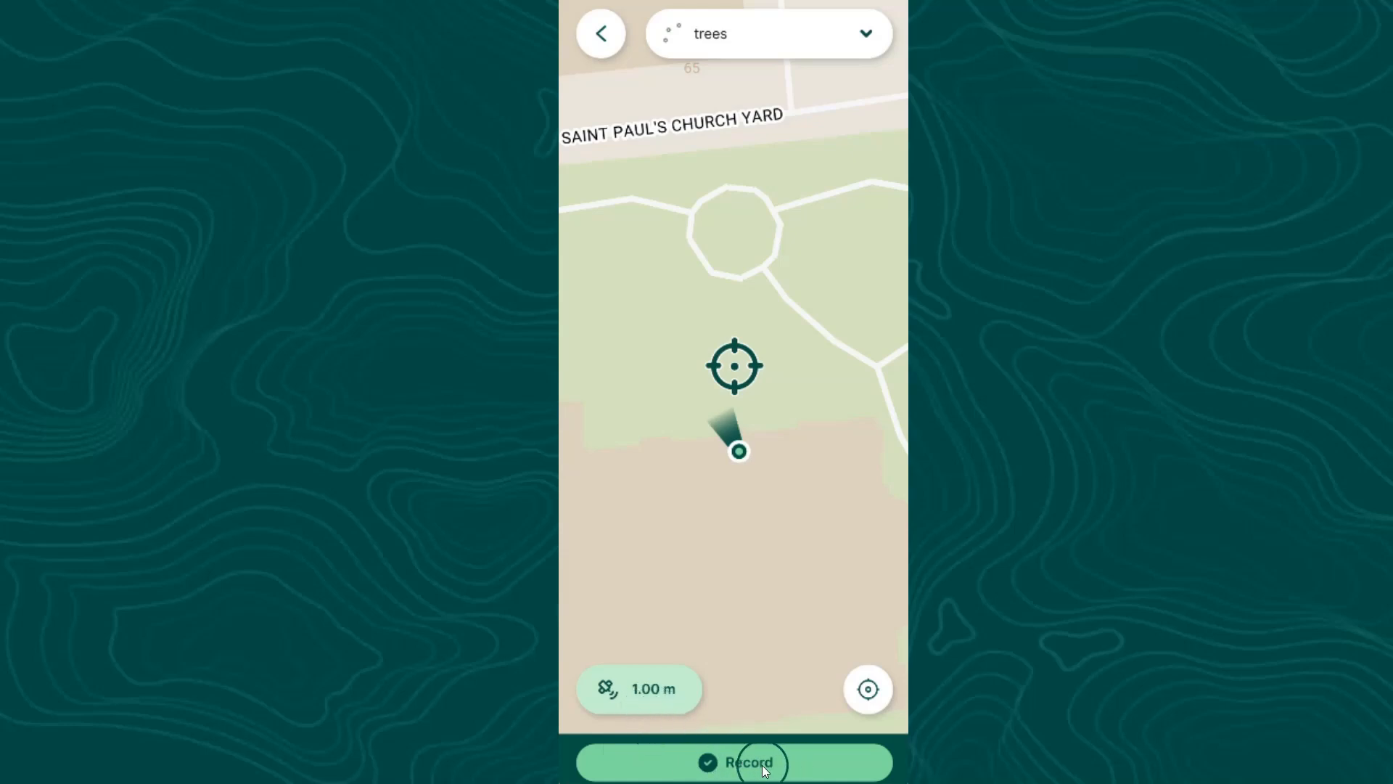
left_click(734, 762)
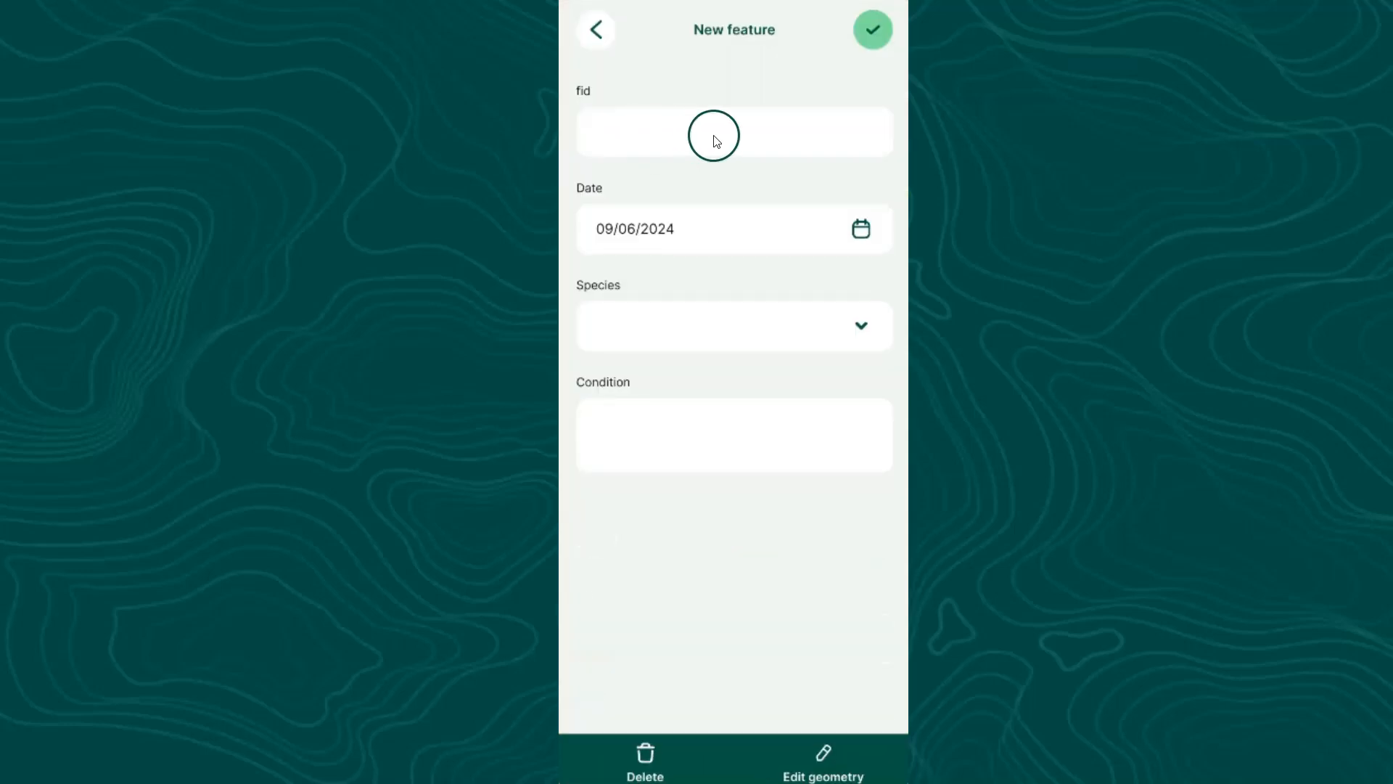
mouse_move(734, 301)
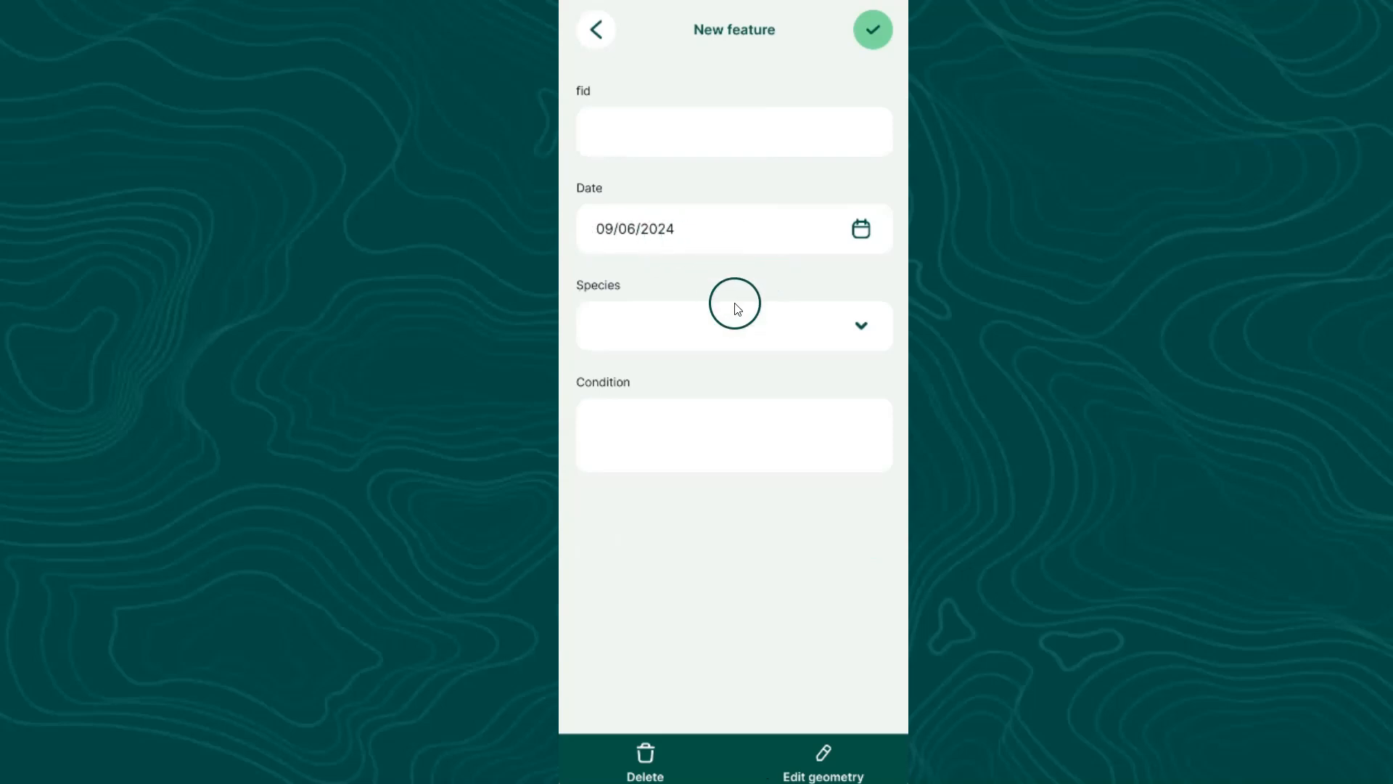
Step: Record the tree as English oak, condition Healthy, and save the feature
left_click(734, 325)
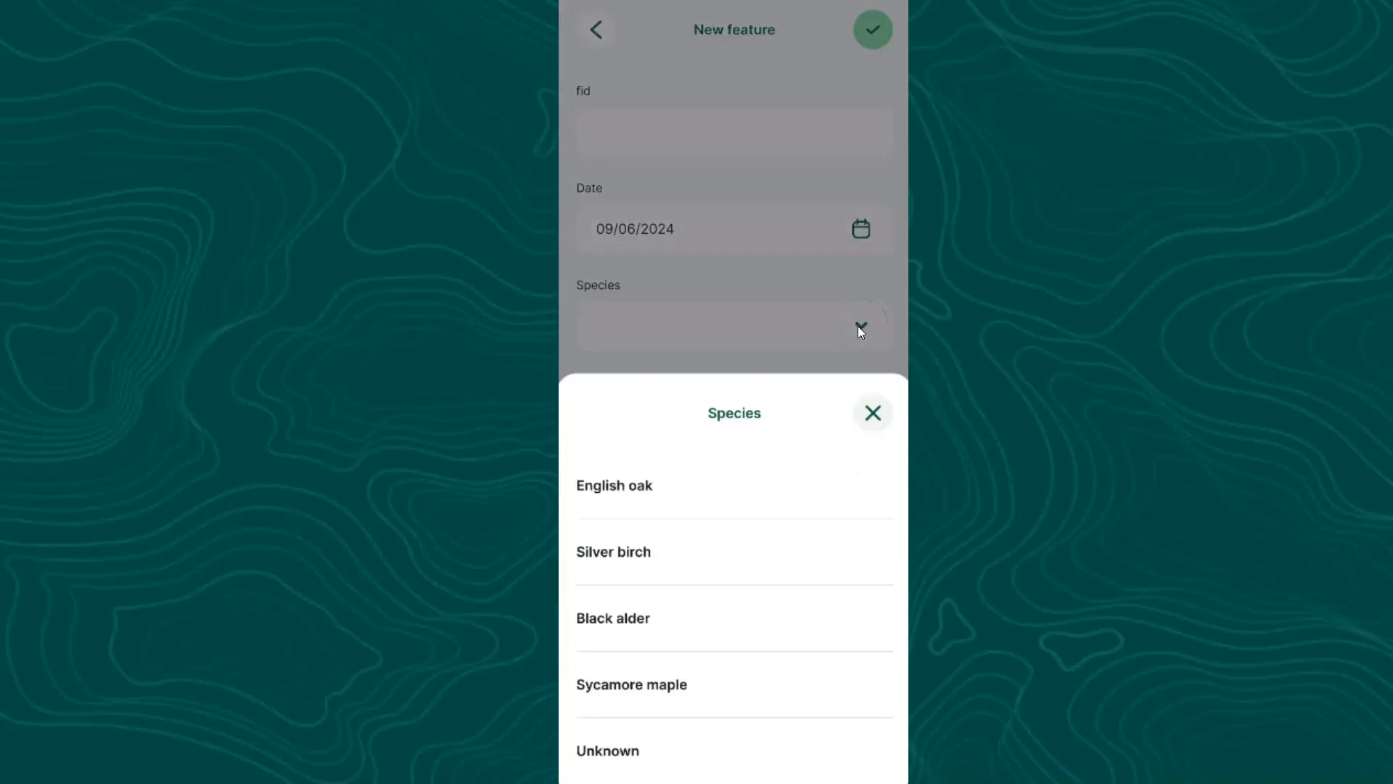
left_click(614, 484)
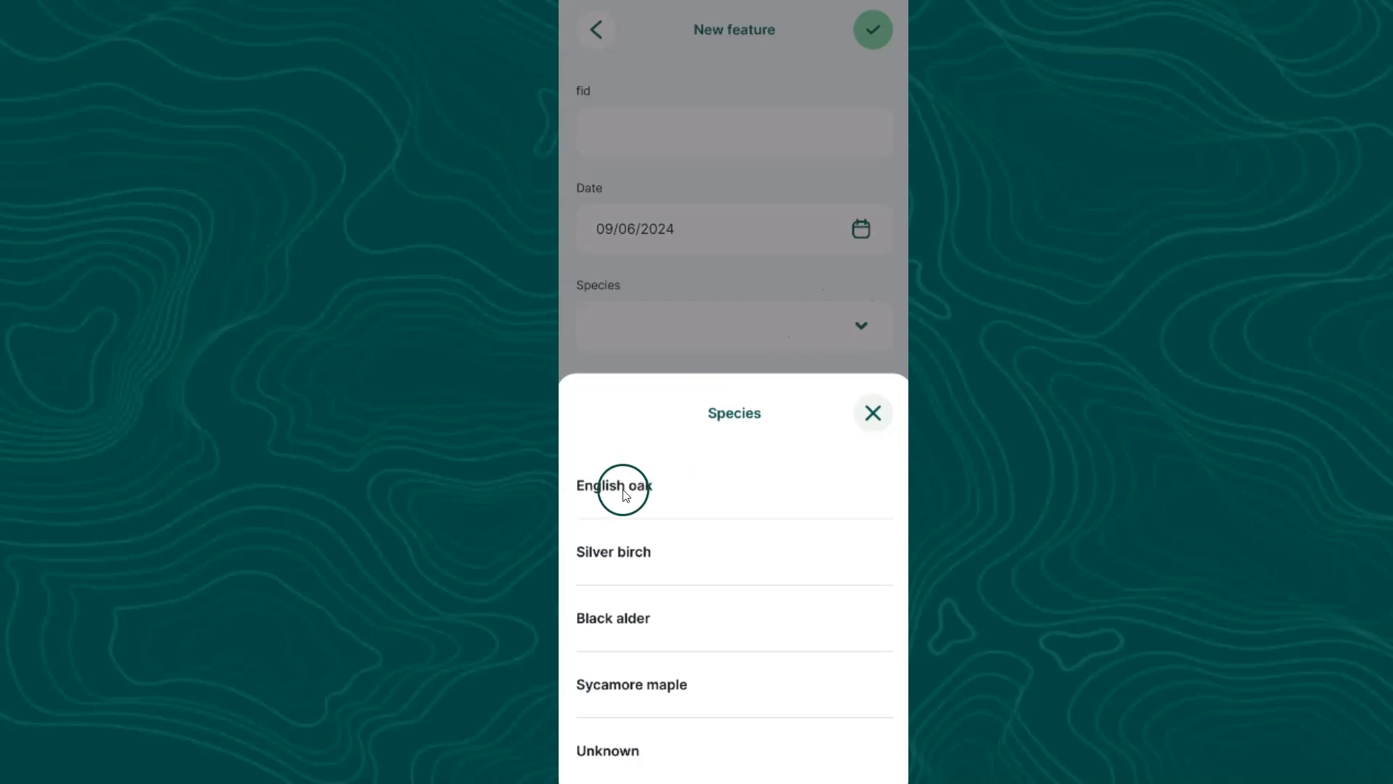
left_click(613, 486)
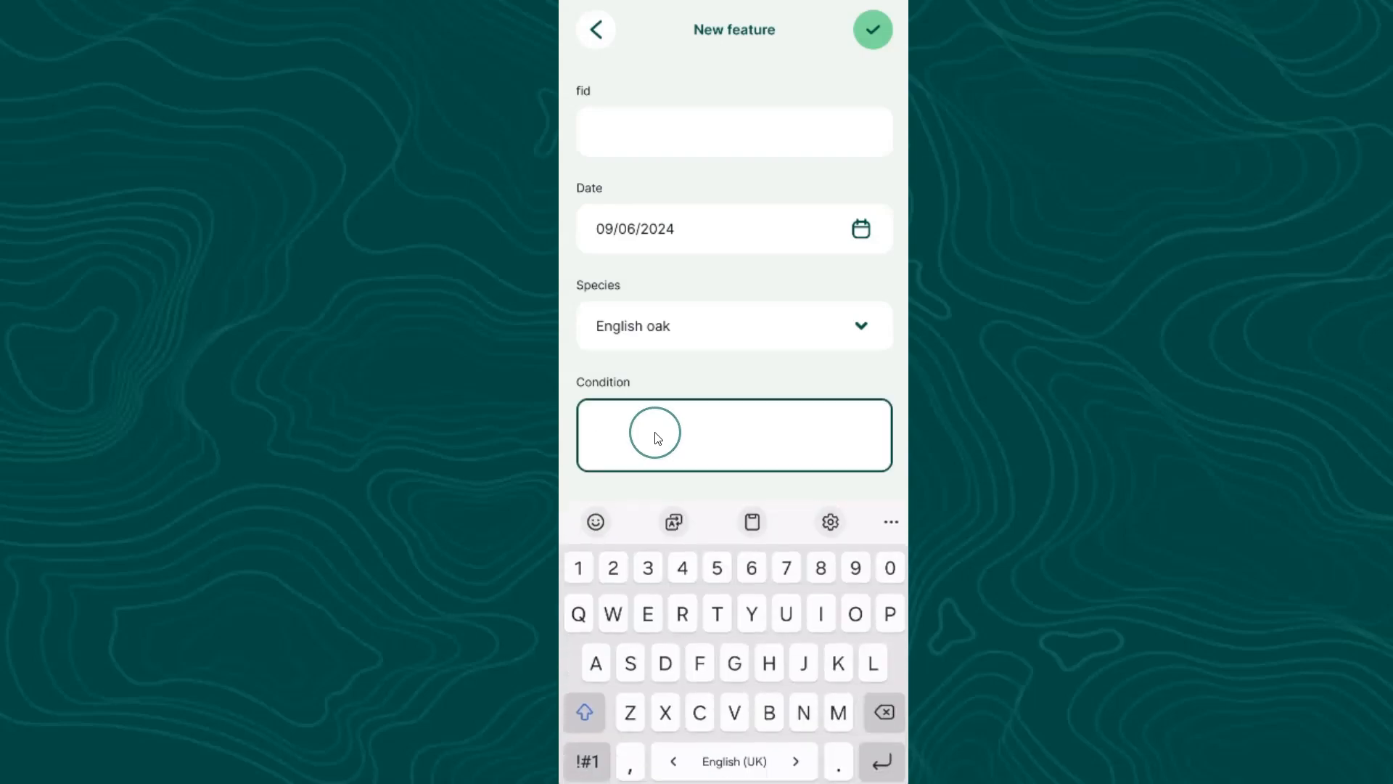
left_click(873, 29)
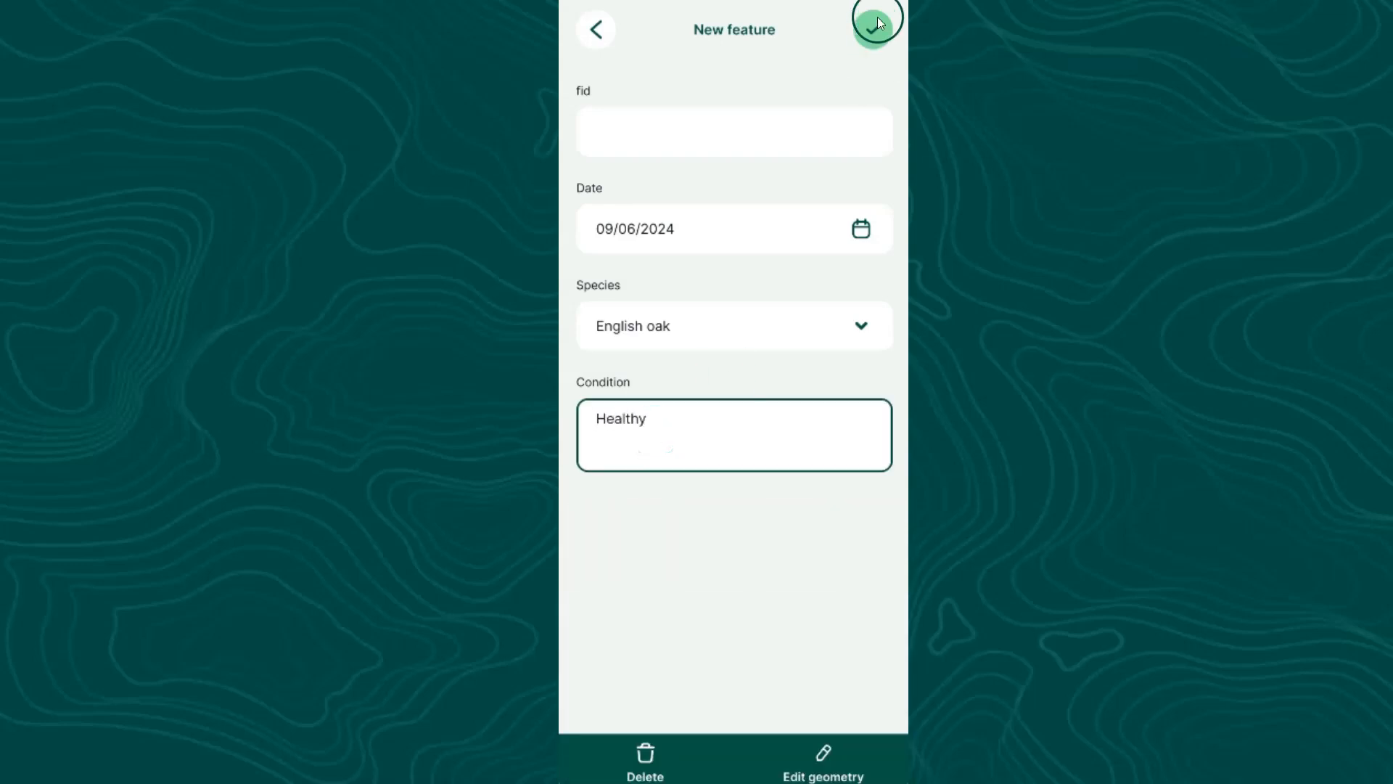
left_click(876, 29)
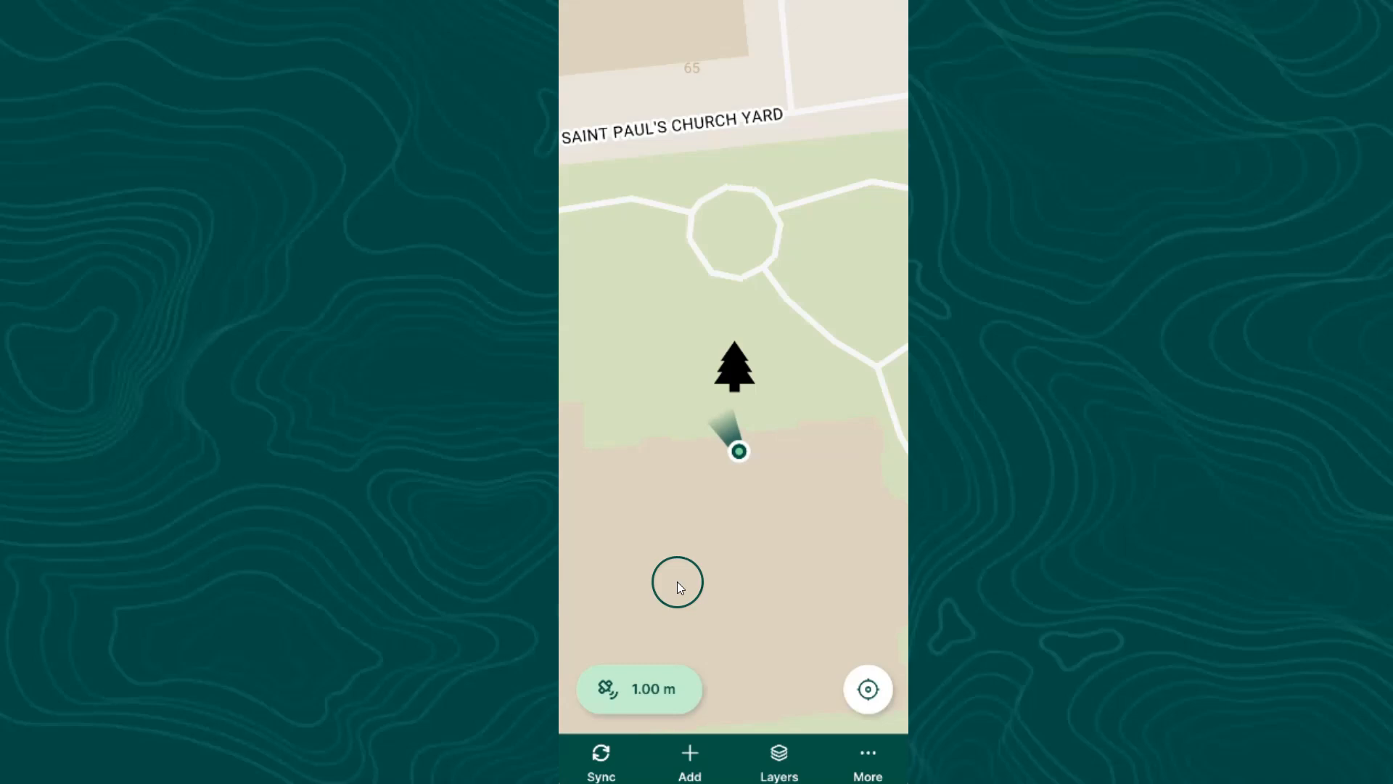
left_click(677, 582)
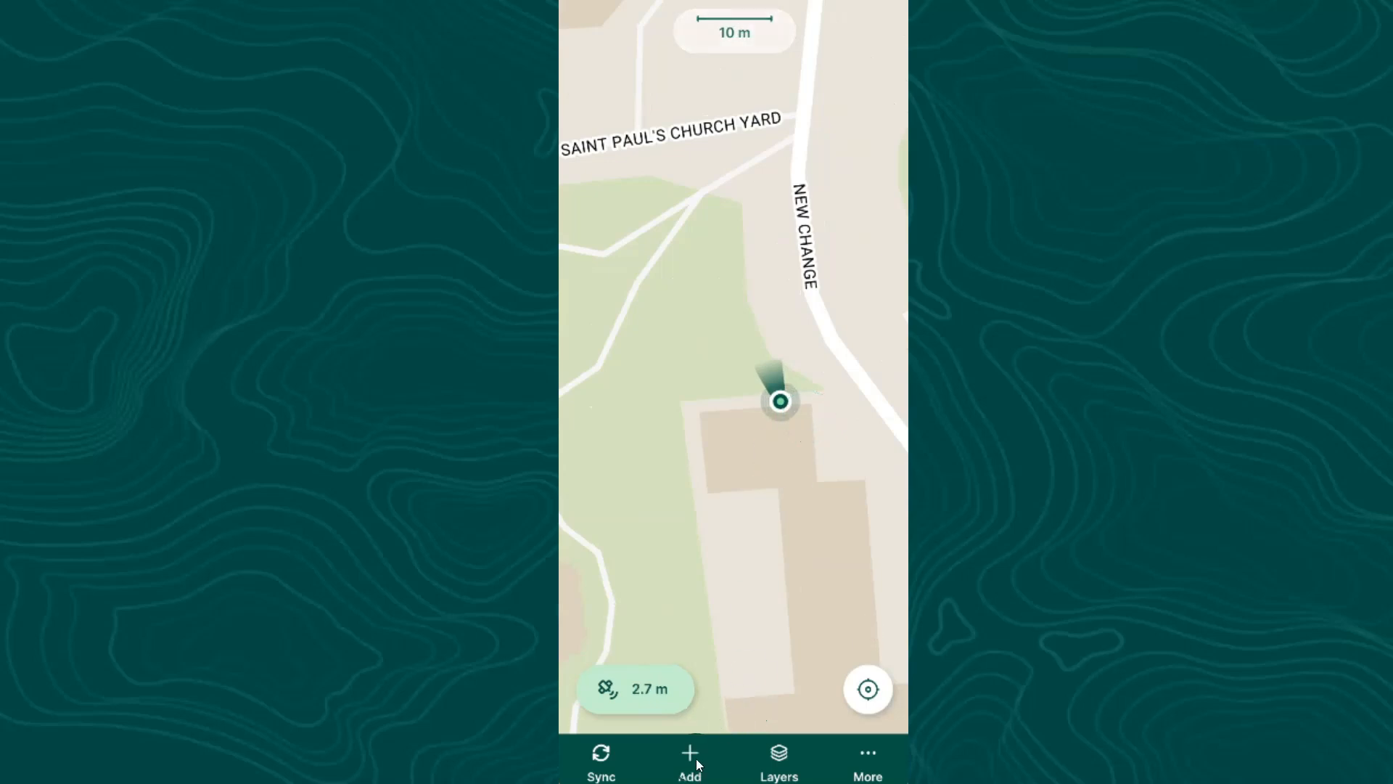
Step: Trace a multi-vertex line on the hedges layer and bring up its feature form
left_click(691, 759)
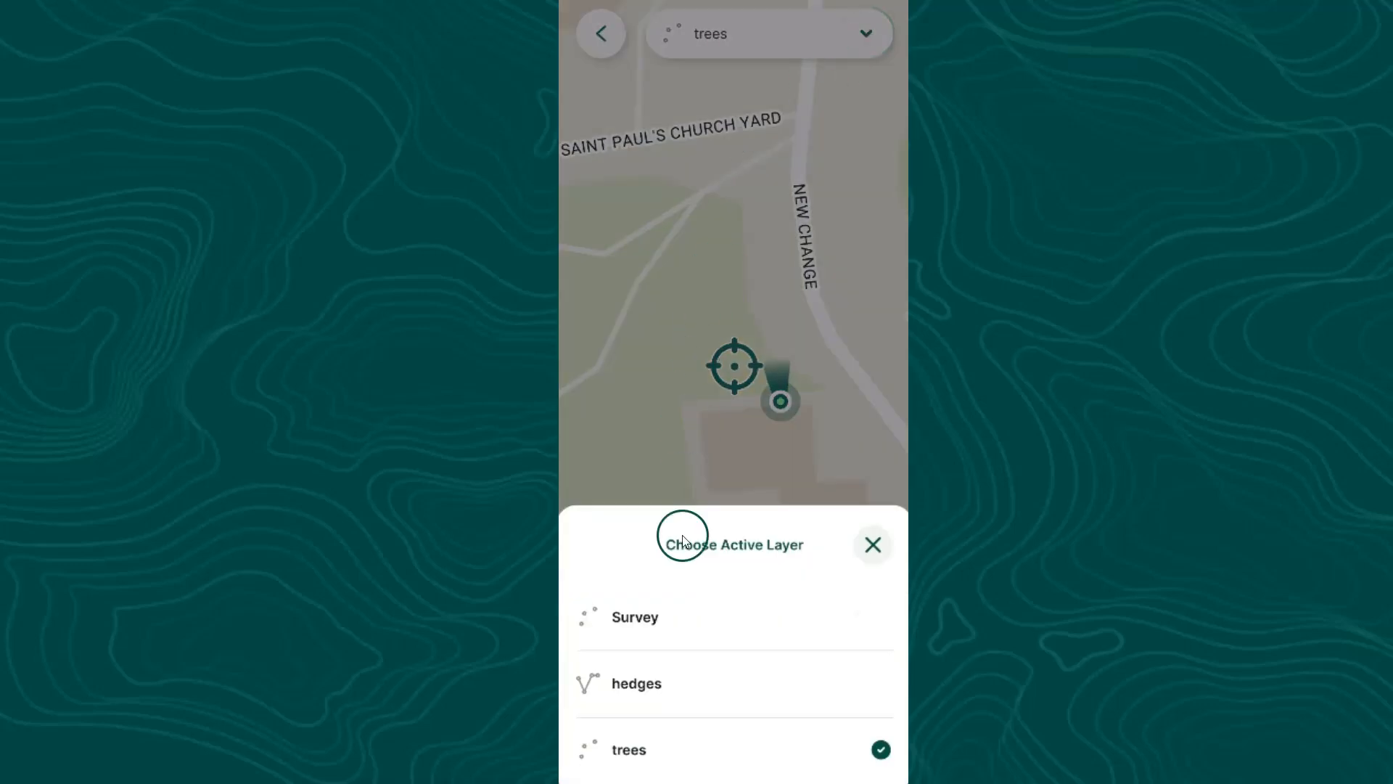
left_click(636, 683)
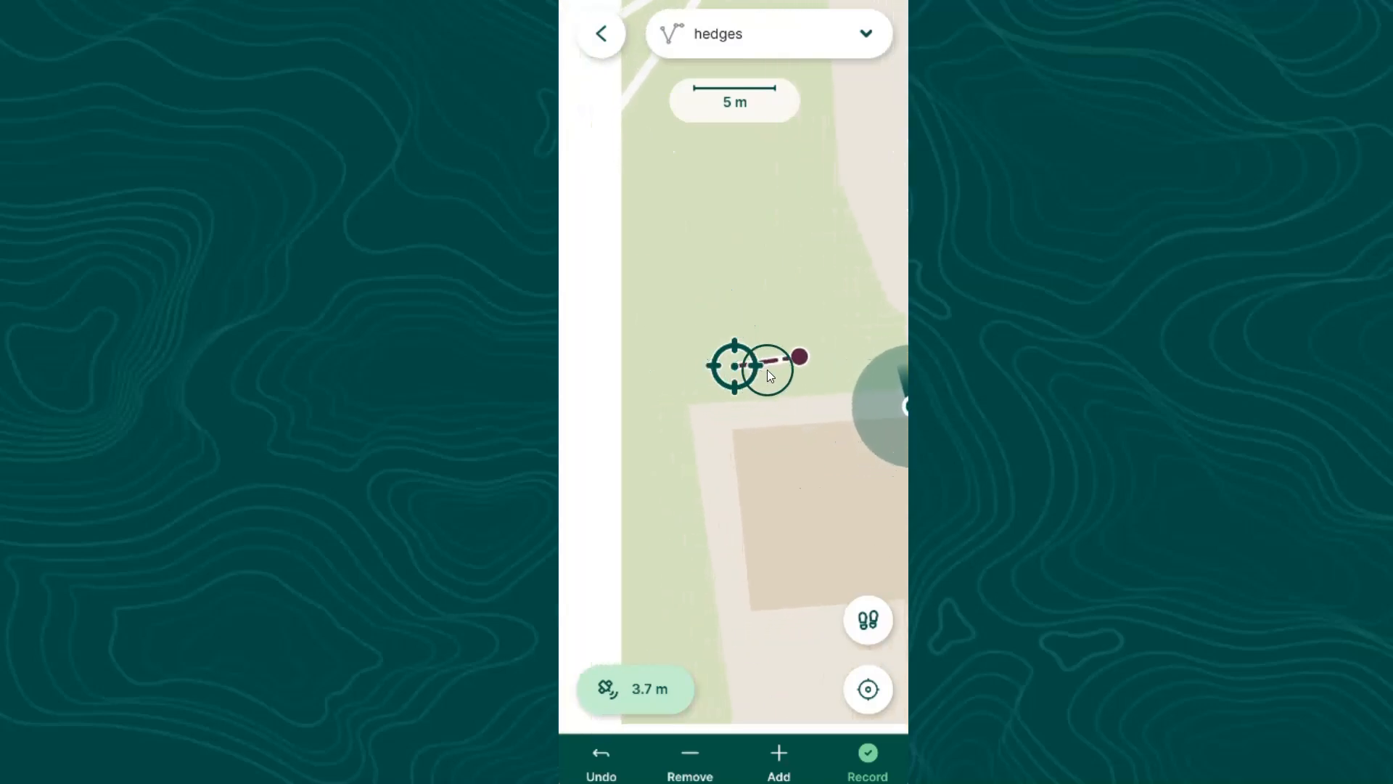
left_click(777, 759)
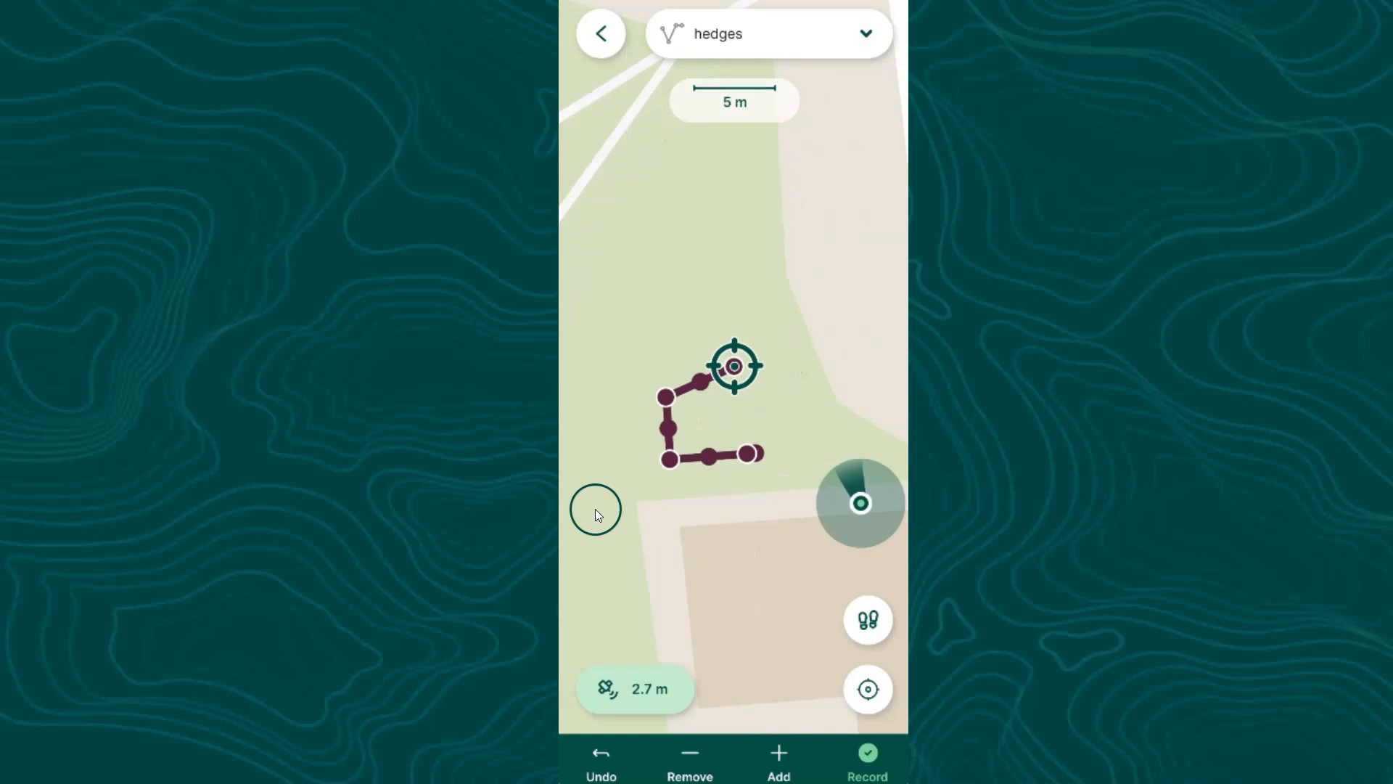
left_click(868, 759)
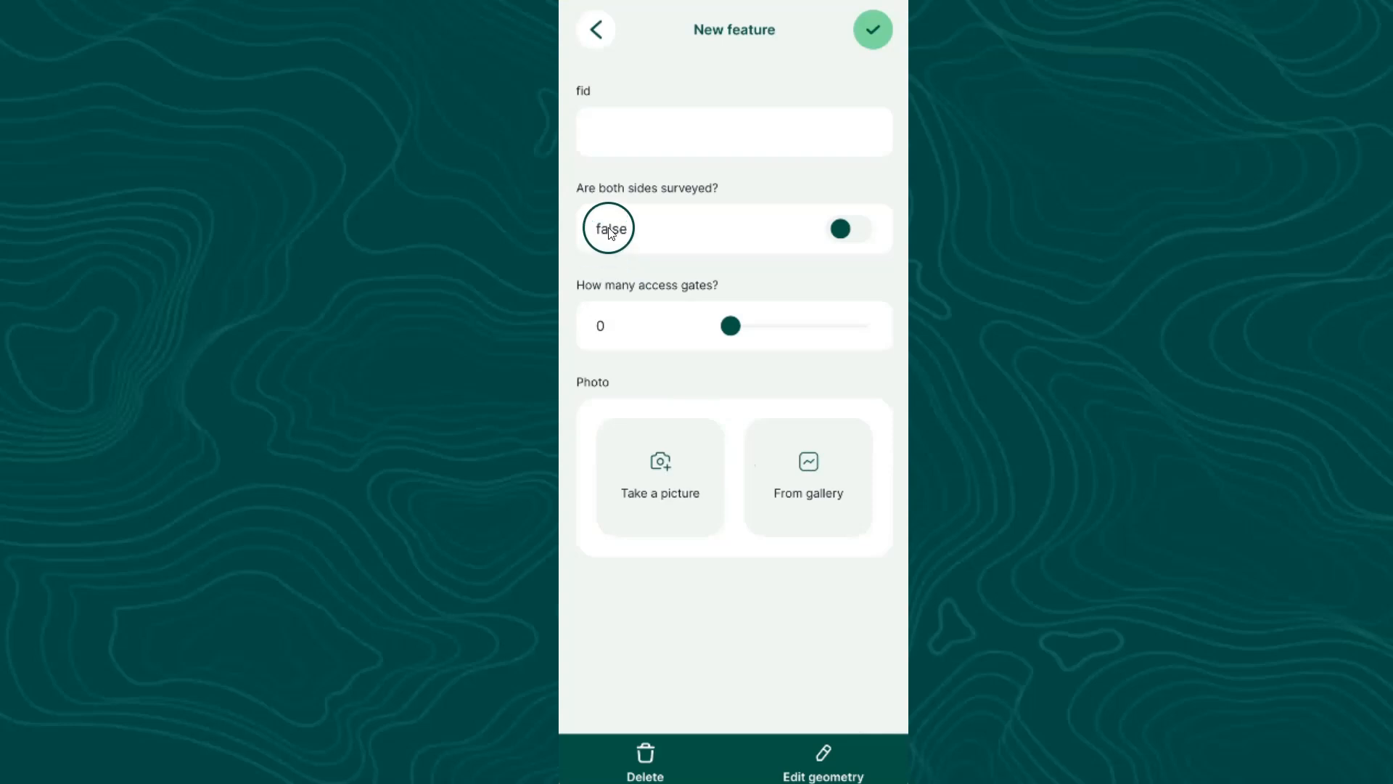
Step: Mark both sides surveyed and attach a captured photo of the hedge
left_click(849, 228)
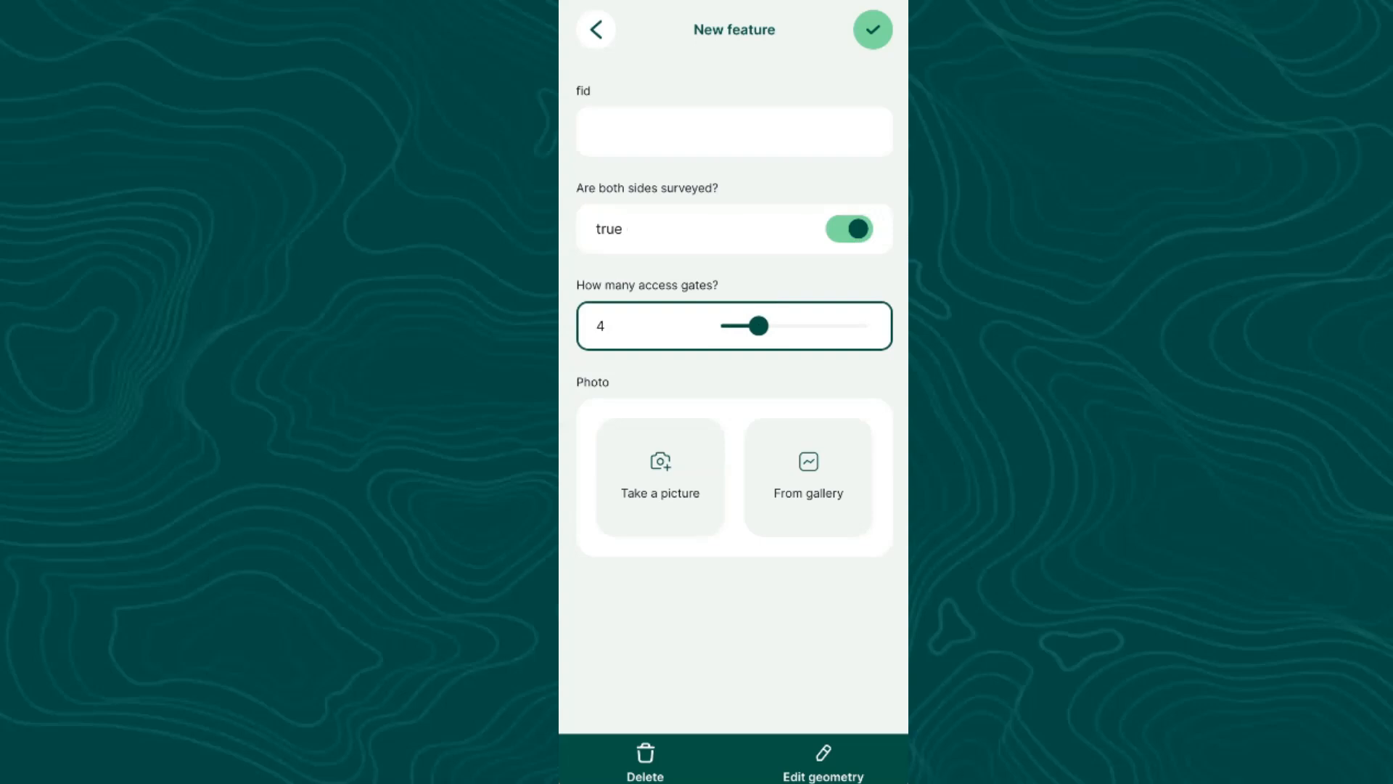
left_click(659, 476)
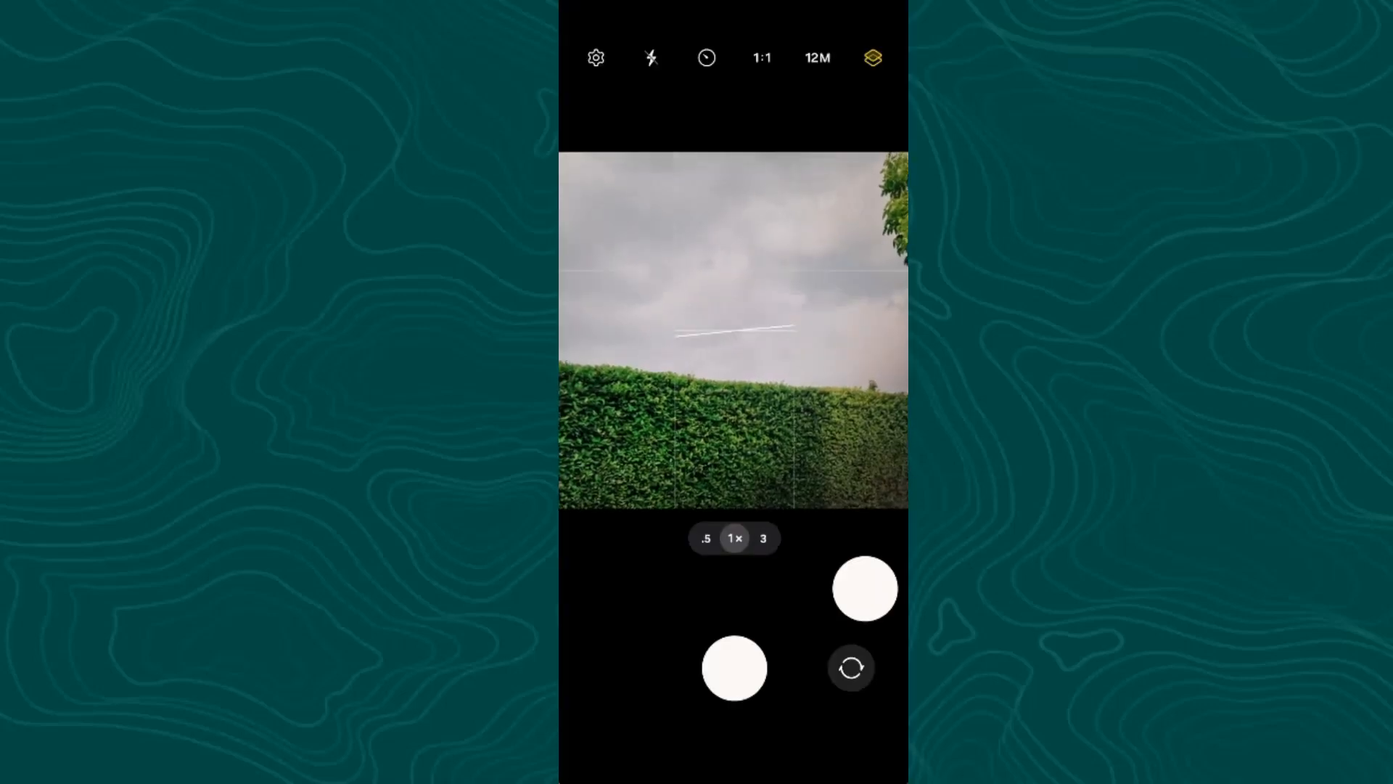
left_click(734, 668)
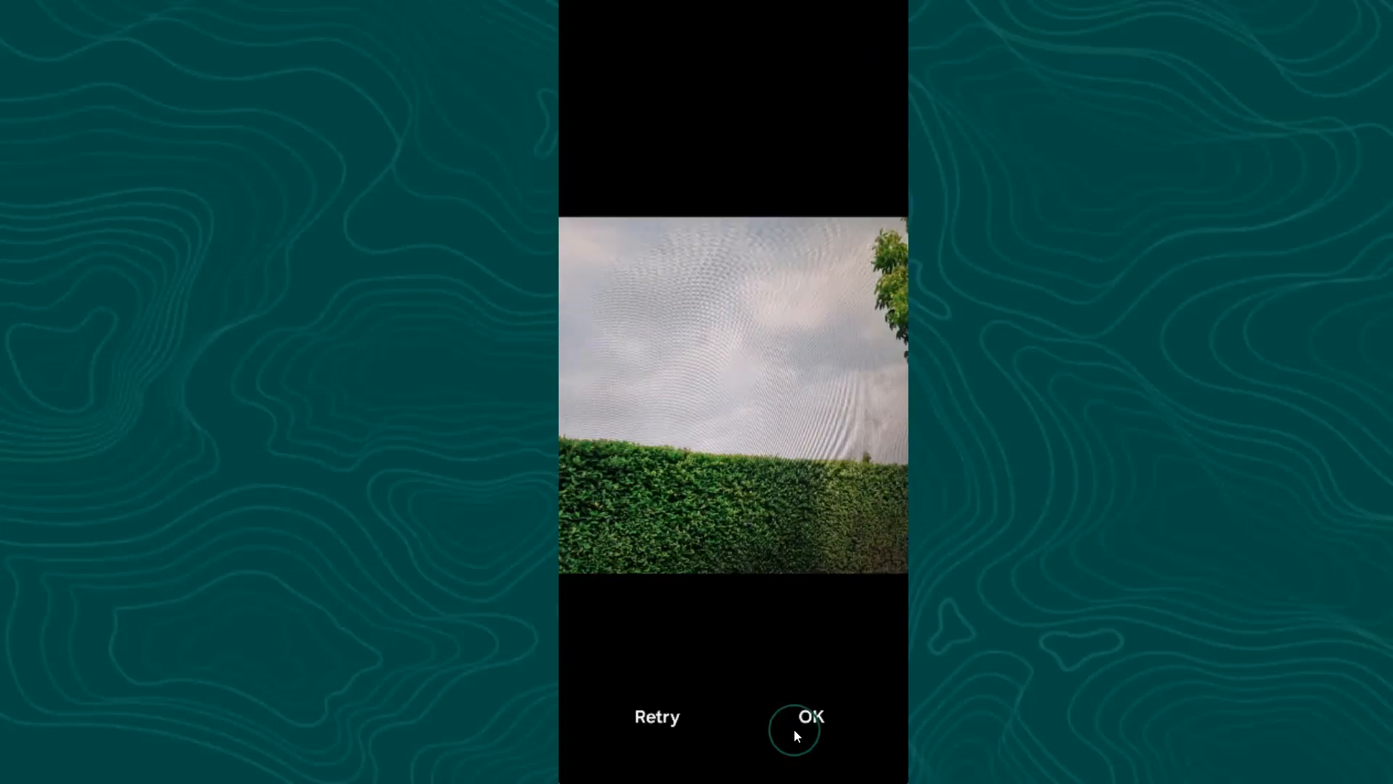
left_click(810, 715)
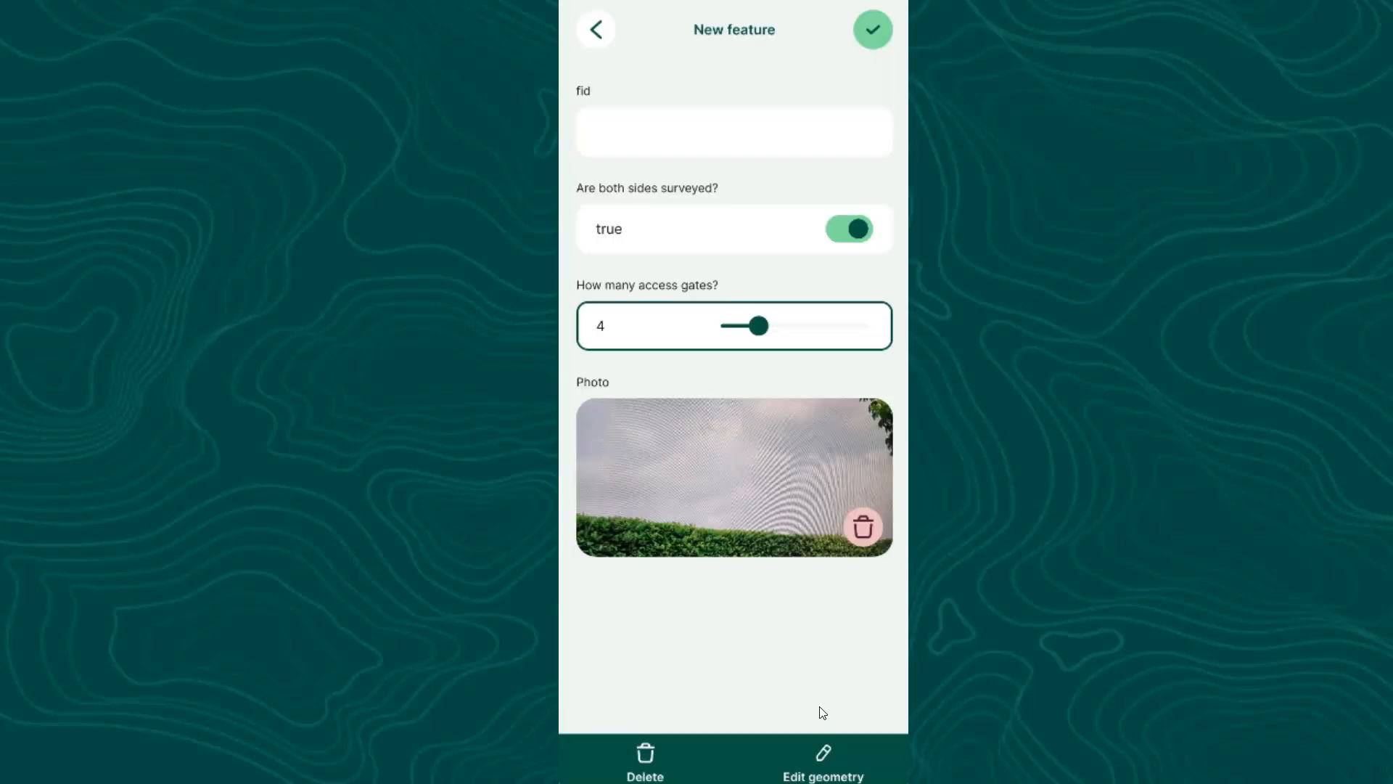
Step: Save the hedge with 4 access gates and sync the new features to the server
left_click(872, 29)
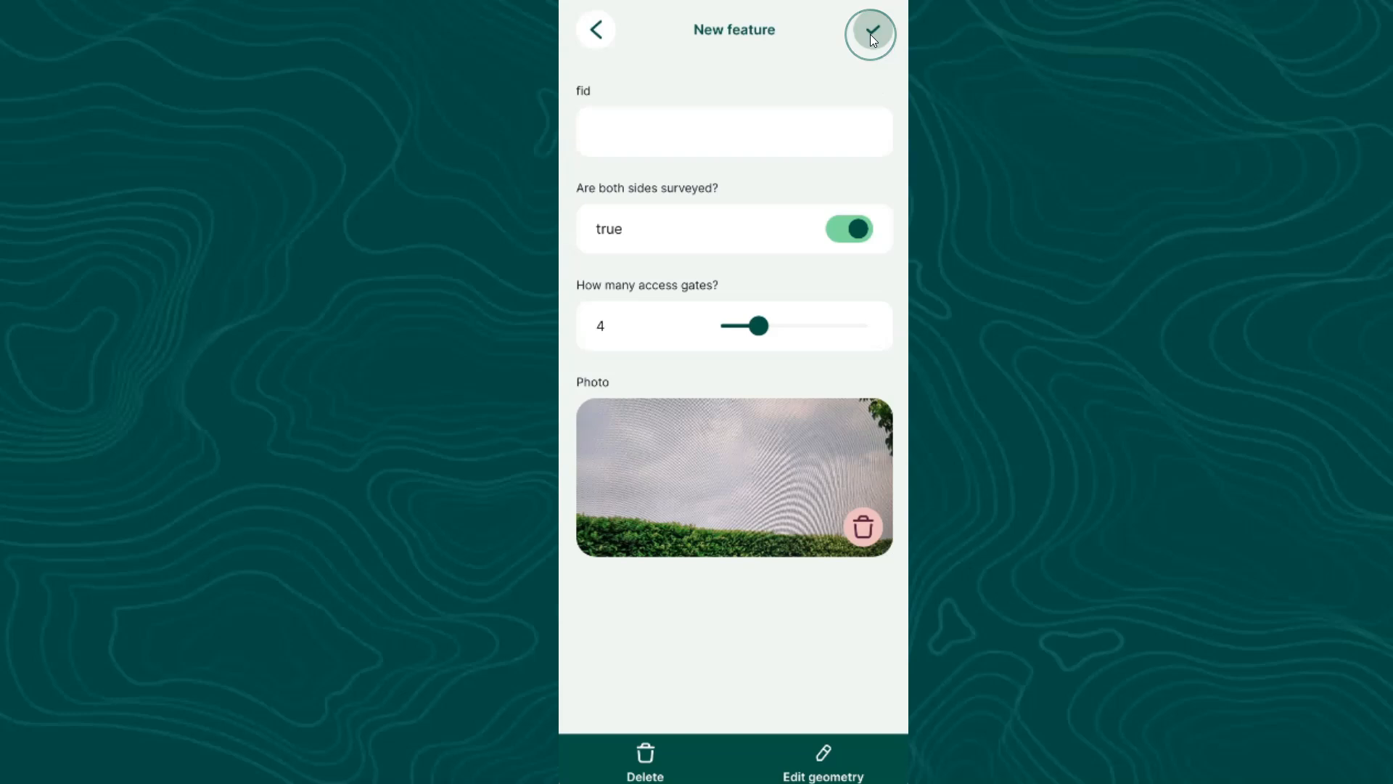
left_click(869, 34)
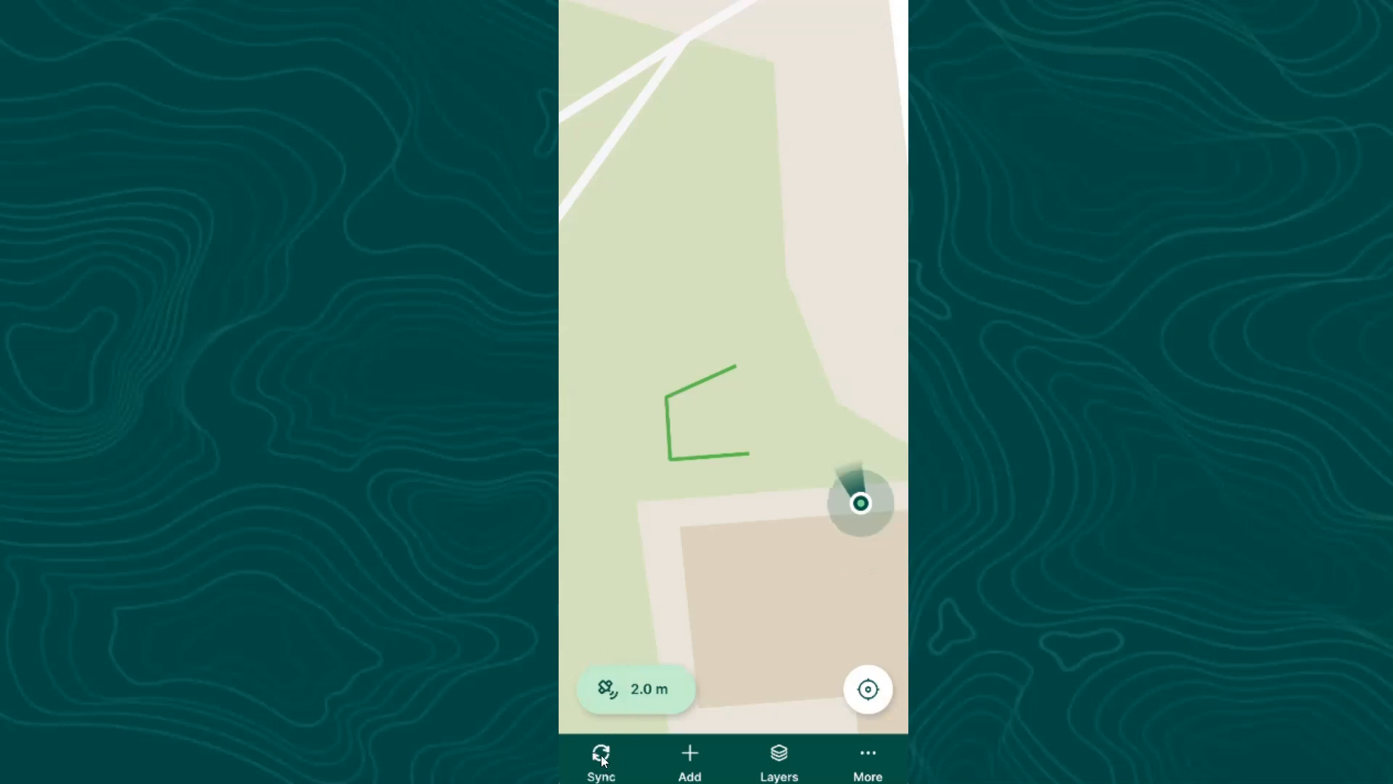
left_click(766, 576)
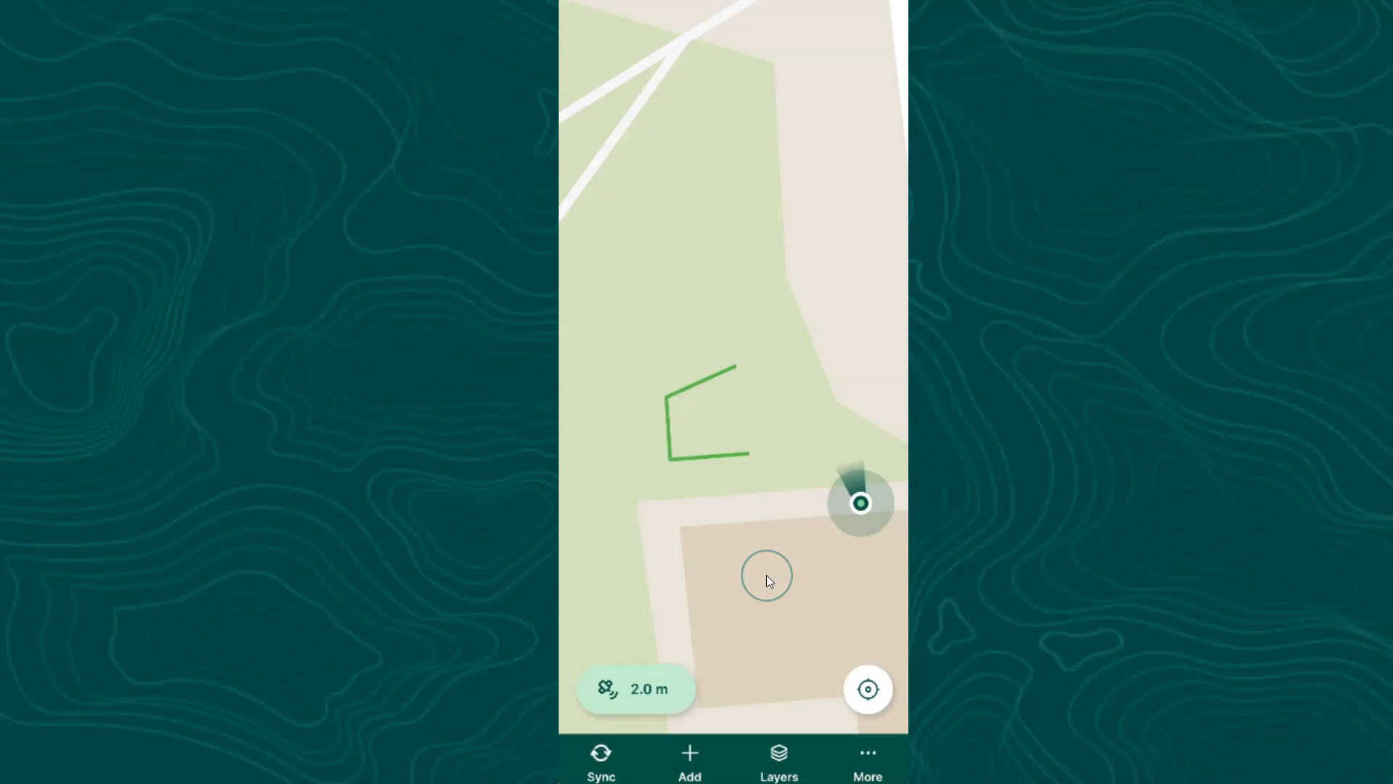
left_click(601, 759)
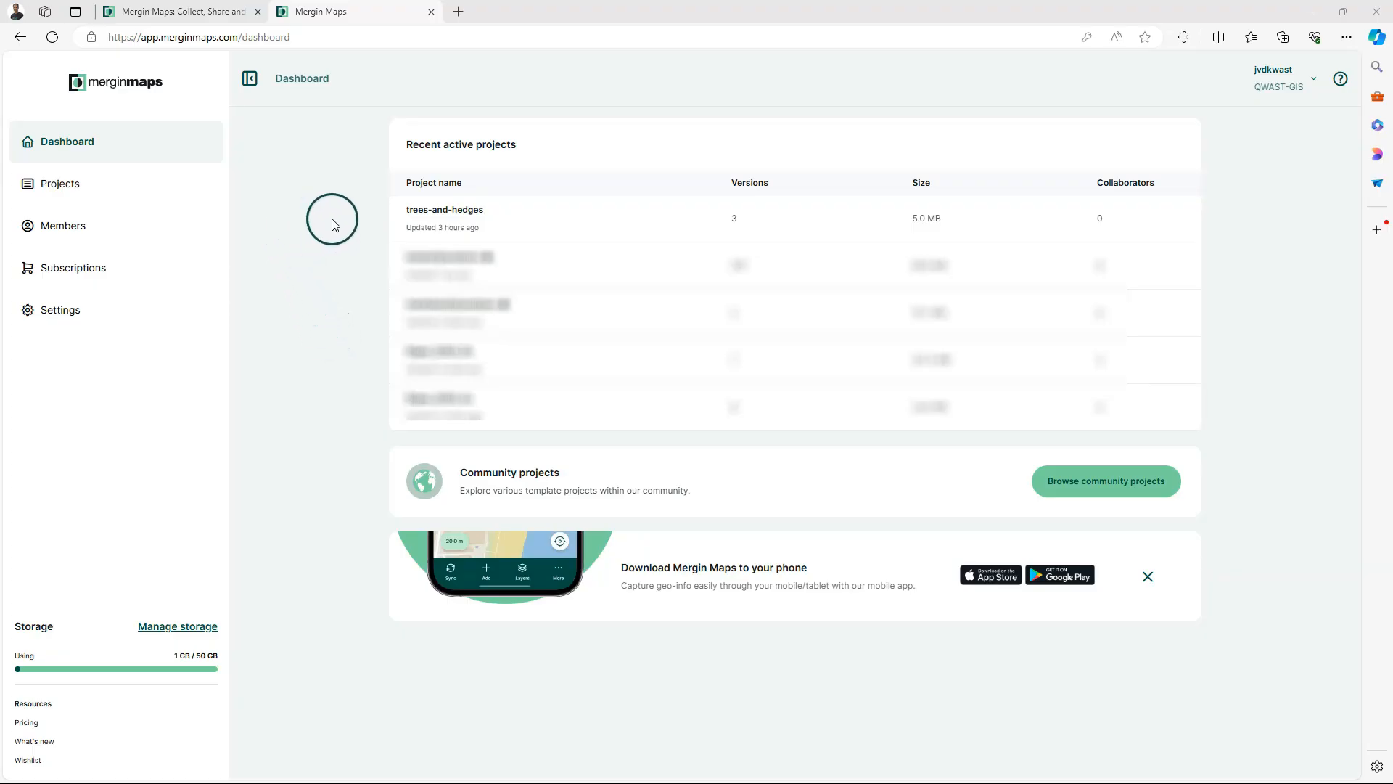
Step: View the trees-and-hedges history and inspect version v3, which adds one file and edits two
left_click(444, 209)
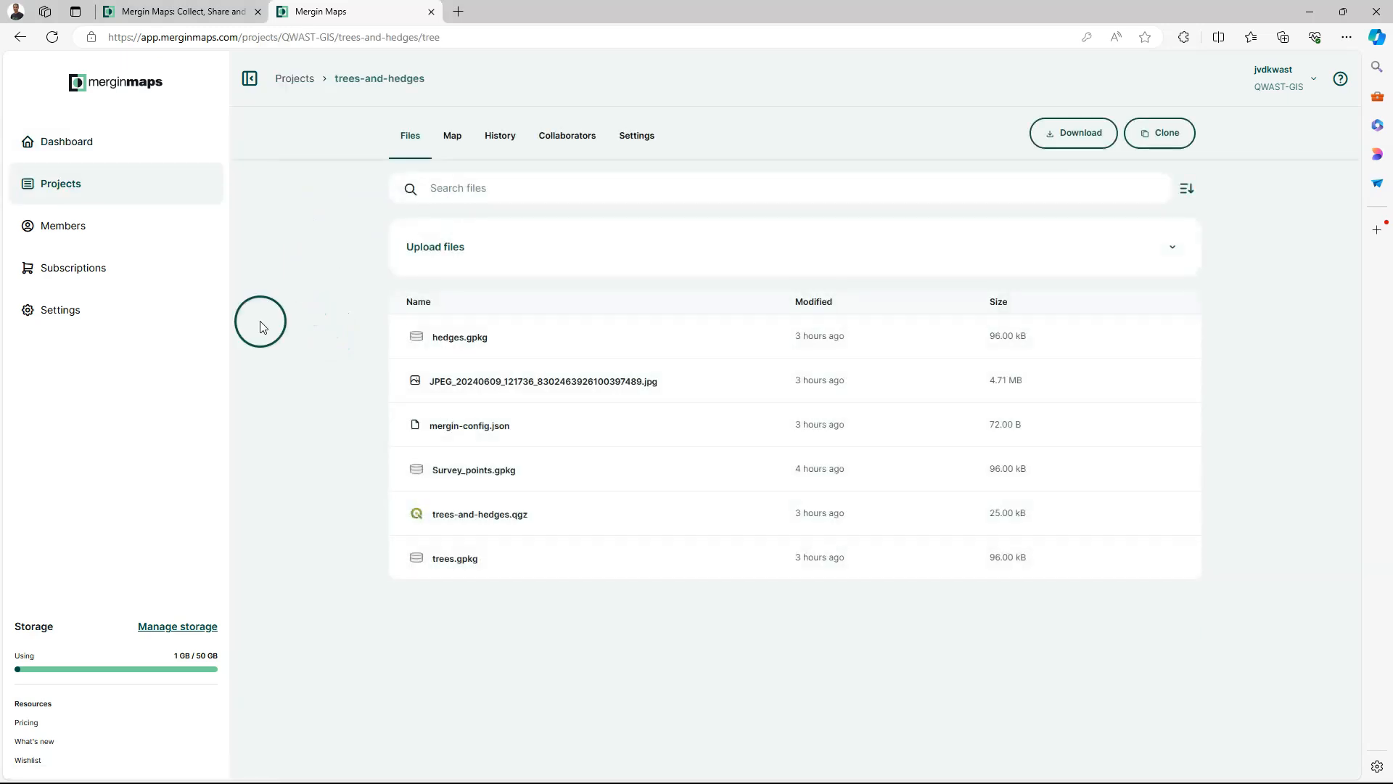
mouse_move(454, 398)
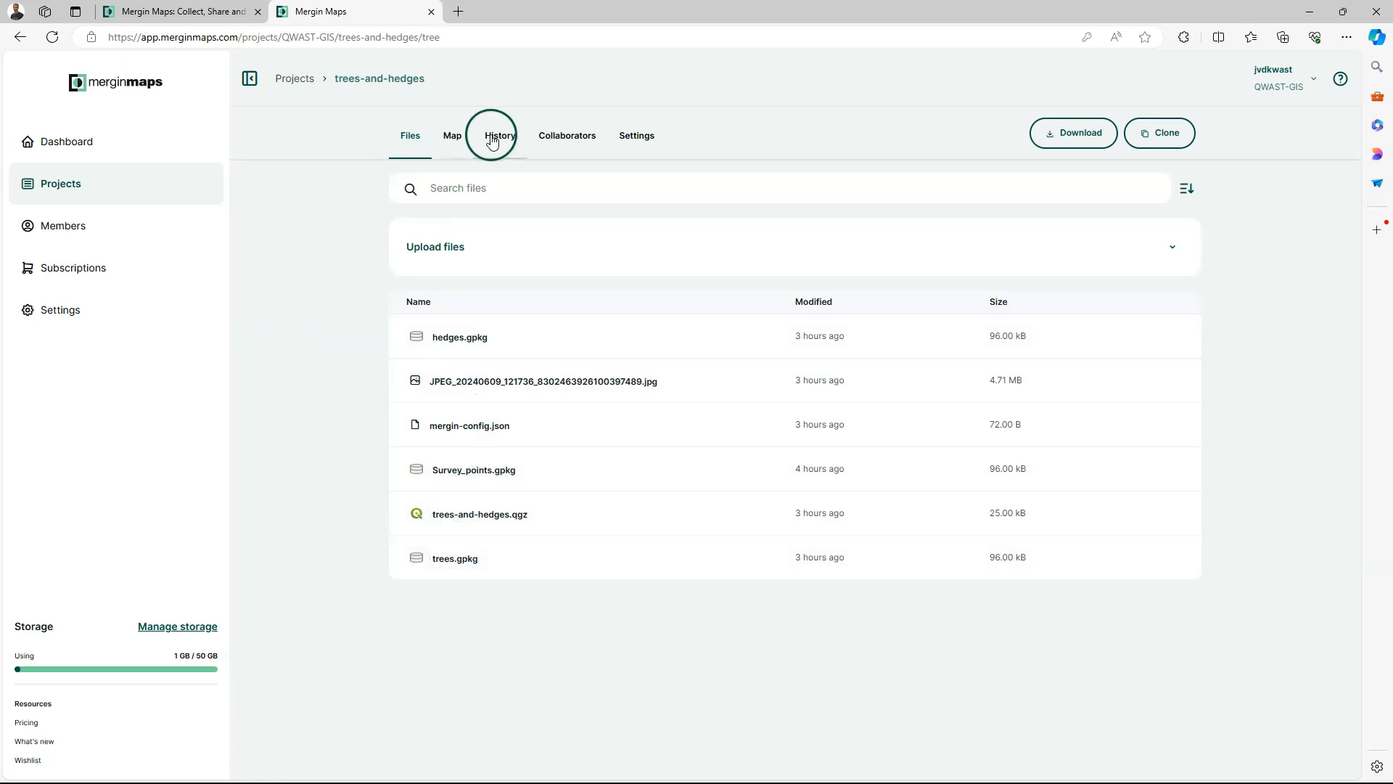
left_click(499, 135)
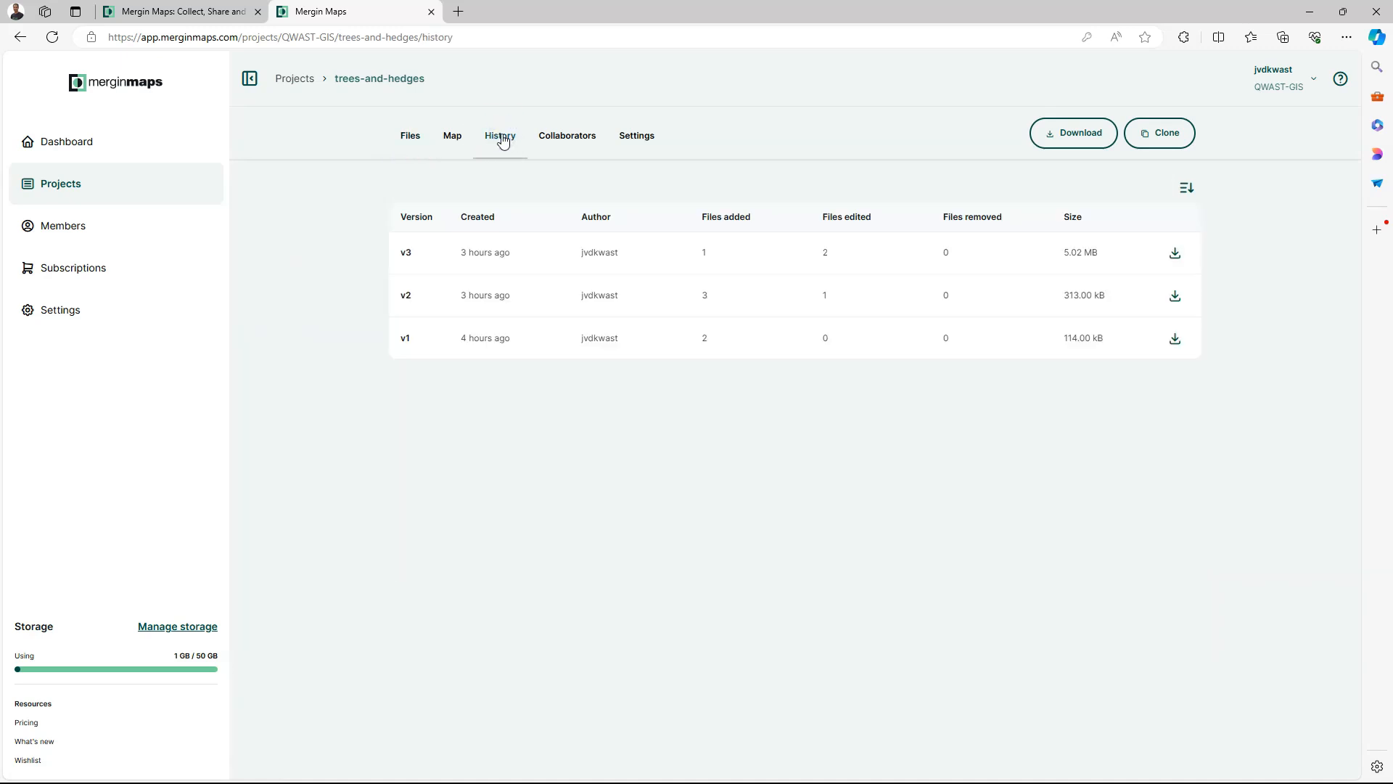
left_click(440, 258)
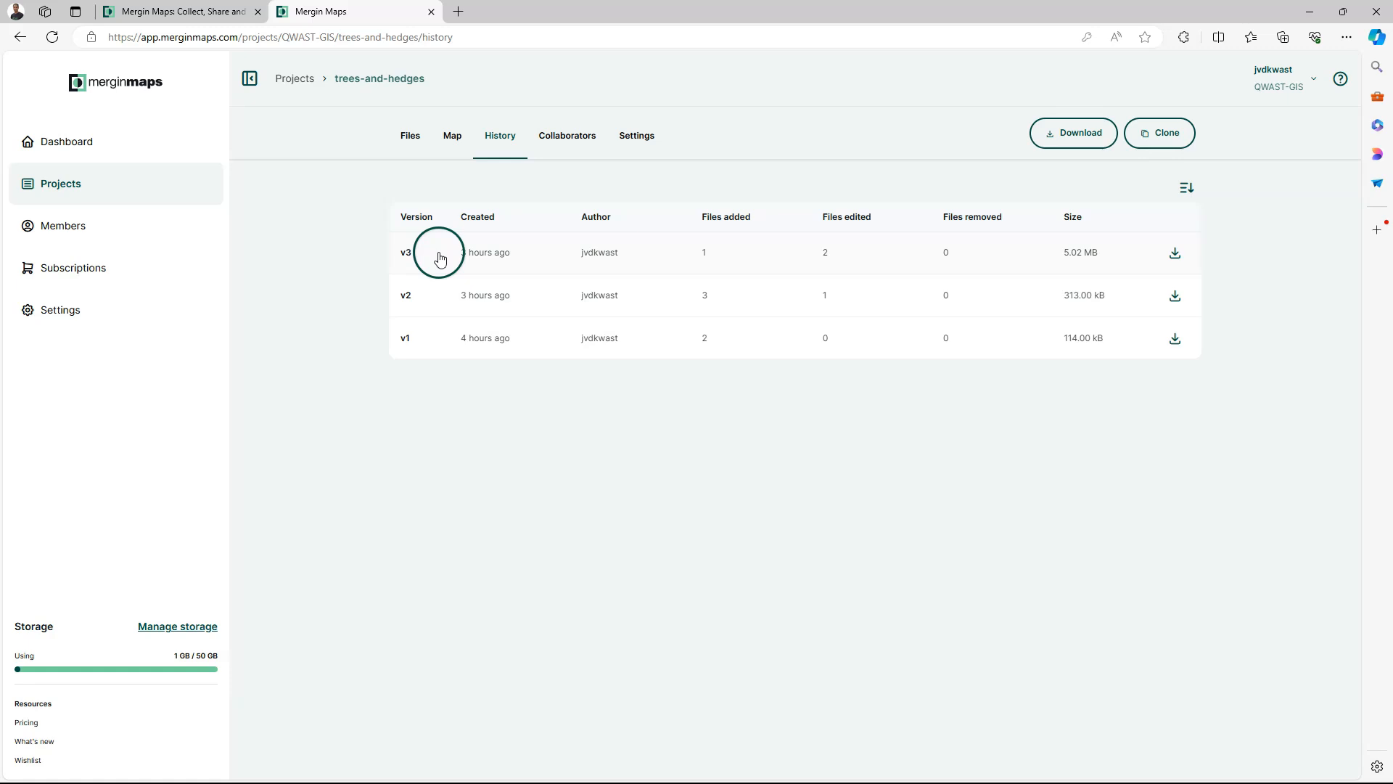
left_click(440, 259)
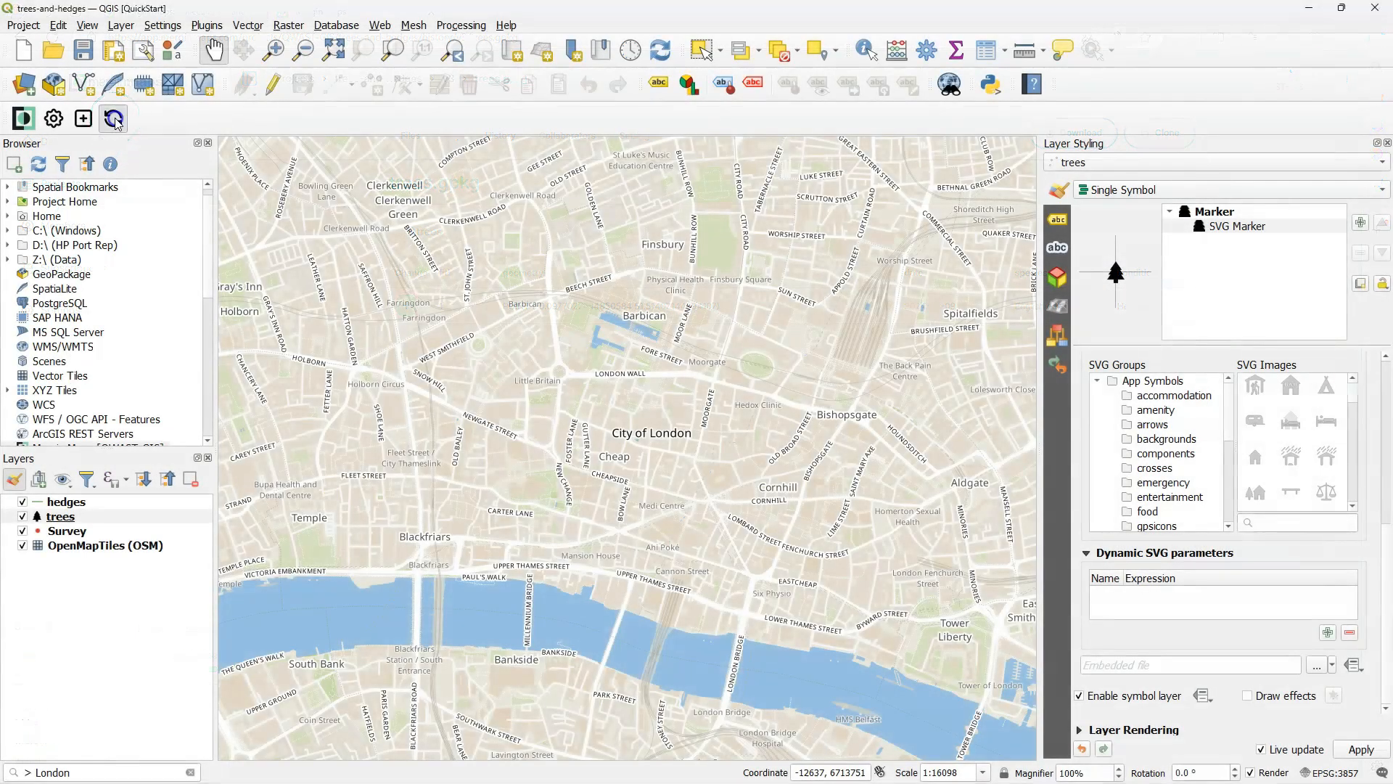
Step: Sync the project with the Mergin Maps plugin, pulling the new photo and hedge and tree edits
left_click(114, 117)
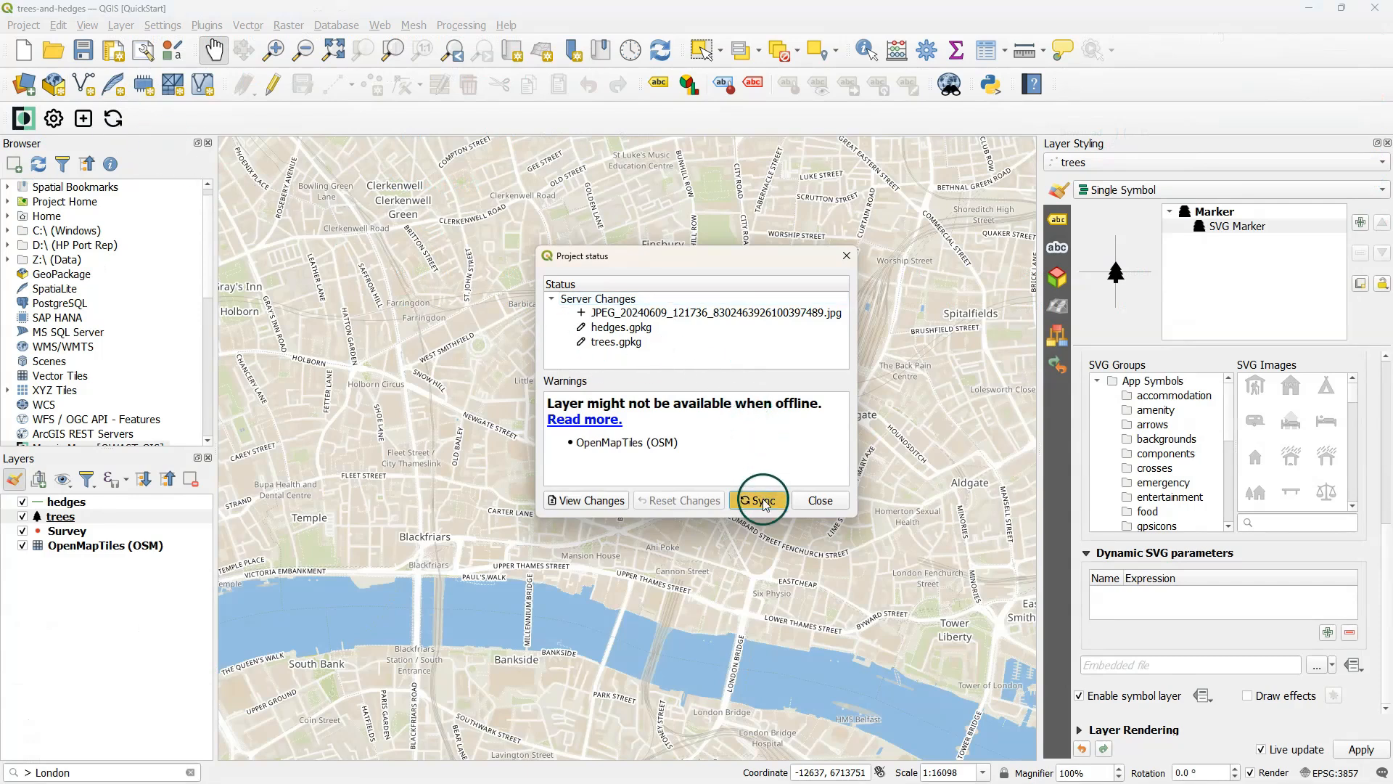
left_click(757, 501)
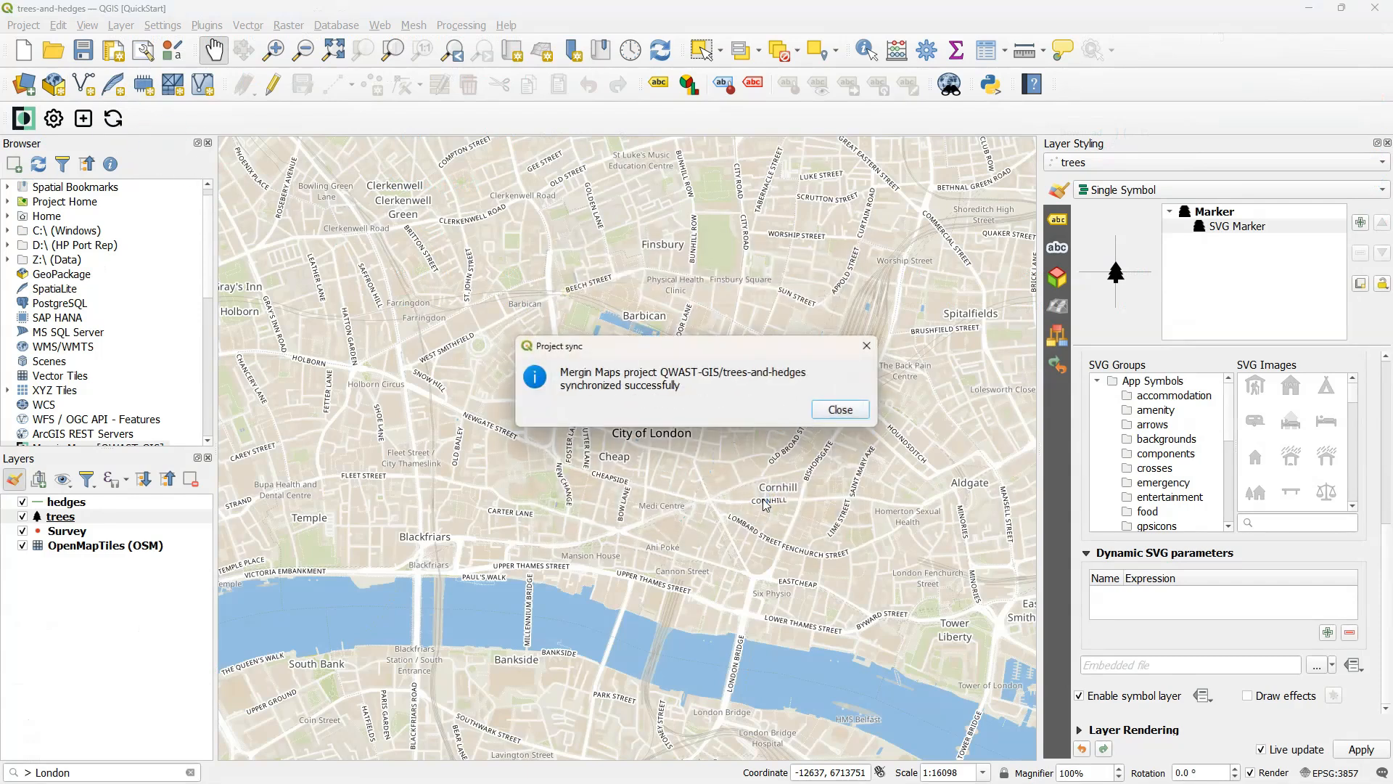
left_click(837, 409)
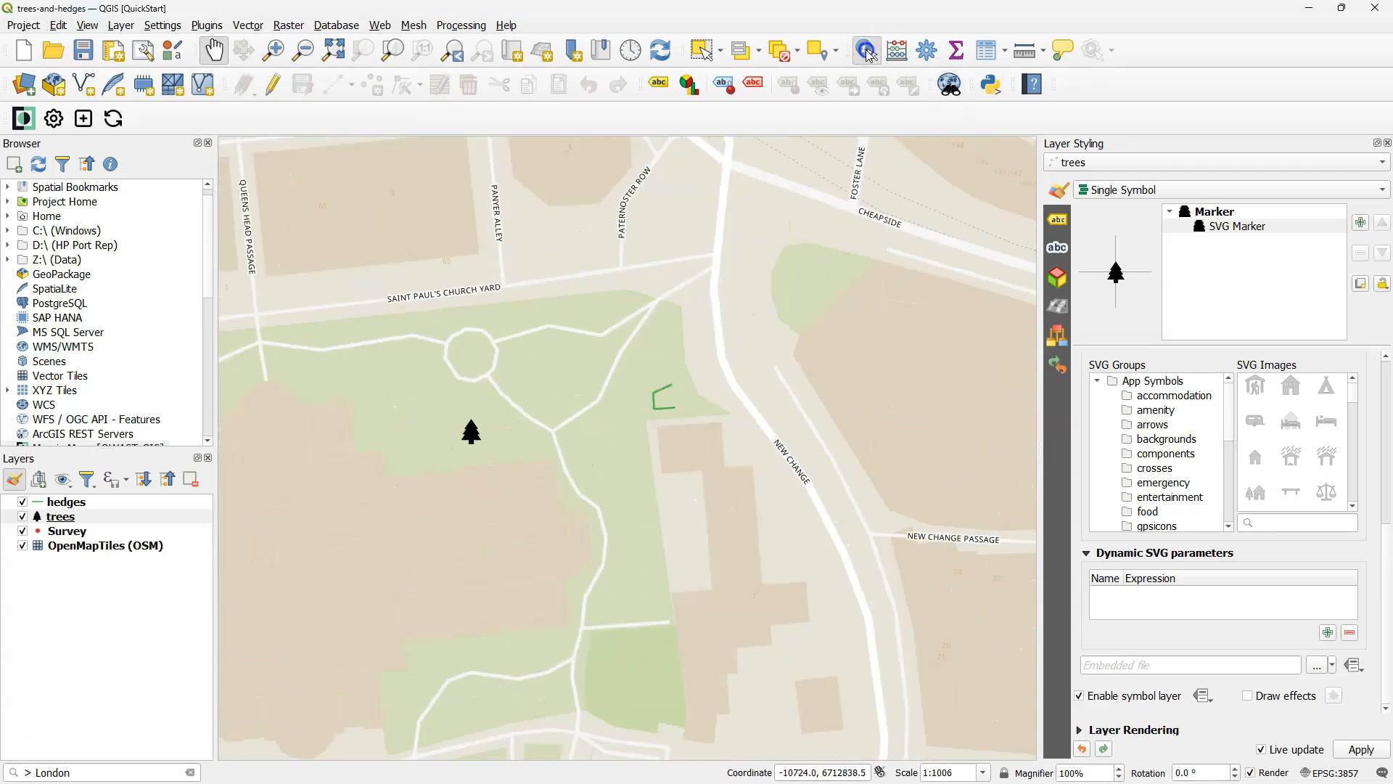
Step: Identify the synced hedge (both sides surveyed, 4 gates, photo) and then the surveyed tree
left_click(669, 391)
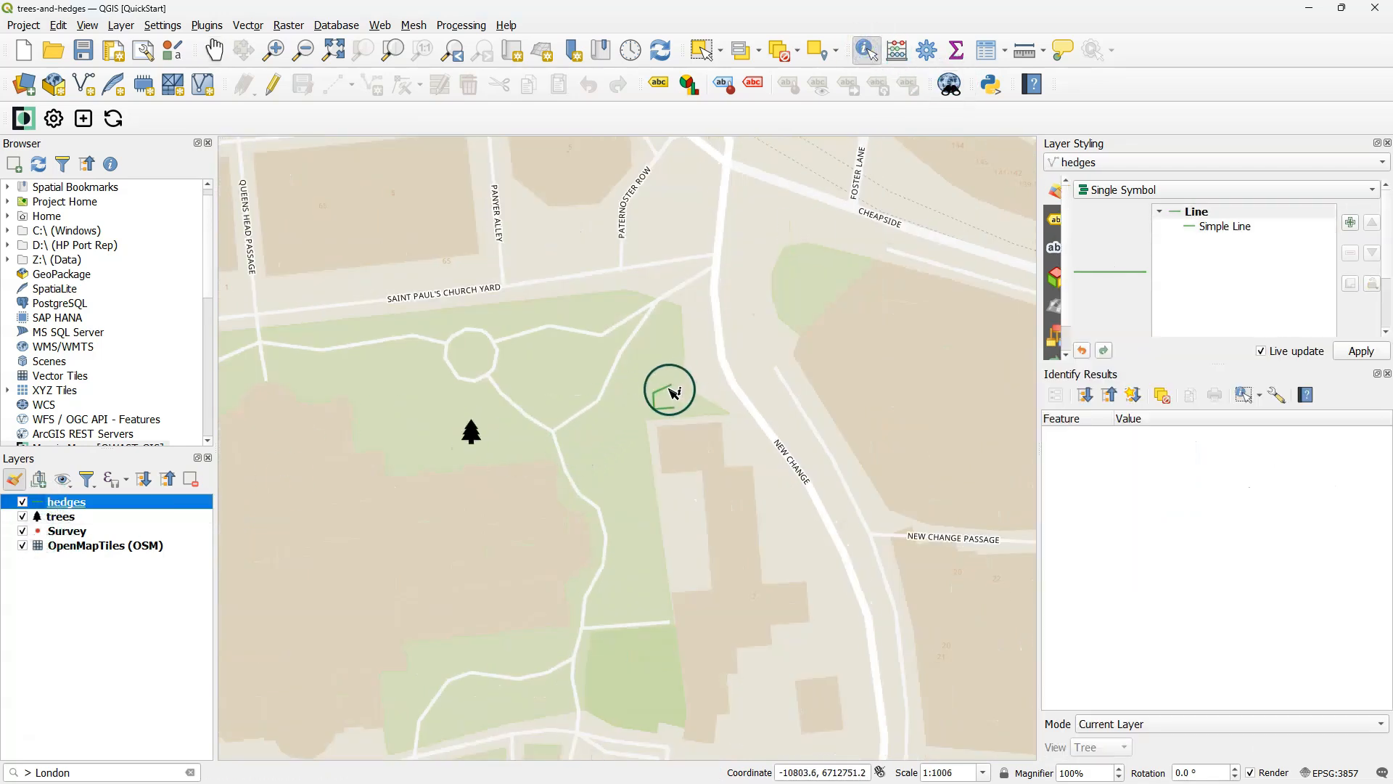
left_click(669, 390)
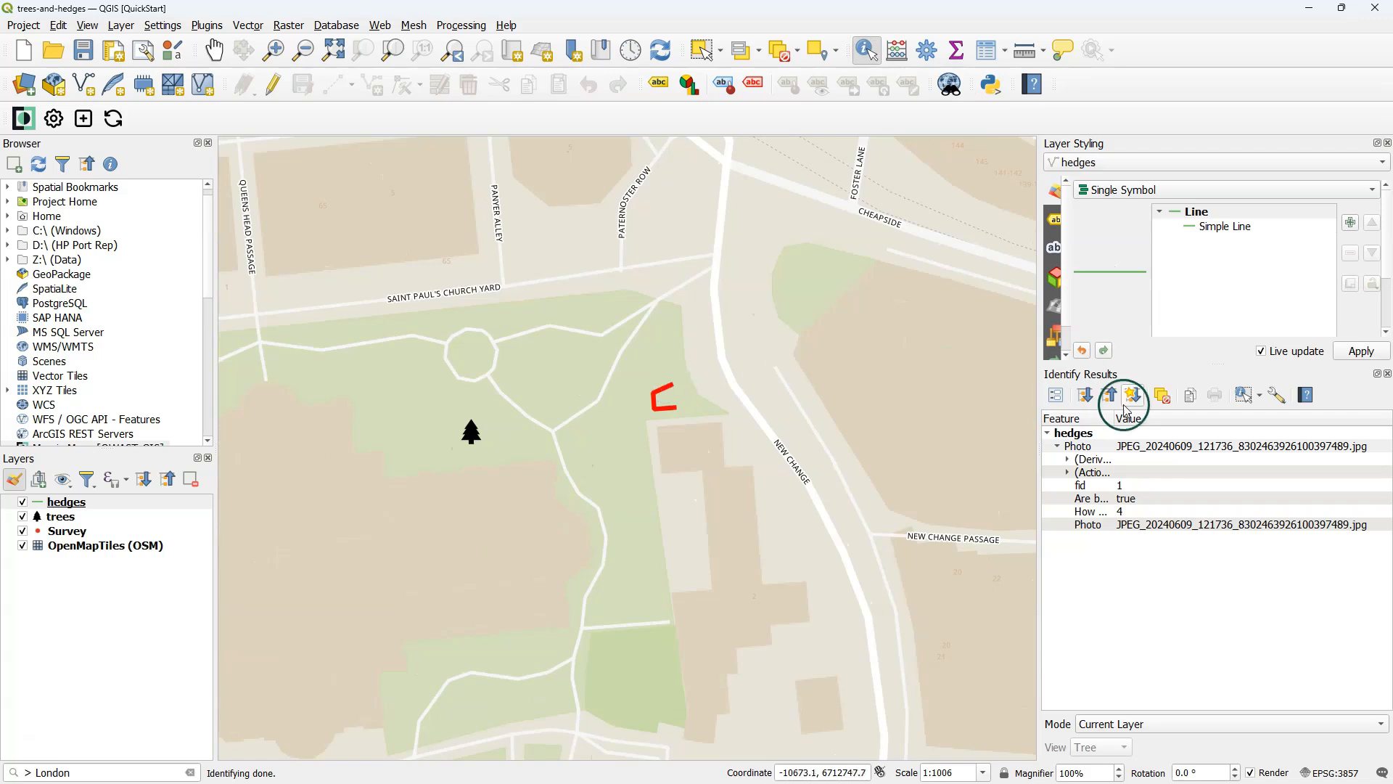
left_click(1133, 395)
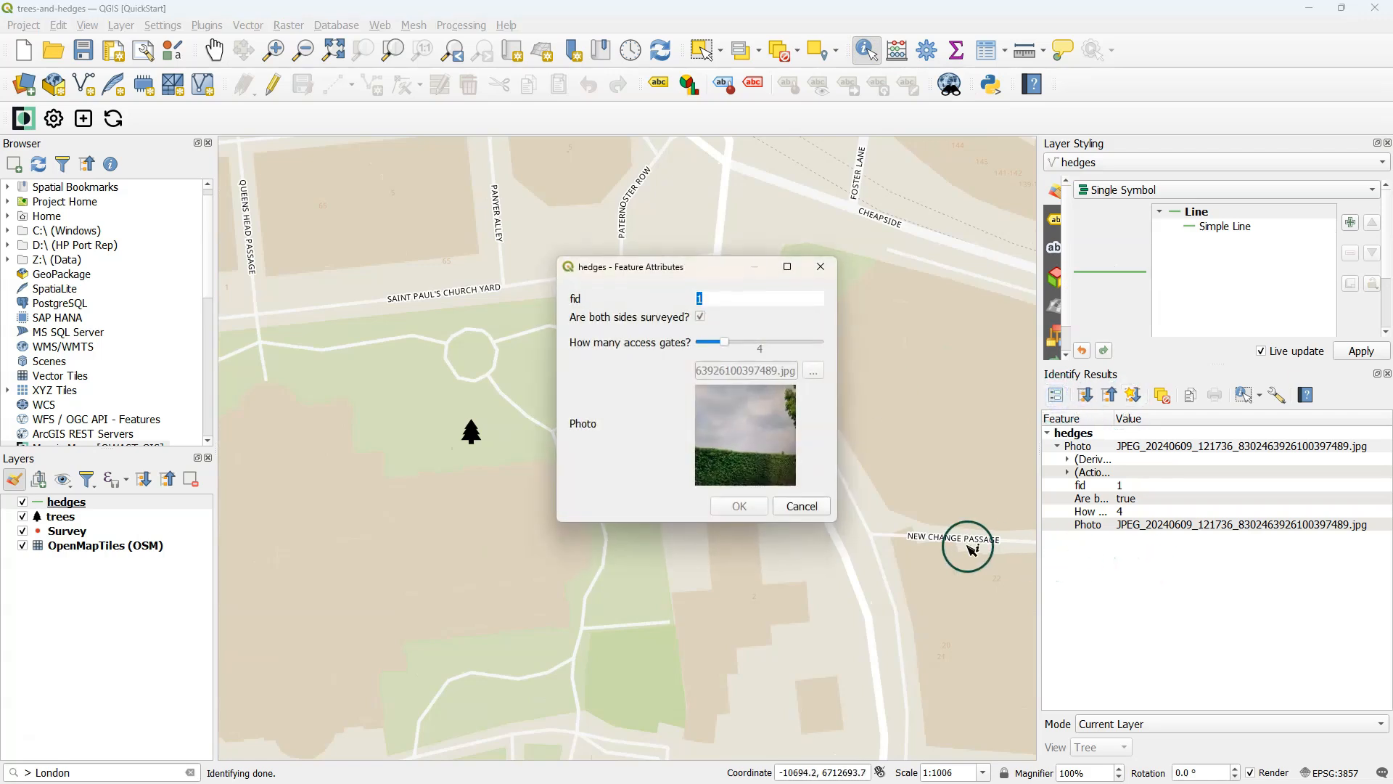
mouse_move(1256, 581)
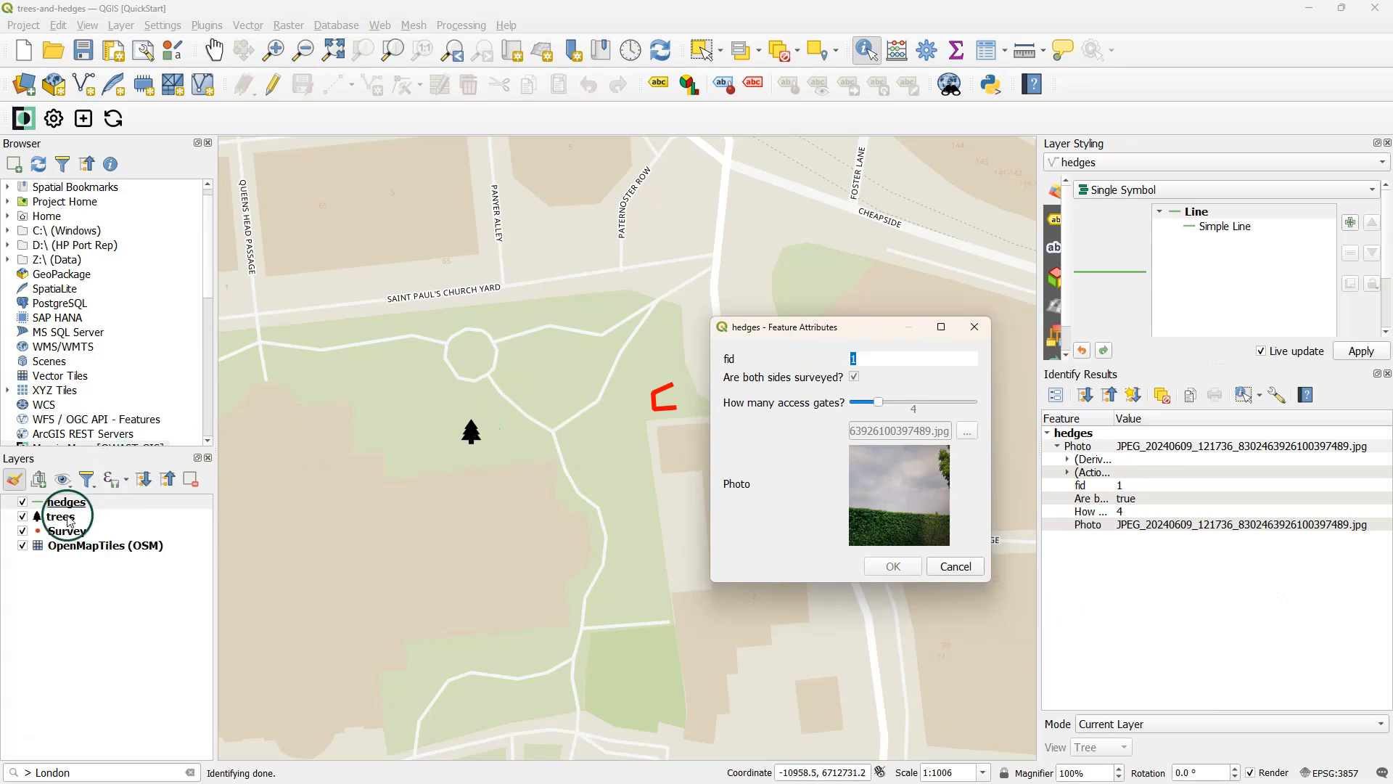
left_click(58, 517)
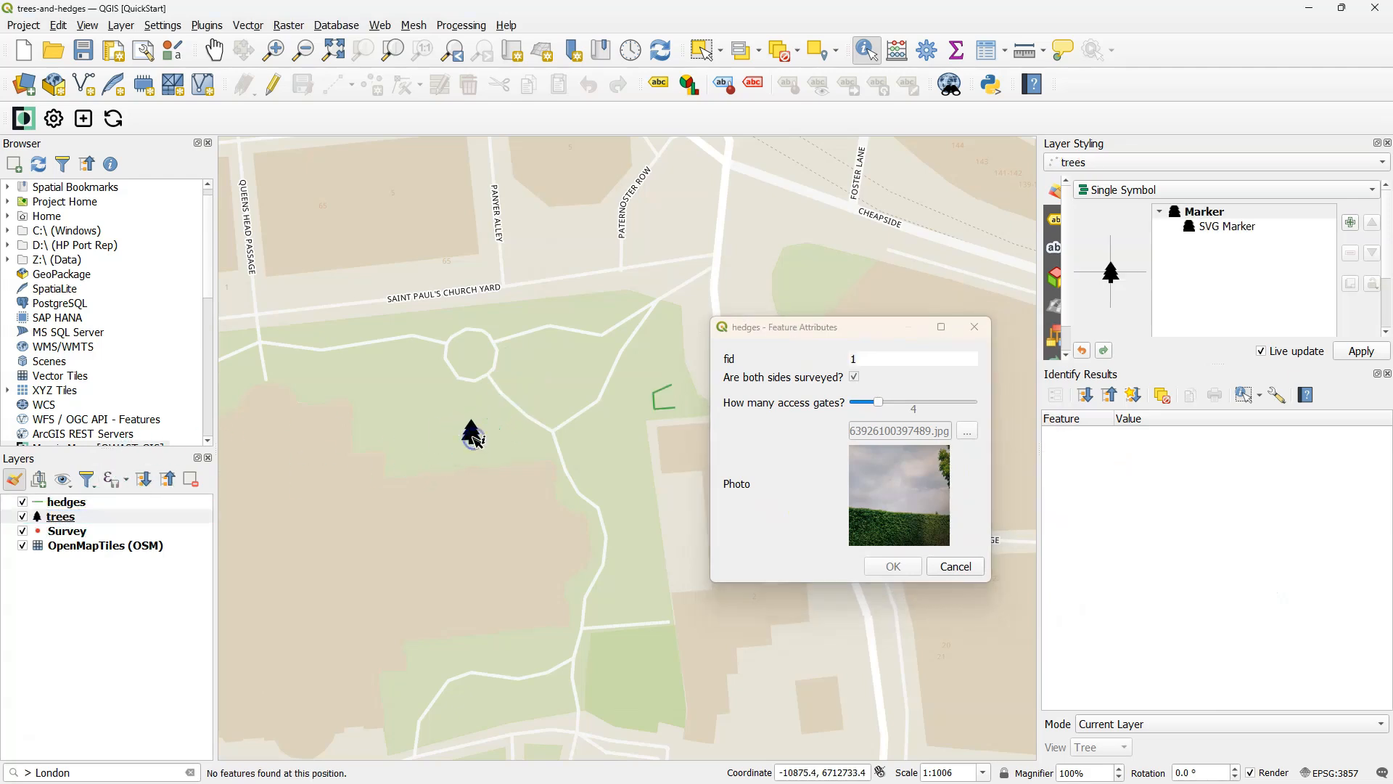
left_click(471, 434)
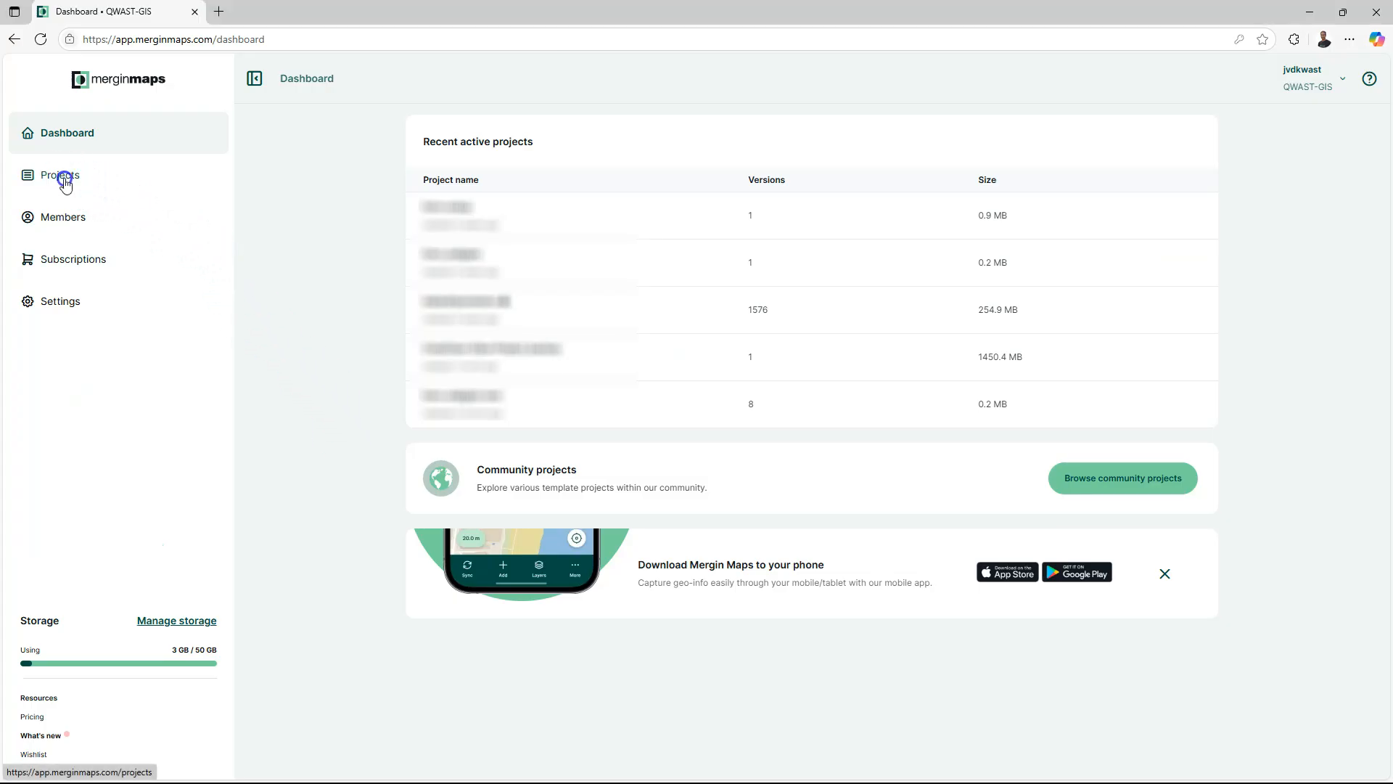
Step: Find trees-and-hedges in the Projects list by searching 'tr'
left_click(60, 175)
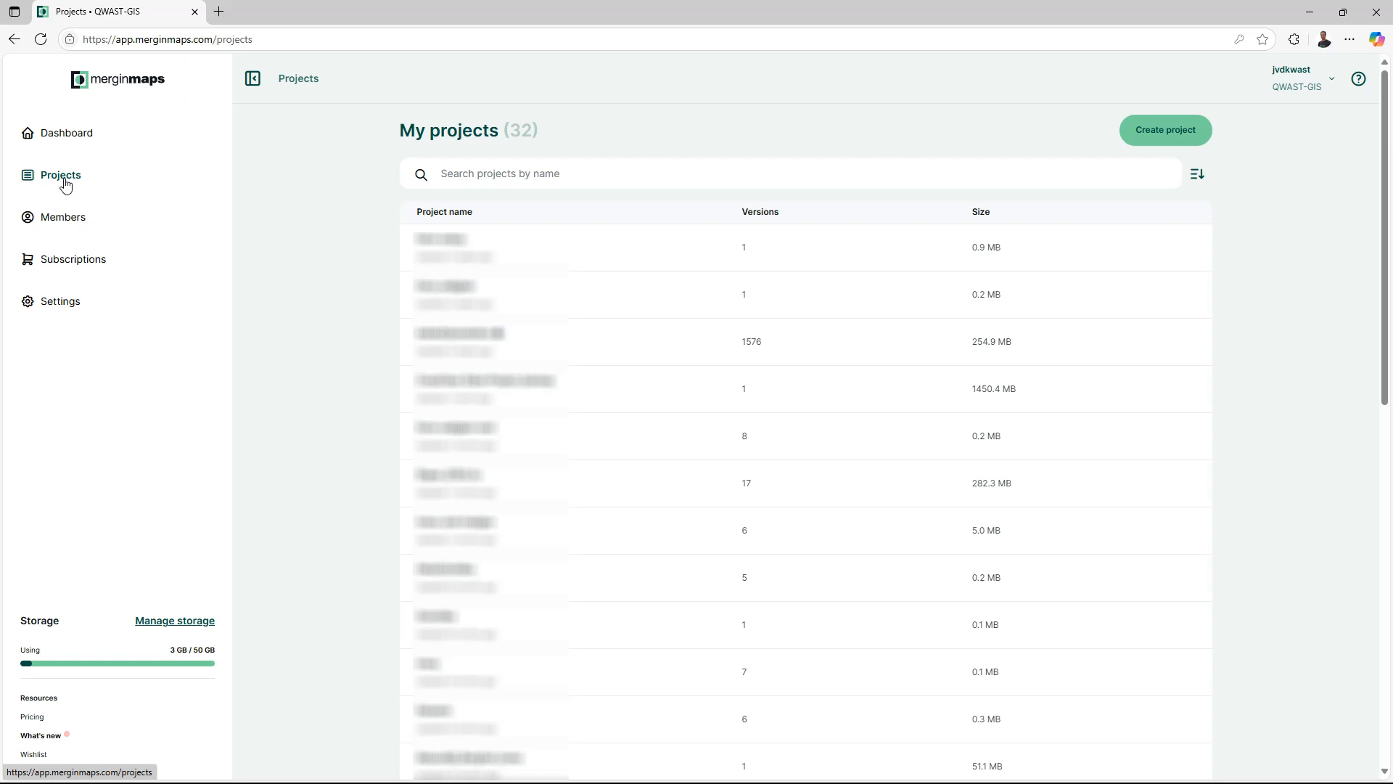
type("trees")
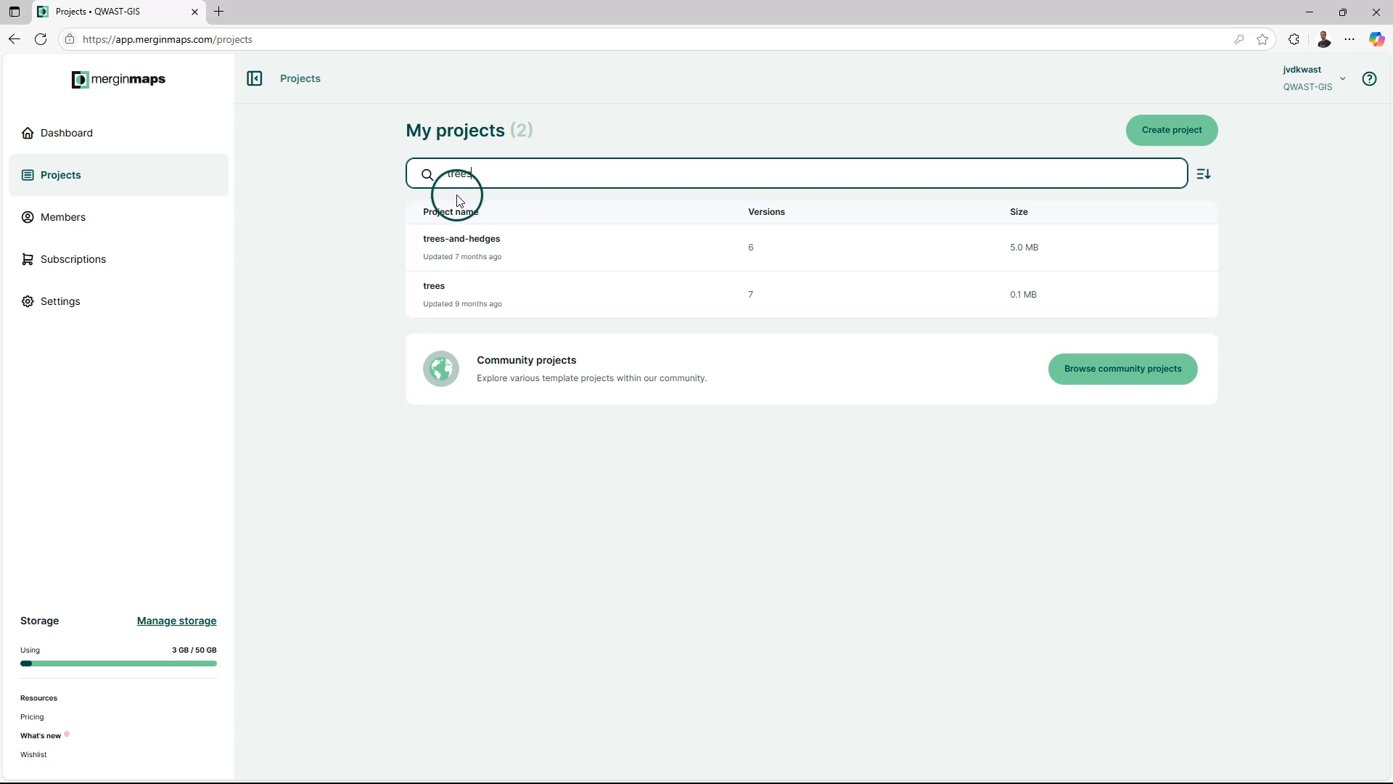
mouse_move(457, 246)
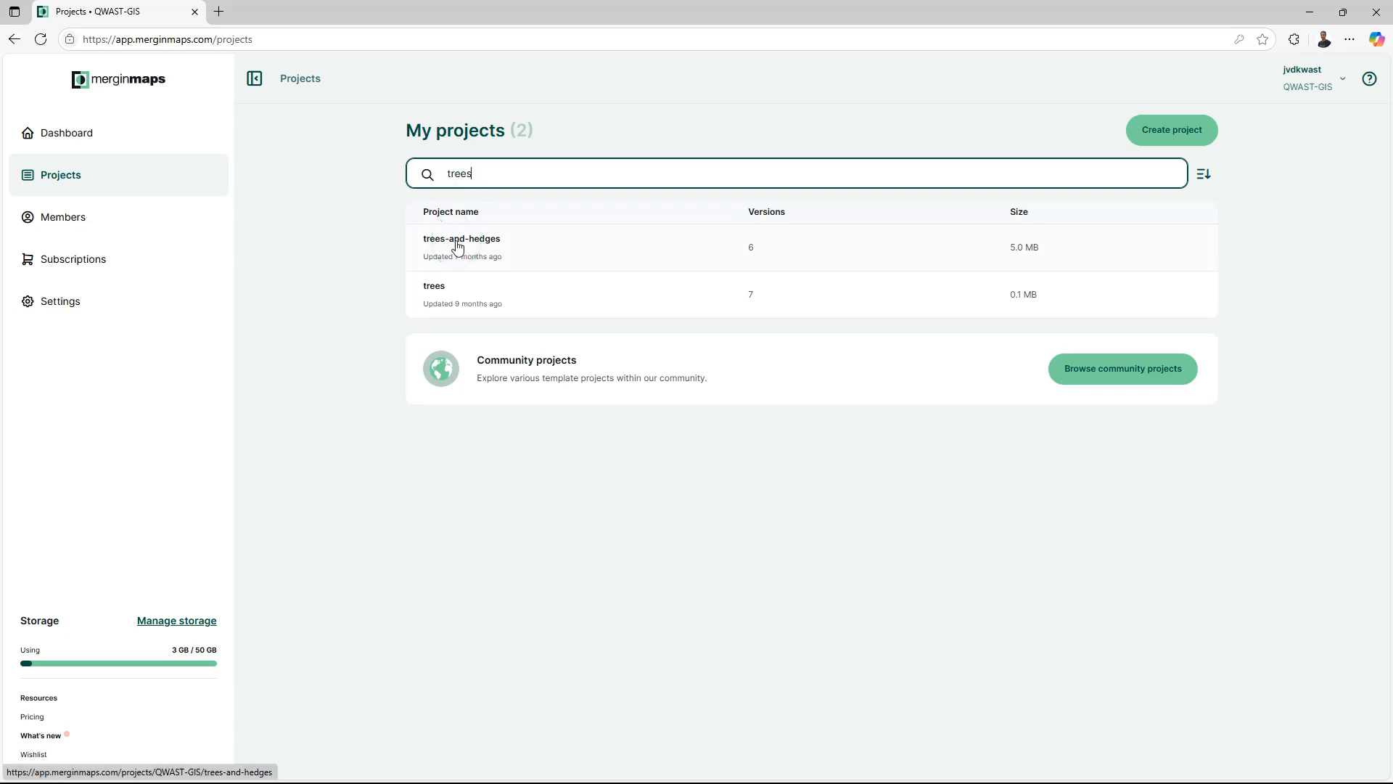
left_click(461, 238)
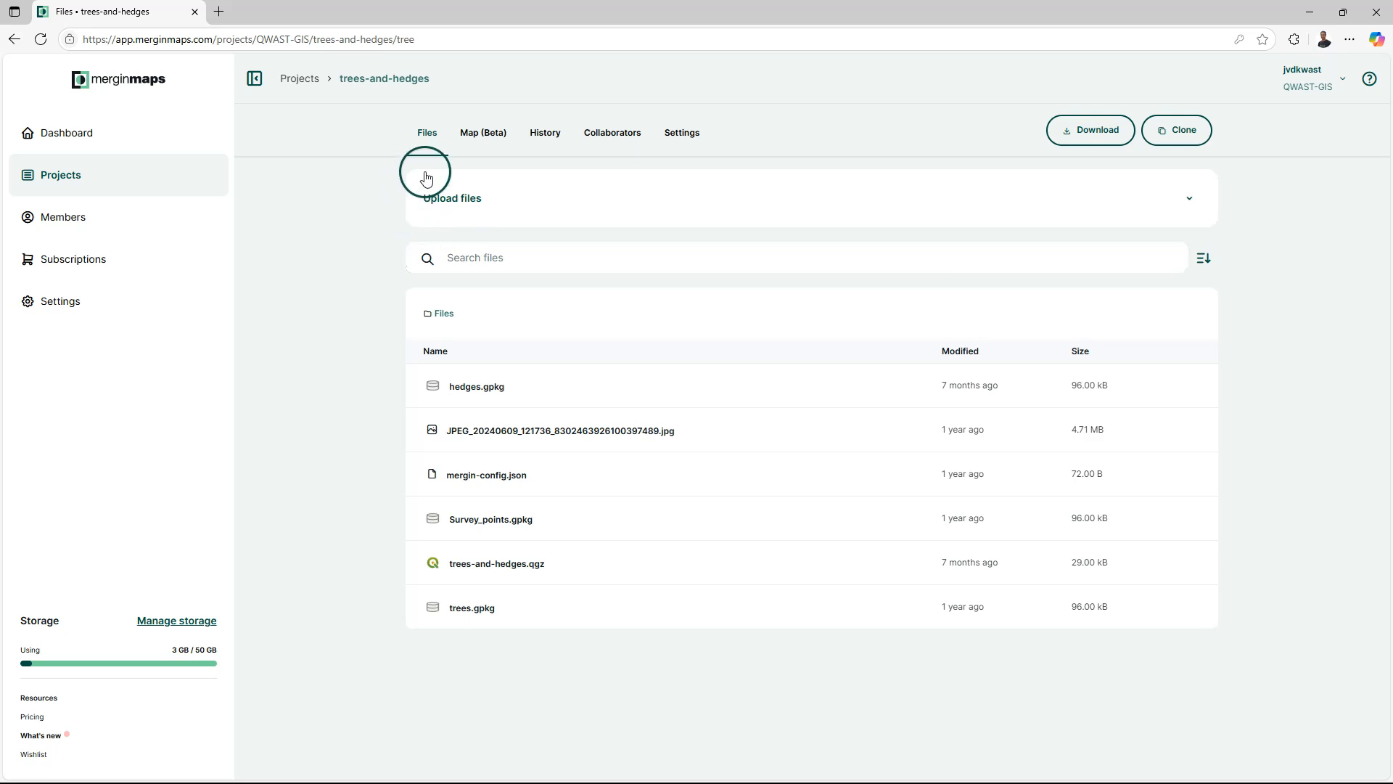
Step: View the surveyed City of London tree on the project's Map (Beta), then go to Collaborators
left_click(478, 132)
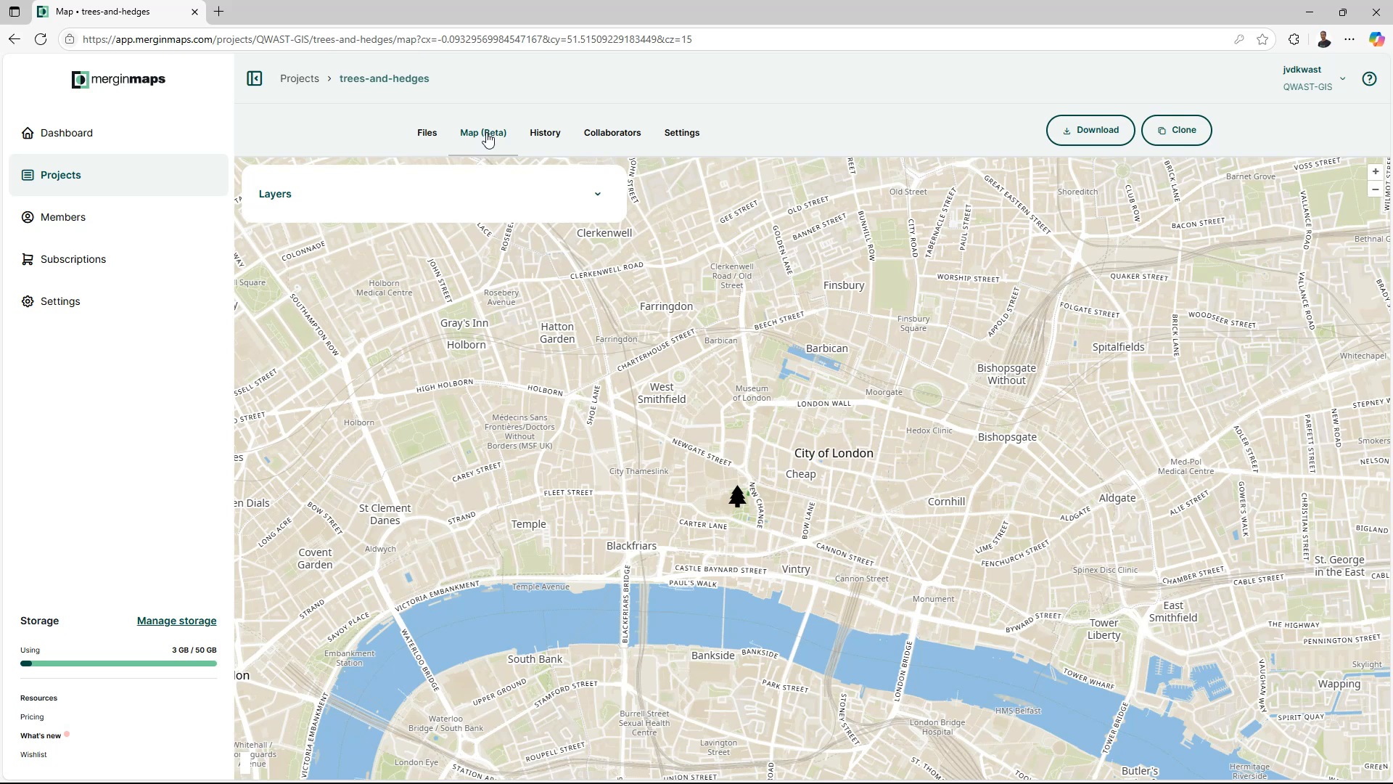
left_click(736, 496)
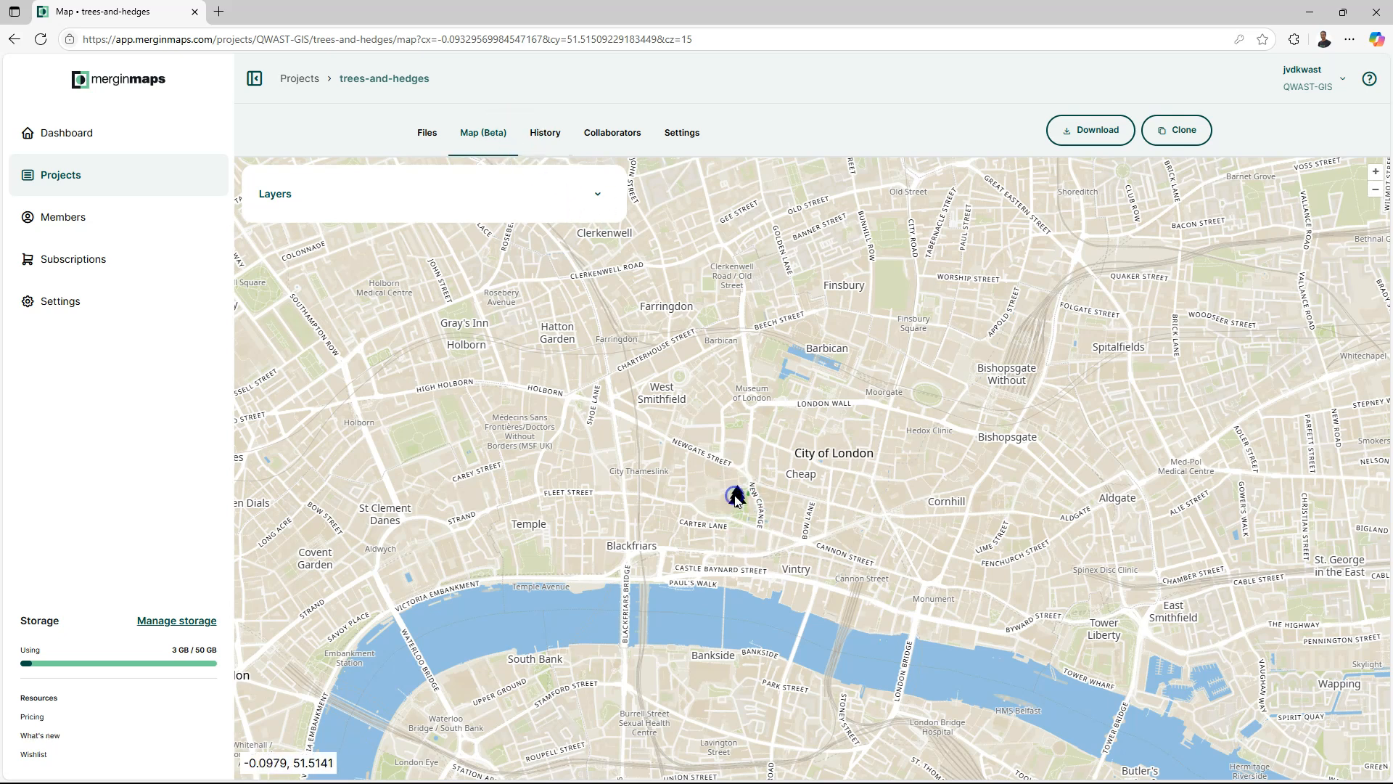
left_click(736, 496)
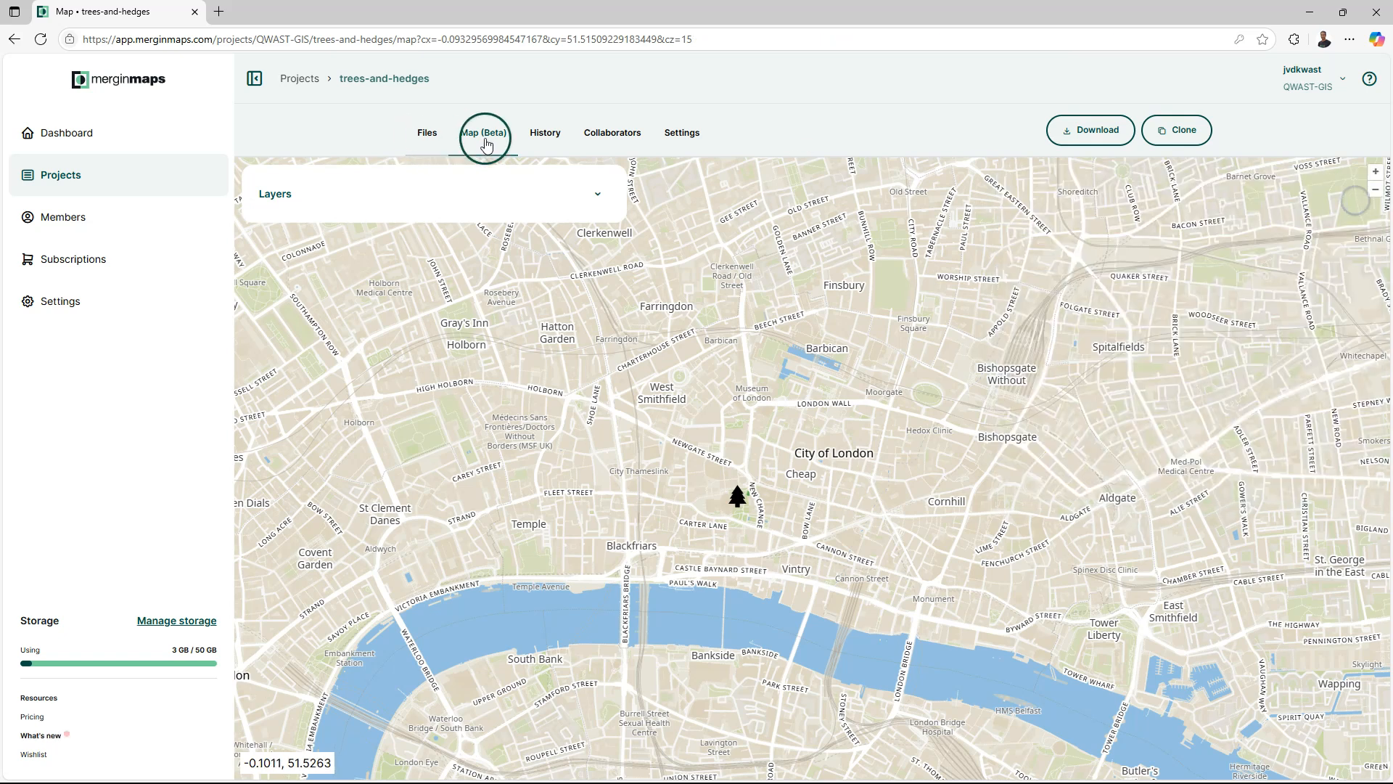
left_click(611, 132)
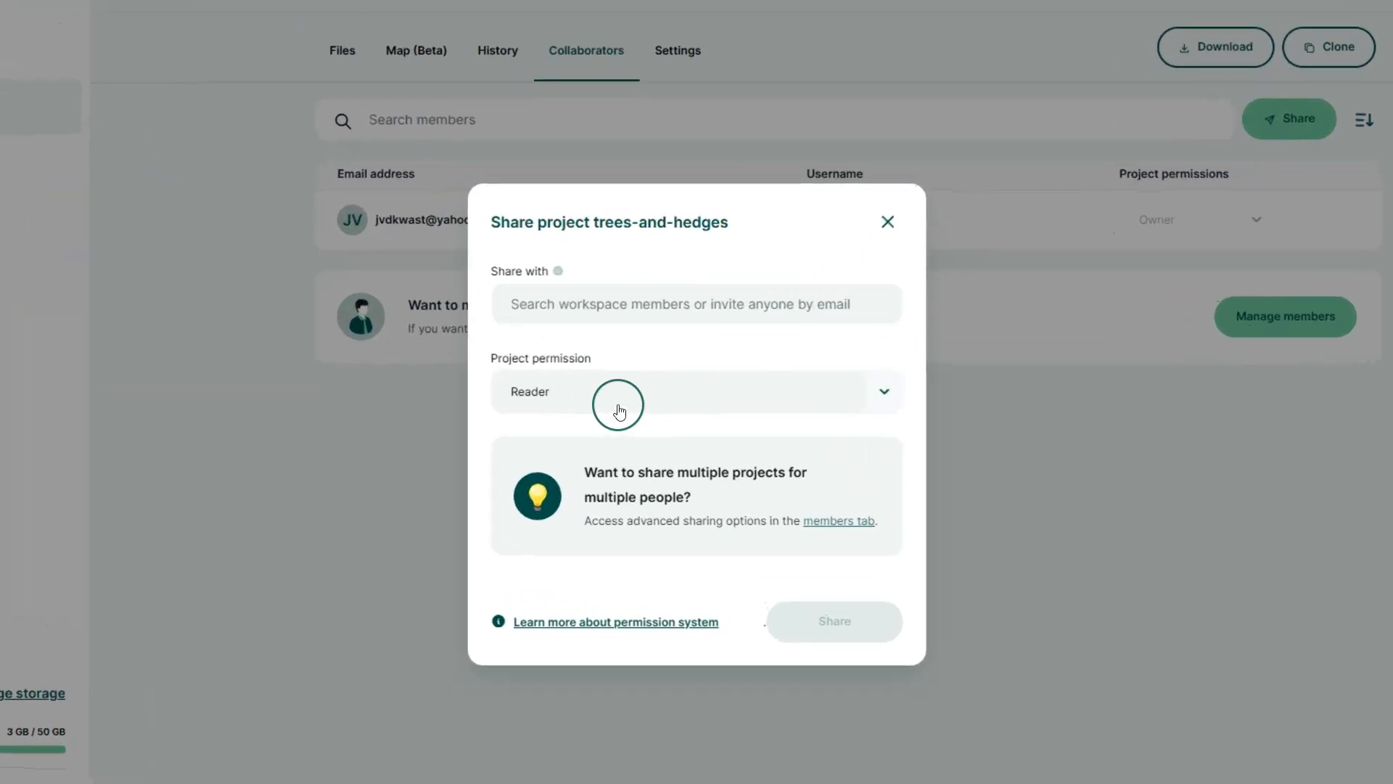
Step: Show the project permission levels Reader, Editor and Writer in the share dialog
left_click(695, 392)
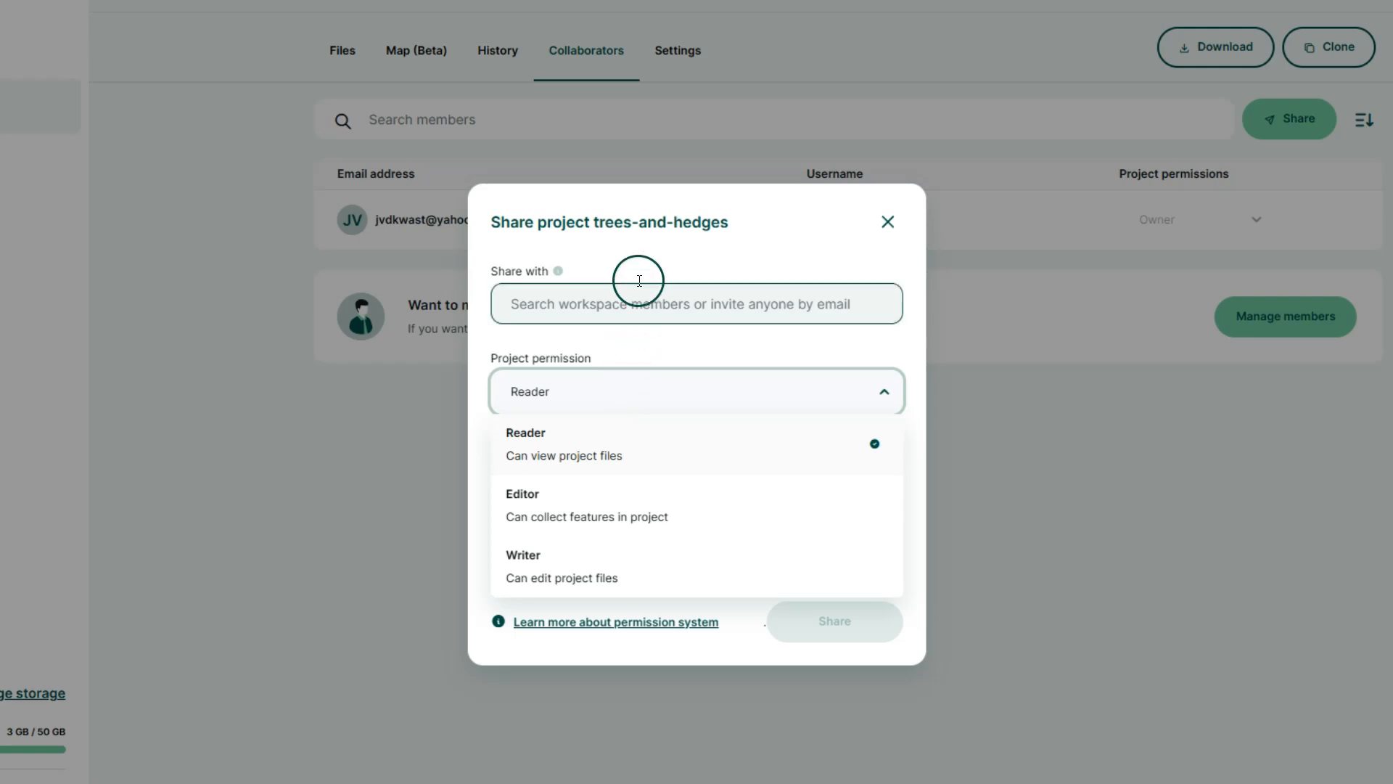
mouse_move(557, 271)
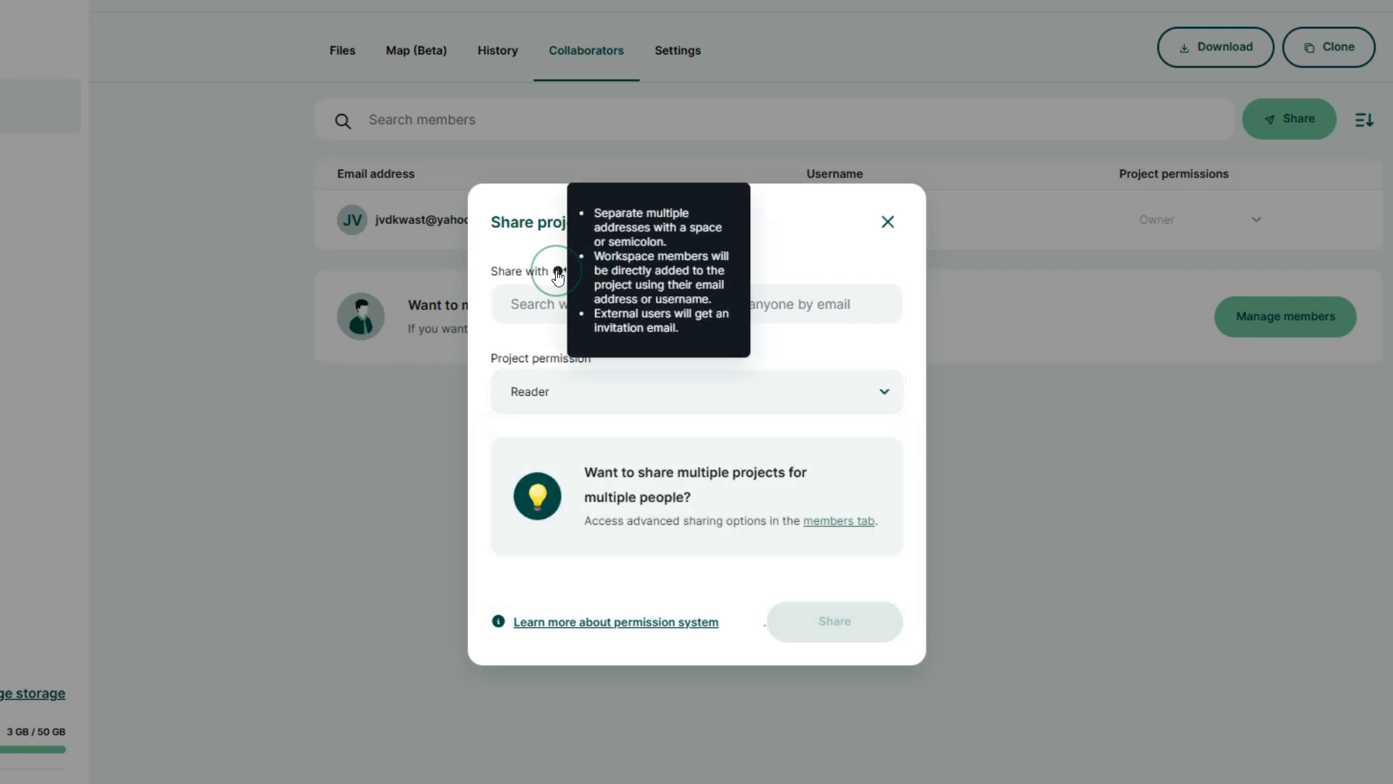